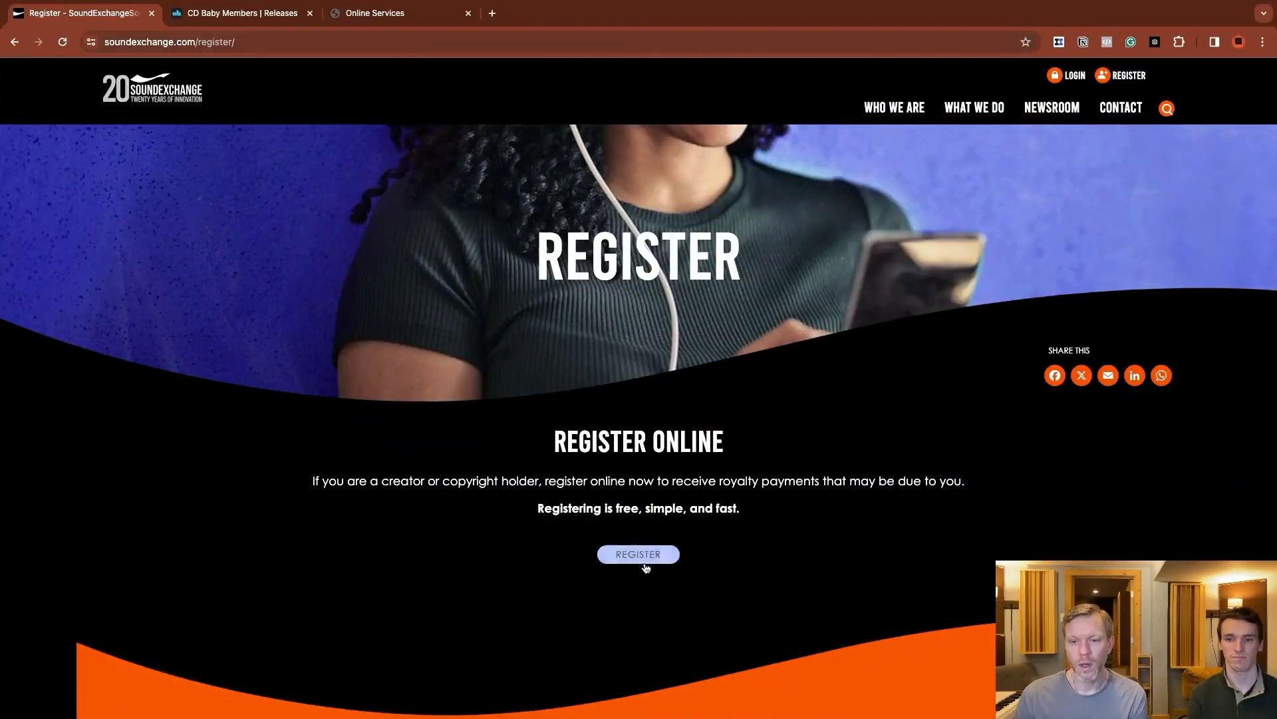
Launch the SoundExchange online registration site from the register page.
{"action": "left_click", "coordinate": [638, 554]}
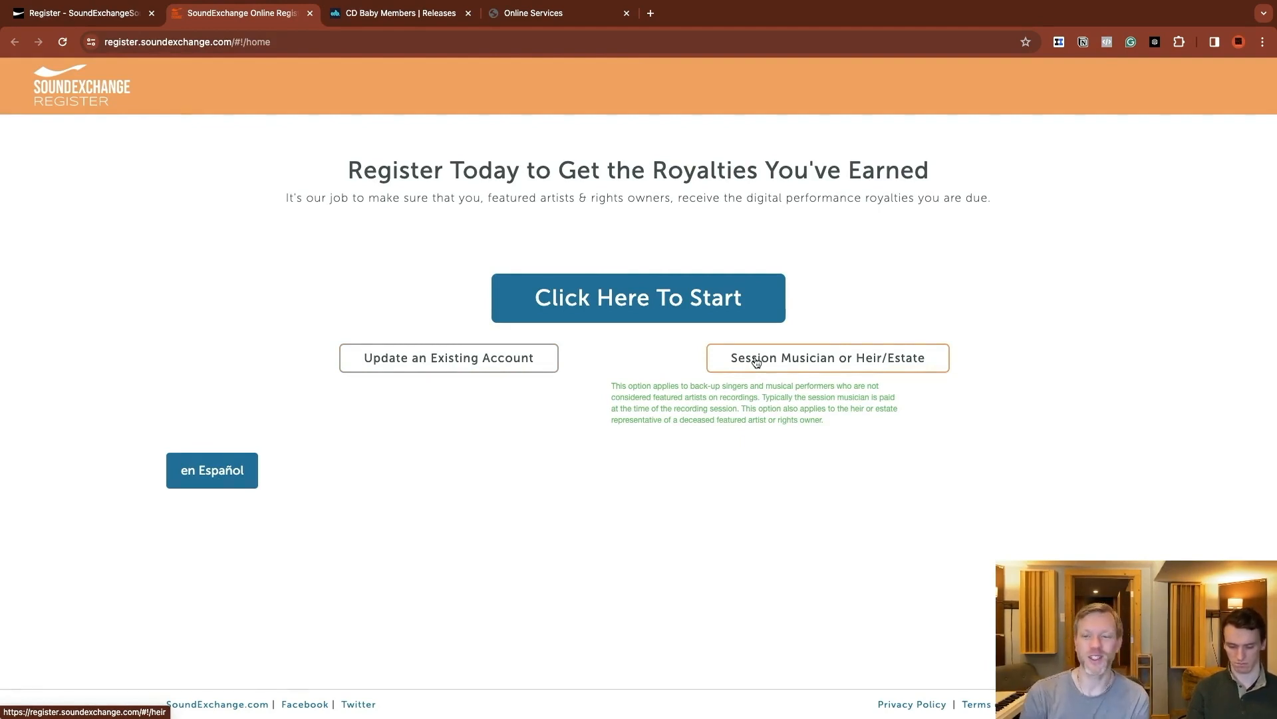
{"action": "mouse_move", "coordinate": [752, 364]}
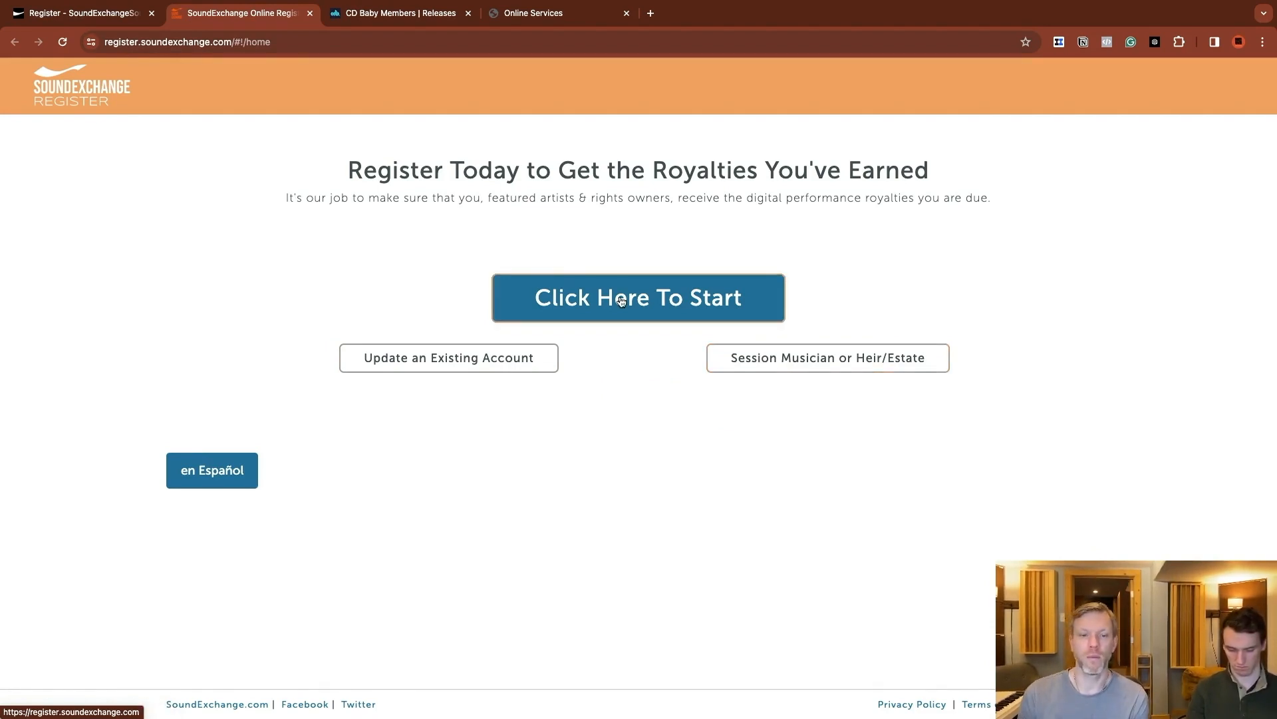
Start a new royalty registration from the registration home page.
{"action": "left_click", "coordinate": [638, 297]}
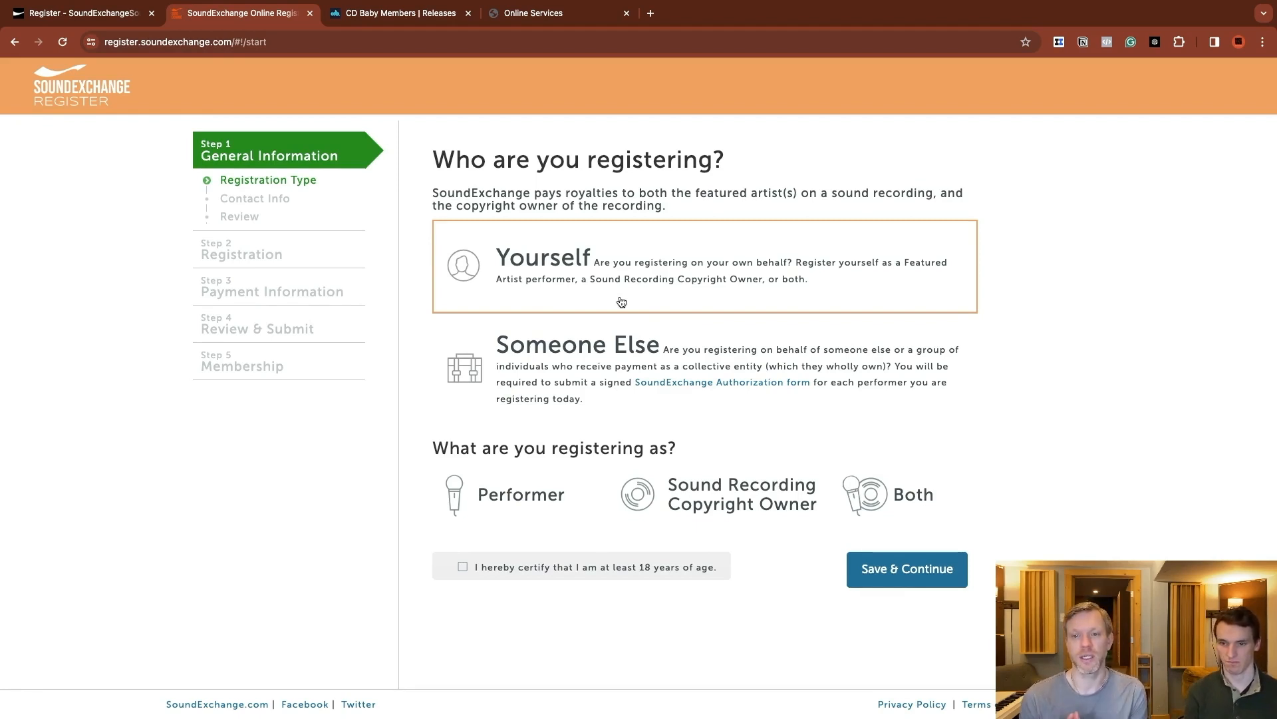
{"action": "mouse_move", "coordinate": [616, 302]}
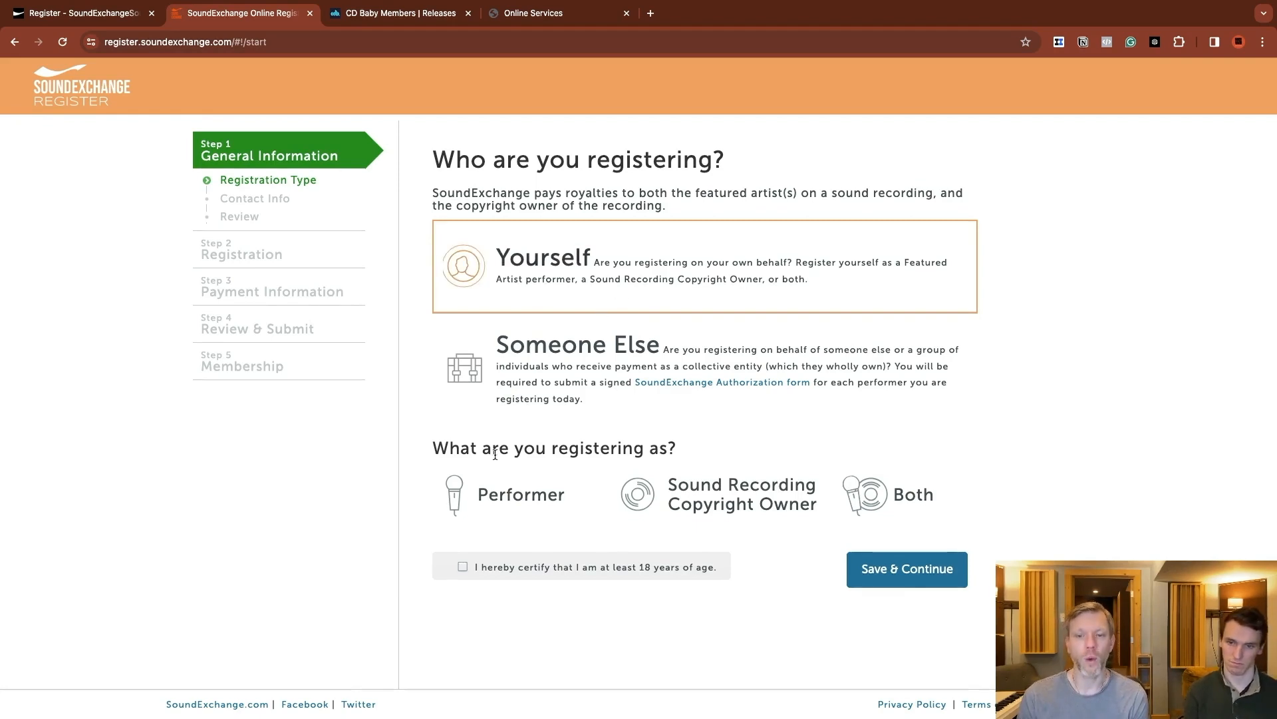
{"action": "mouse_move", "coordinate": [727, 503]}
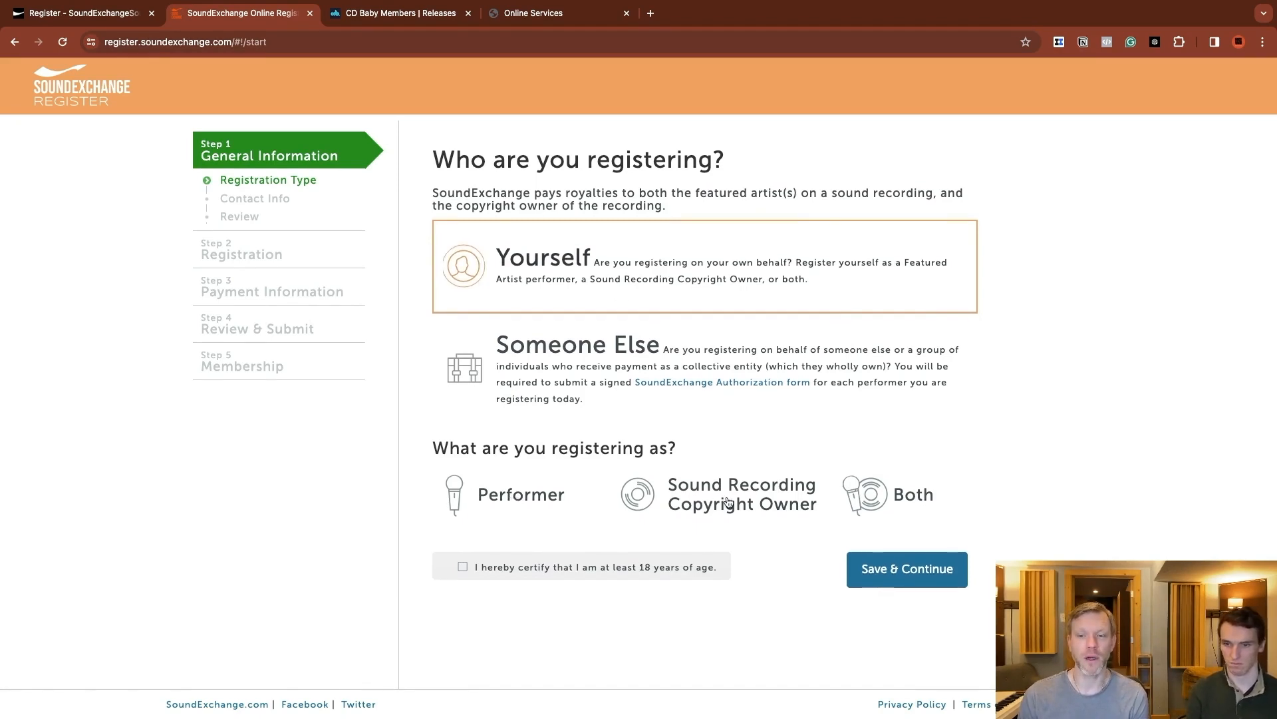
{"action": "mouse_move", "coordinate": [891, 511]}
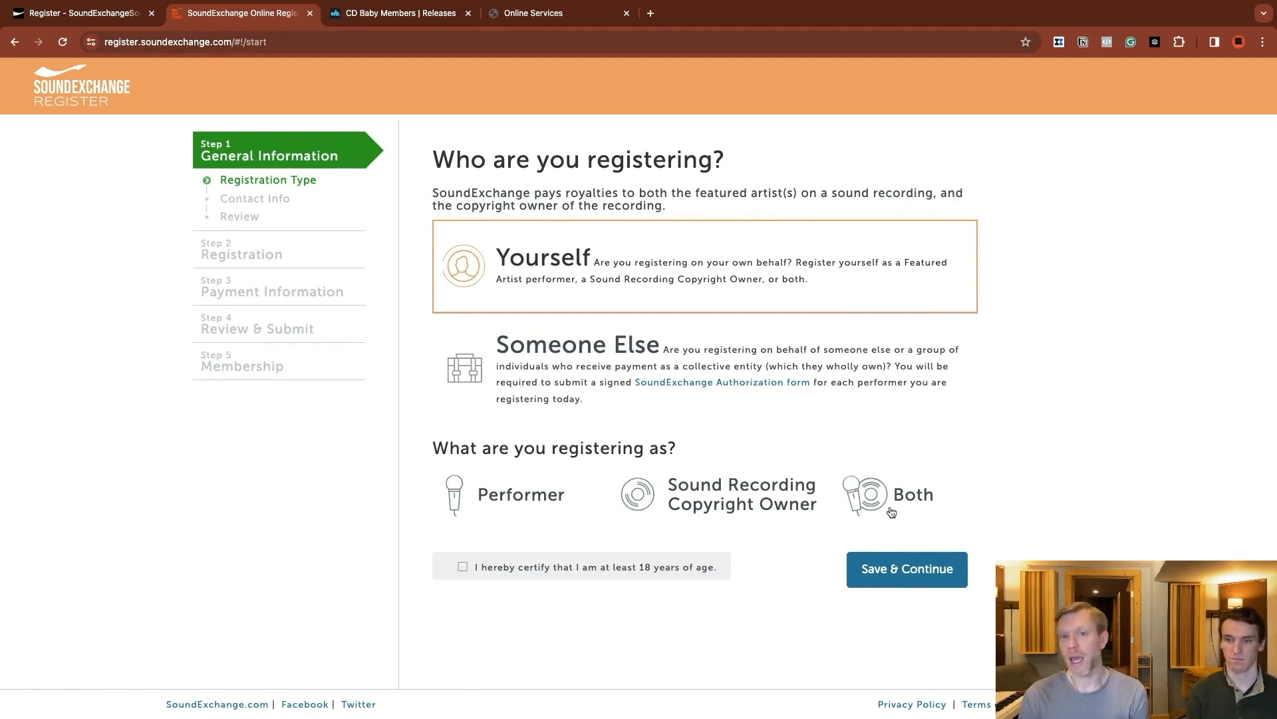
{"action": "mouse_move", "coordinate": [881, 501]}
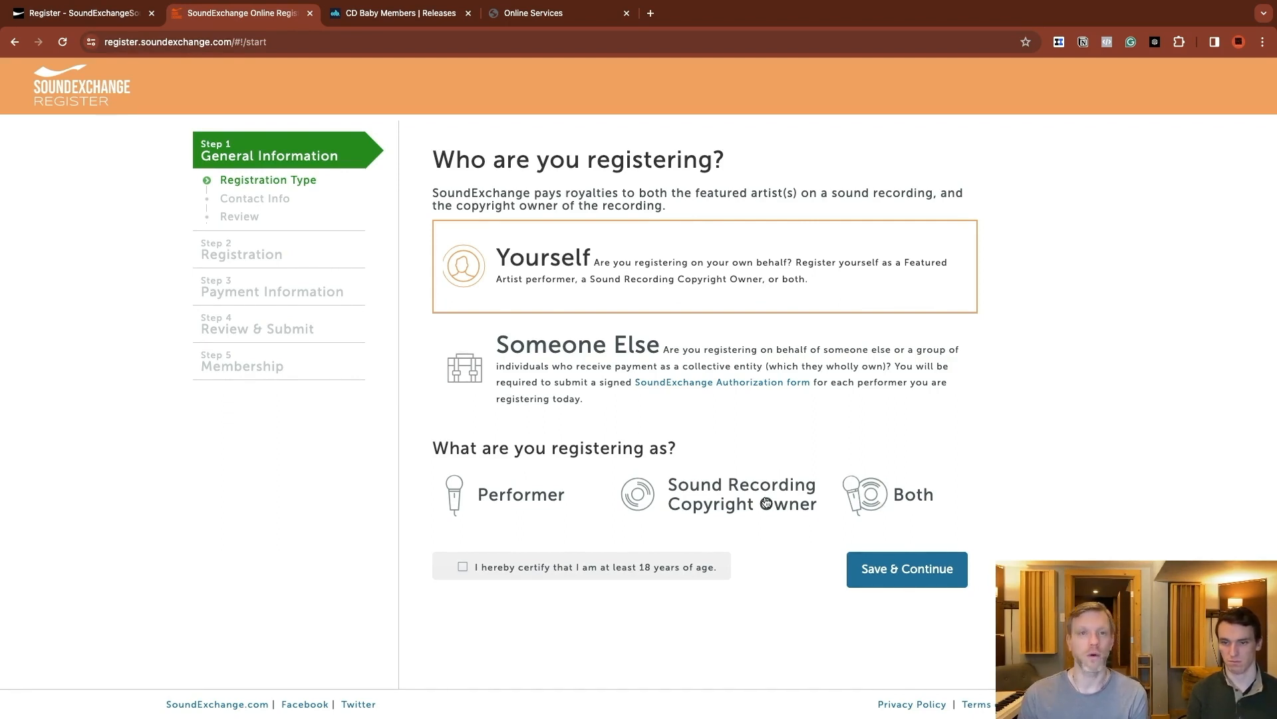
{"action": "mouse_move", "coordinate": [760, 567]}
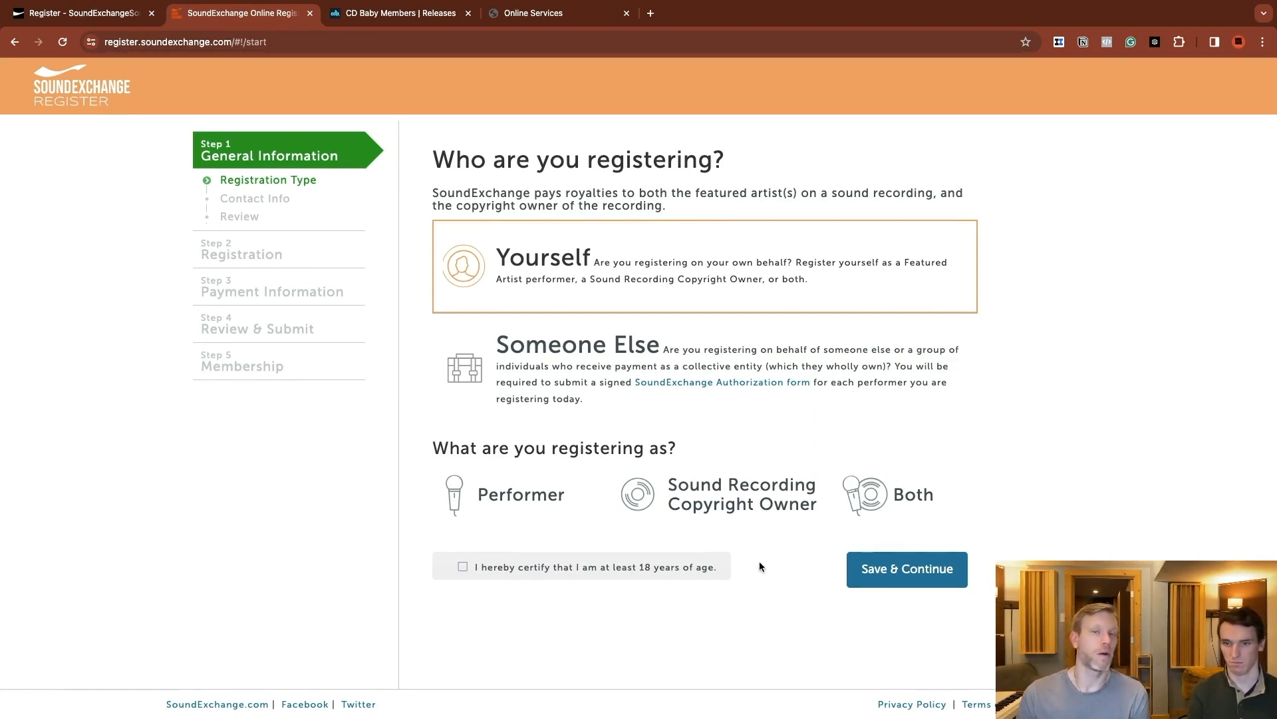
{"action": "mouse_move", "coordinate": [698, 488]}
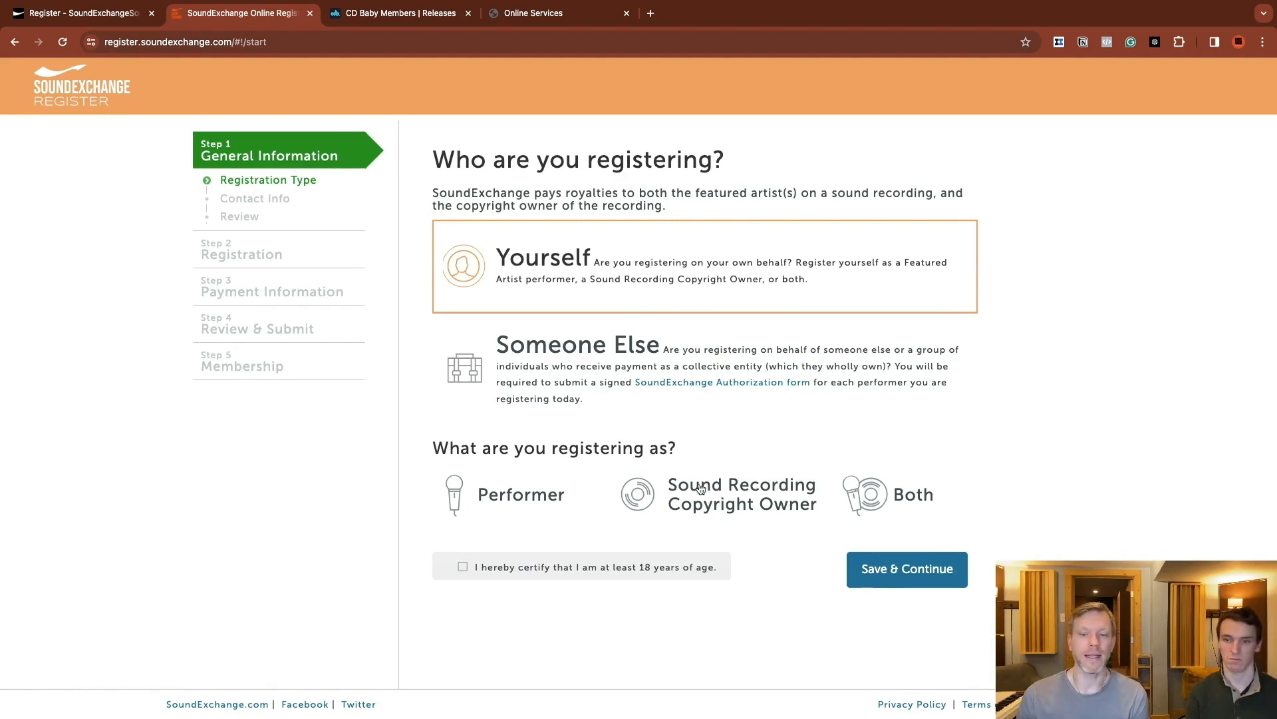
{"action": "mouse_move", "coordinate": [772, 511]}
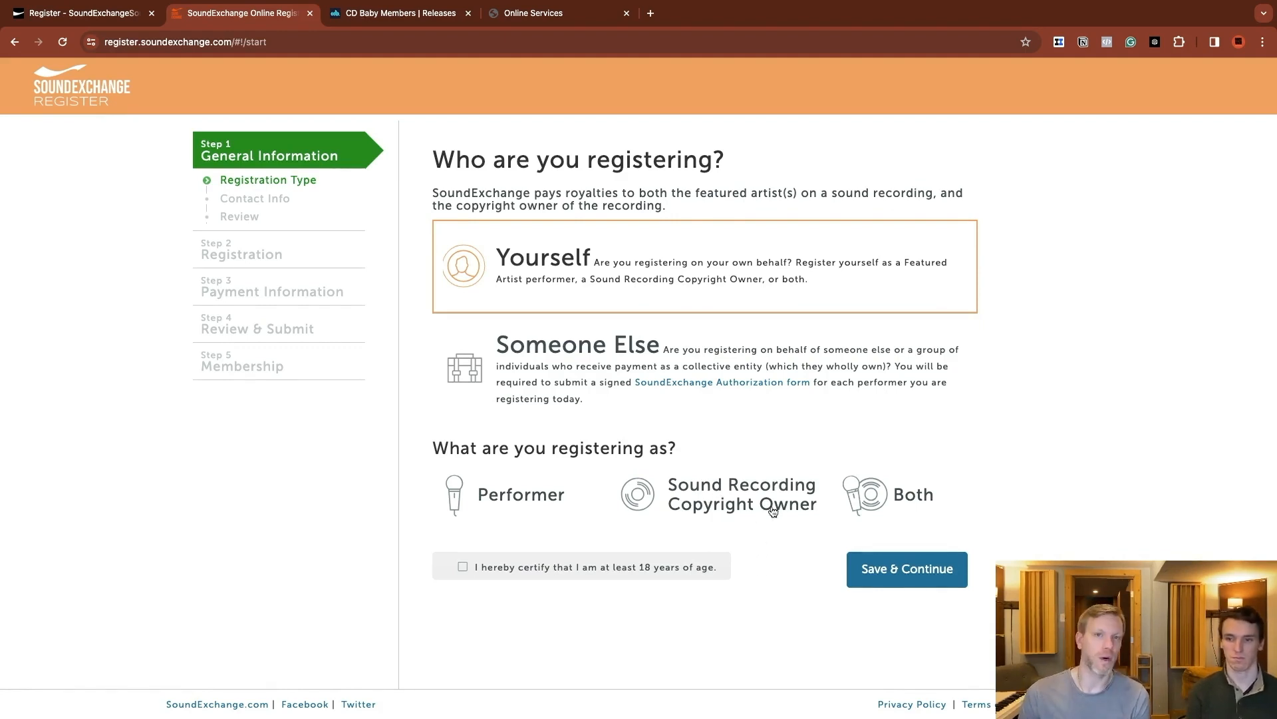
{"action": "mouse_move", "coordinate": [873, 506]}
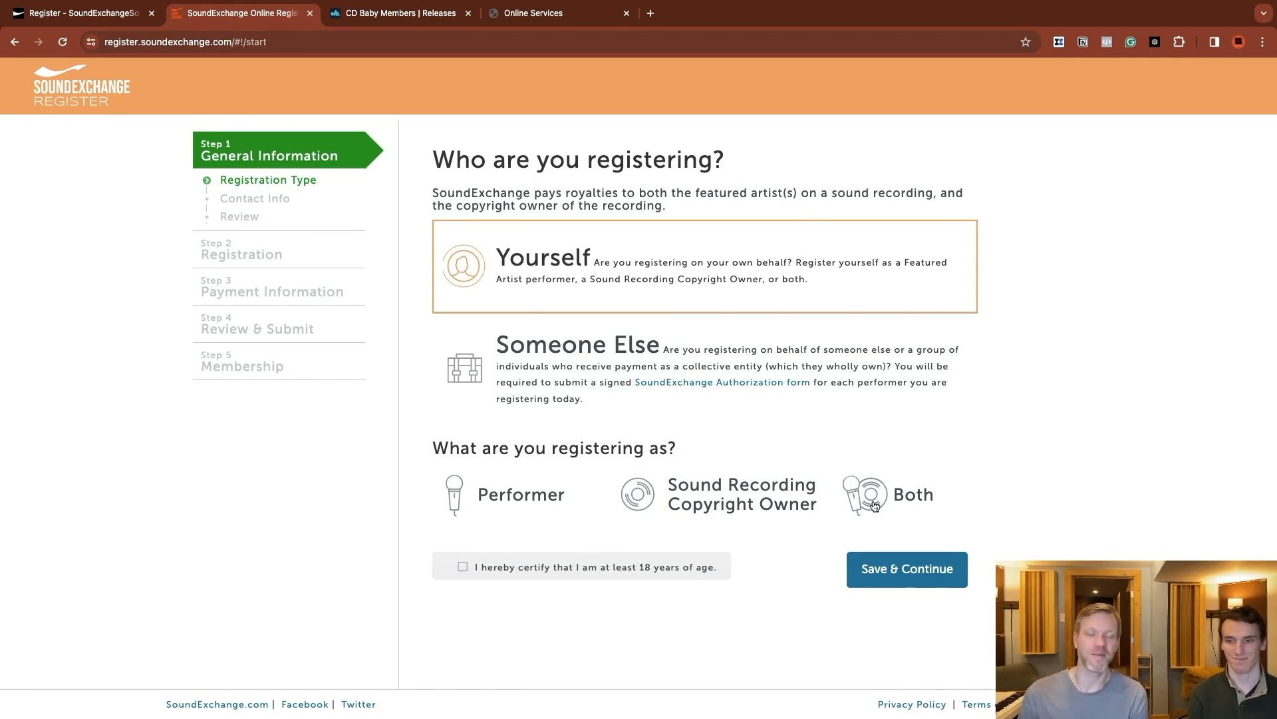
Continue into the contact information step and begin entering contact details.
{"action": "left_click", "coordinate": [907, 568]}
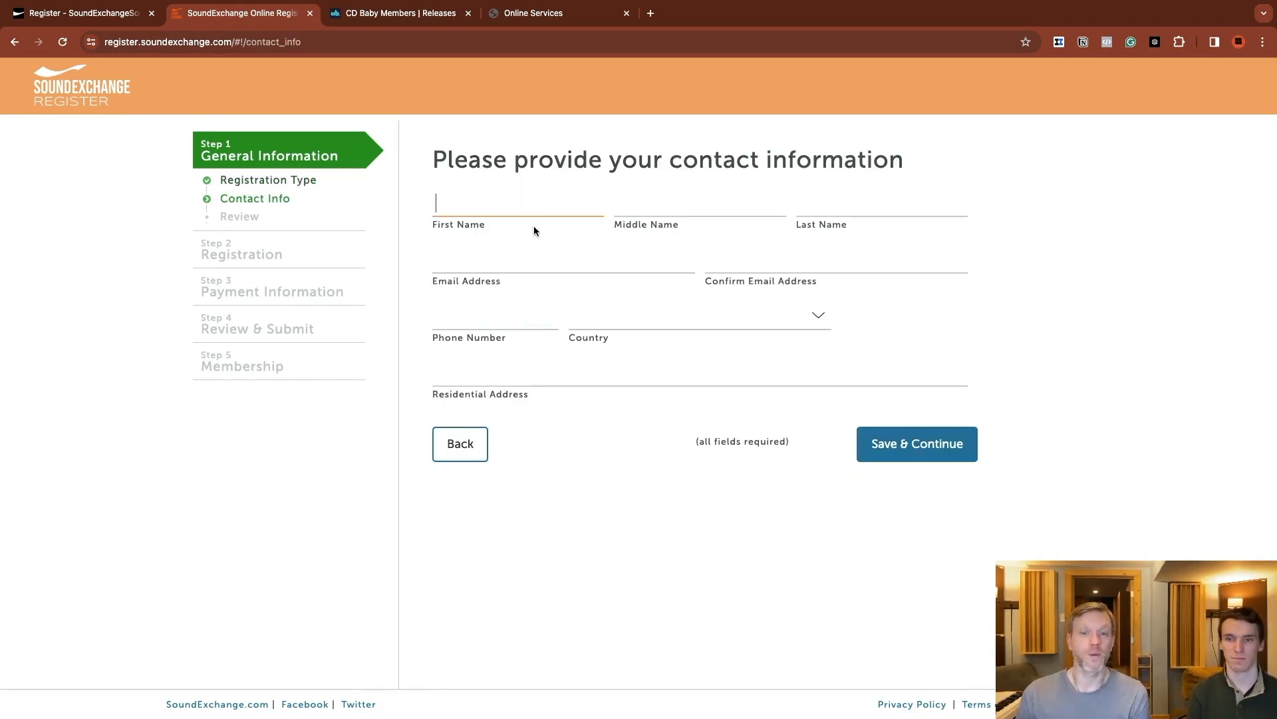
{"action": "mouse_move", "coordinate": [327, 235]}
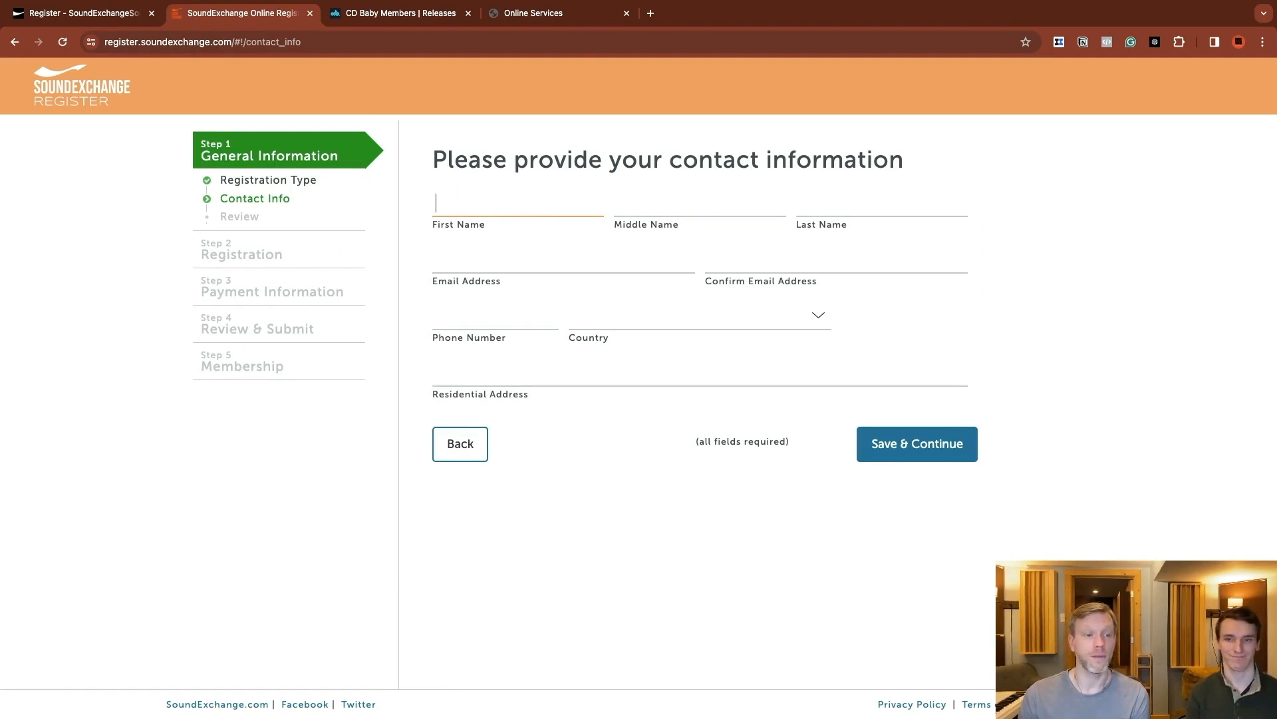
{"action": "left_click", "coordinate": [915, 443]}
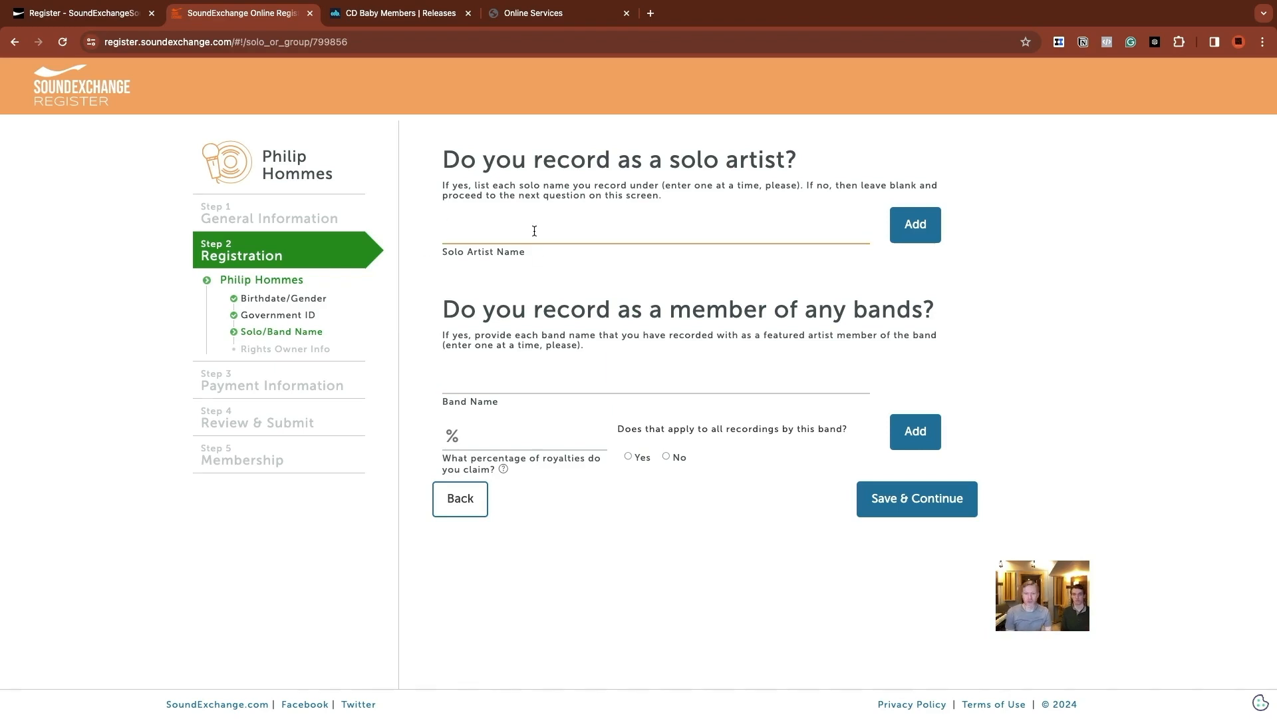
Add 'Ph9' as a solo artist name, then save and continue to rights owner information.
{"action": "type", "text": "Ph9"}
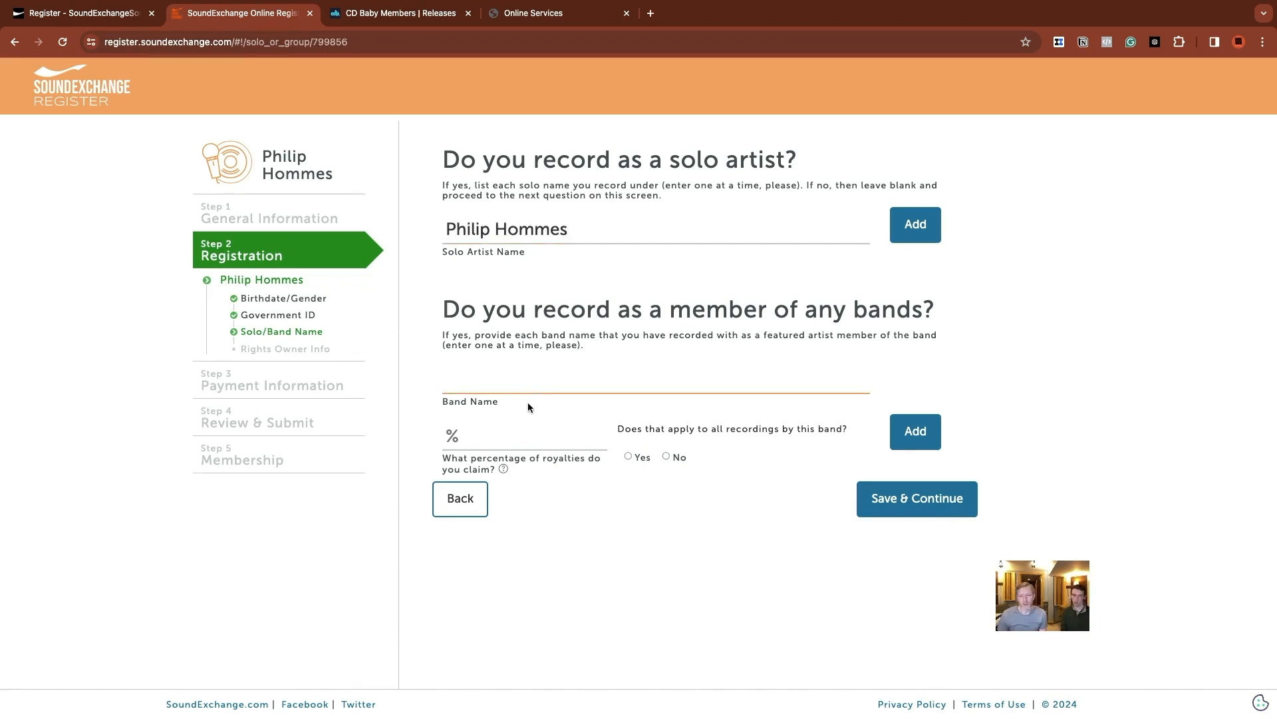
{"action": "left_click", "coordinate": [914, 224]}
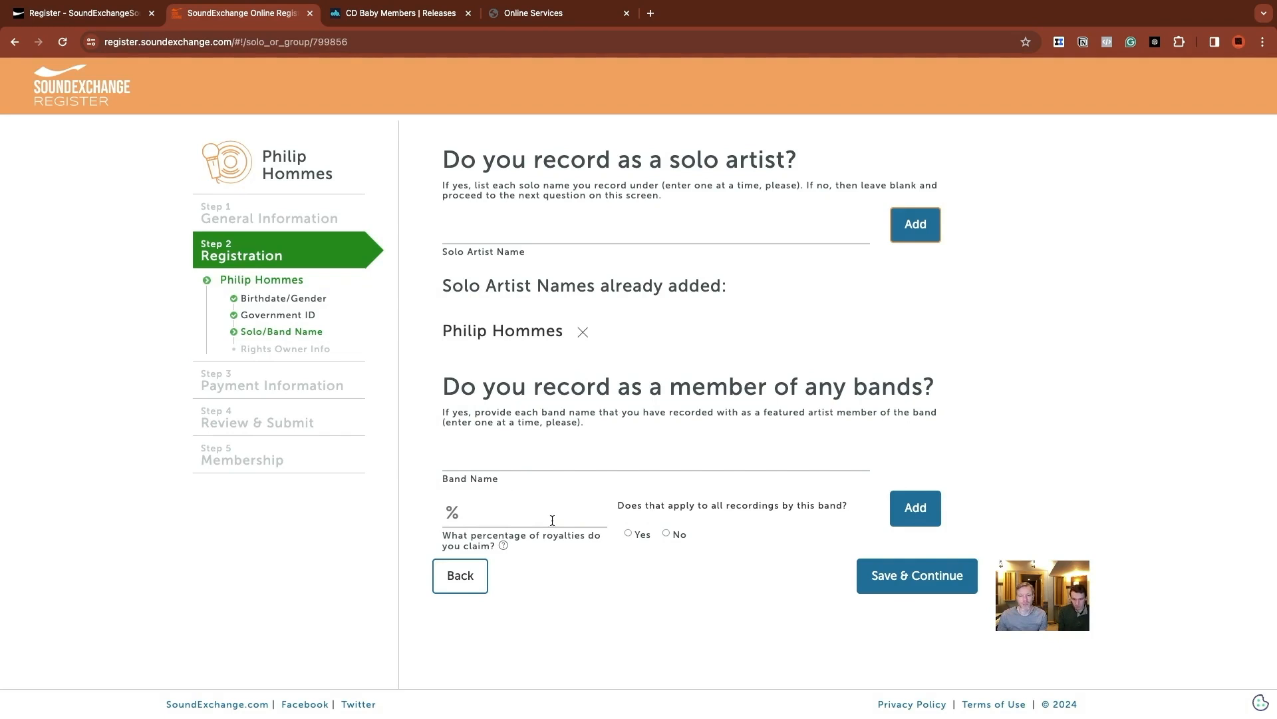
{"action": "mouse_move", "coordinate": [771, 507]}
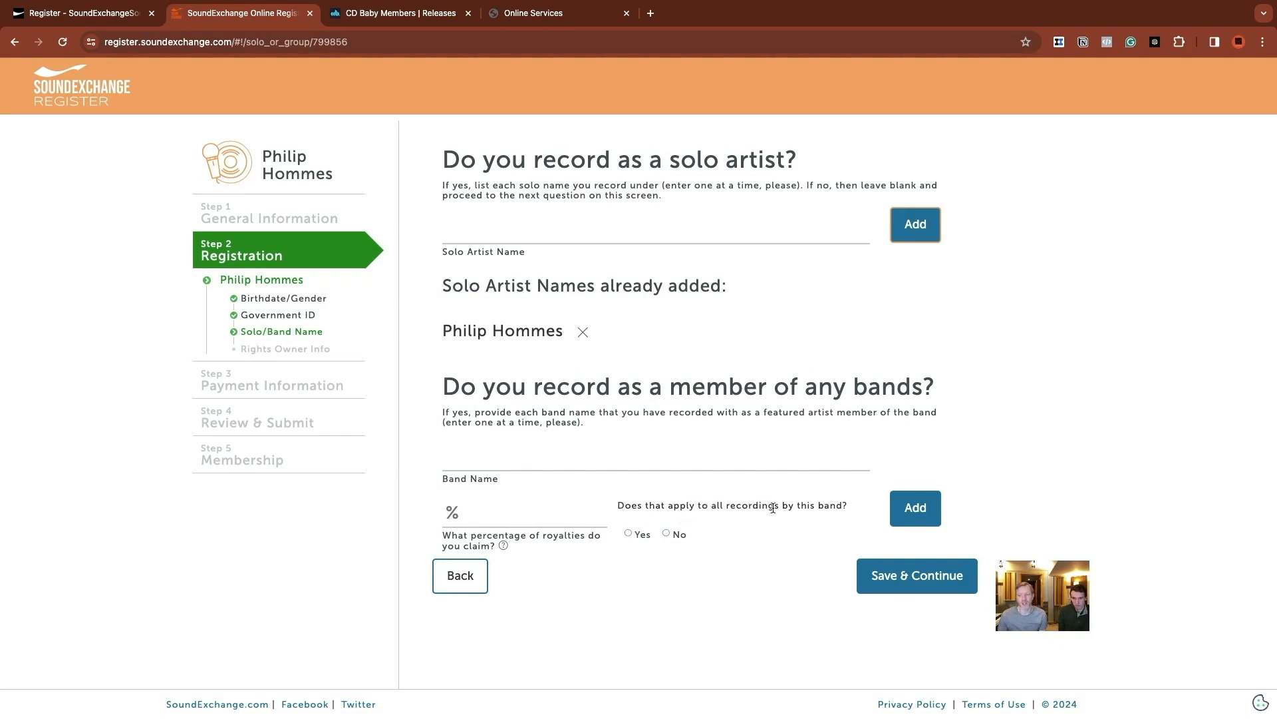
{"action": "mouse_move", "coordinate": [544, 543]}
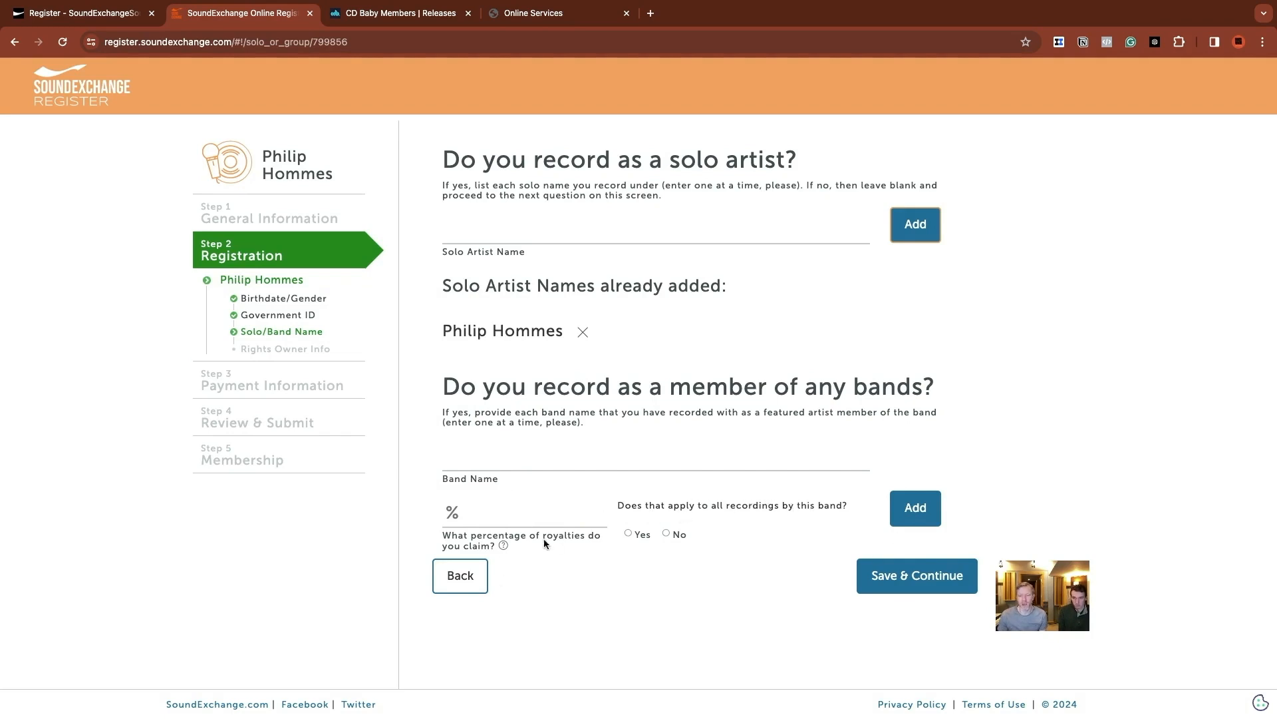
{"action": "mouse_move", "coordinate": [536, 477]}
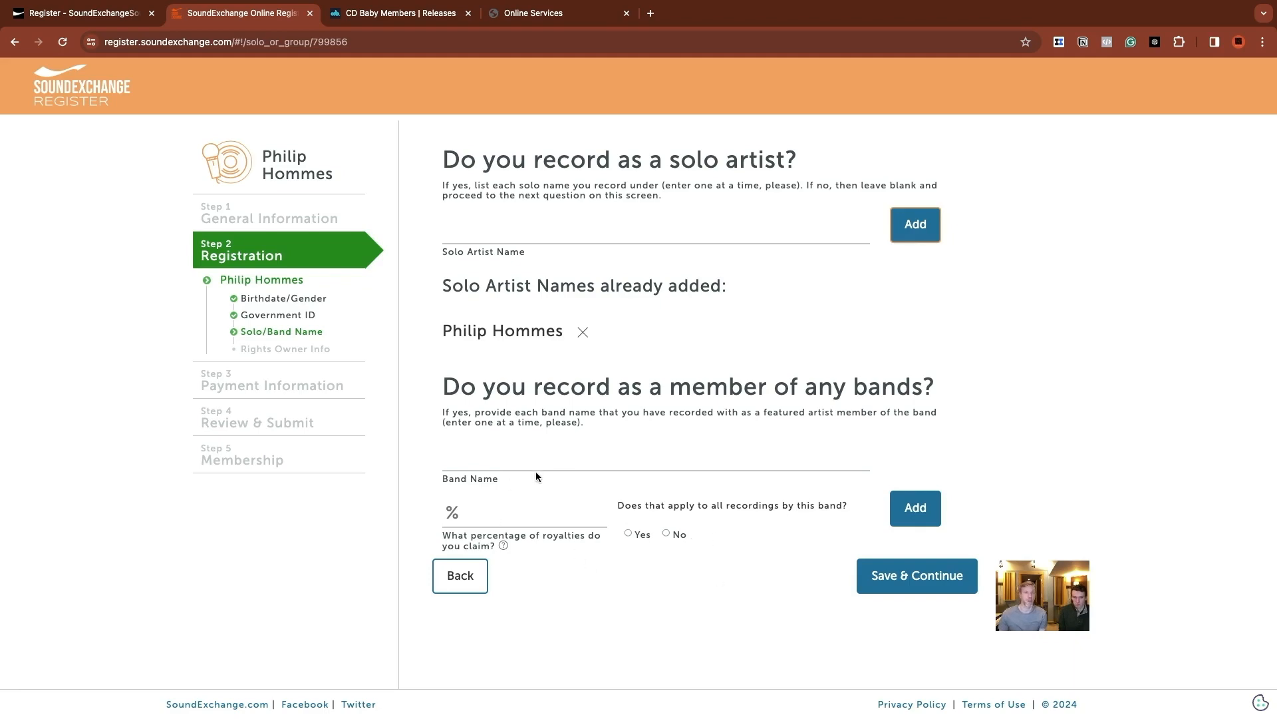
{"action": "mouse_move", "coordinate": [915, 574]}
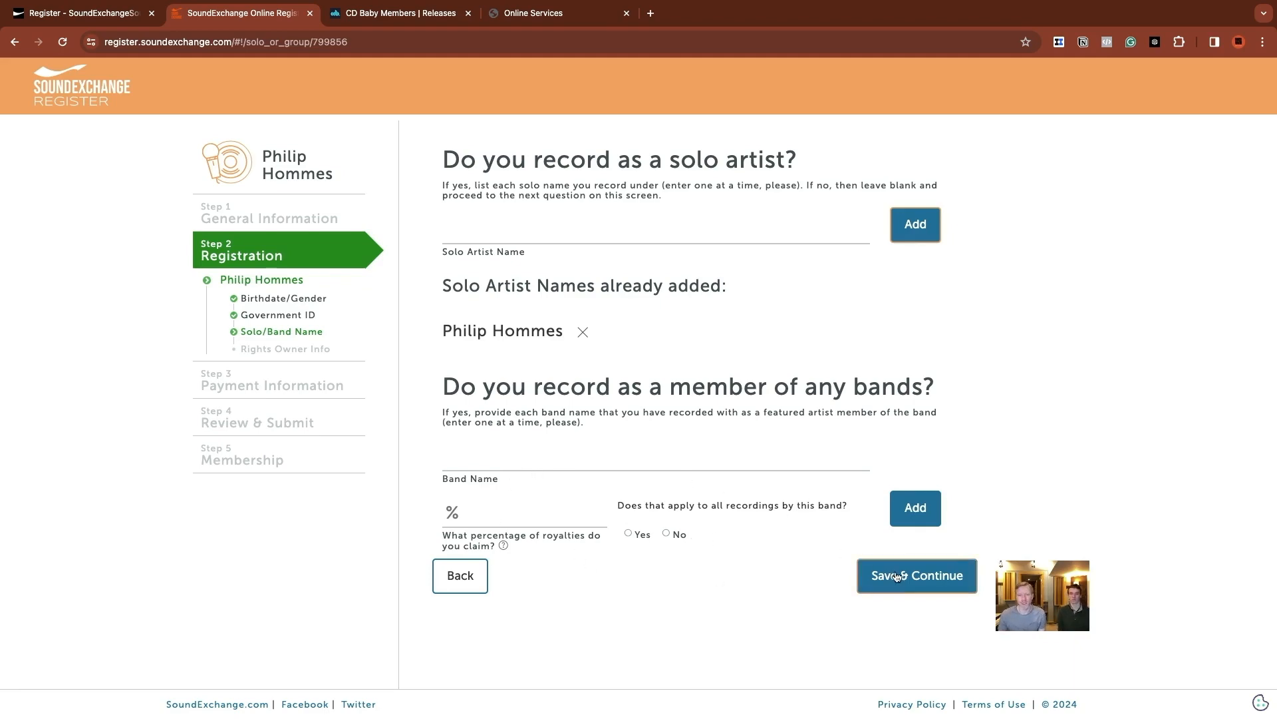
{"action": "left_click", "coordinate": [916, 575]}
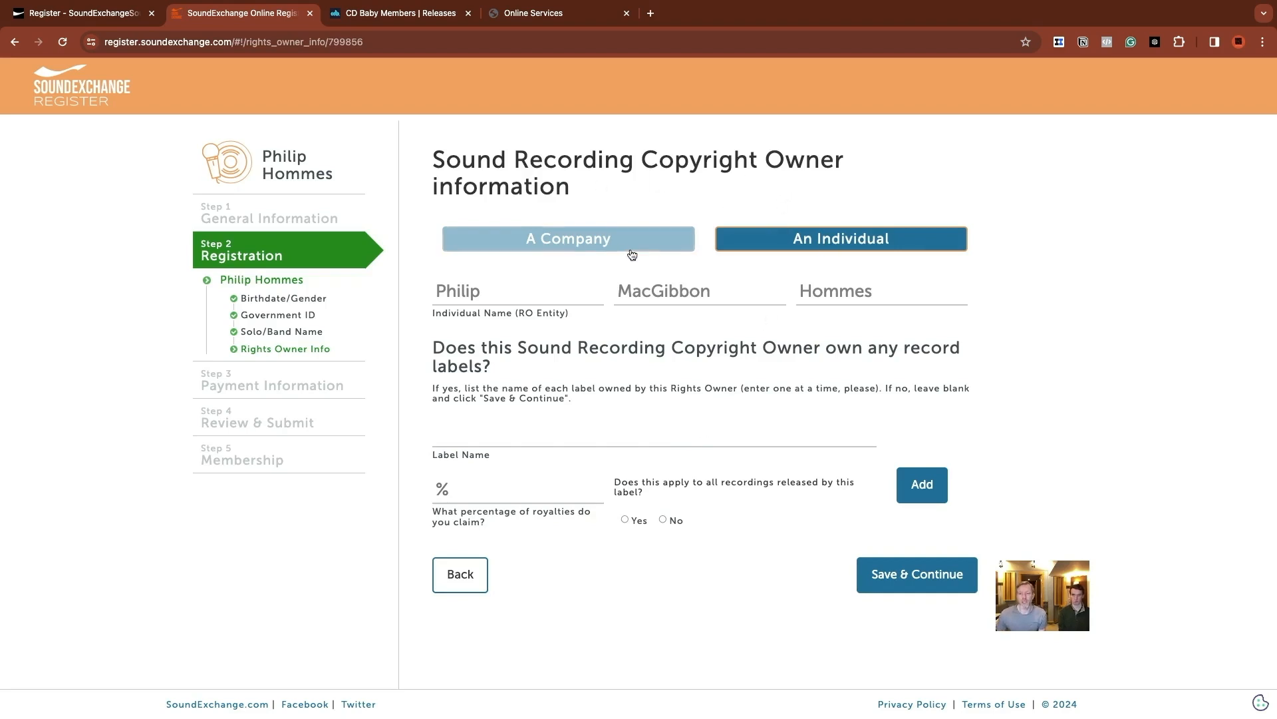
{"action": "mouse_move", "coordinate": [797, 281]}
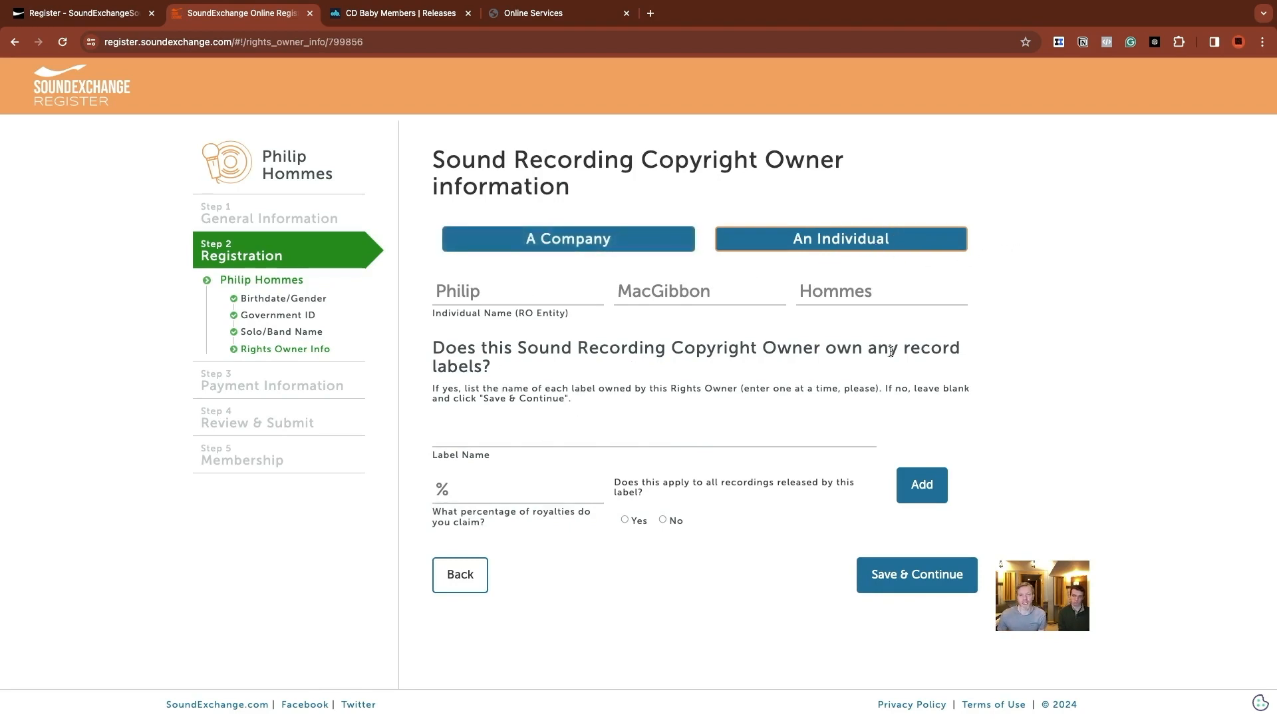
As an individual copyright owner, enter a 100 percent royalty share and submit the owner details.
{"action": "left_click", "coordinate": [654, 433]}
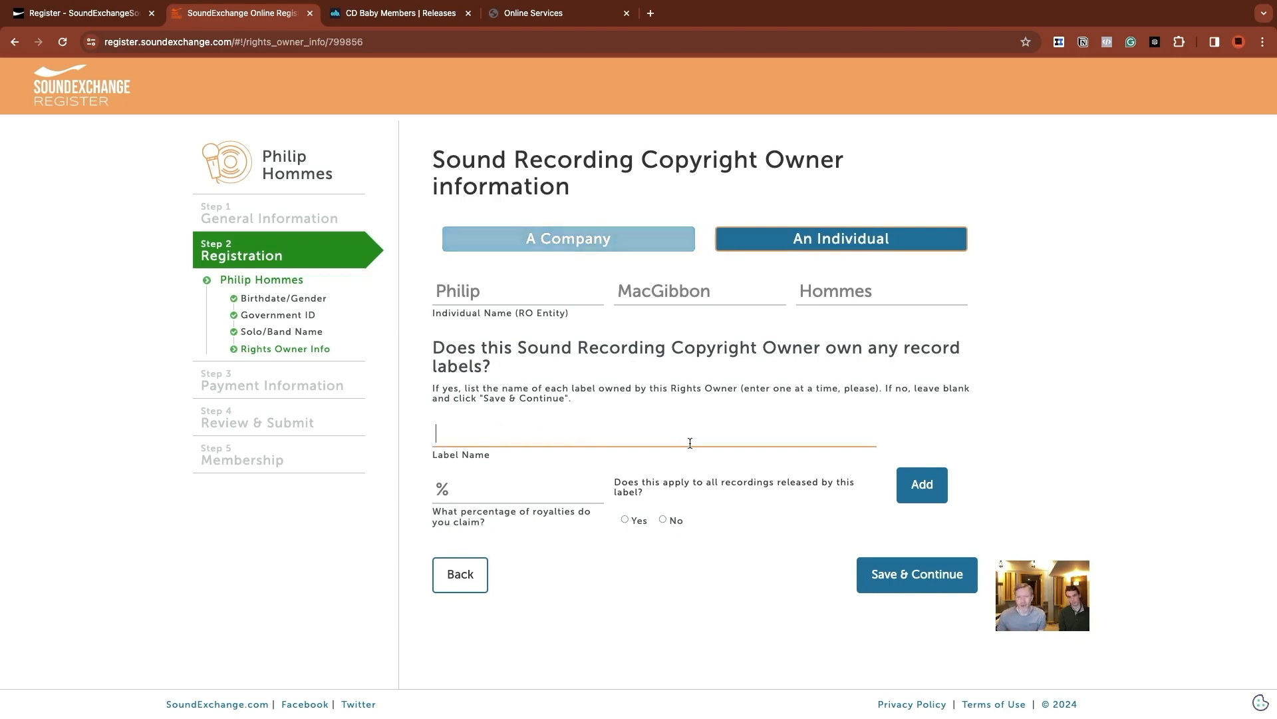
{"action": "mouse_move", "coordinate": [780, 439]}
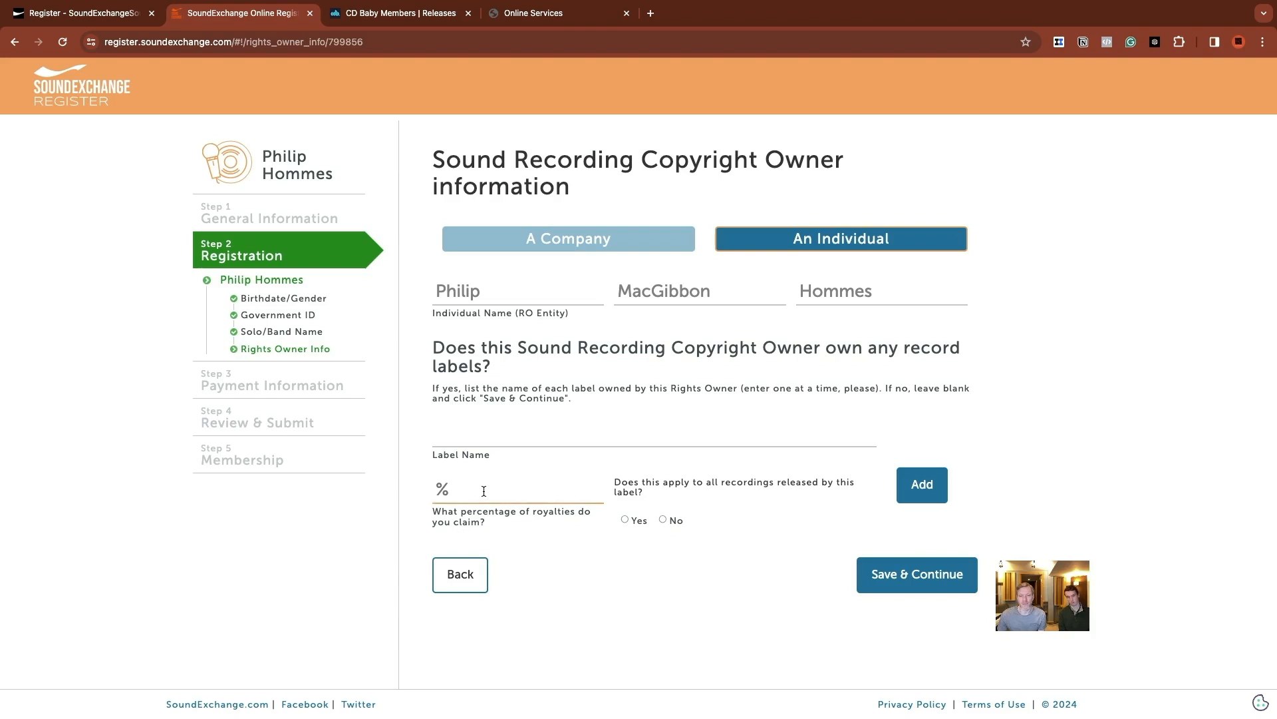
{"action": "type", "text": "10"}
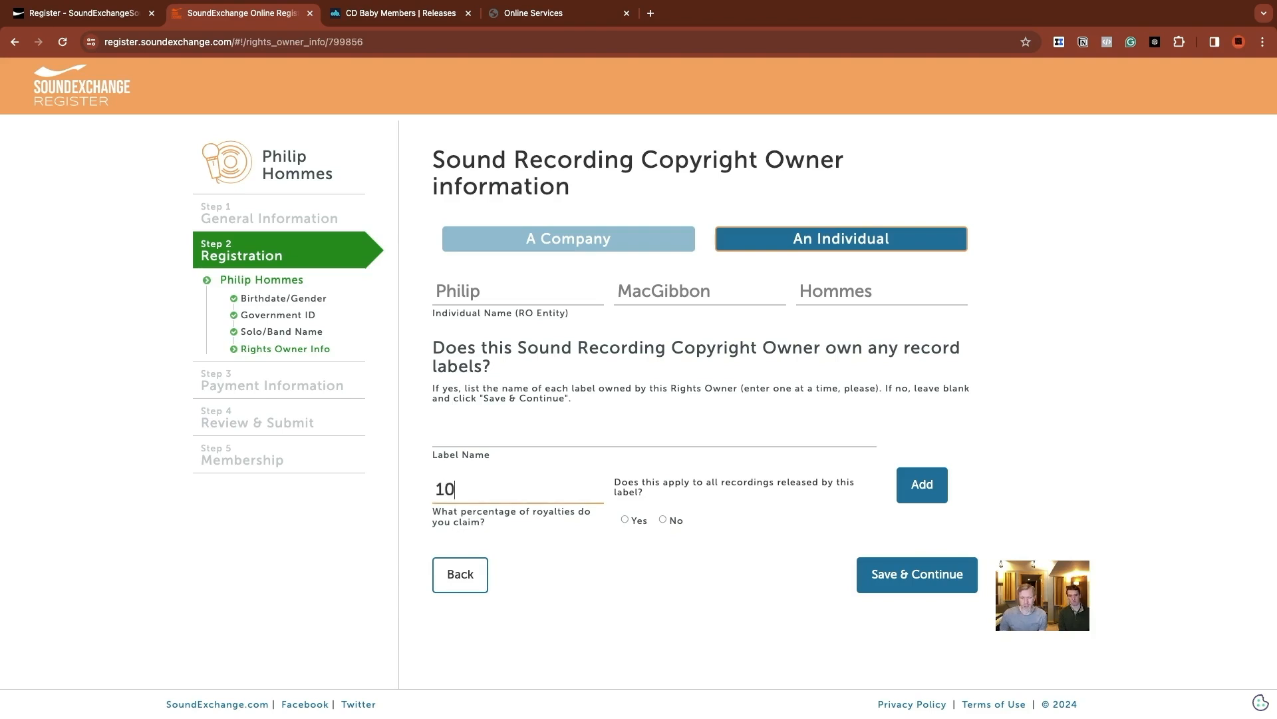
{"action": "left_click", "coordinate": [915, 573]}
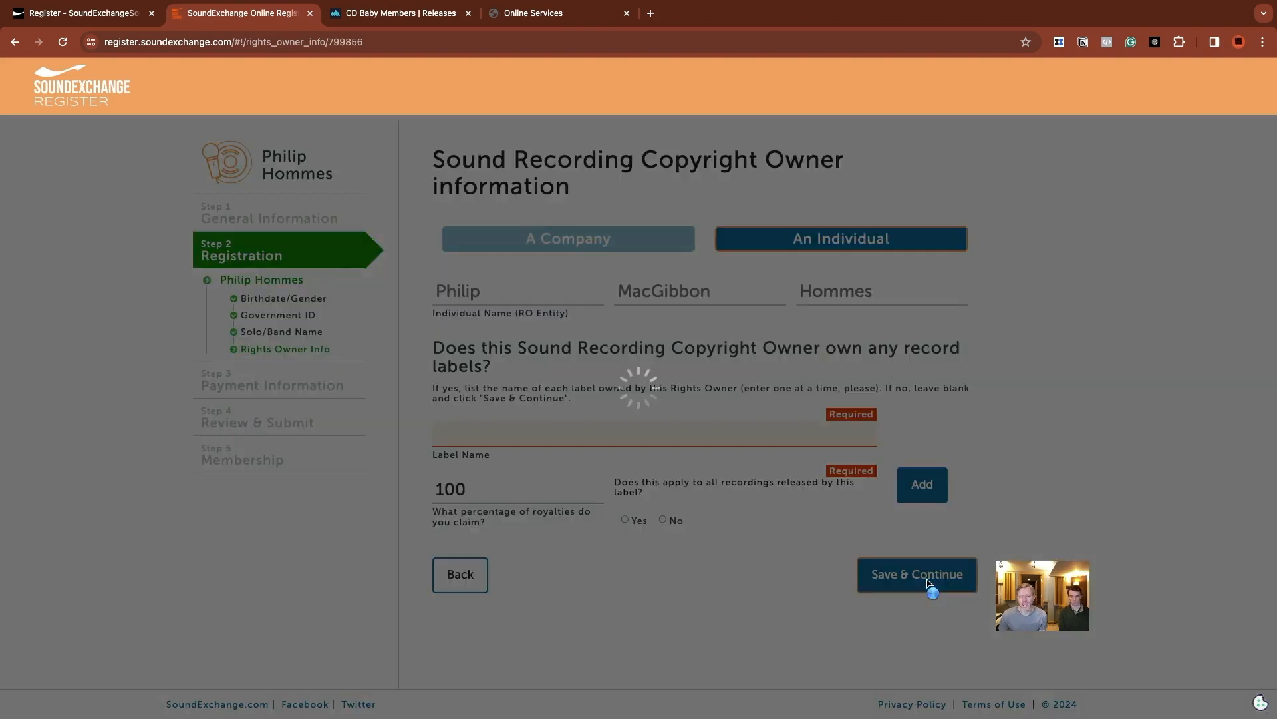
Complete payment information with a generated W-9 and submit the registration.
{"action": "left_click", "coordinate": [916, 573]}
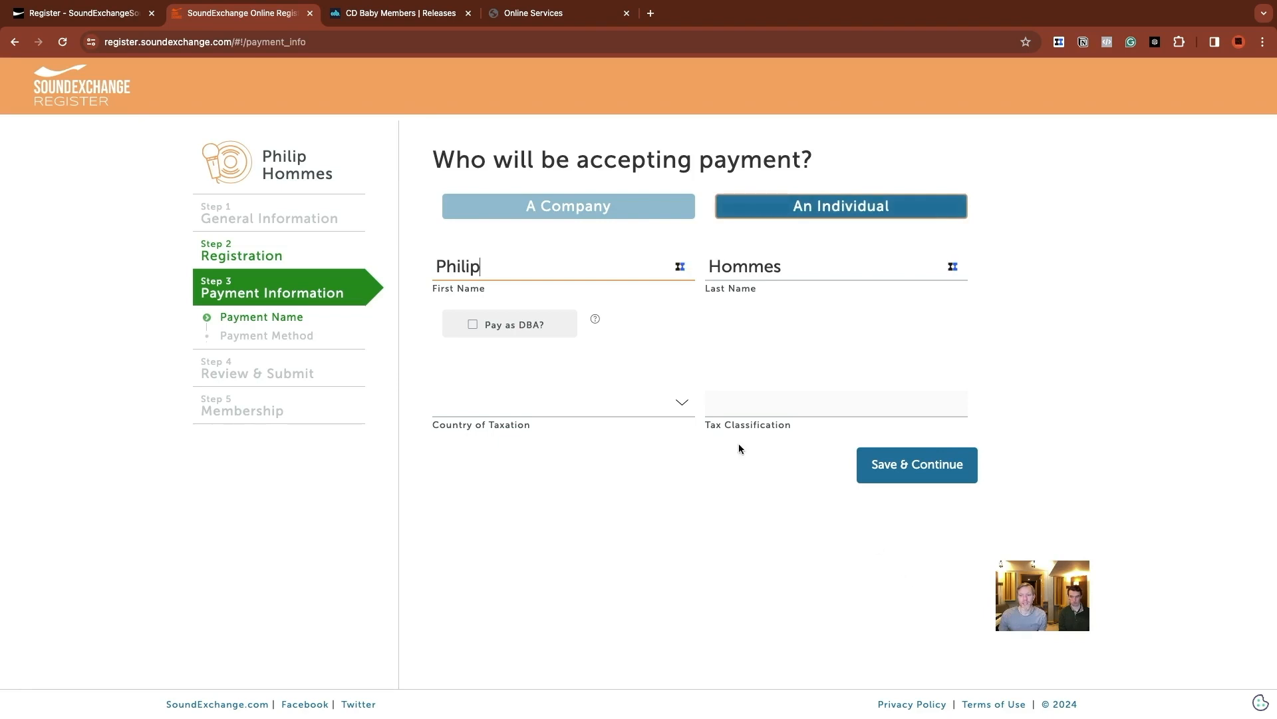
{"action": "mouse_move", "coordinate": [594, 414]}
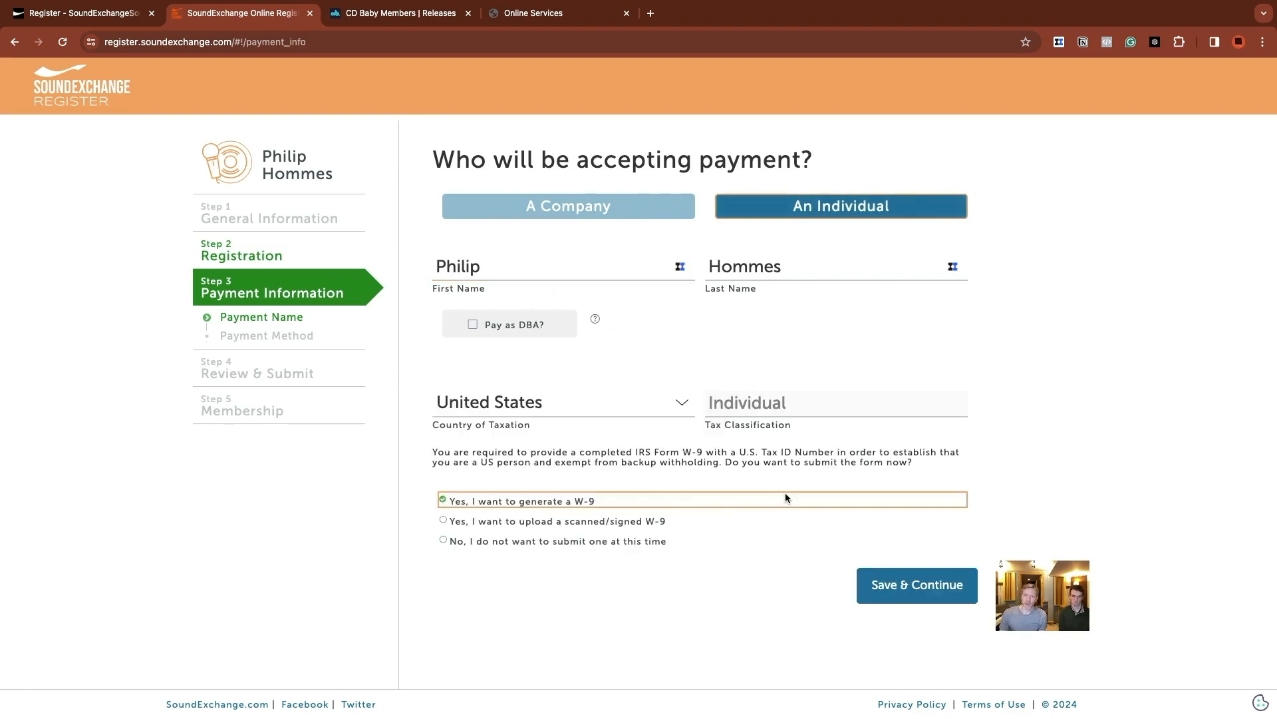
{"action": "mouse_move", "coordinate": [793, 503]}
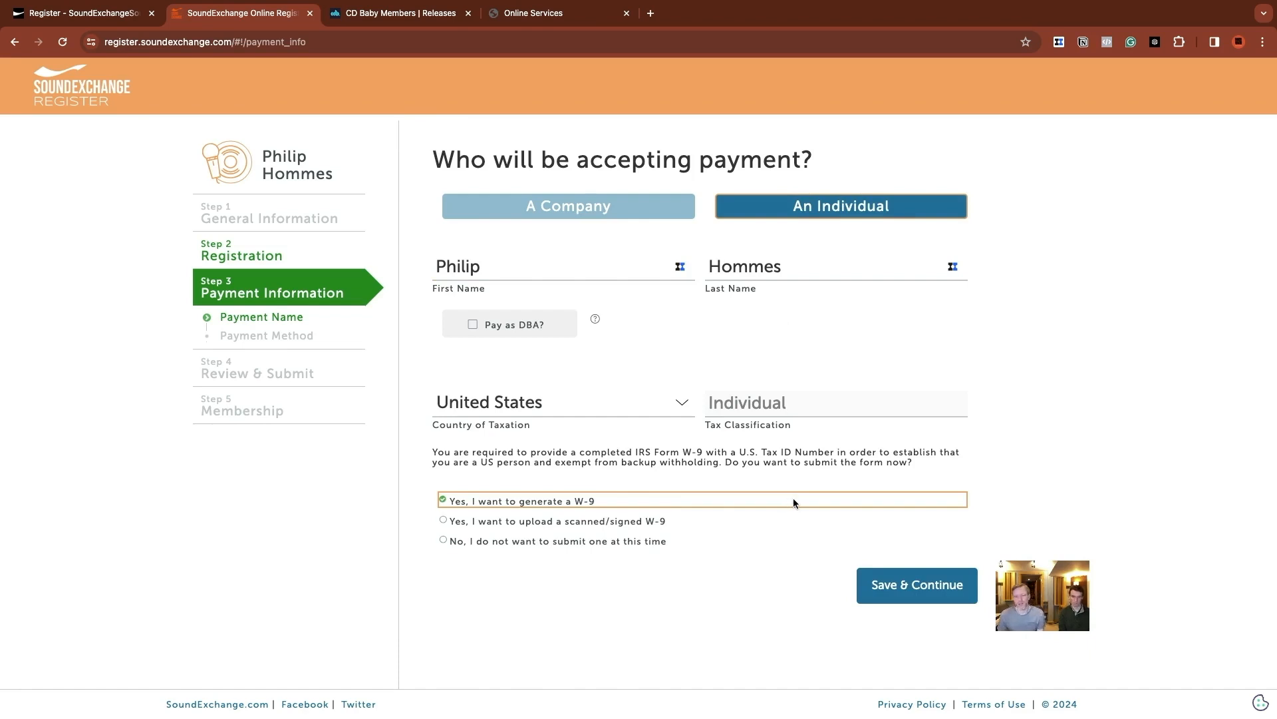
{"action": "mouse_move", "coordinate": [782, 513]}
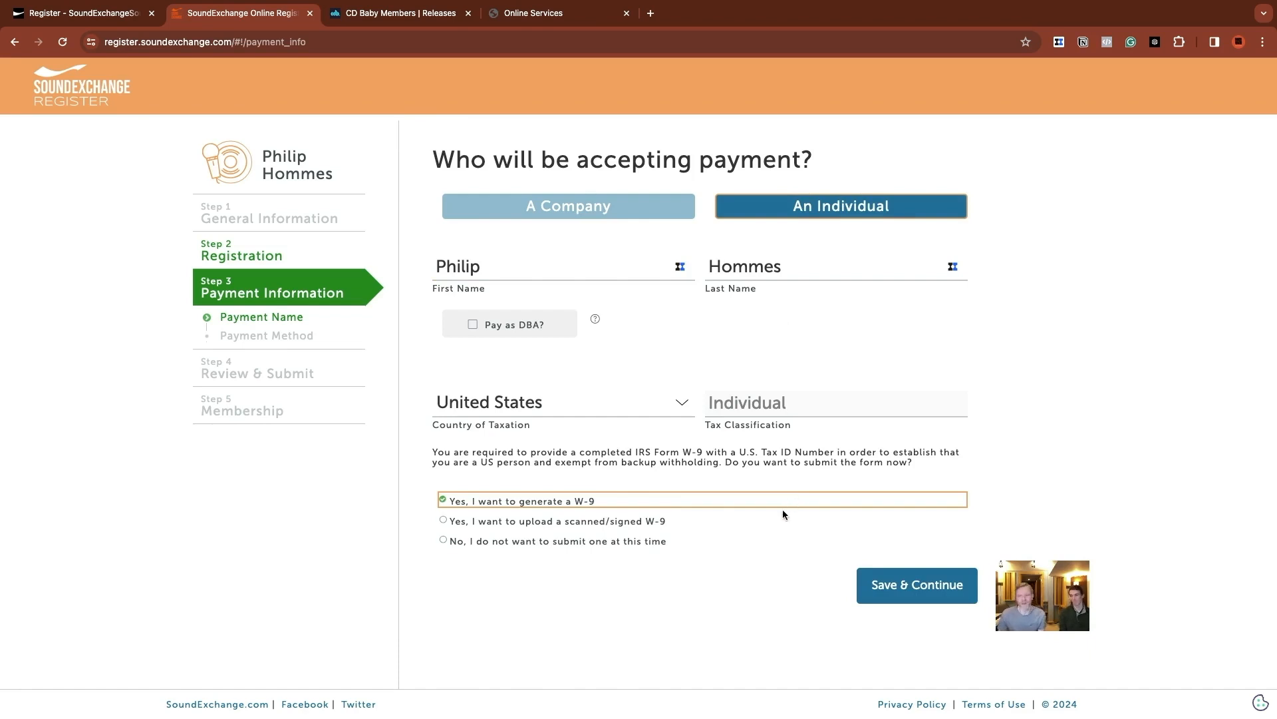
{"action": "left_click", "coordinate": [916, 586]}
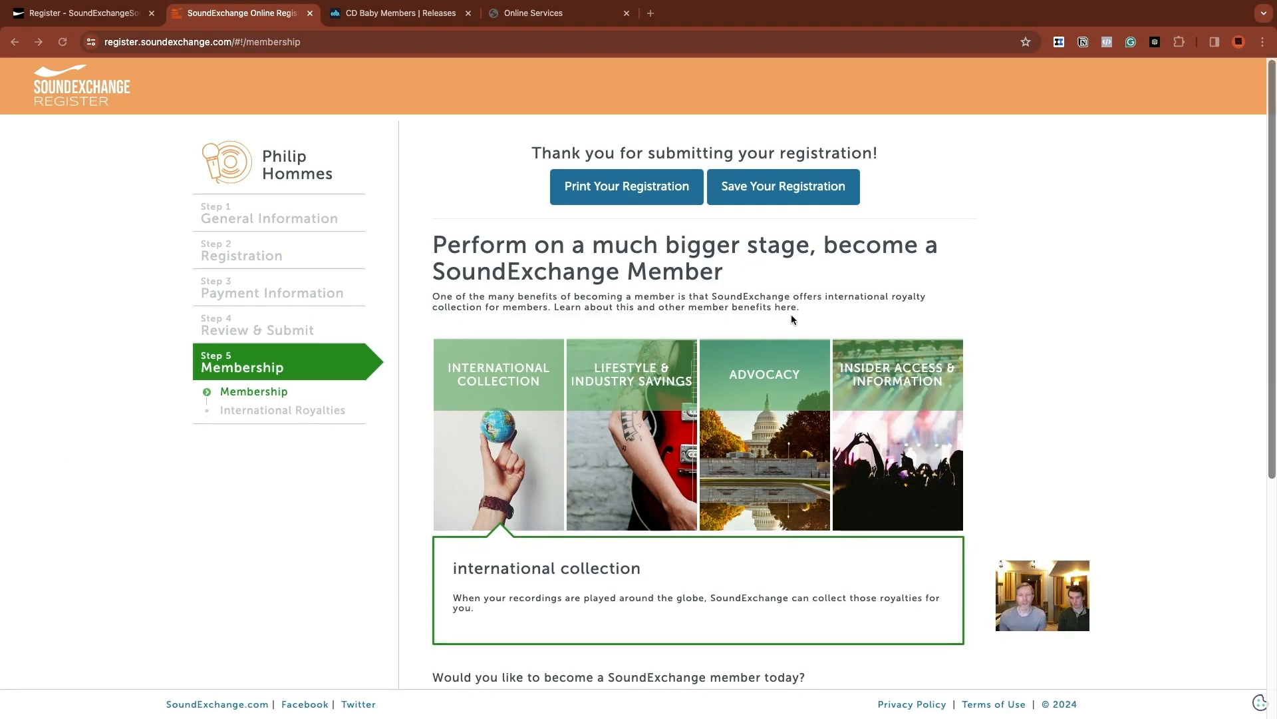
Keep Performer and Rights Owner membership and sign the performer membership agreement electronically.
{"action": "scroll", "scroll_direction": "down", "scroll_amount": 3}
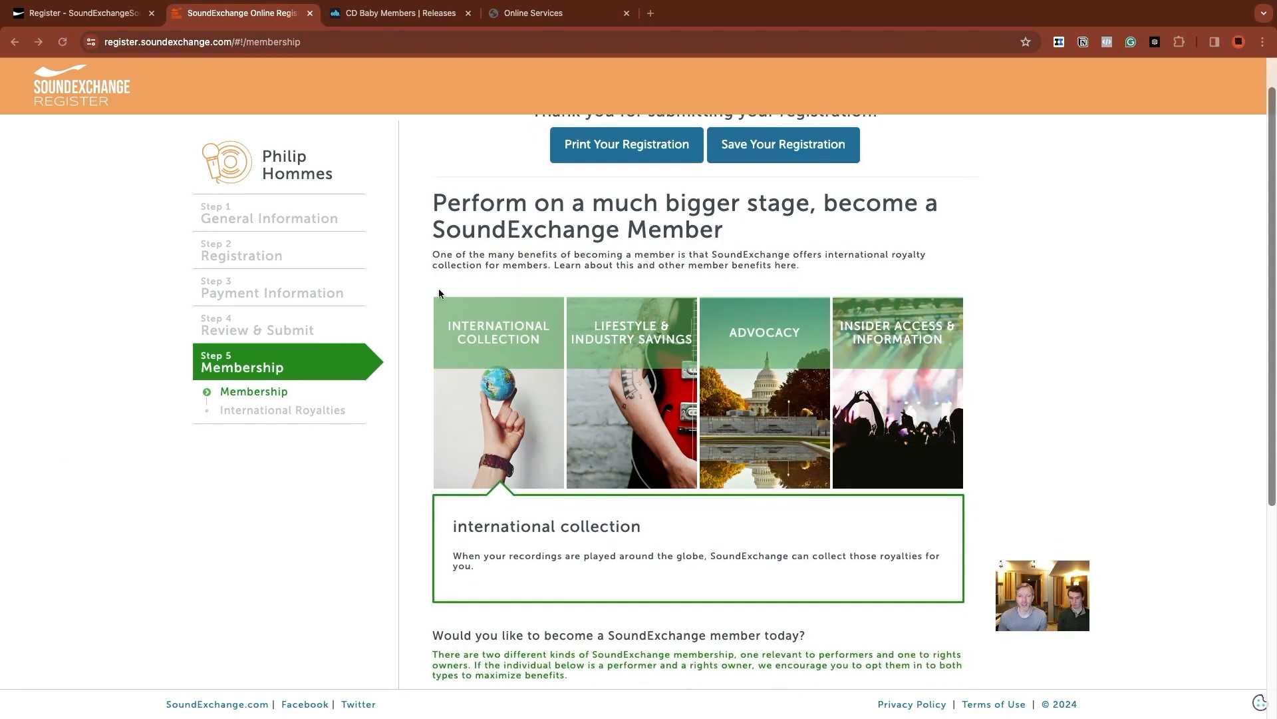
{"action": "mouse_move", "coordinate": [525, 358]}
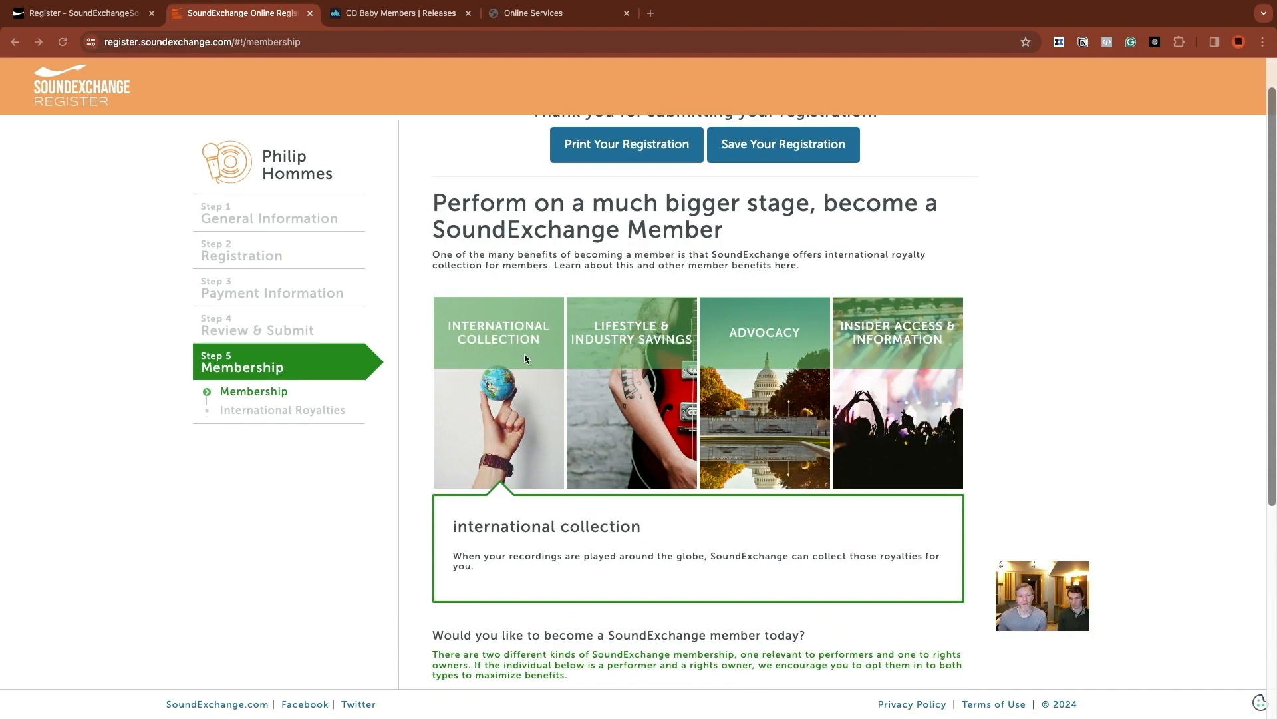
{"action": "scroll", "scroll_direction": "down", "scroll_amount": 3}
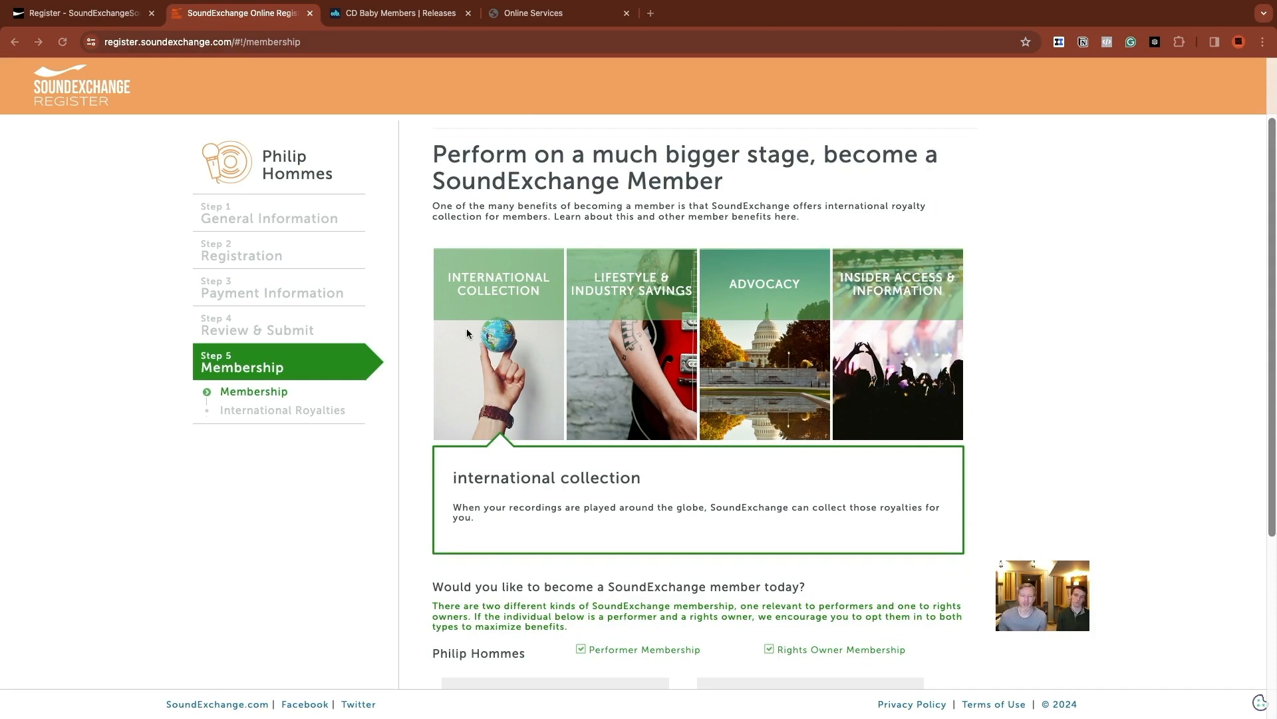
{"action": "scroll", "scroll_direction": "down", "scroll_amount": 3}
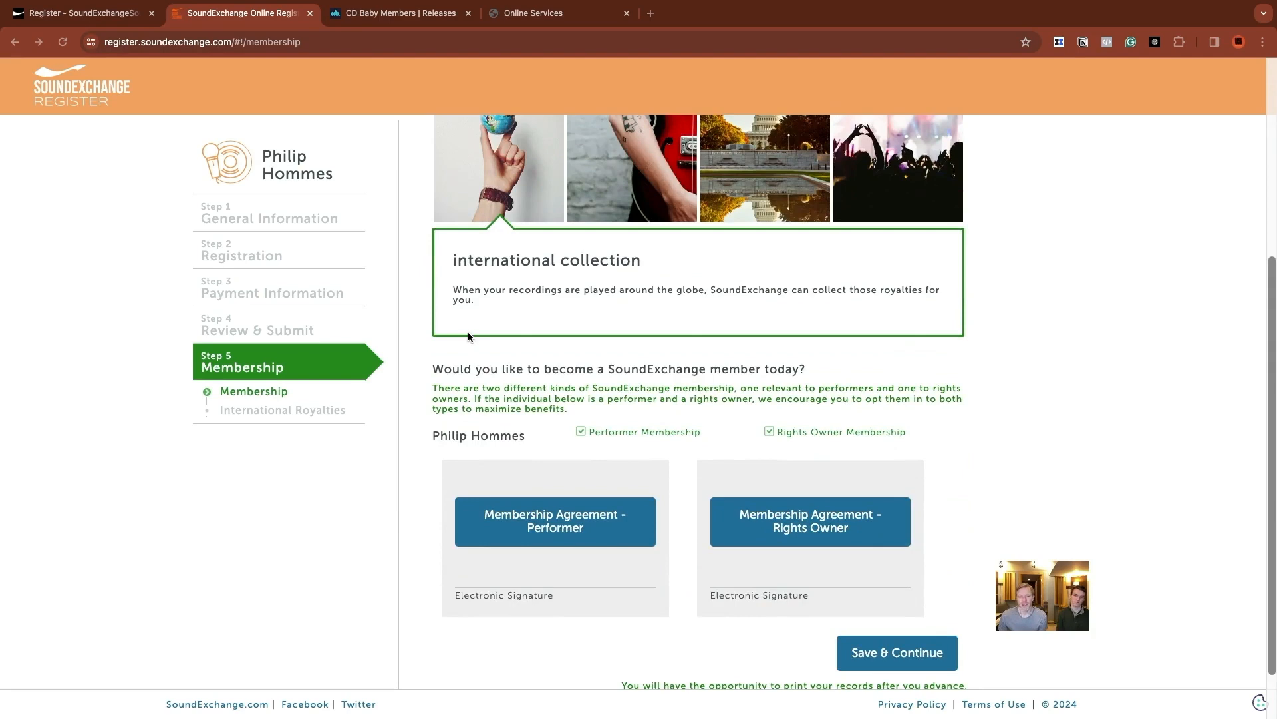
{"action": "scroll", "scroll_direction": "down", "scroll_amount": 3}
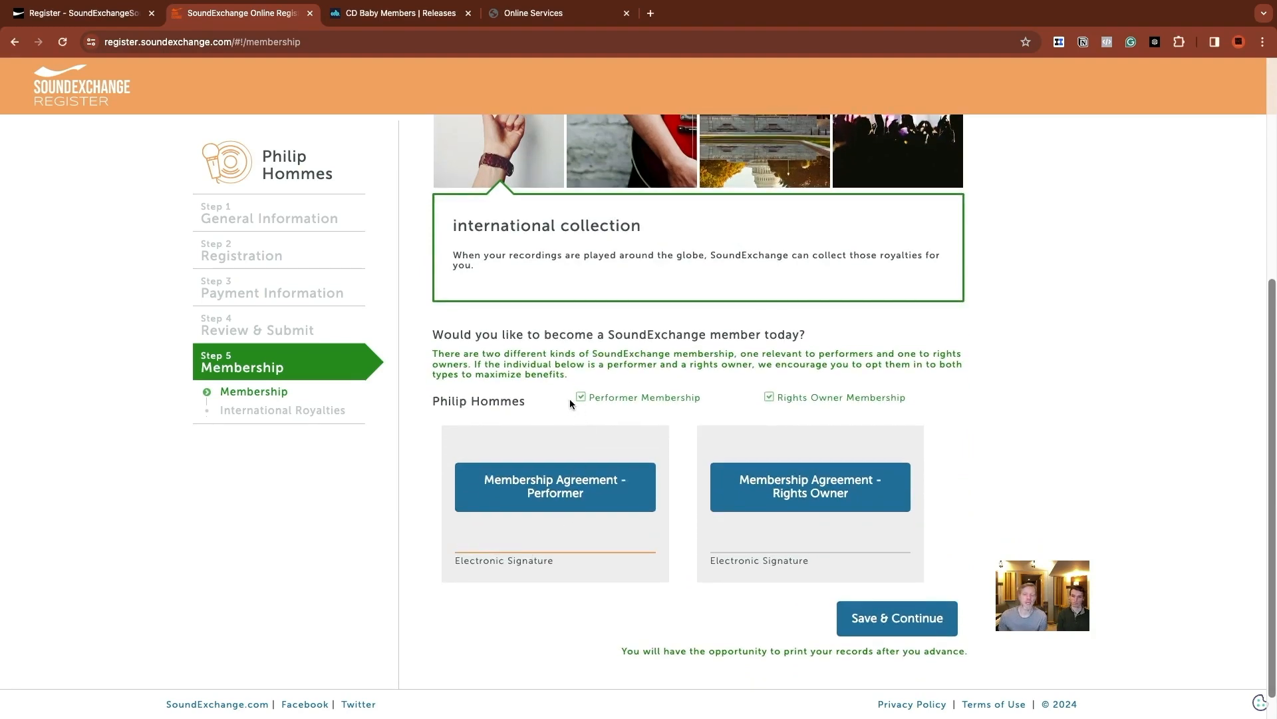
{"action": "mouse_move", "coordinate": [710, 415]}
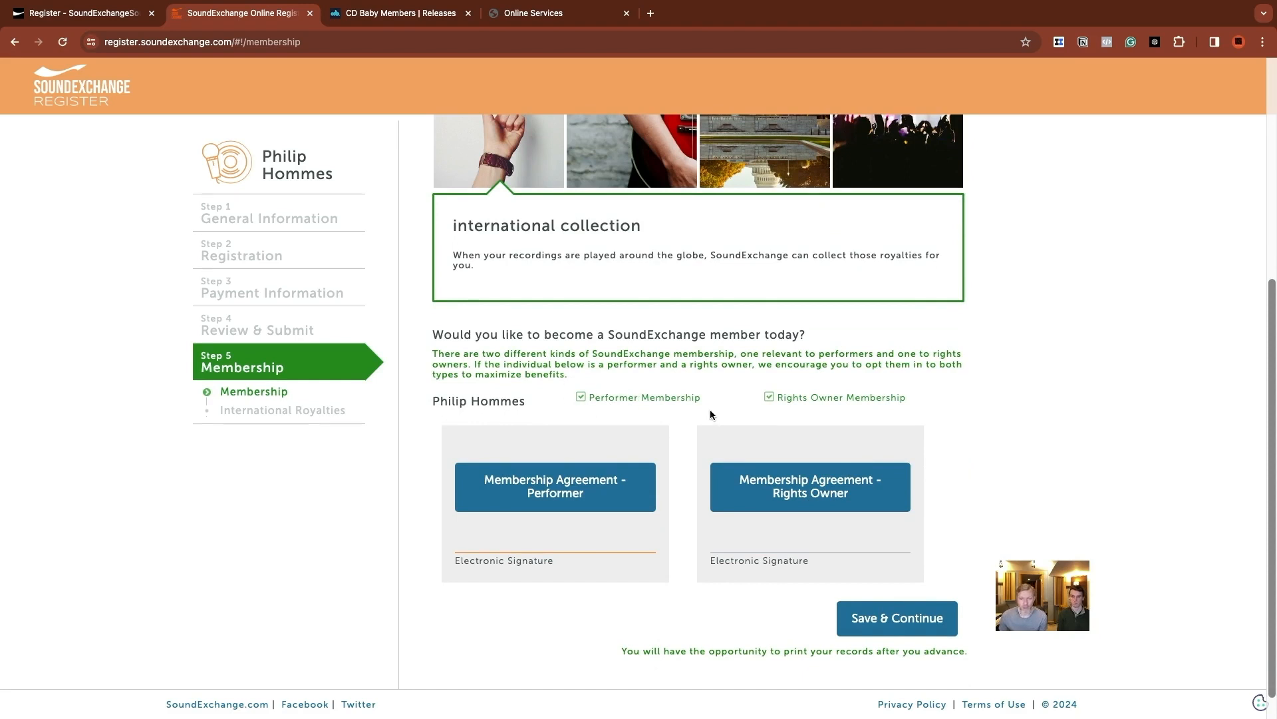
{"action": "mouse_move", "coordinate": [812, 412]}
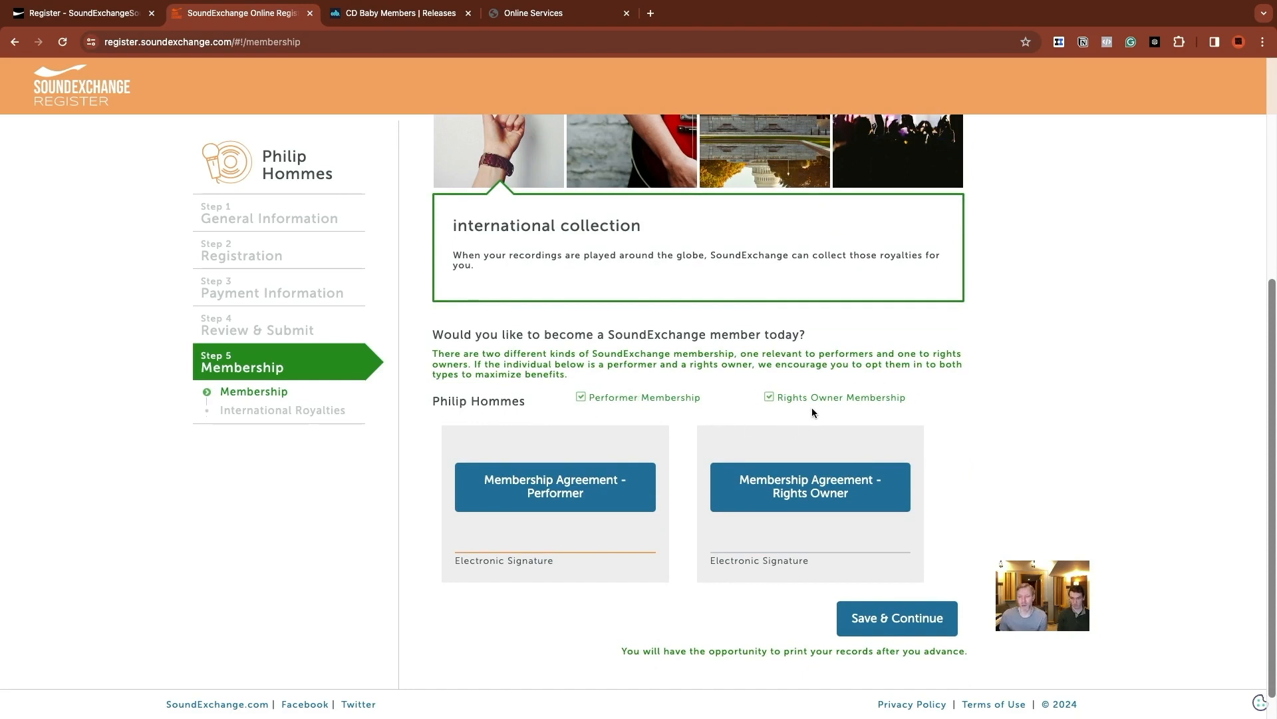
{"action": "left_click", "coordinate": [556, 538]}
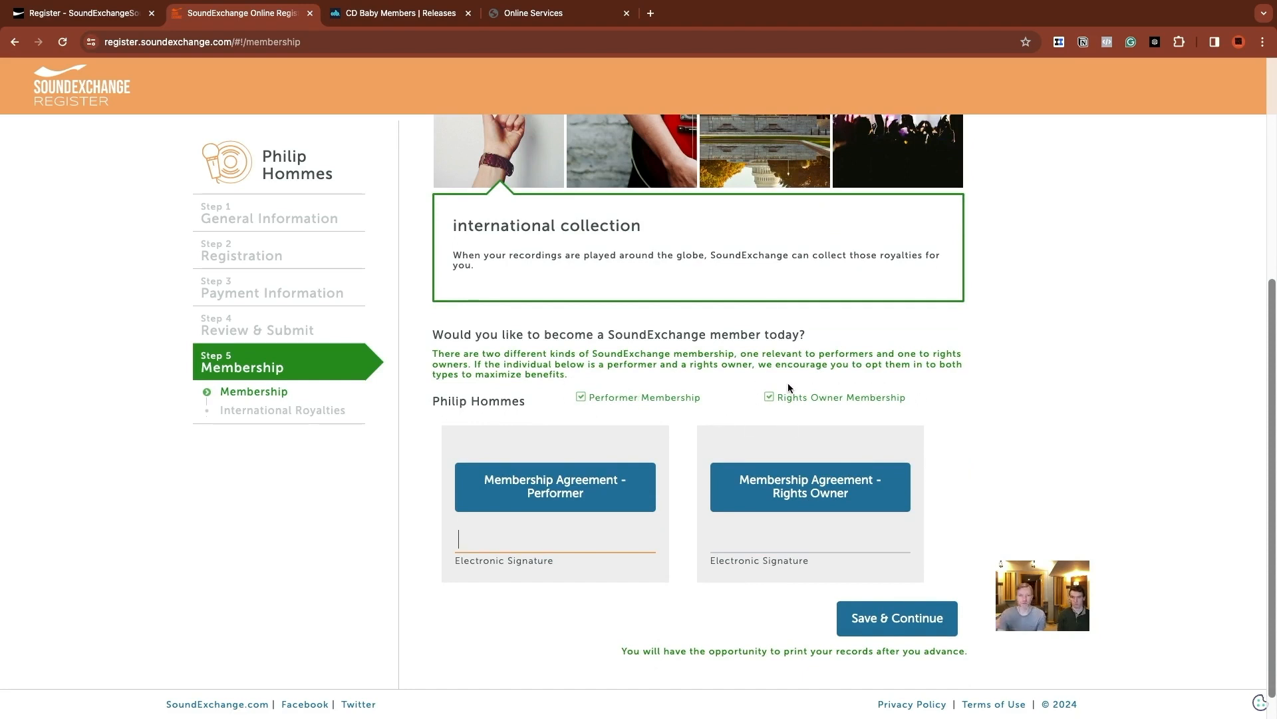
{"action": "mouse_move", "coordinate": [756, 513]}
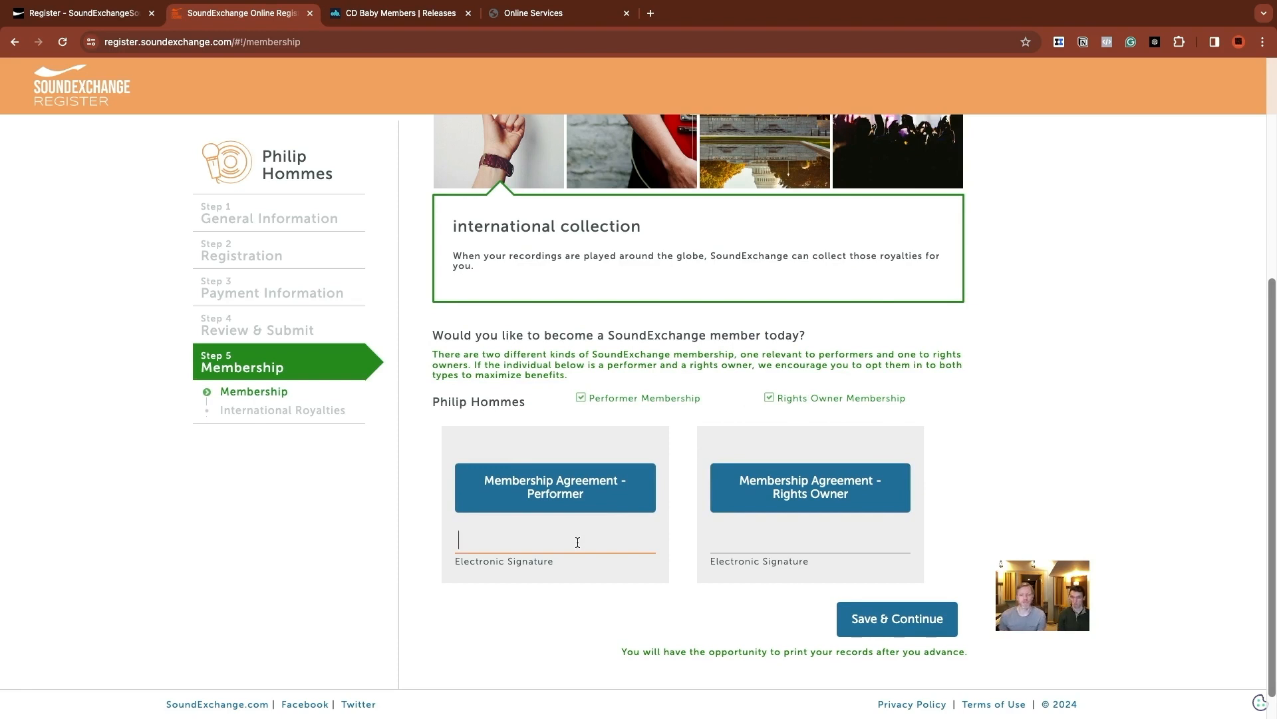
{"action": "left_click", "coordinate": [895, 619]}
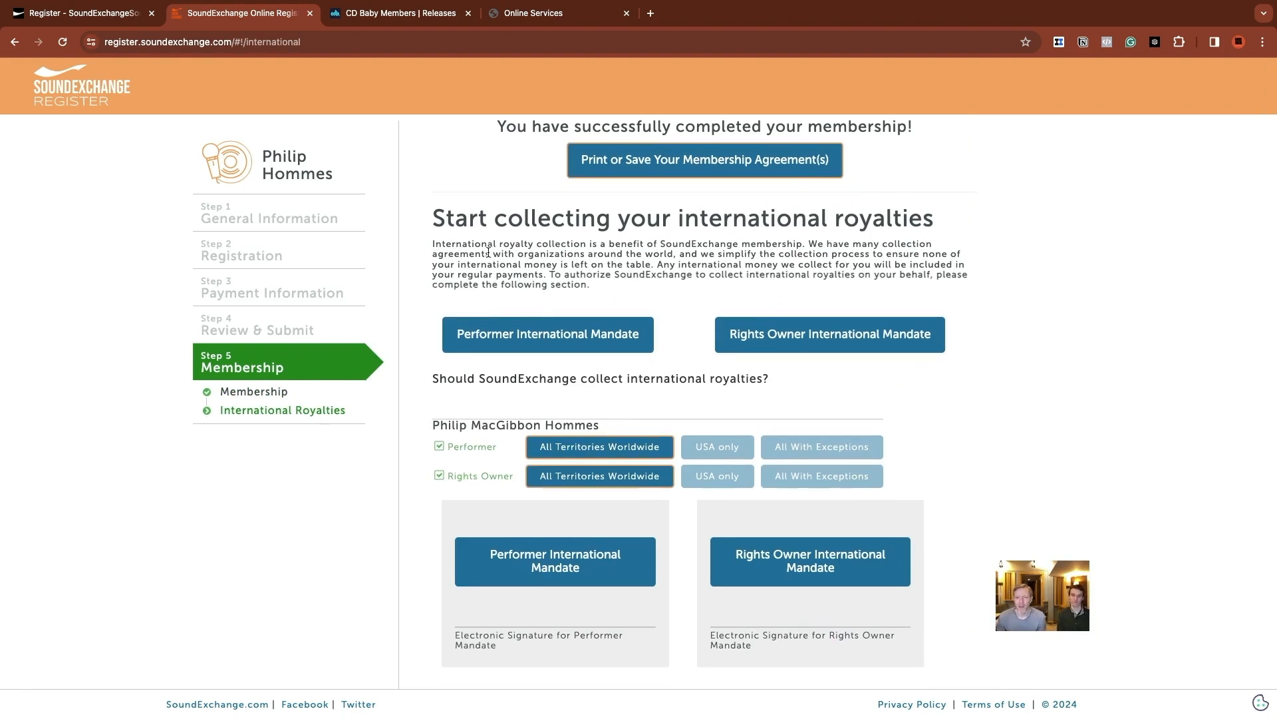
{"action": "mouse_move", "coordinate": [757, 382]}
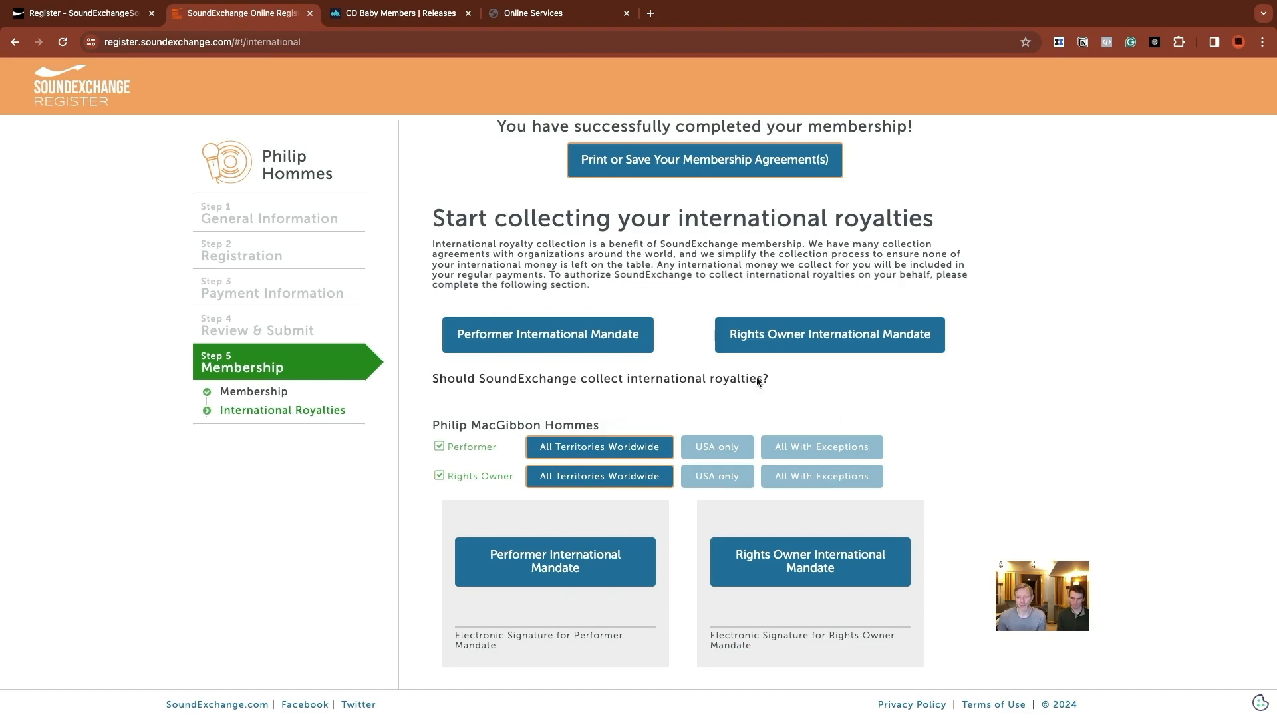
{"action": "mouse_move", "coordinate": [746, 612]}
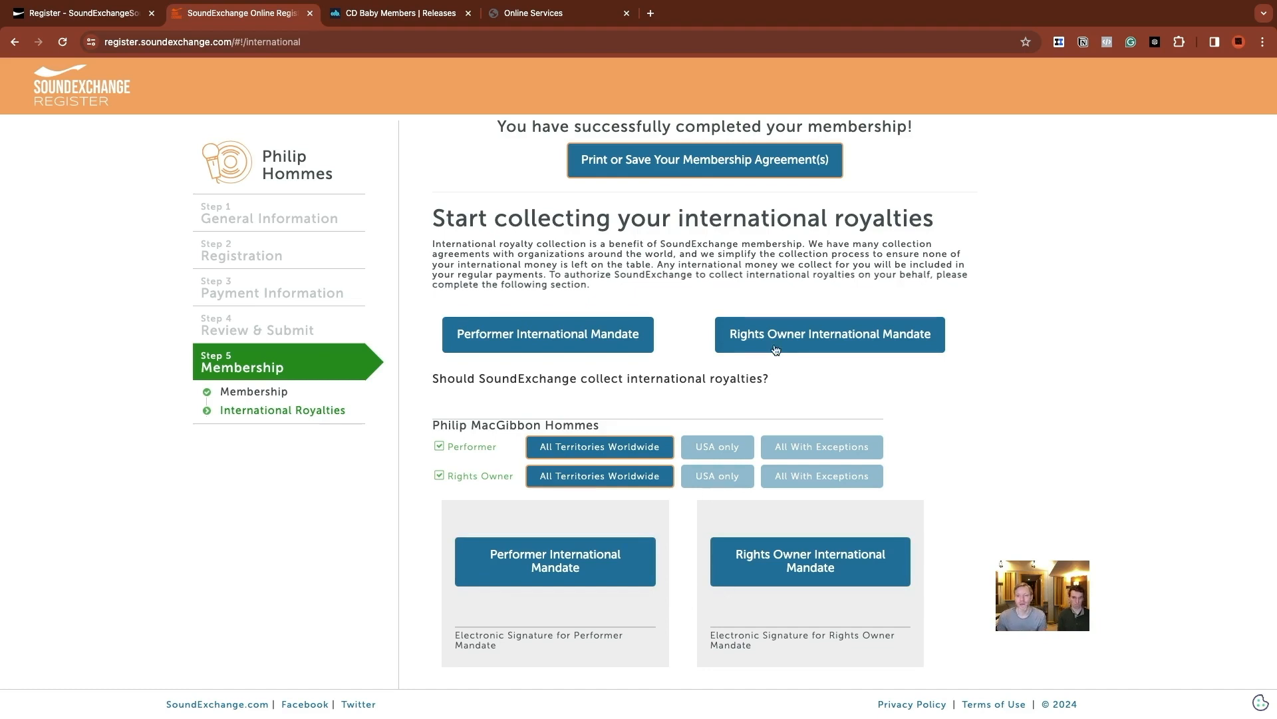
{"action": "mouse_move", "coordinate": [625, 260]}
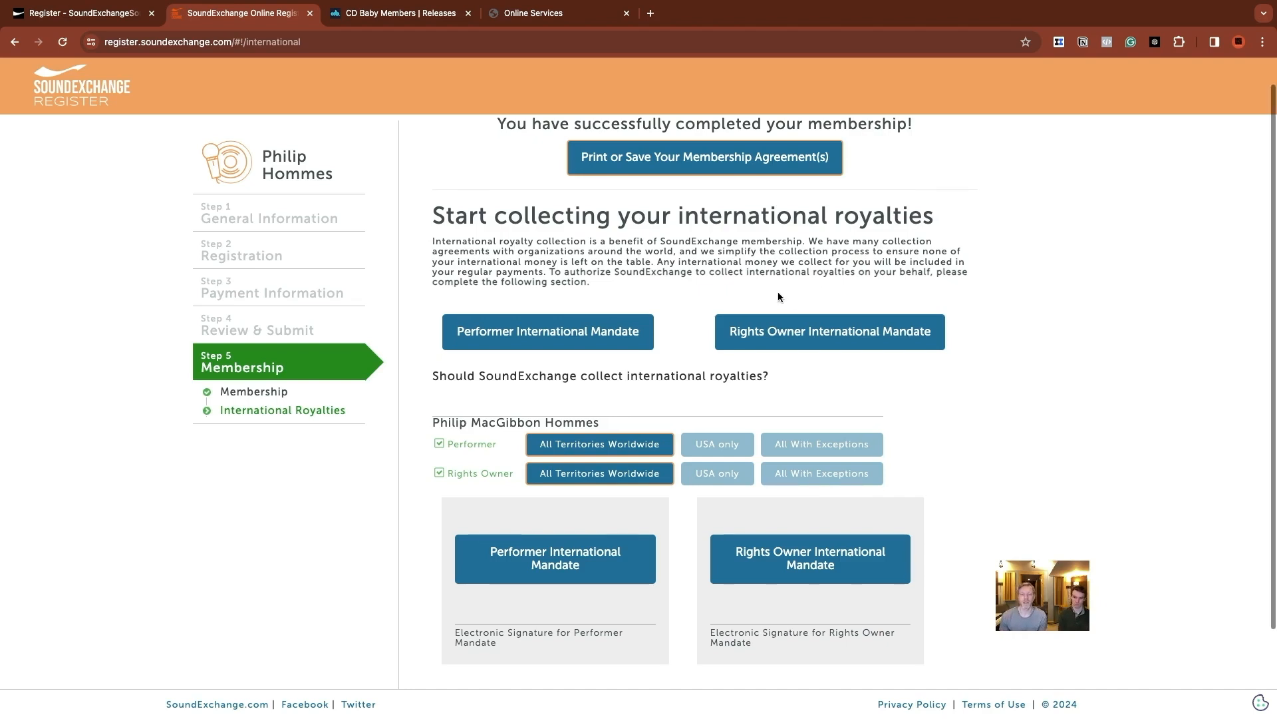
{"action": "mouse_move", "coordinate": [749, 294]}
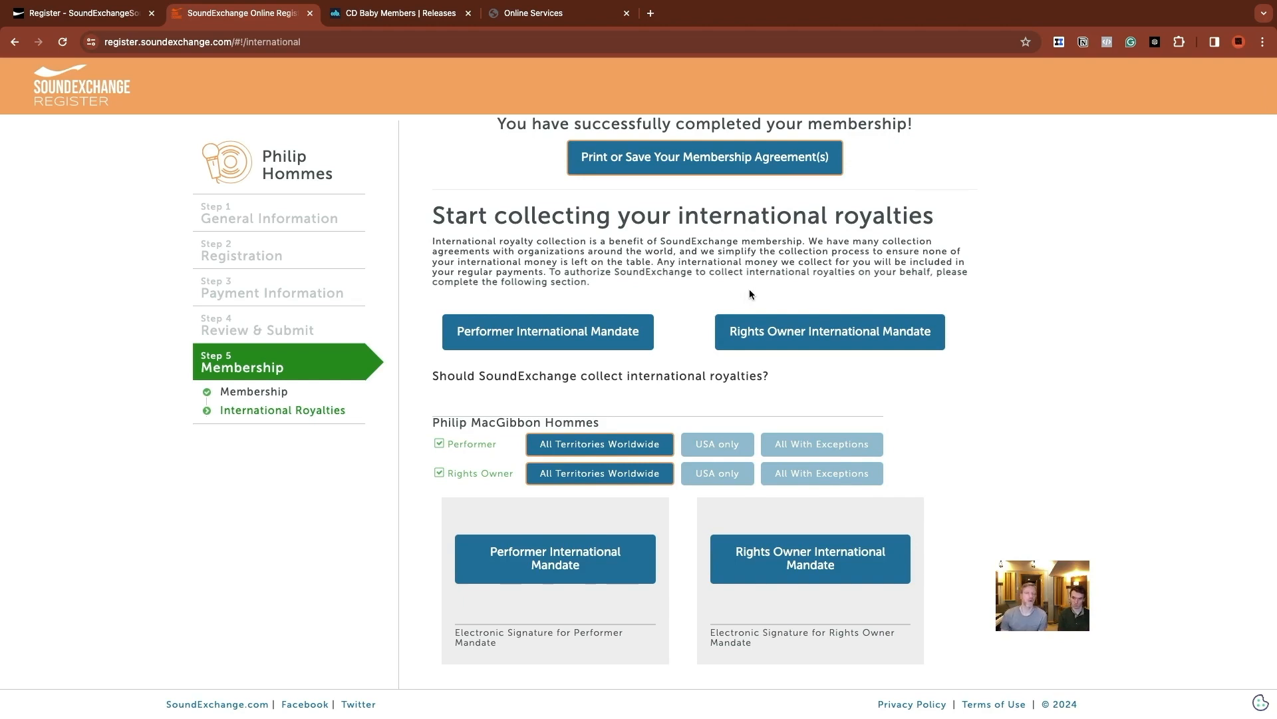
Keep All Territories Worldwide and sign the performer international royalties mandate.
{"action": "scroll", "scroll_direction": "down", "scroll_amount": 3}
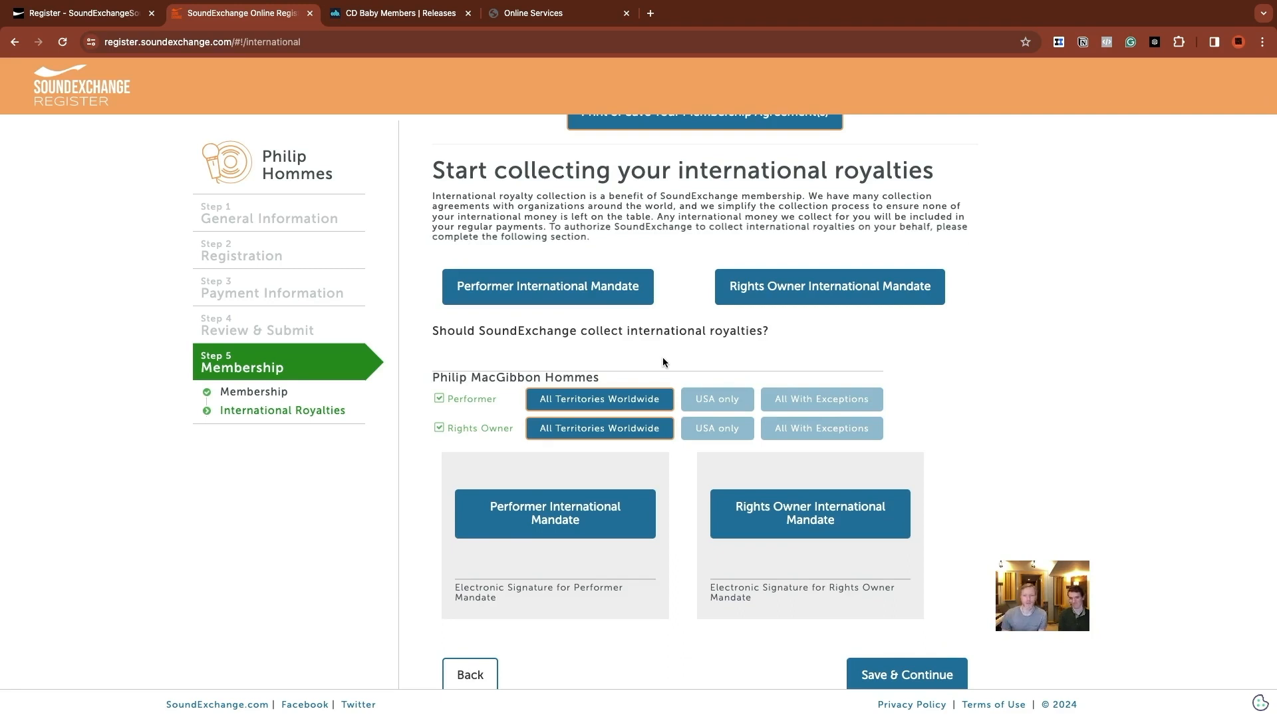
{"action": "mouse_move", "coordinate": [650, 396]}
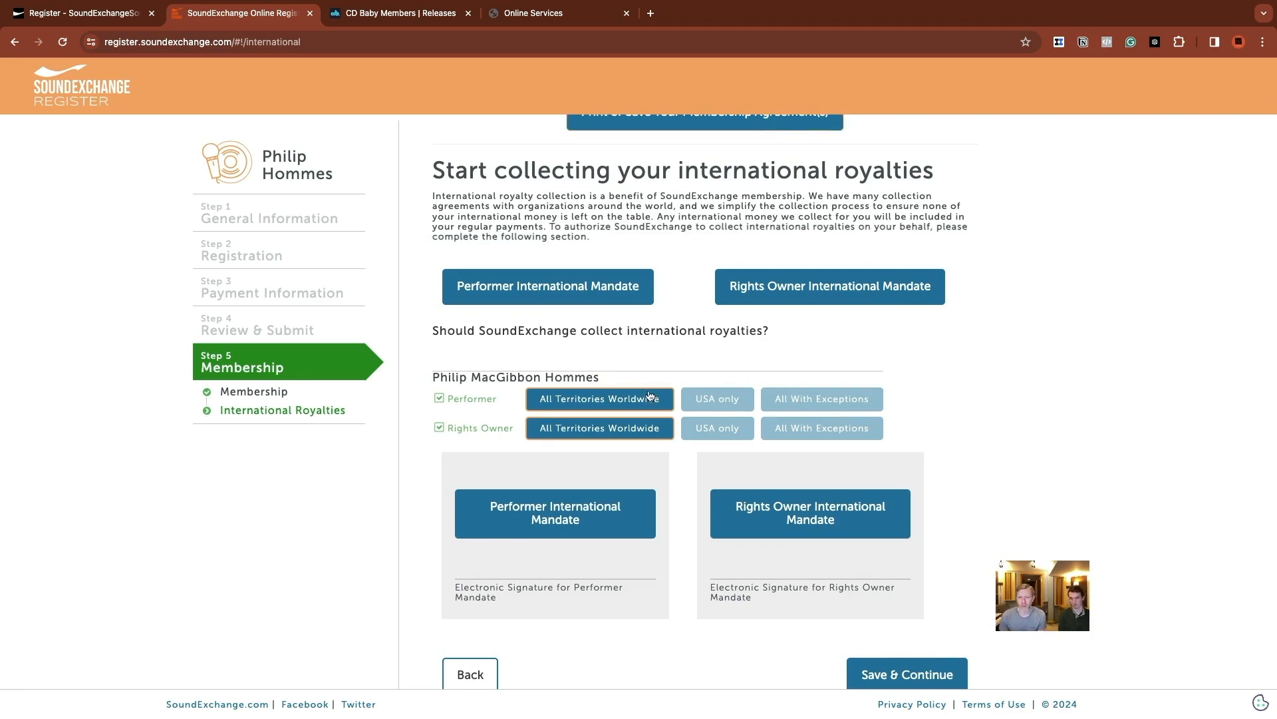
{"action": "mouse_move", "coordinate": [461, 400]}
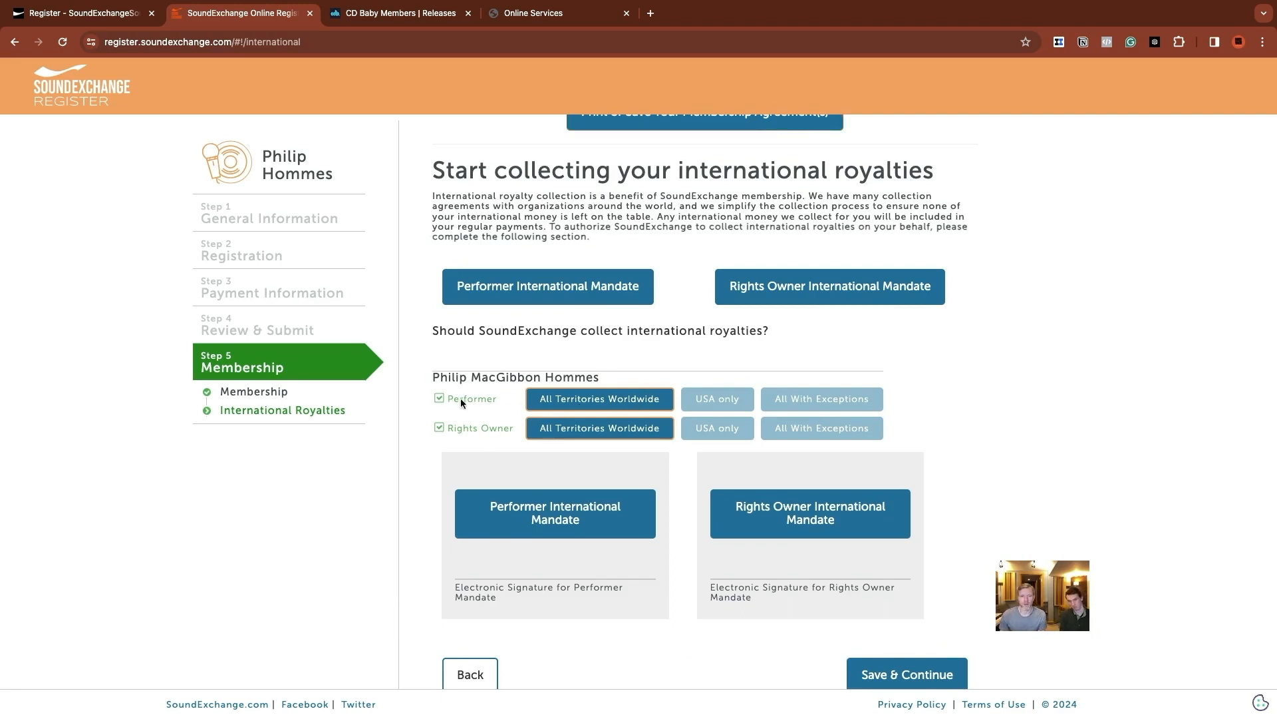
{"action": "mouse_move", "coordinate": [568, 439]}
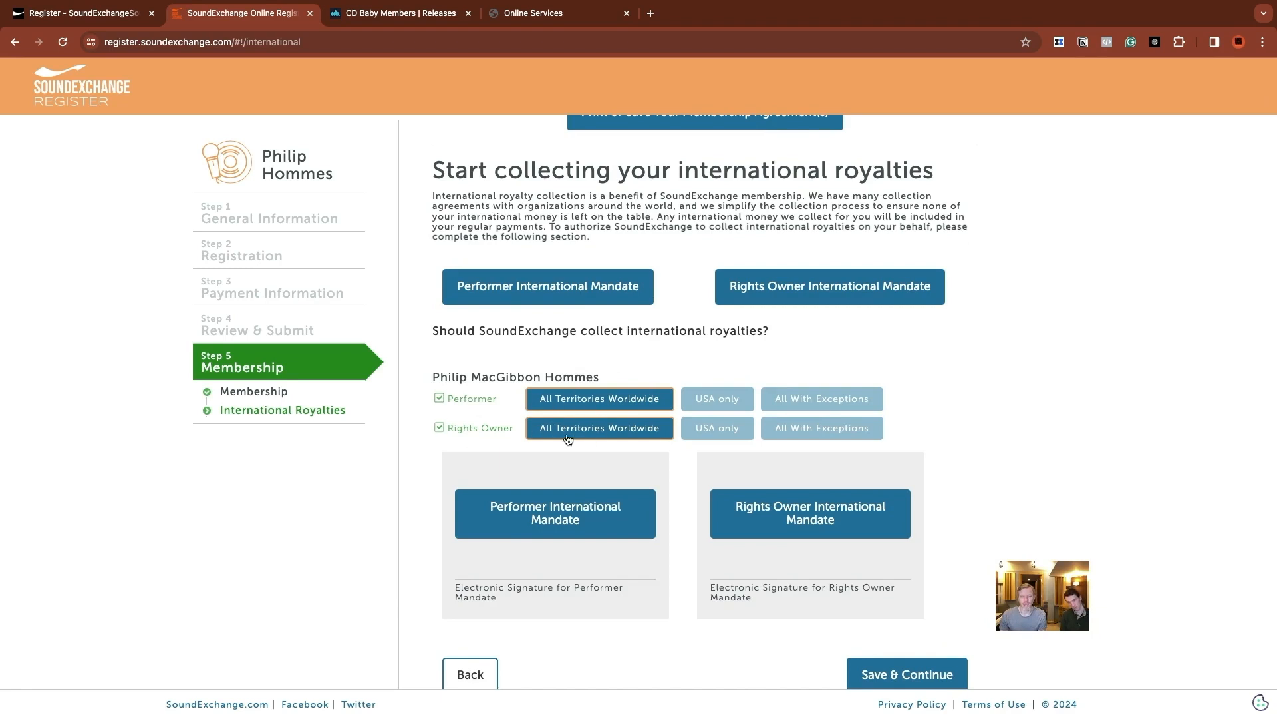
{"action": "mouse_move", "coordinate": [591, 398]}
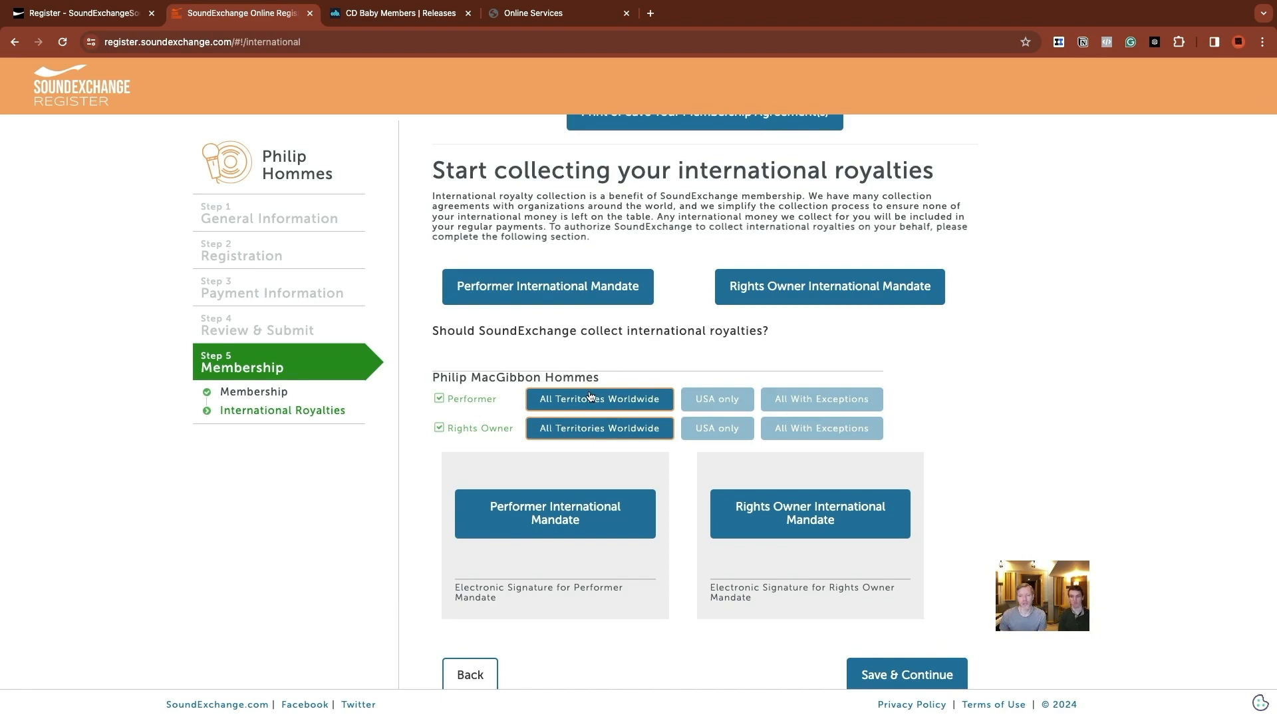
{"action": "scroll", "scroll_direction": "down", "scroll_amount": 3}
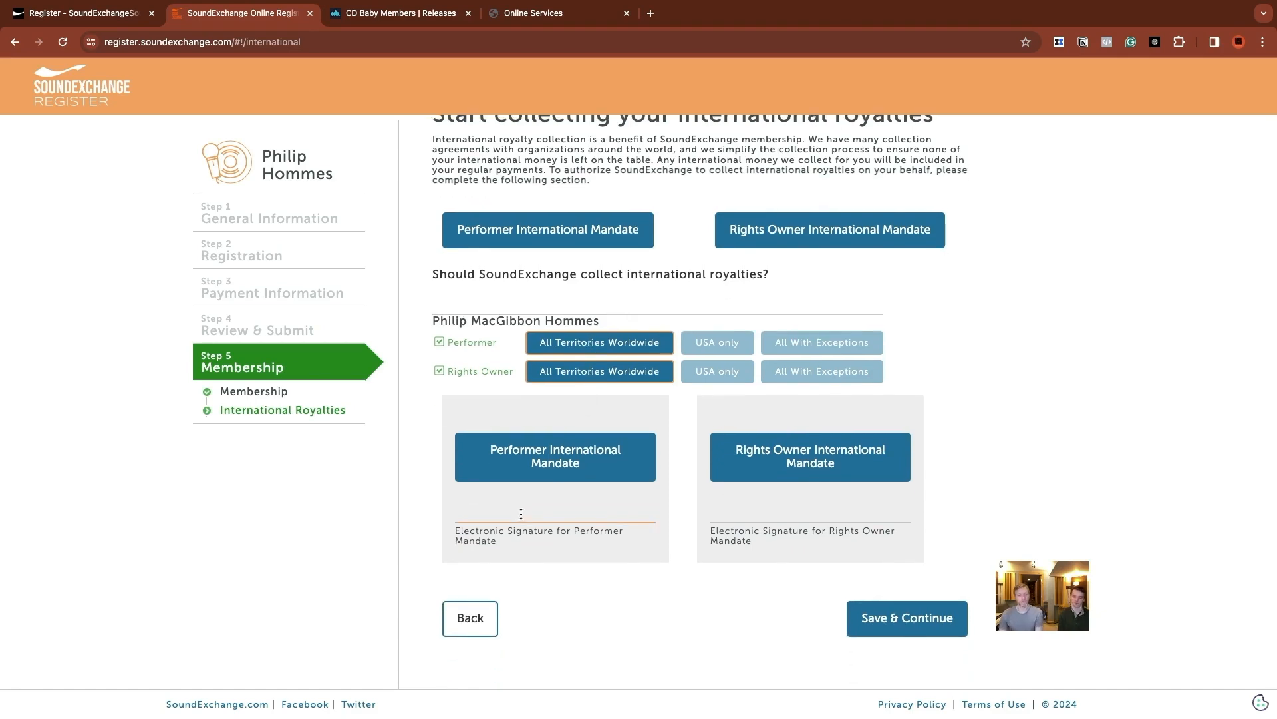
{"action": "left_click", "coordinate": [906, 618]}
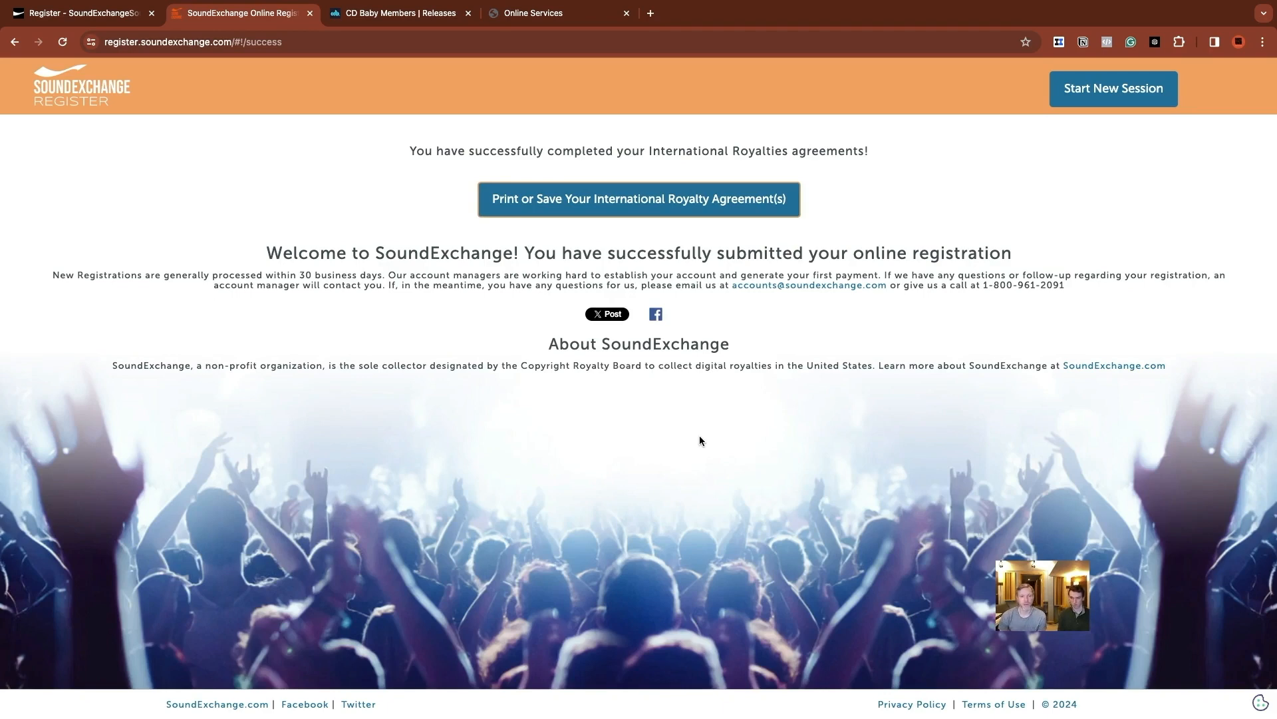
{"action": "mouse_move", "coordinate": [394, 272]}
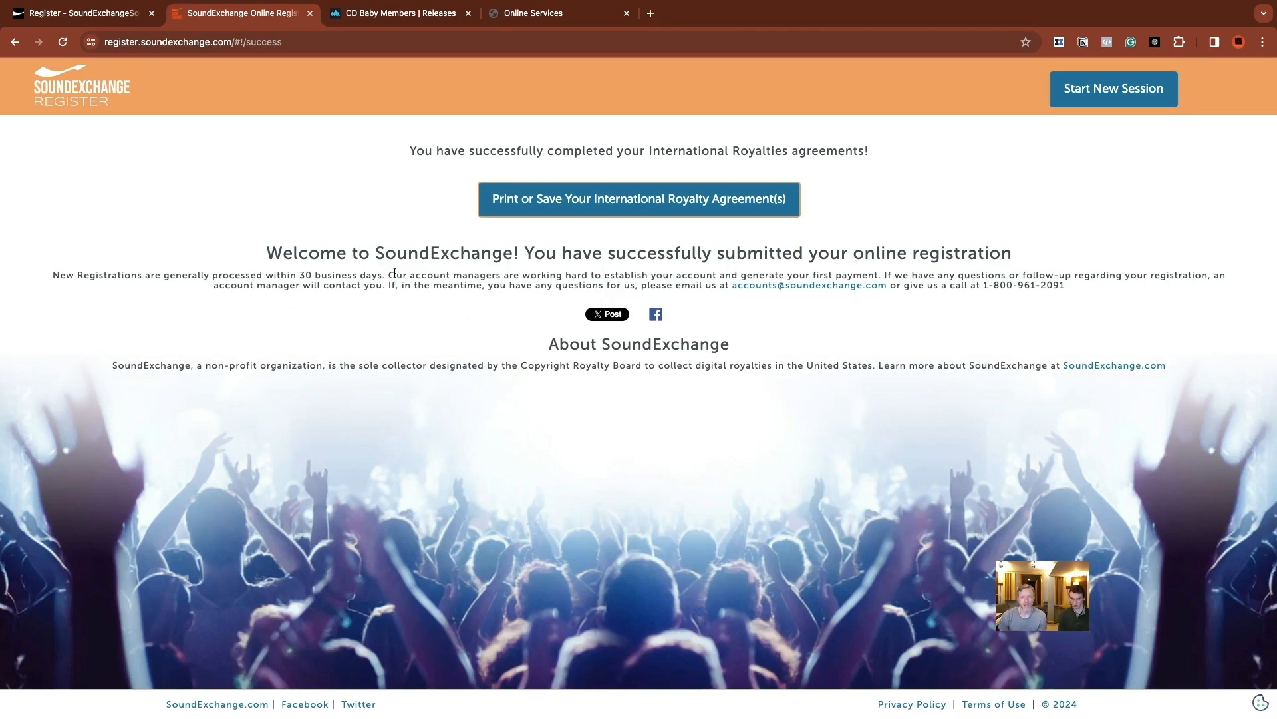
{"action": "mouse_move", "coordinate": [956, 174]}
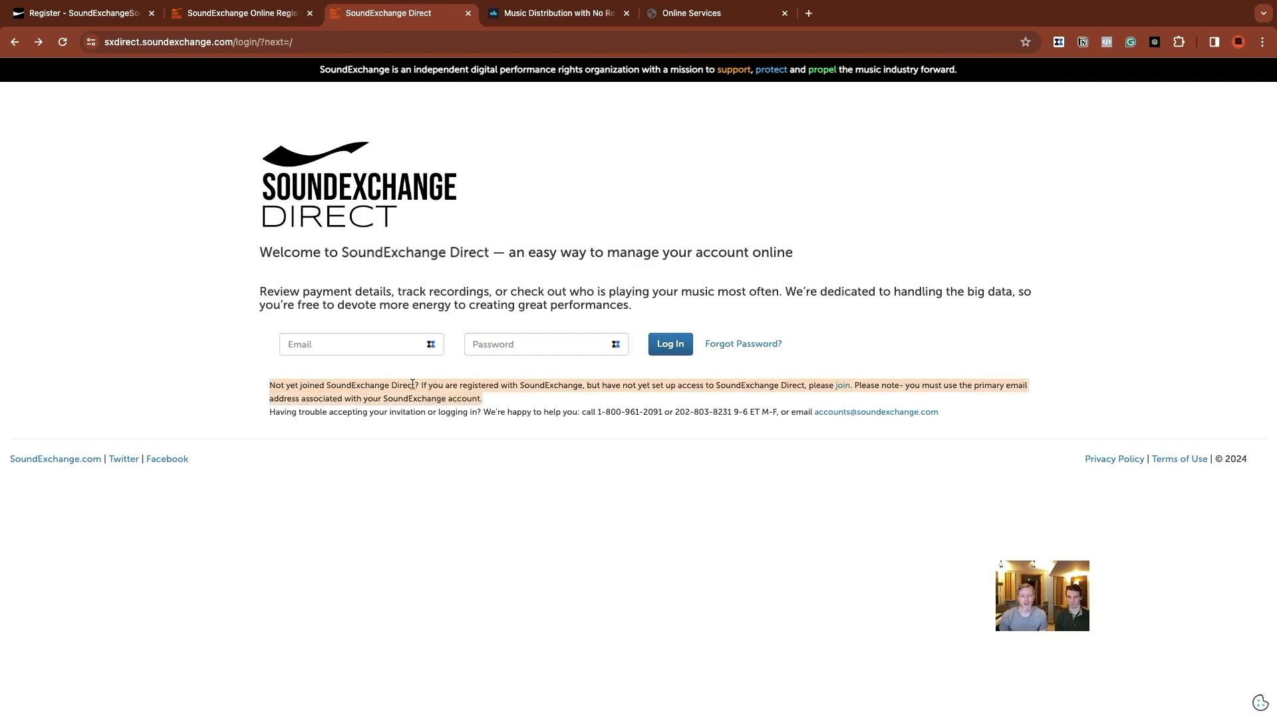
{"action": "mouse_move", "coordinate": [644, 387]}
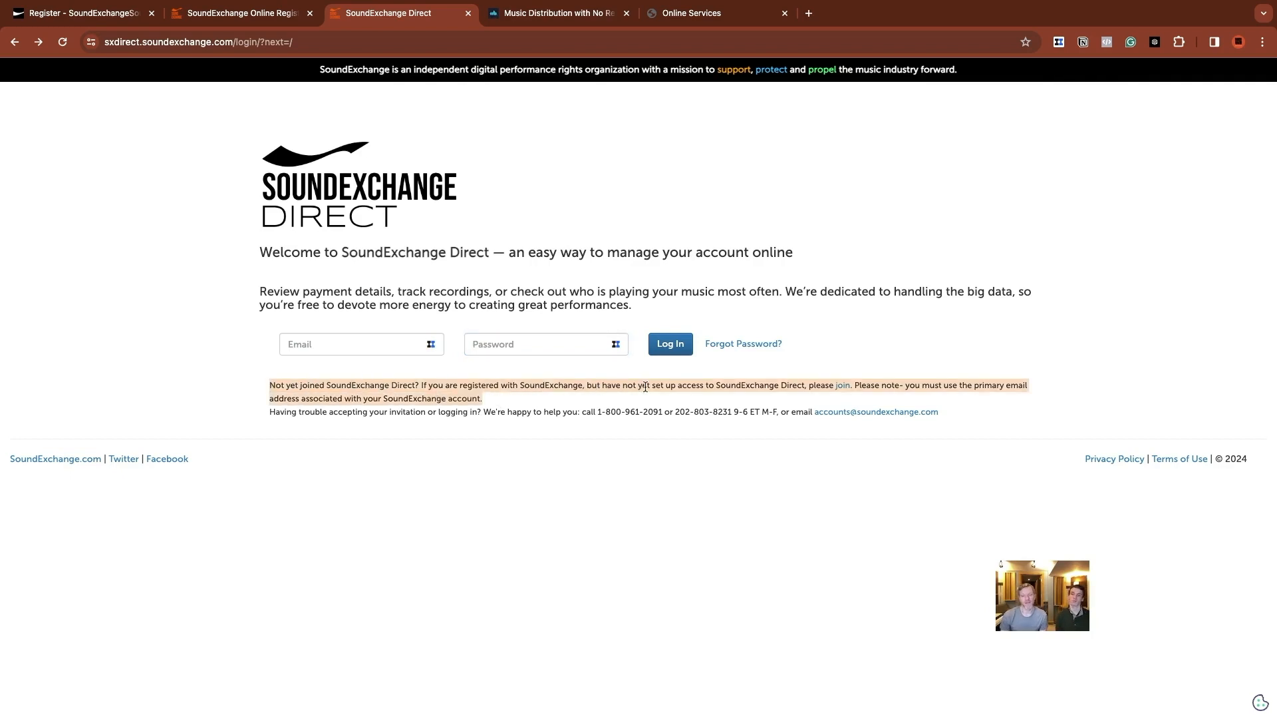
{"action": "mouse_move", "coordinate": [791, 386]}
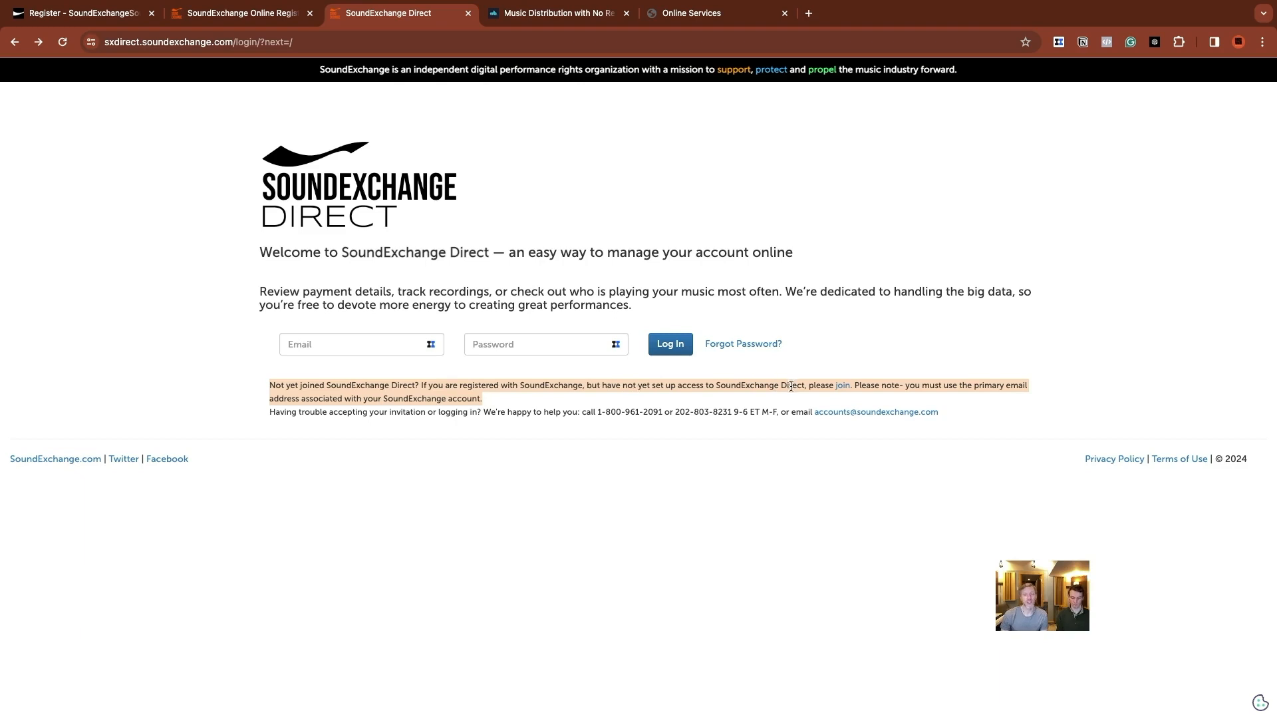
{"action": "mouse_move", "coordinate": [842, 387]}
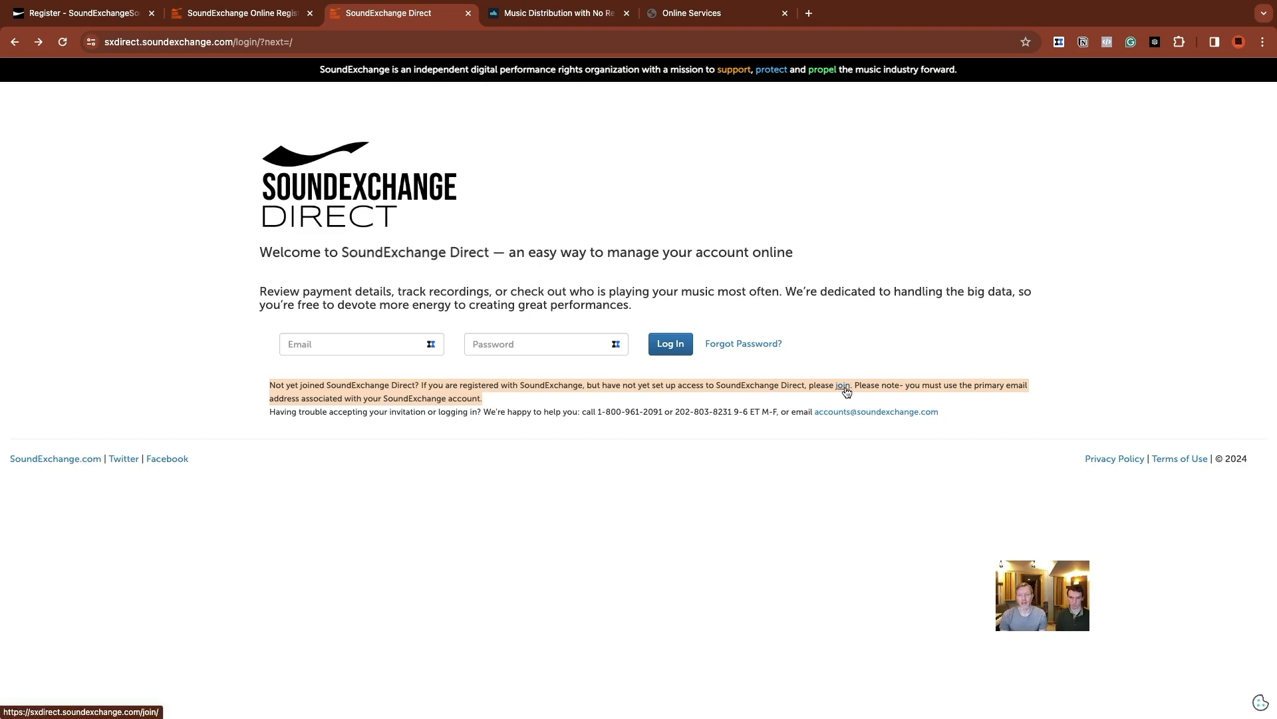
Follow the 'join' link to set up SoundExchange Direct access for an existing registrant.
{"action": "left_click", "coordinate": [842, 386]}
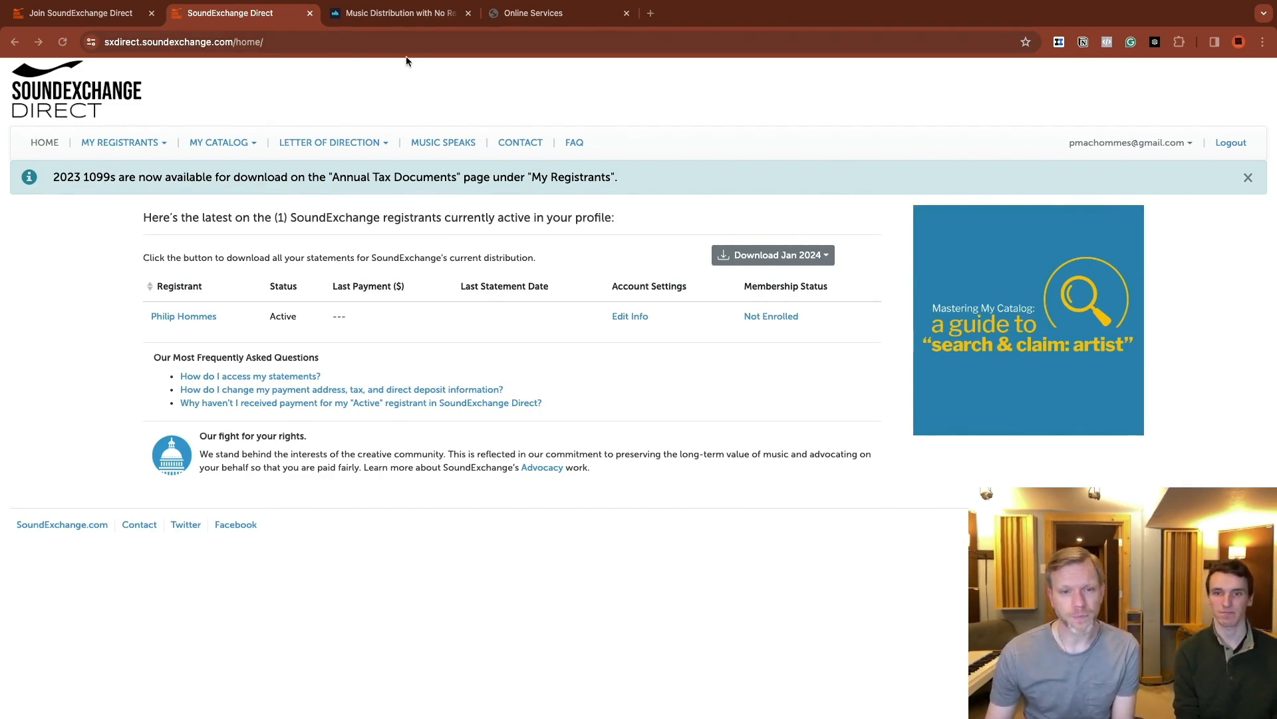
{"action": "mouse_move", "coordinate": [358, 84]}
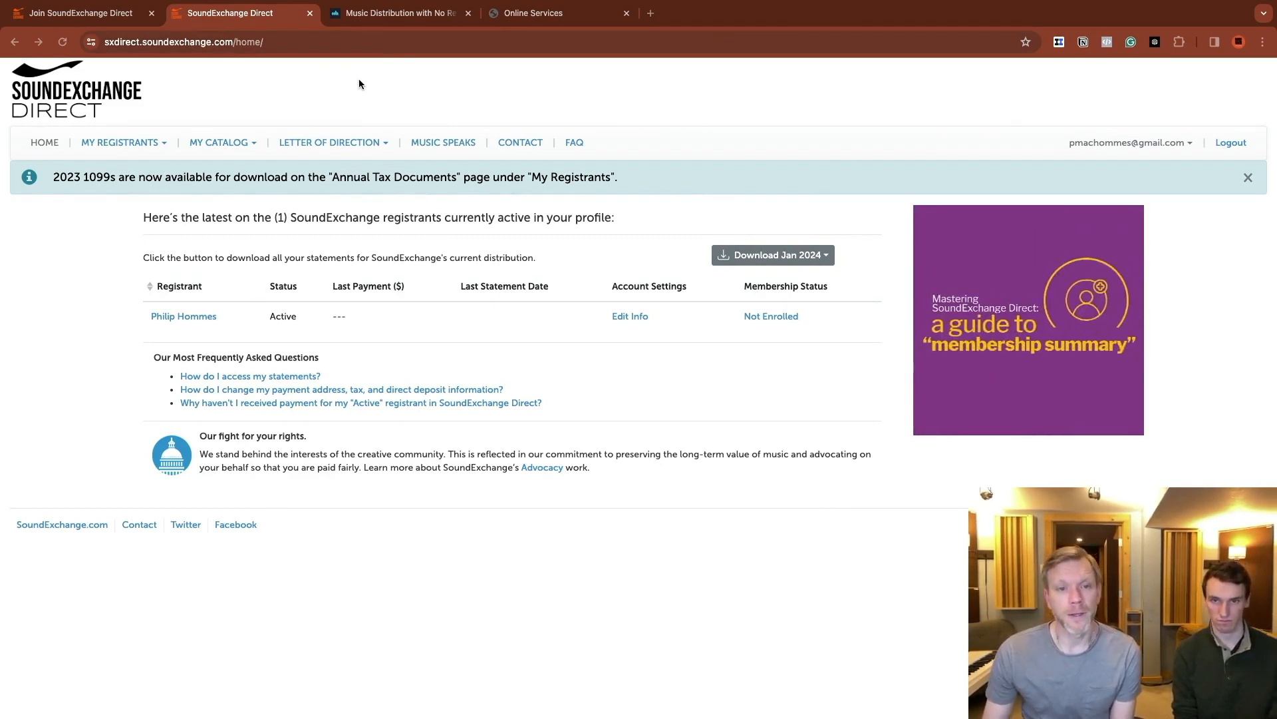
{"action": "mouse_move", "coordinate": [182, 291]}
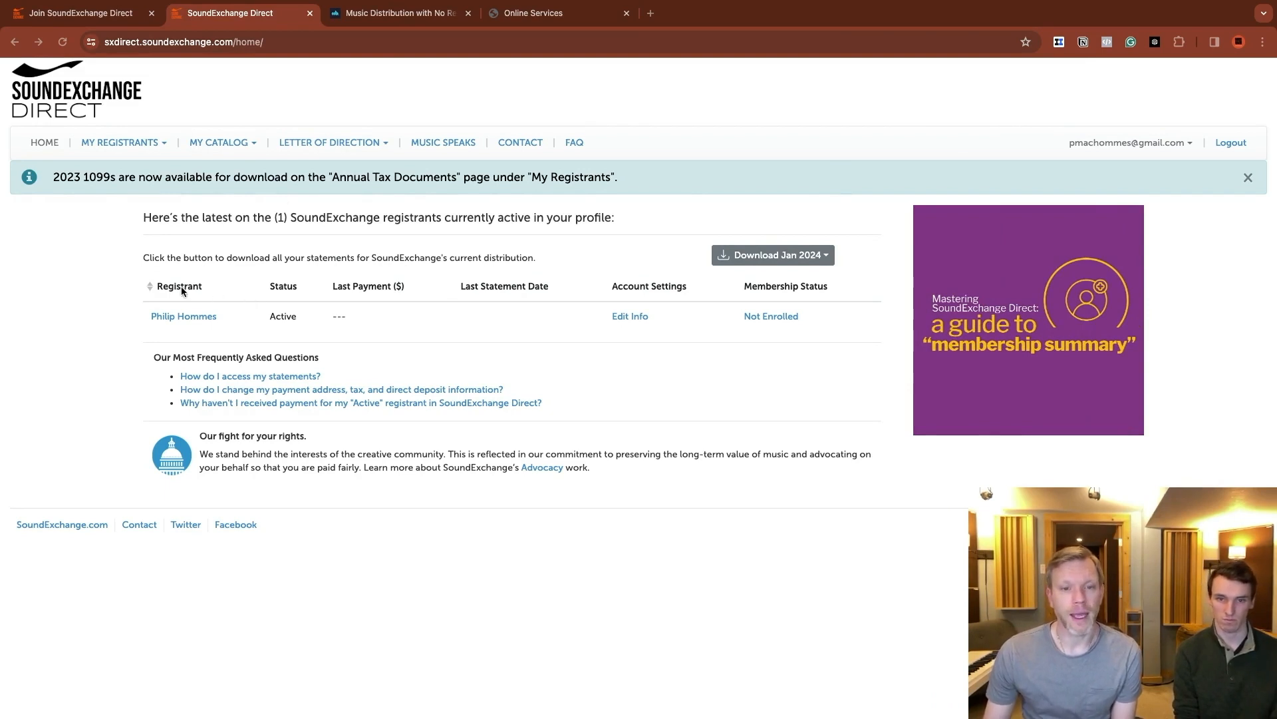
{"action": "mouse_move", "coordinate": [182, 322]}
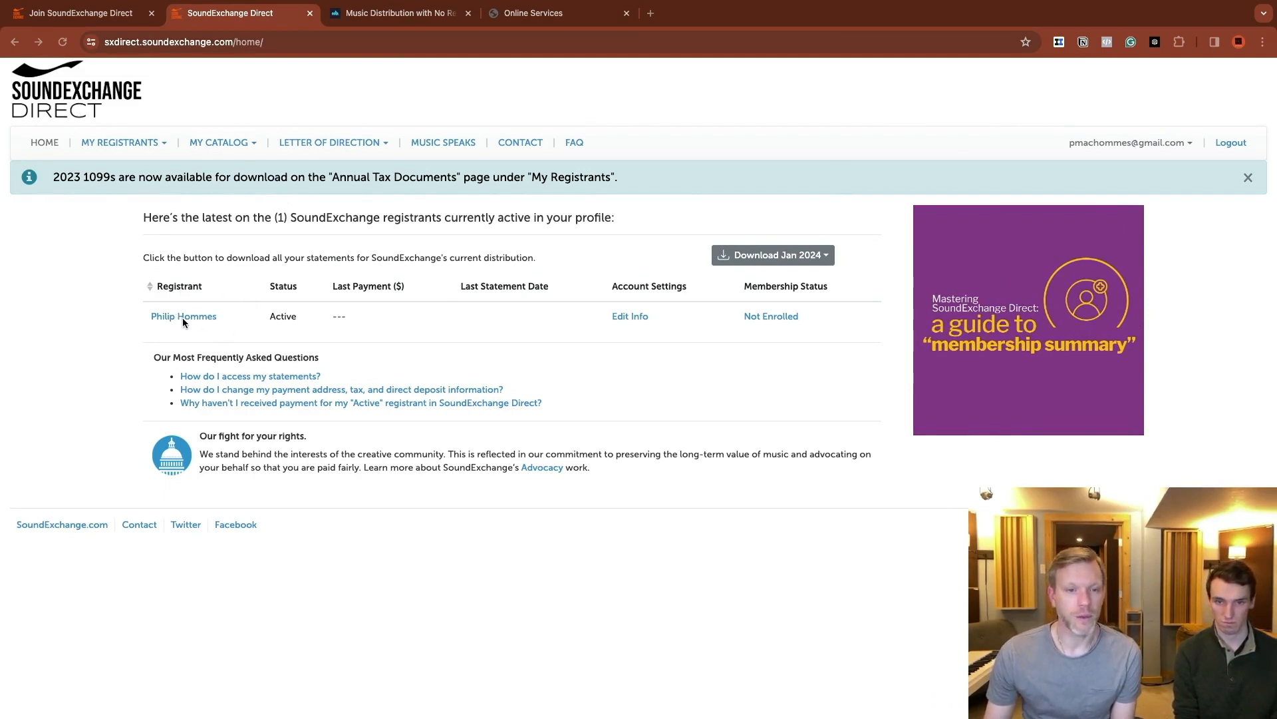
{"action": "mouse_move", "coordinate": [219, 328]}
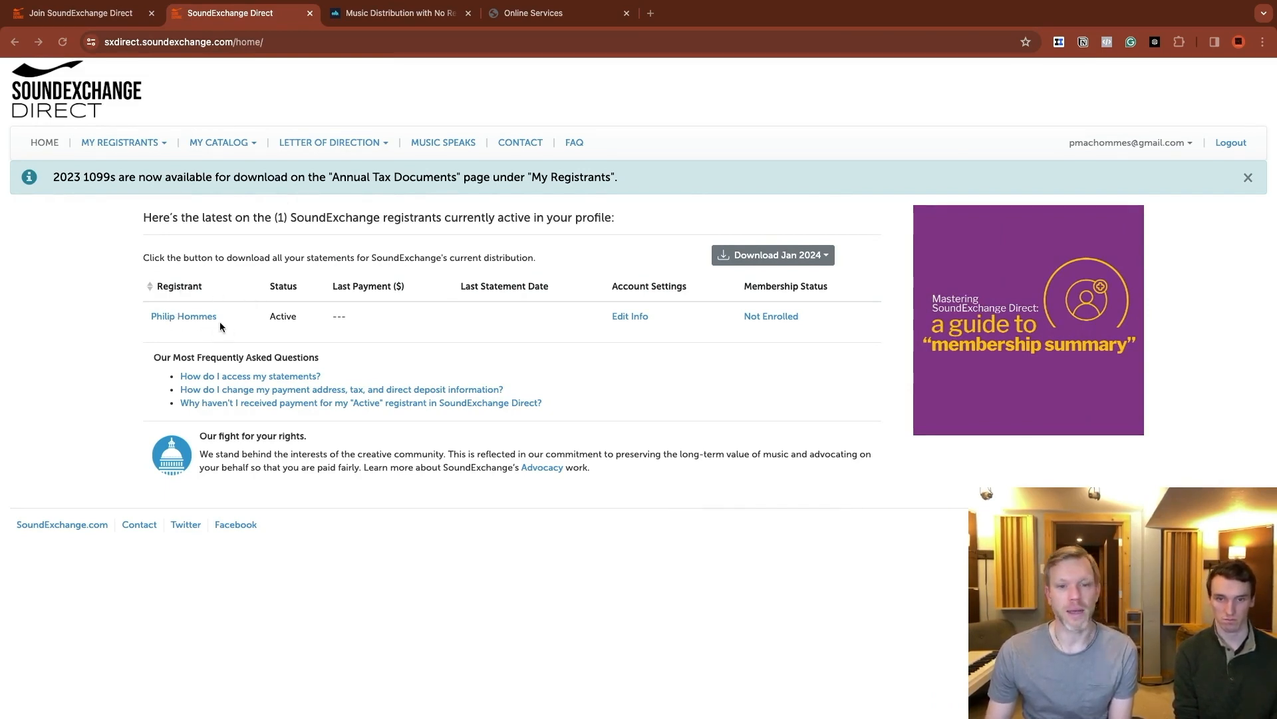
{"action": "mouse_move", "coordinate": [201, 322]}
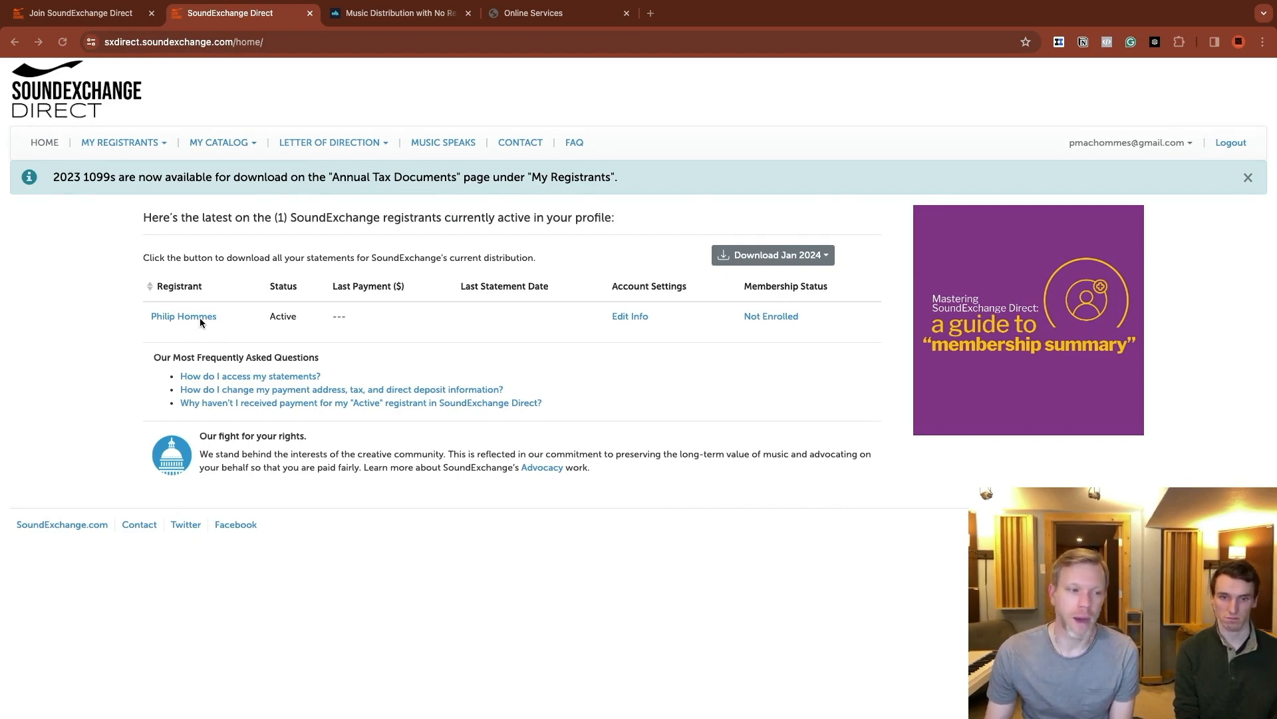
{"action": "mouse_move", "coordinate": [247, 337]}
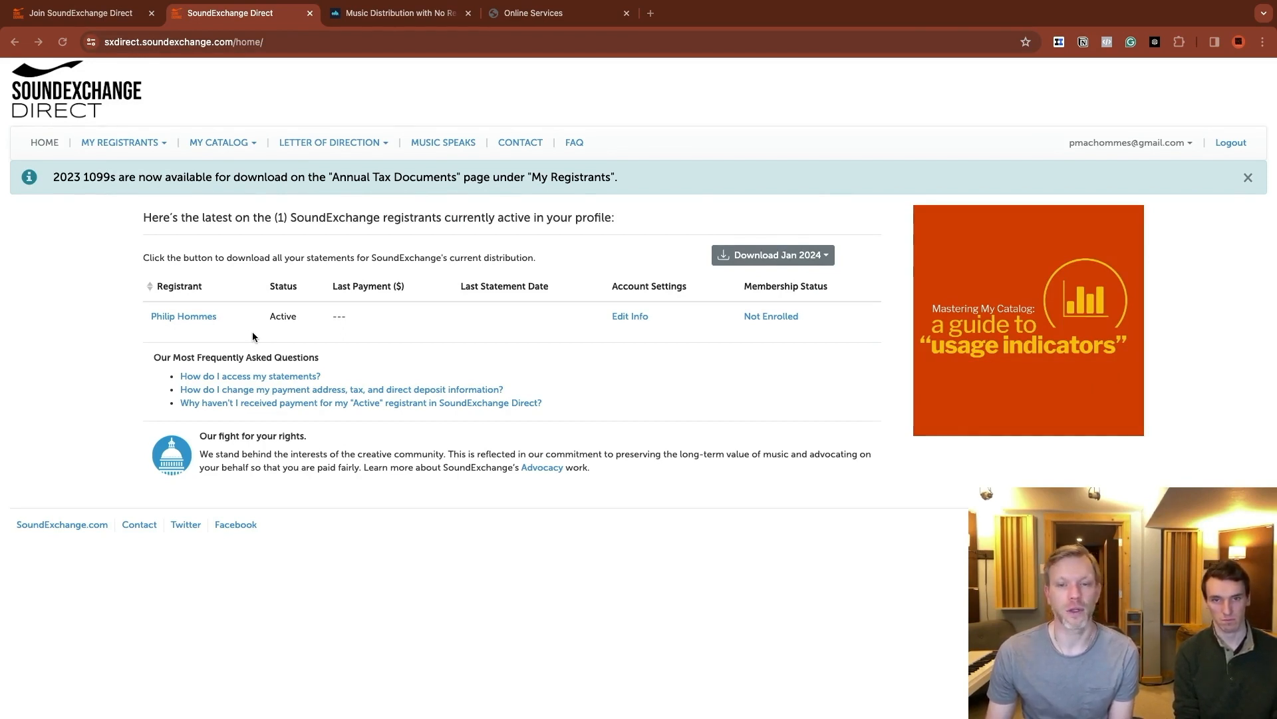
{"action": "mouse_move", "coordinate": [764, 336]}
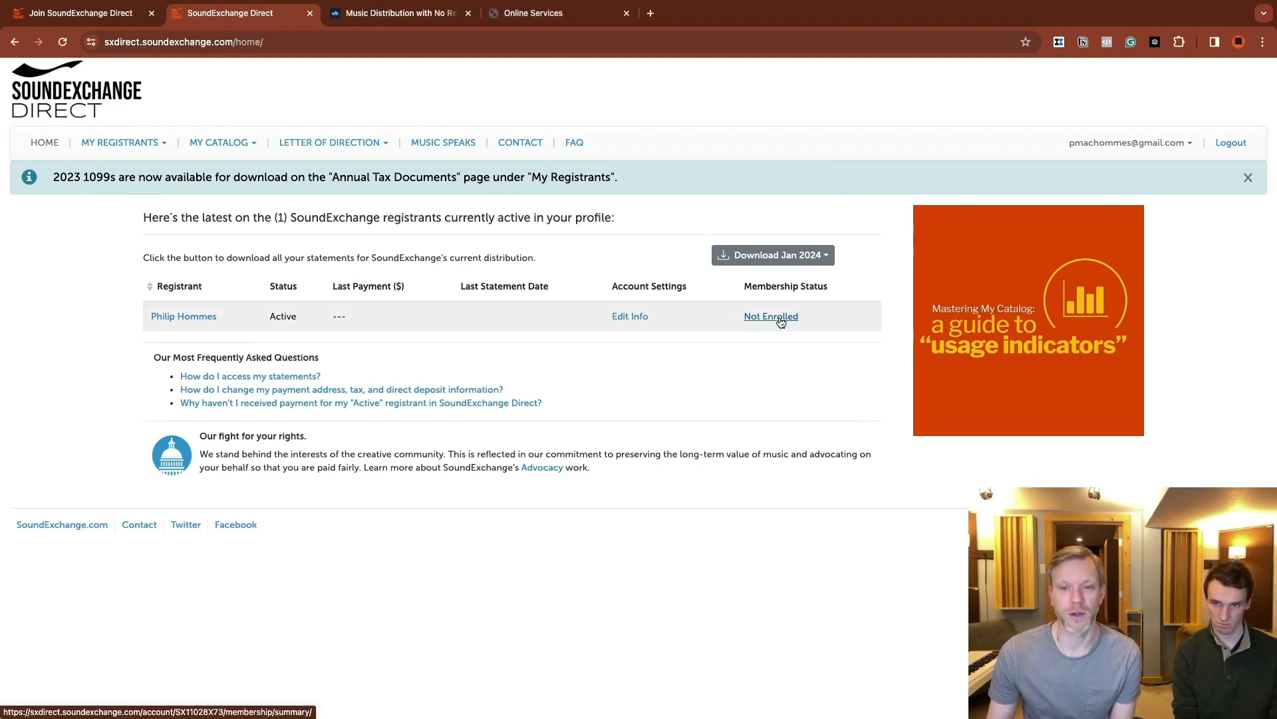
{"action": "left_click", "coordinate": [769, 317]}
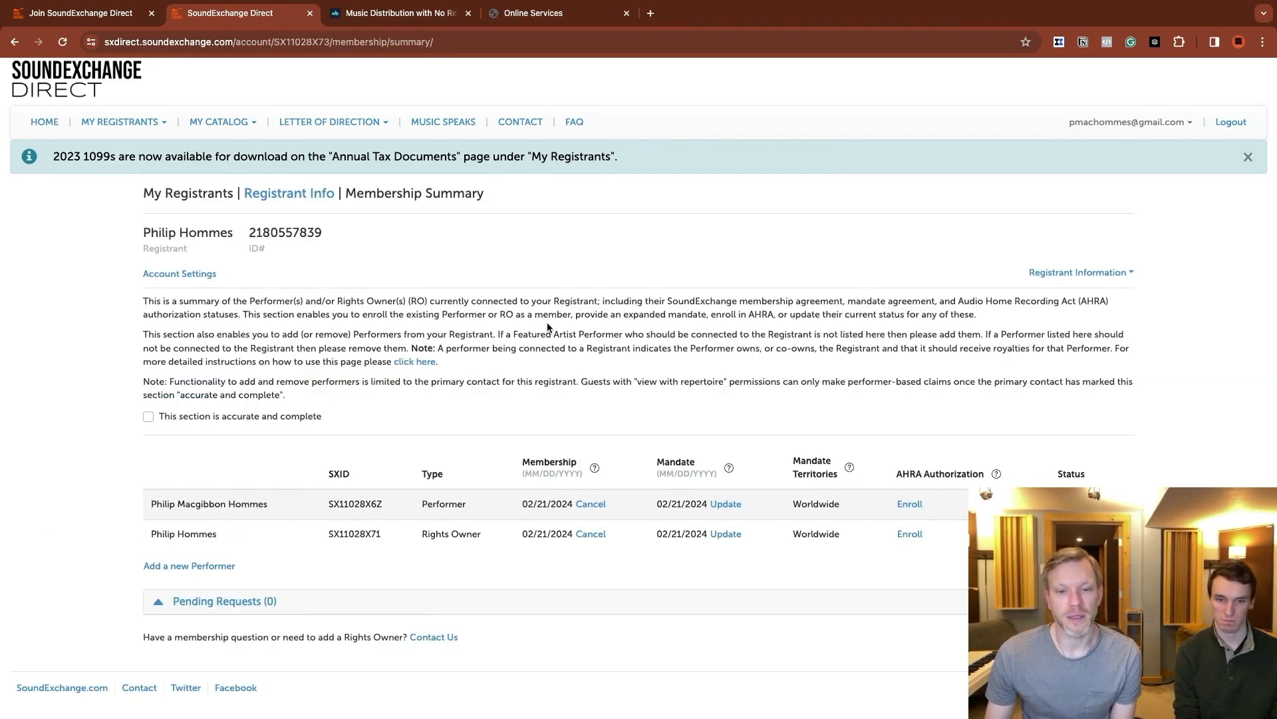
{"action": "mouse_move", "coordinate": [251, 543]}
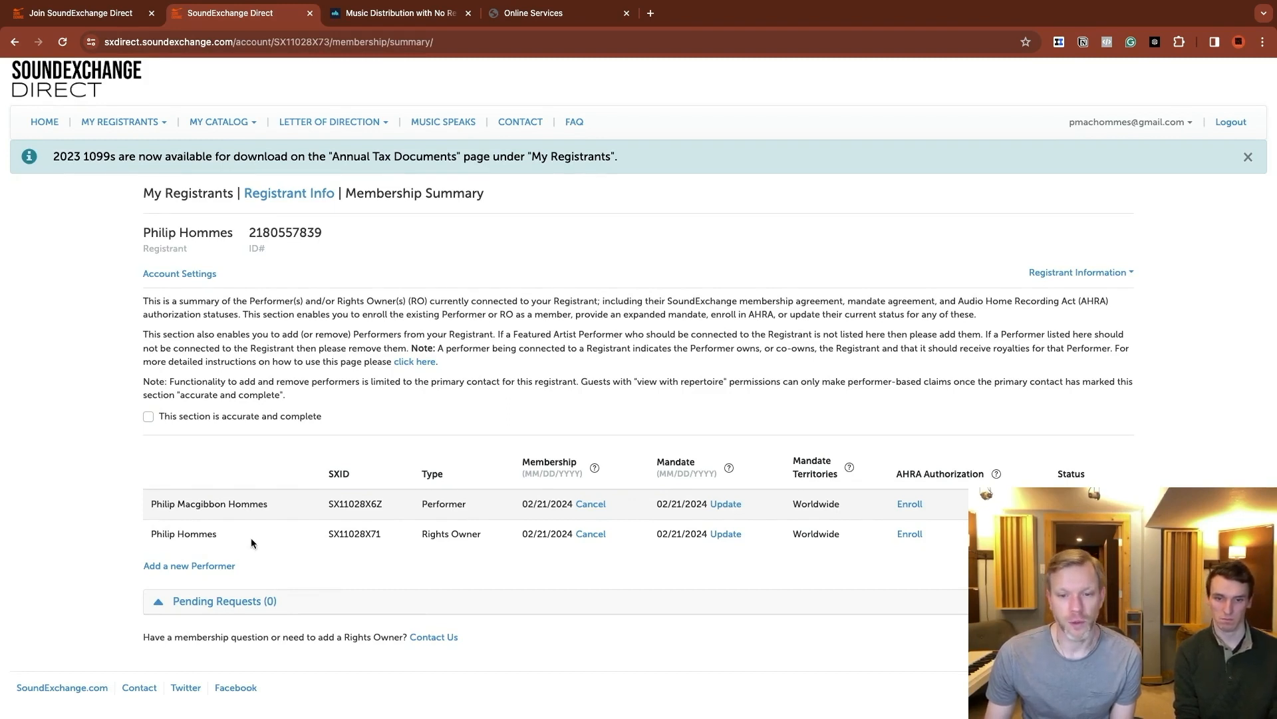
{"action": "mouse_move", "coordinate": [242, 543]}
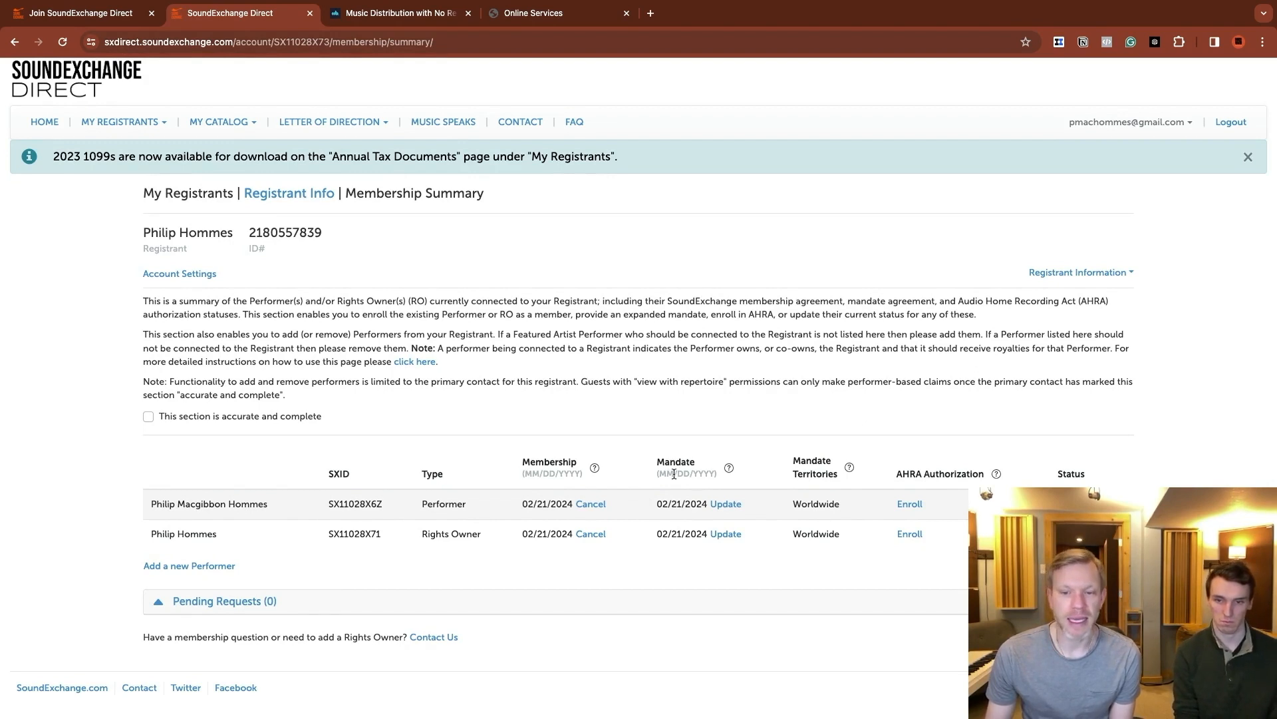
{"action": "mouse_move", "coordinate": [991, 473]}
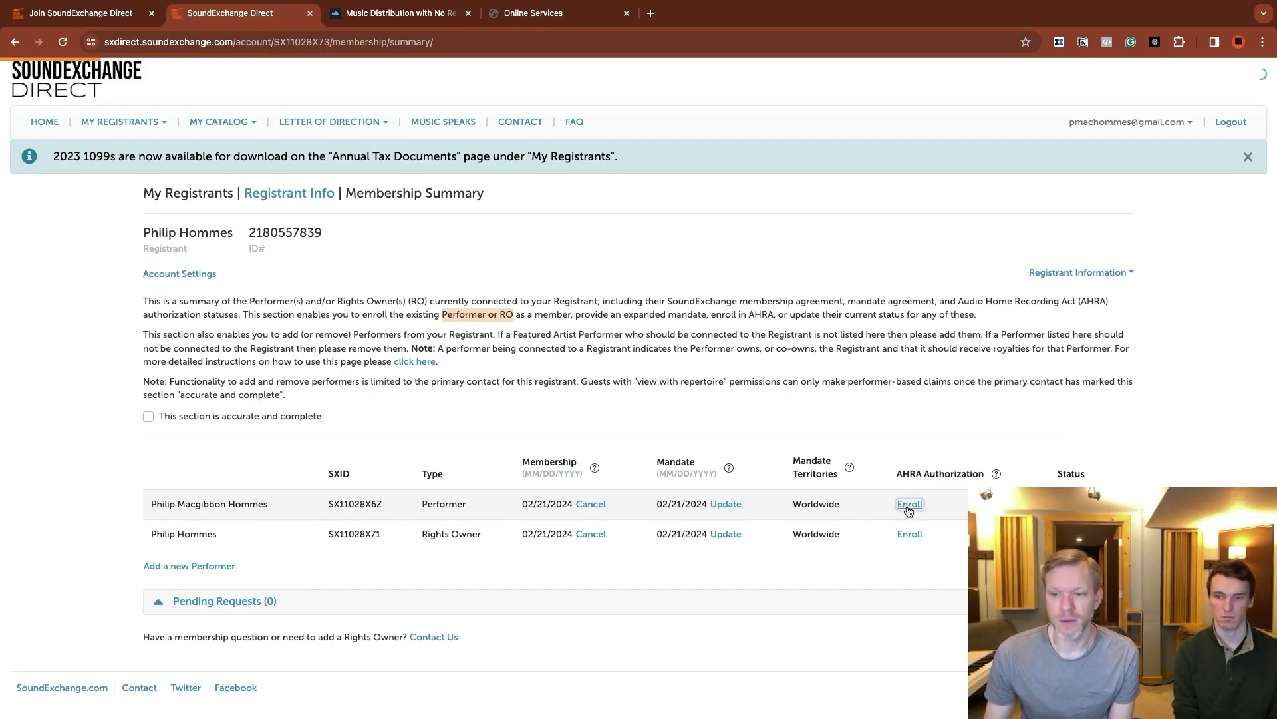
{"action": "left_click", "coordinate": [908, 503]}
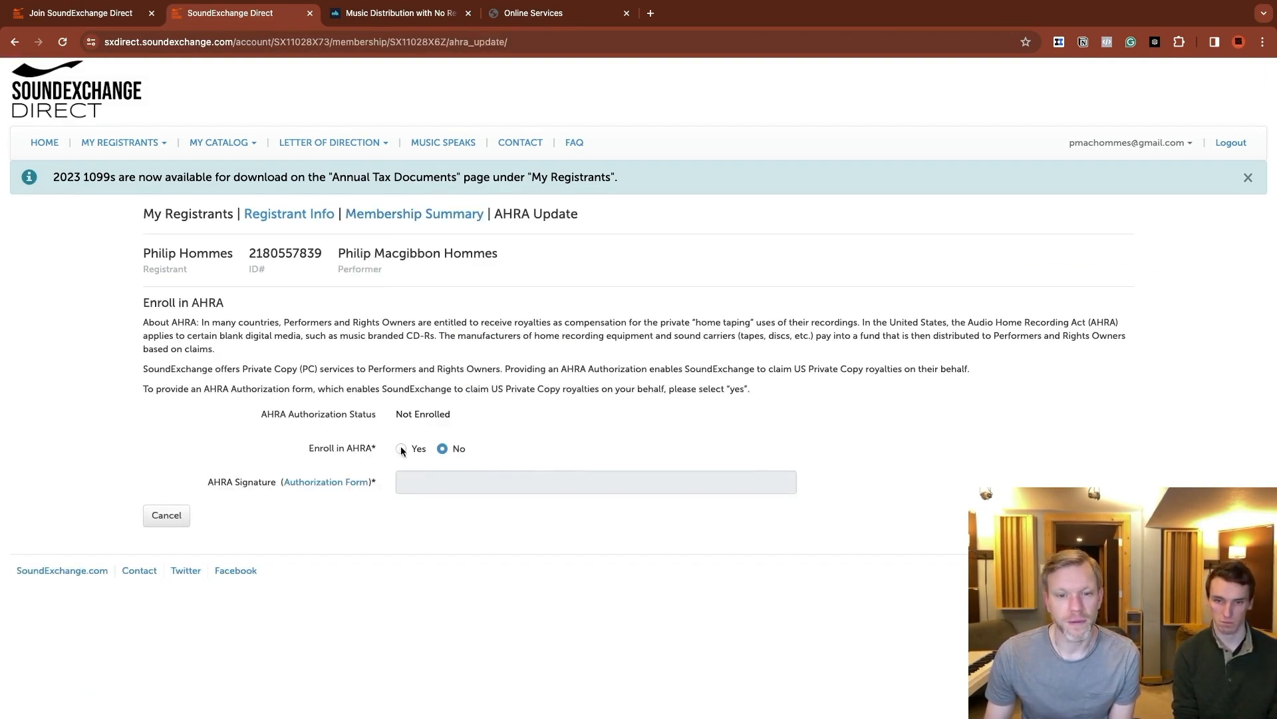
{"action": "left_click", "coordinate": [400, 448]}
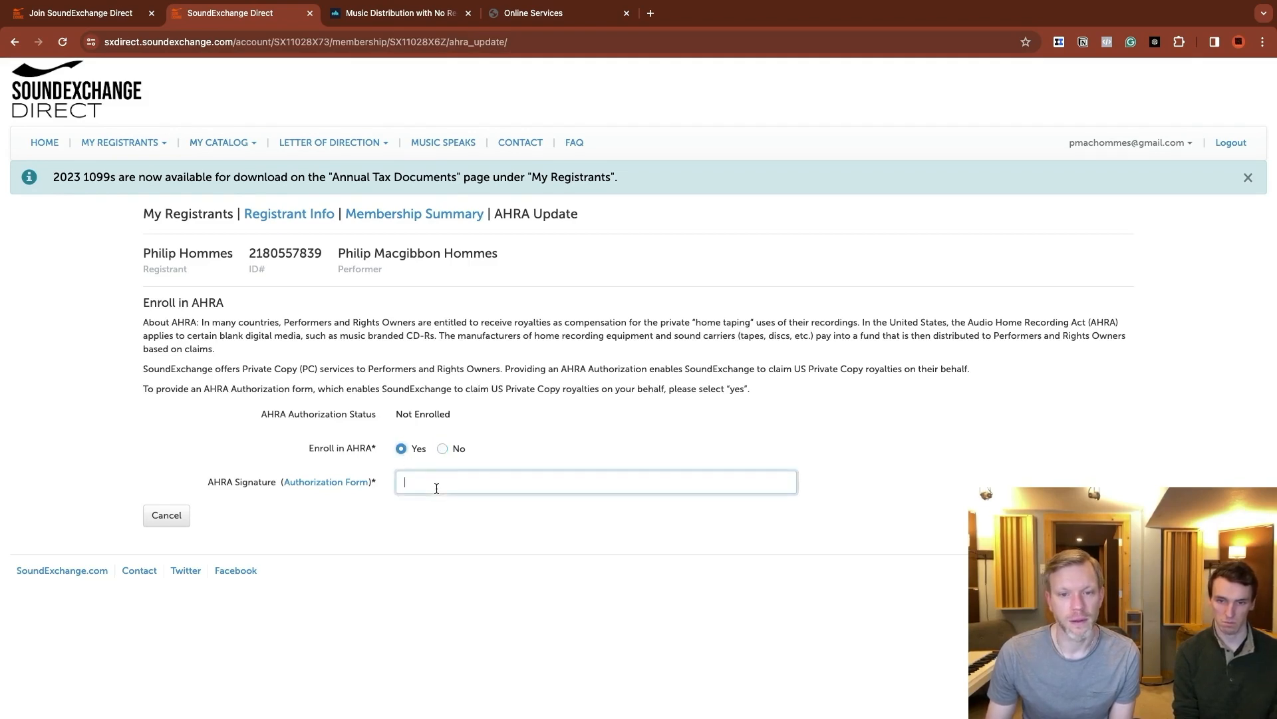
{"action": "type", "text": "Philip Hommes"}
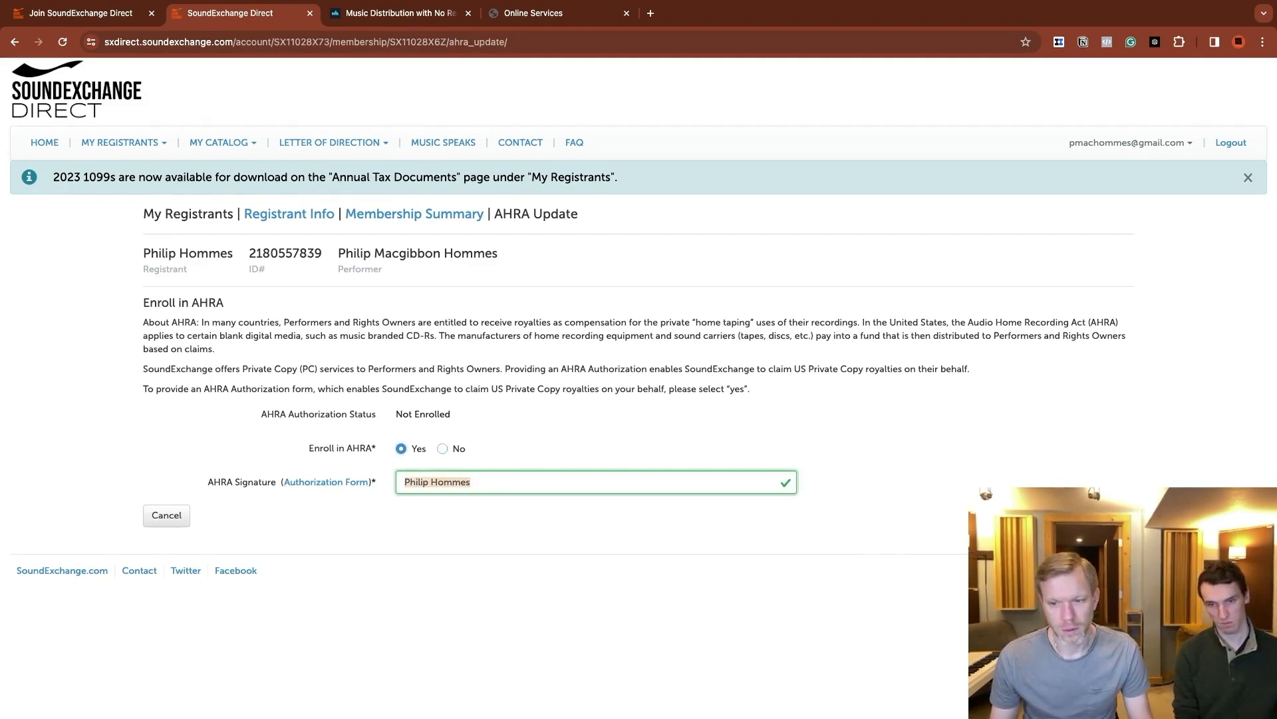
{"action": "left_click", "coordinate": [413, 213]}
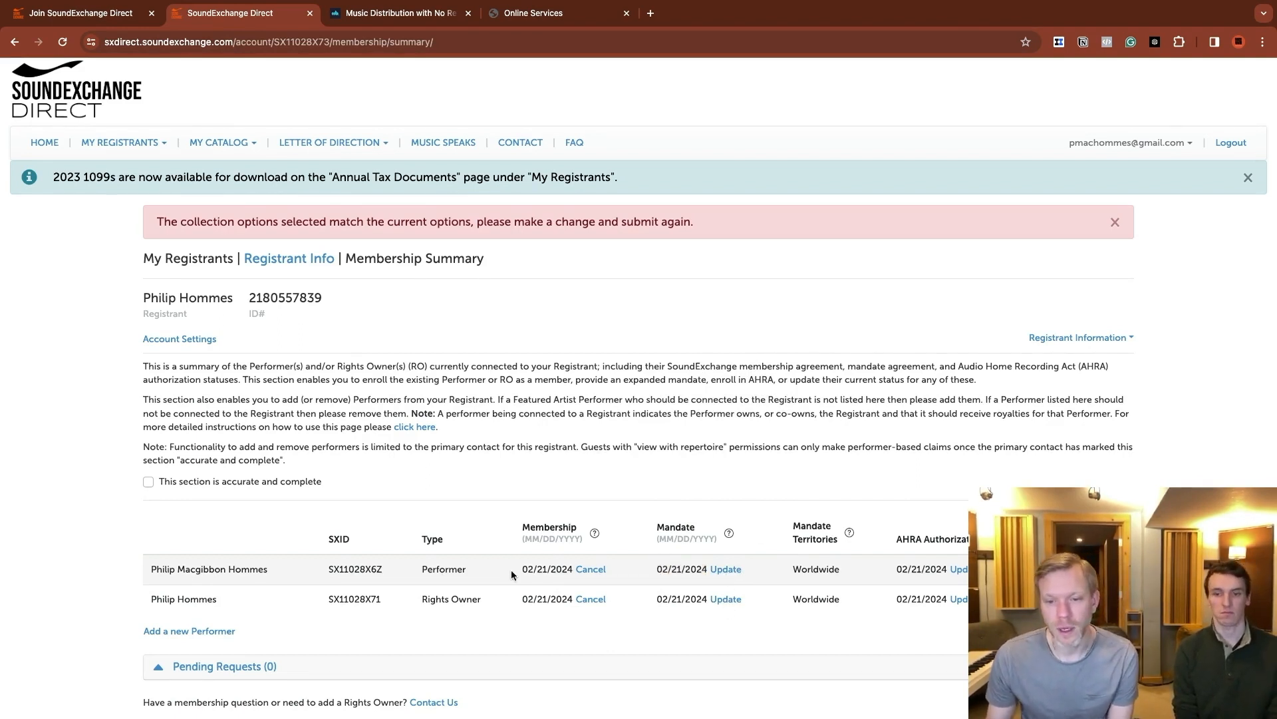
{"action": "mouse_move", "coordinate": [67, 672]}
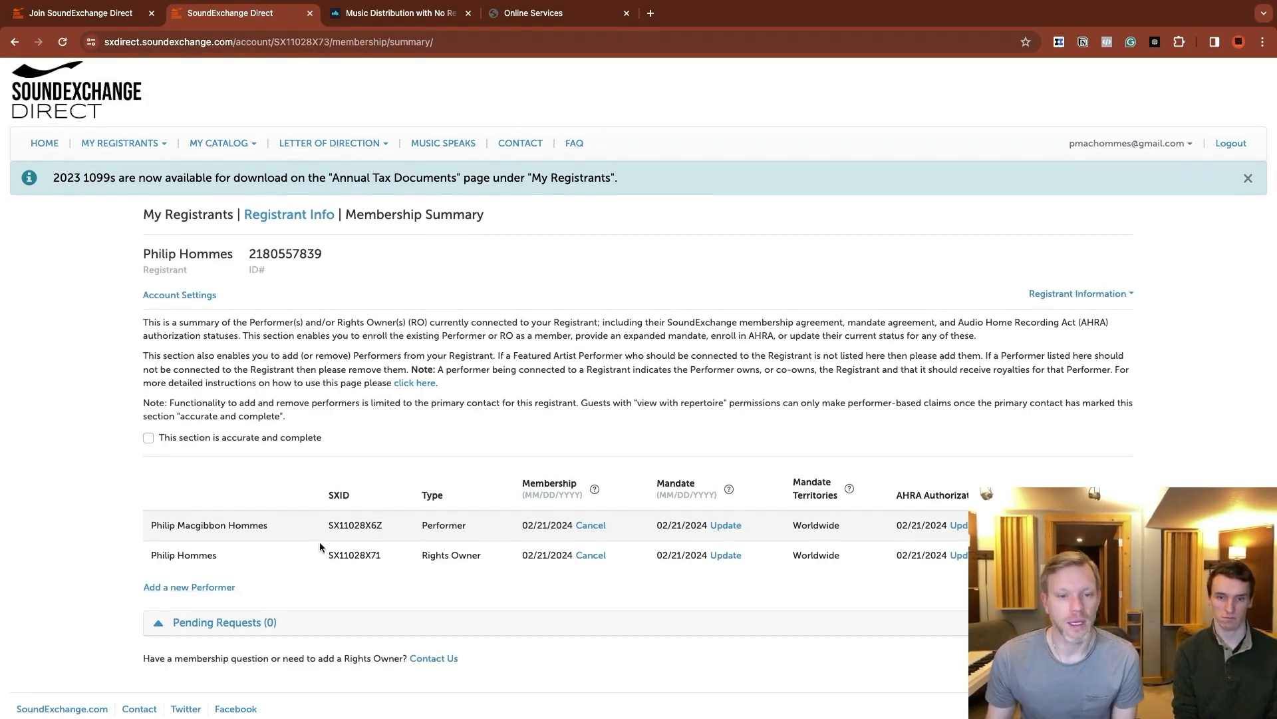
Mark the Membership Summary section as accurate and complete.
{"action": "left_click", "coordinate": [148, 437]}
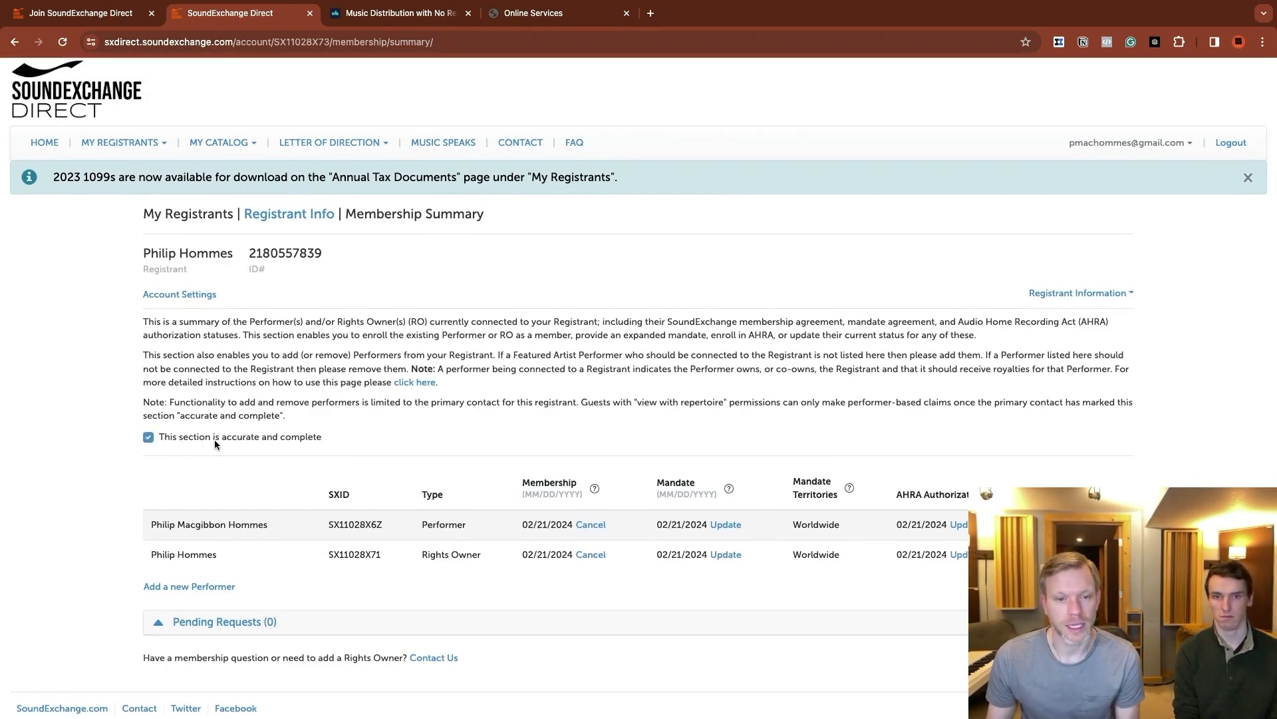
{"action": "scroll", "scroll_direction": "up", "scroll_amount": 3}
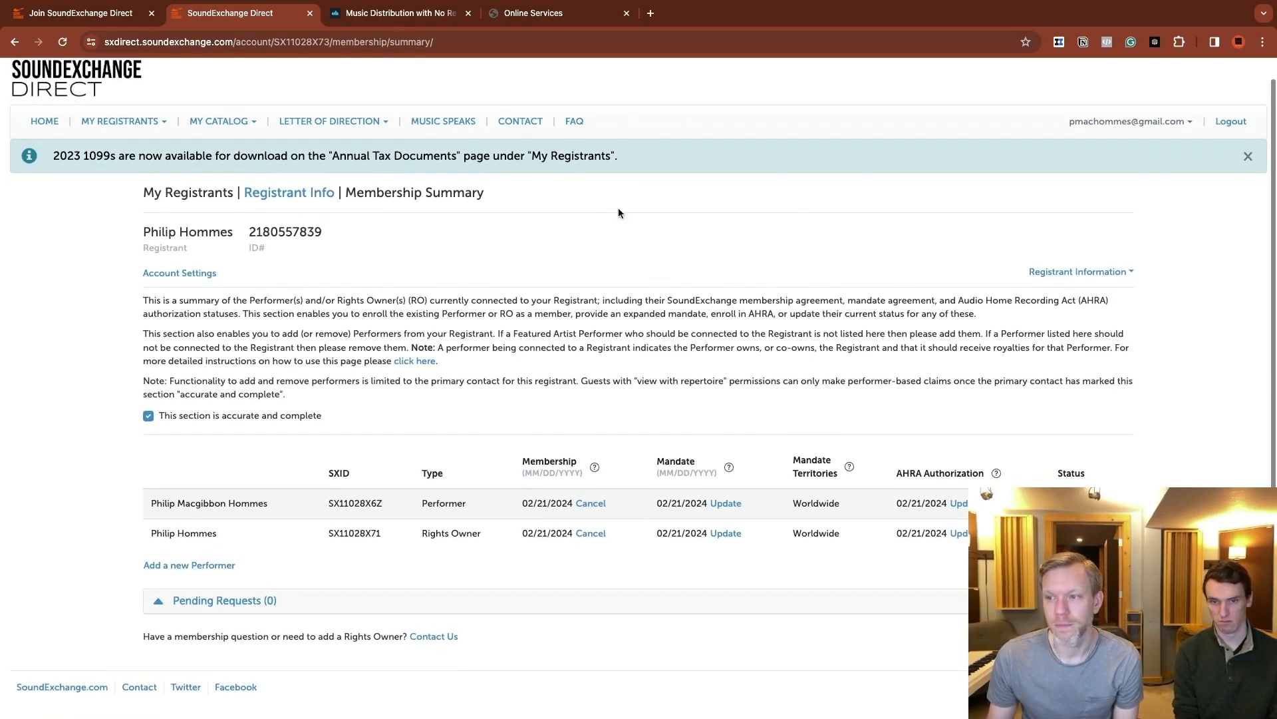
From My Catalog's Search and Claim page, start an artist claim for the registrant.
{"action": "left_click", "coordinate": [120, 142]}
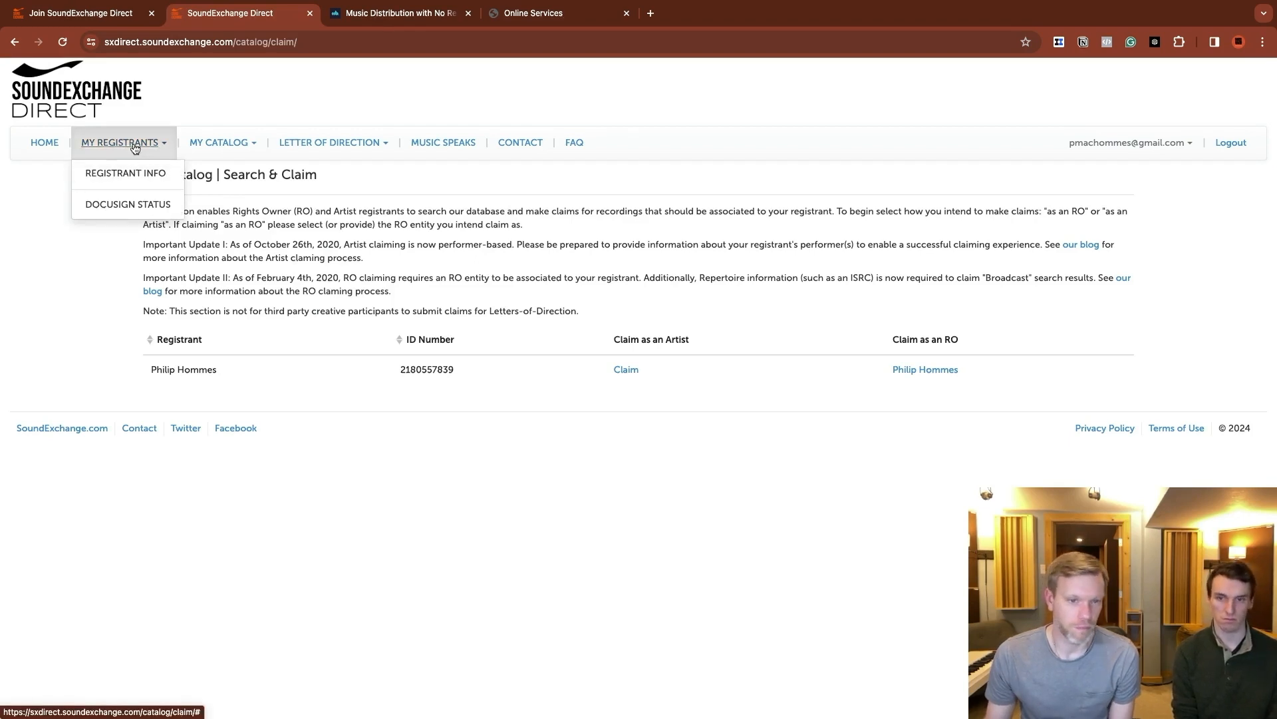
{"action": "mouse_move", "coordinate": [220, 142]}
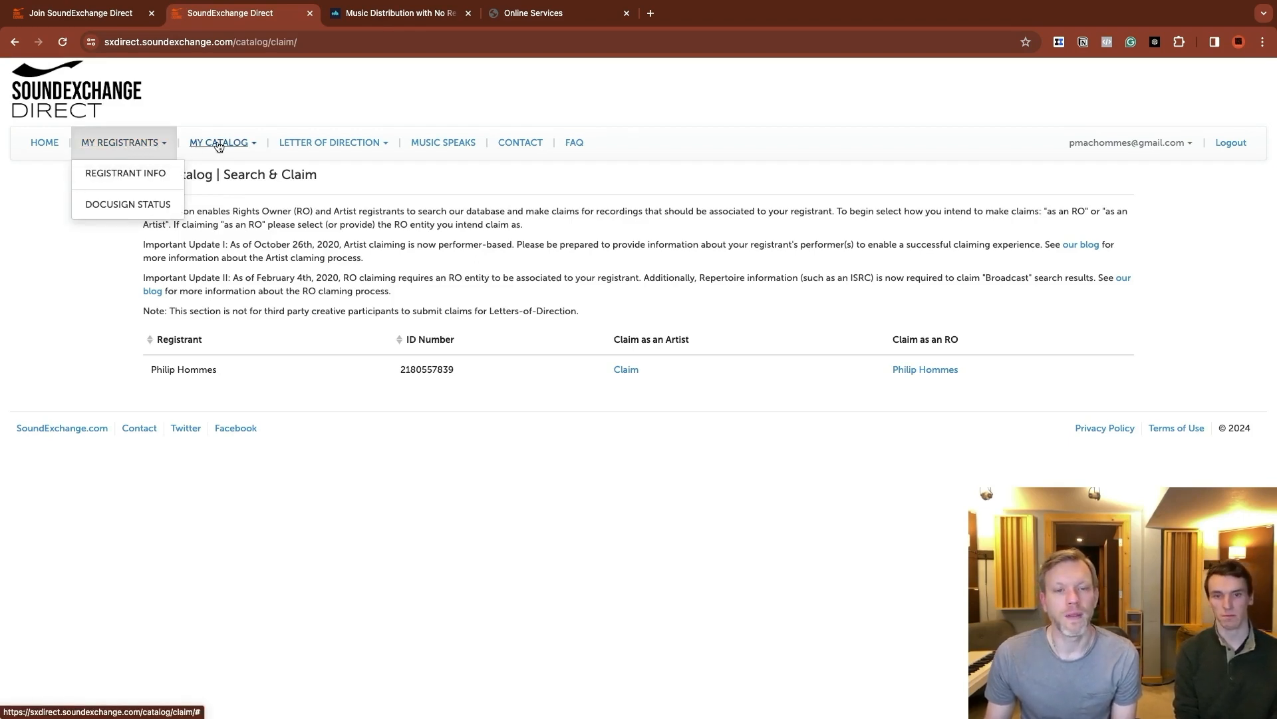
{"action": "left_click", "coordinate": [220, 143]}
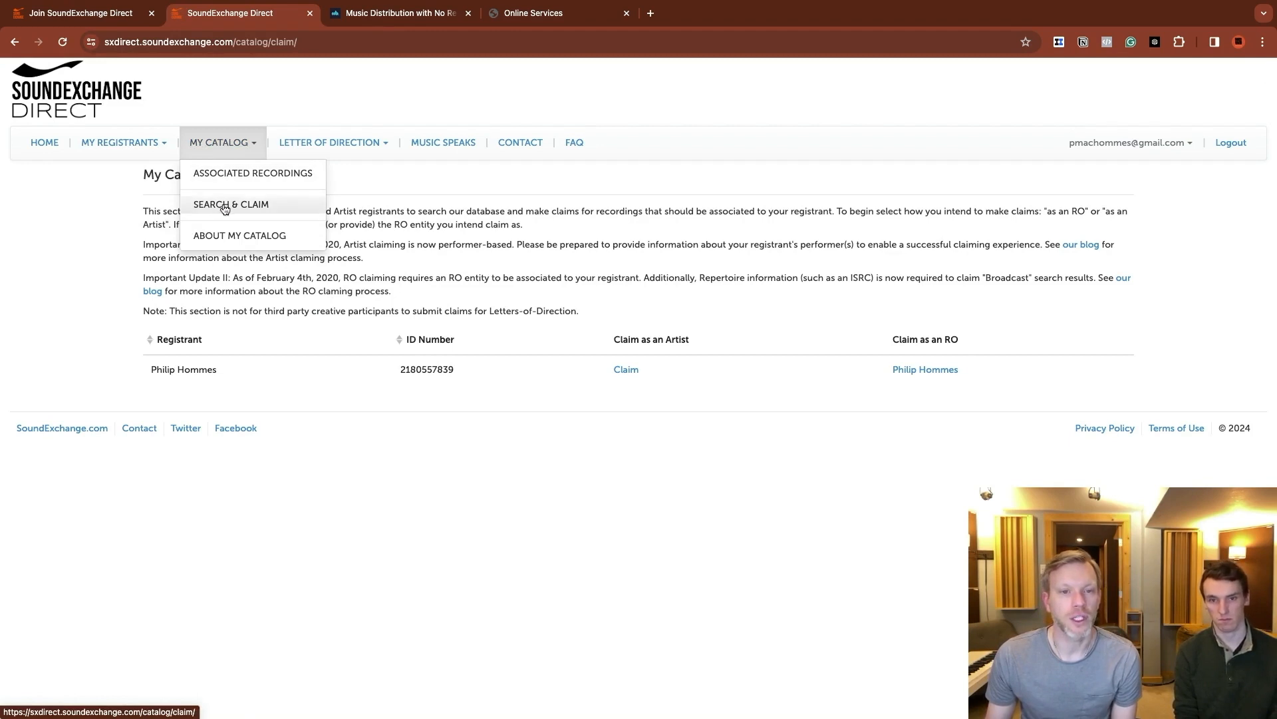
{"action": "left_click", "coordinate": [231, 203]}
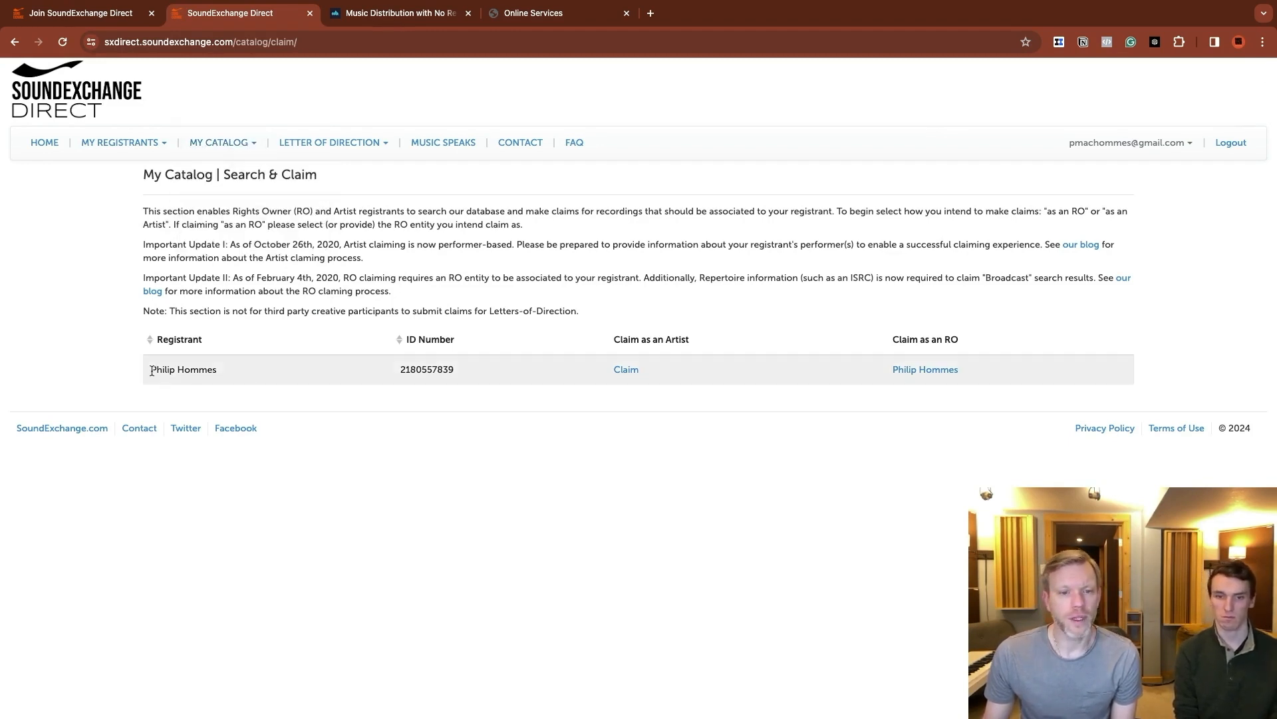
{"action": "double_click", "coordinate": [182, 368]}
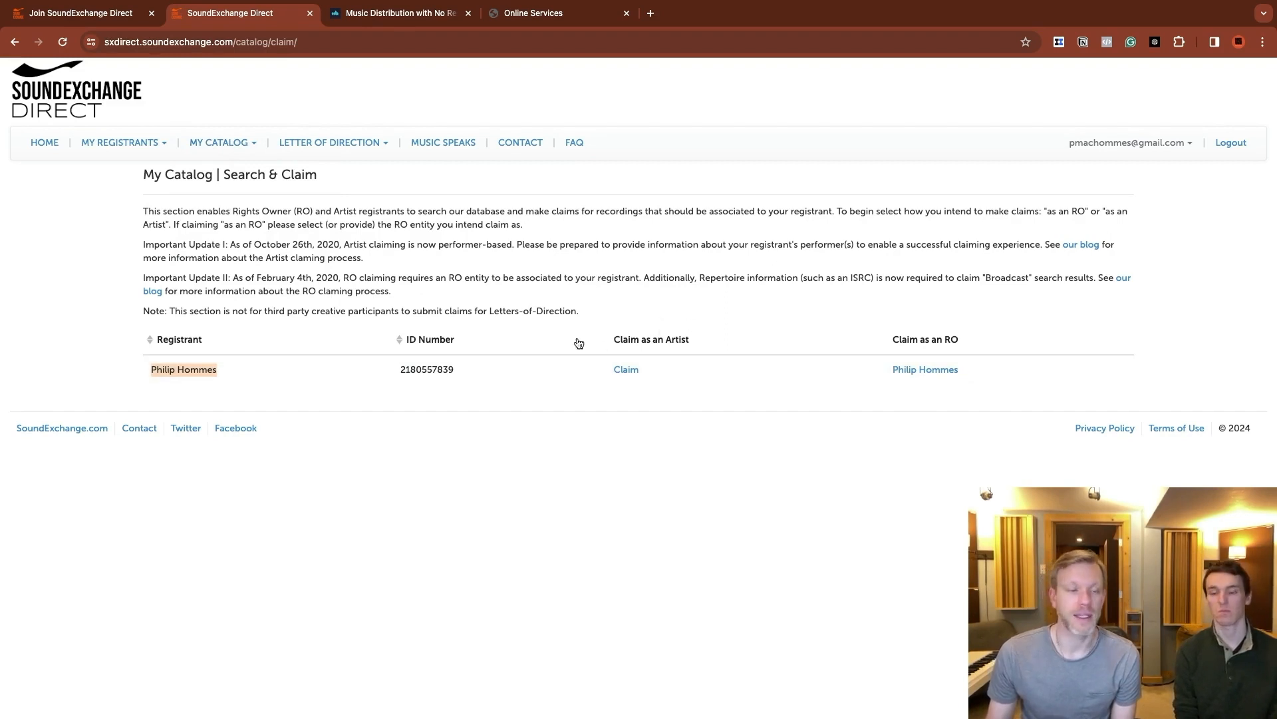
{"action": "mouse_move", "coordinate": [583, 390]}
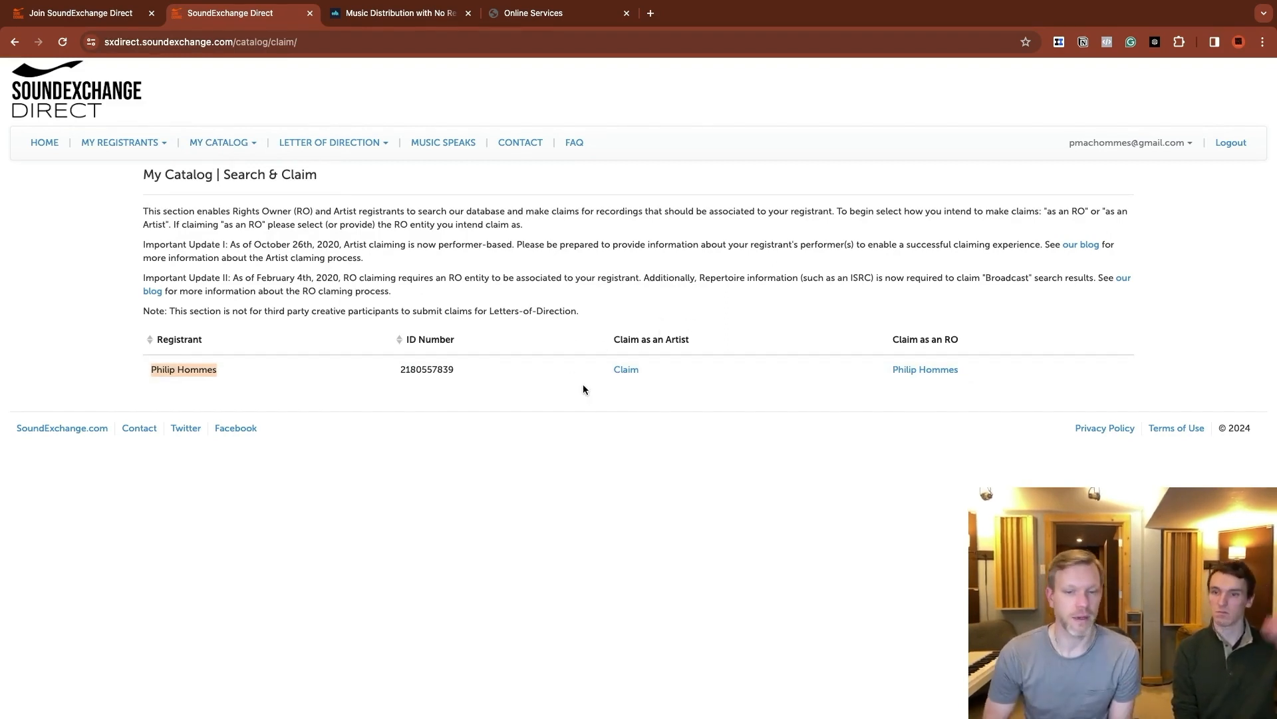
{"action": "mouse_move", "coordinate": [880, 362]}
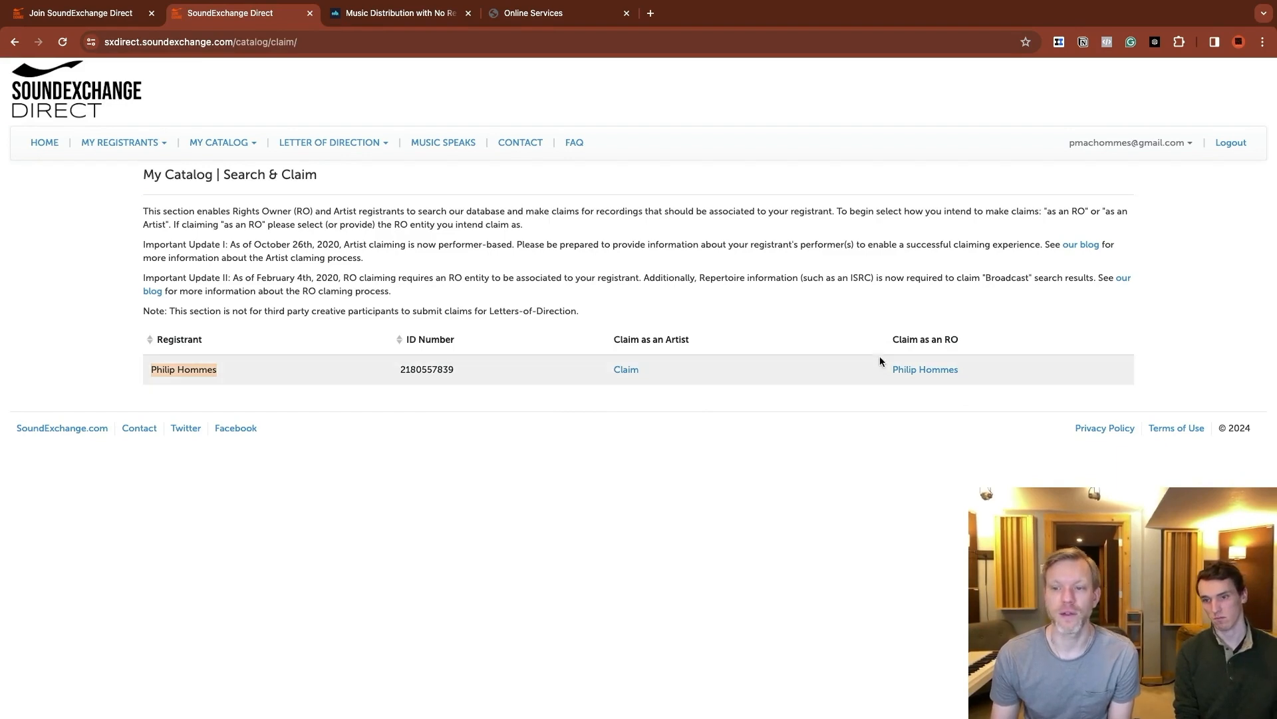
{"action": "mouse_move", "coordinate": [598, 368]}
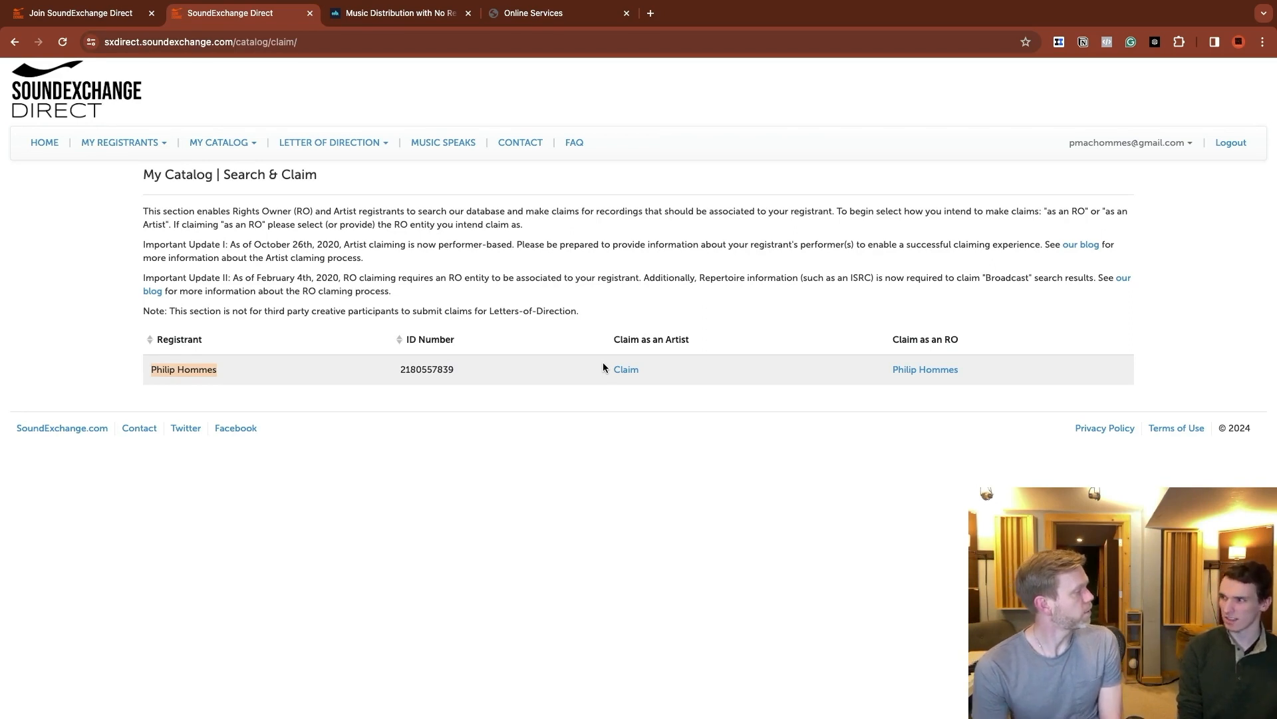
{"action": "mouse_move", "coordinate": [704, 375]}
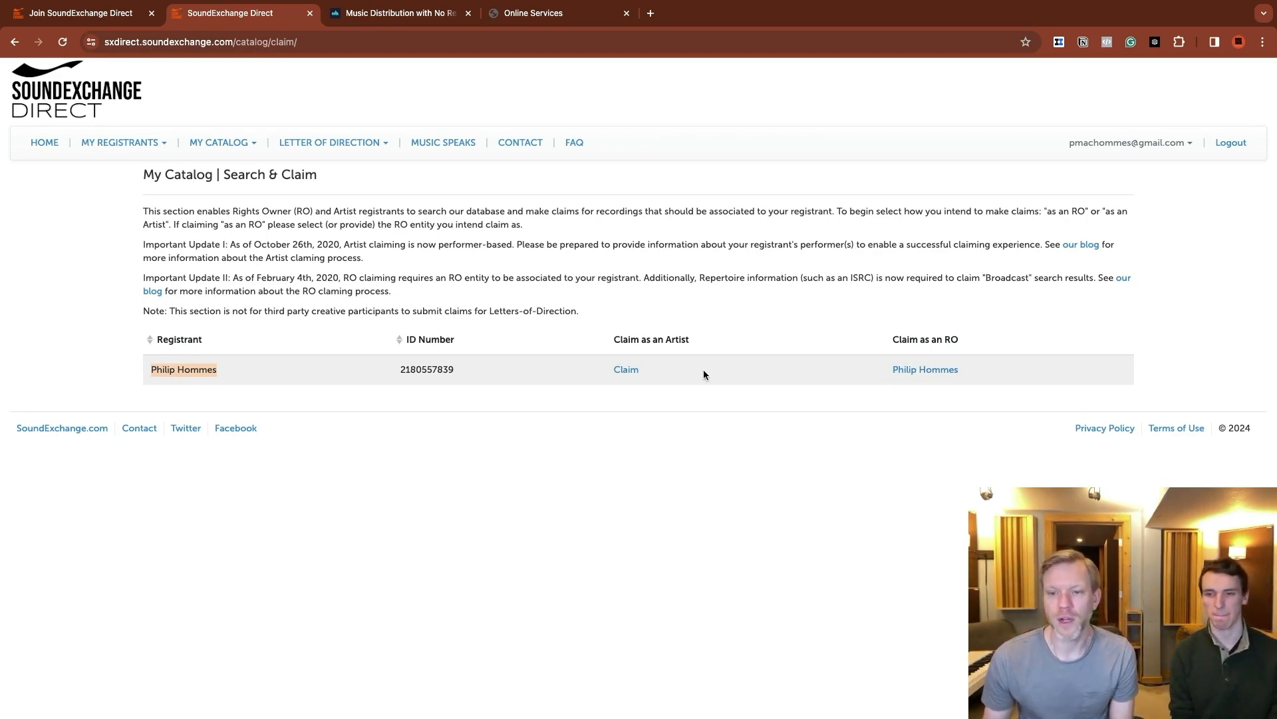
{"action": "left_click", "coordinate": [626, 368]}
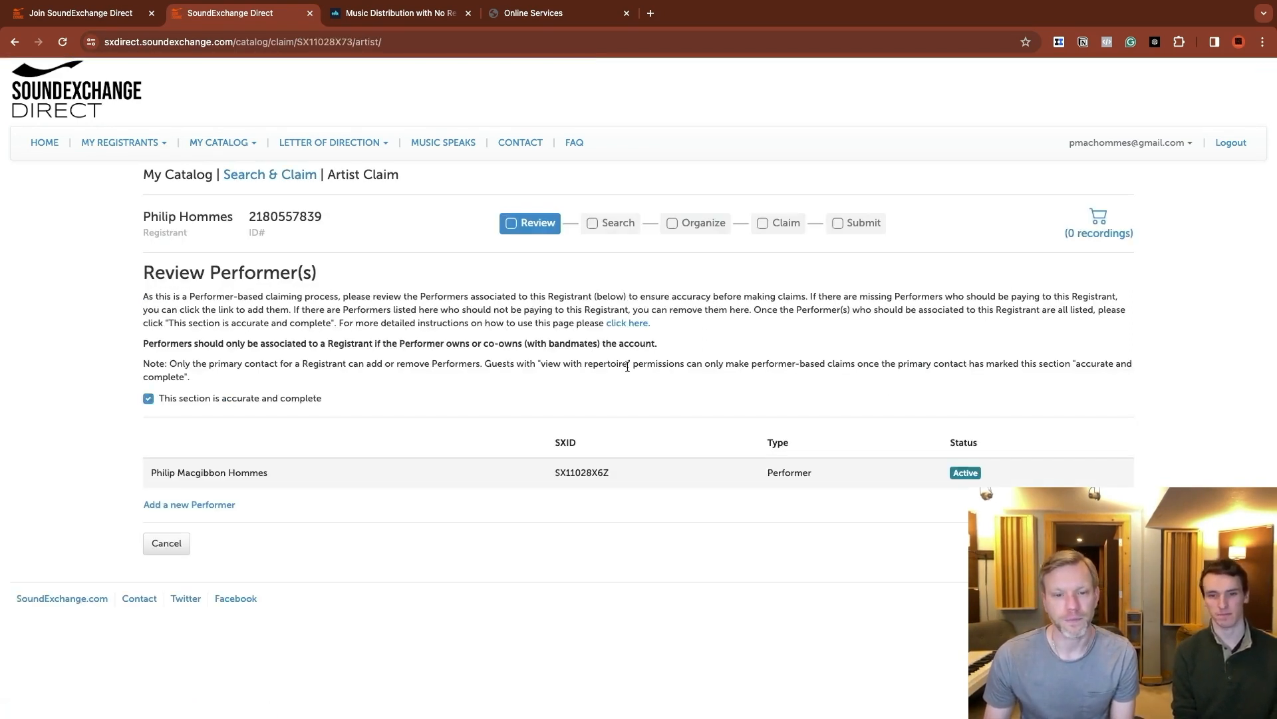
{"action": "mouse_move", "coordinate": [151, 472]}
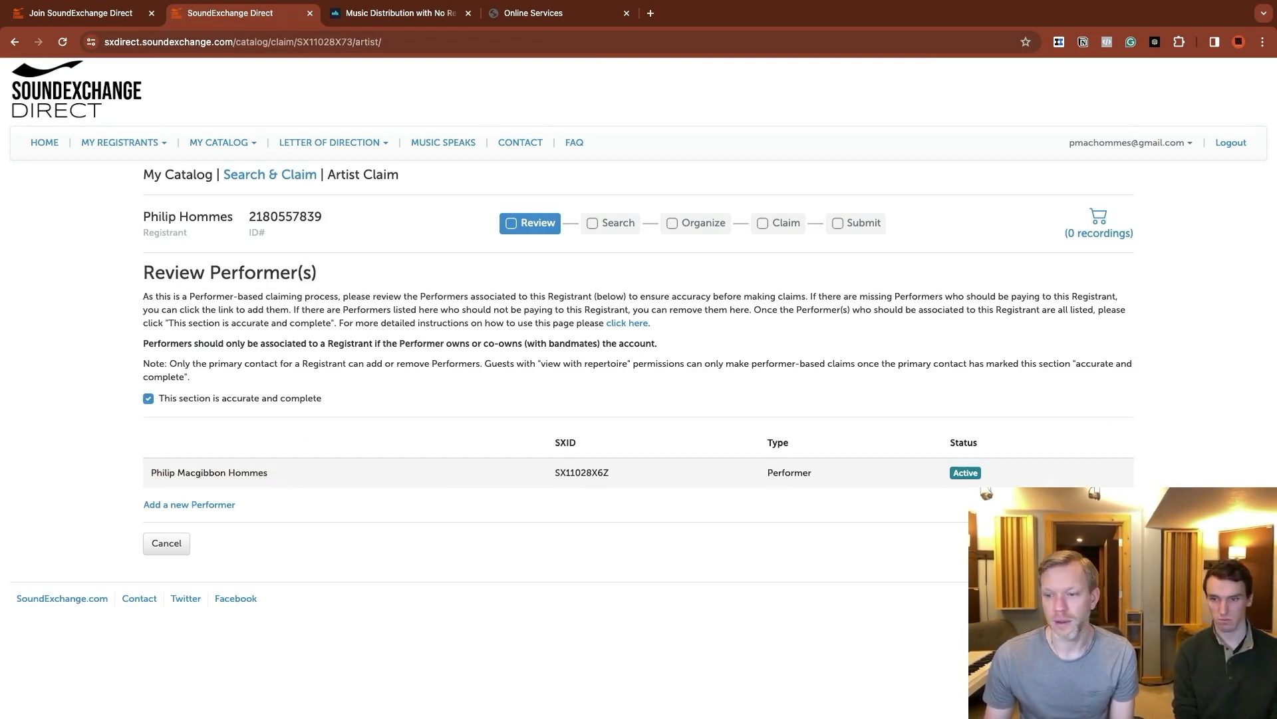
Move to the Search step and search for artist Philip Hommes.
{"action": "left_click", "coordinate": [617, 223]}
{"action": "type", "text": "Phli"}
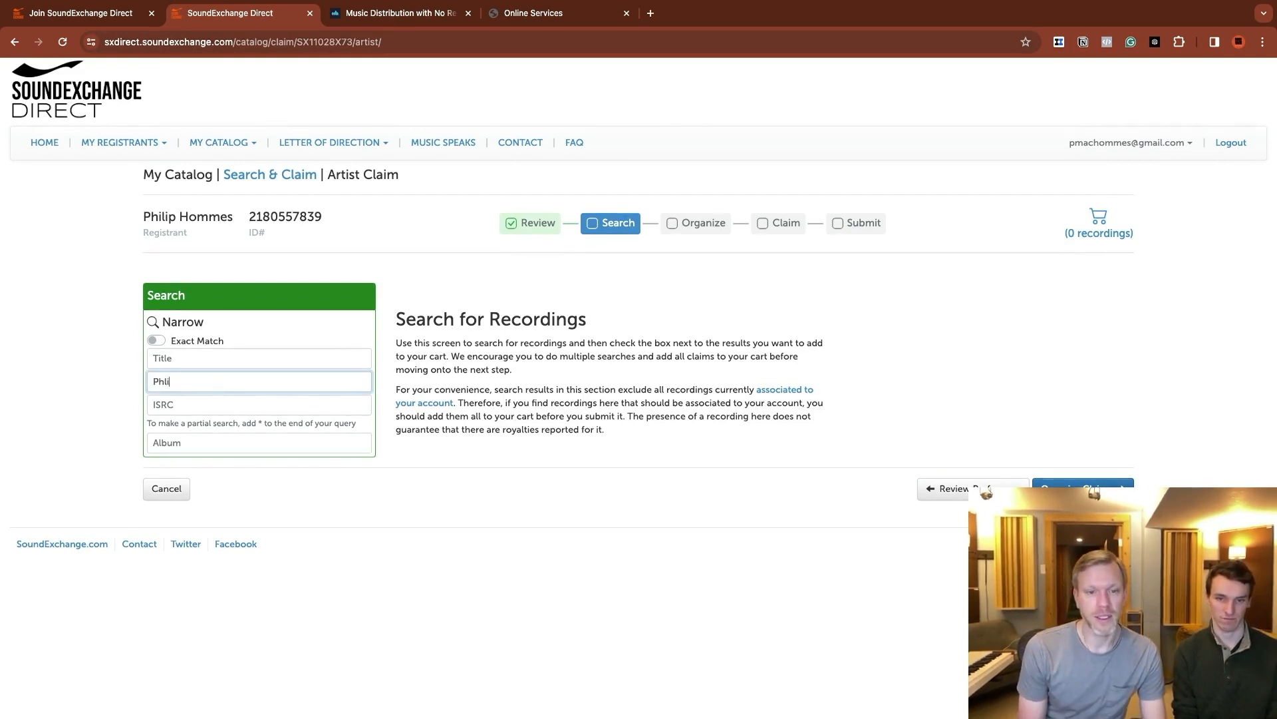
{"action": "type", "text": "Philip Hommes"}
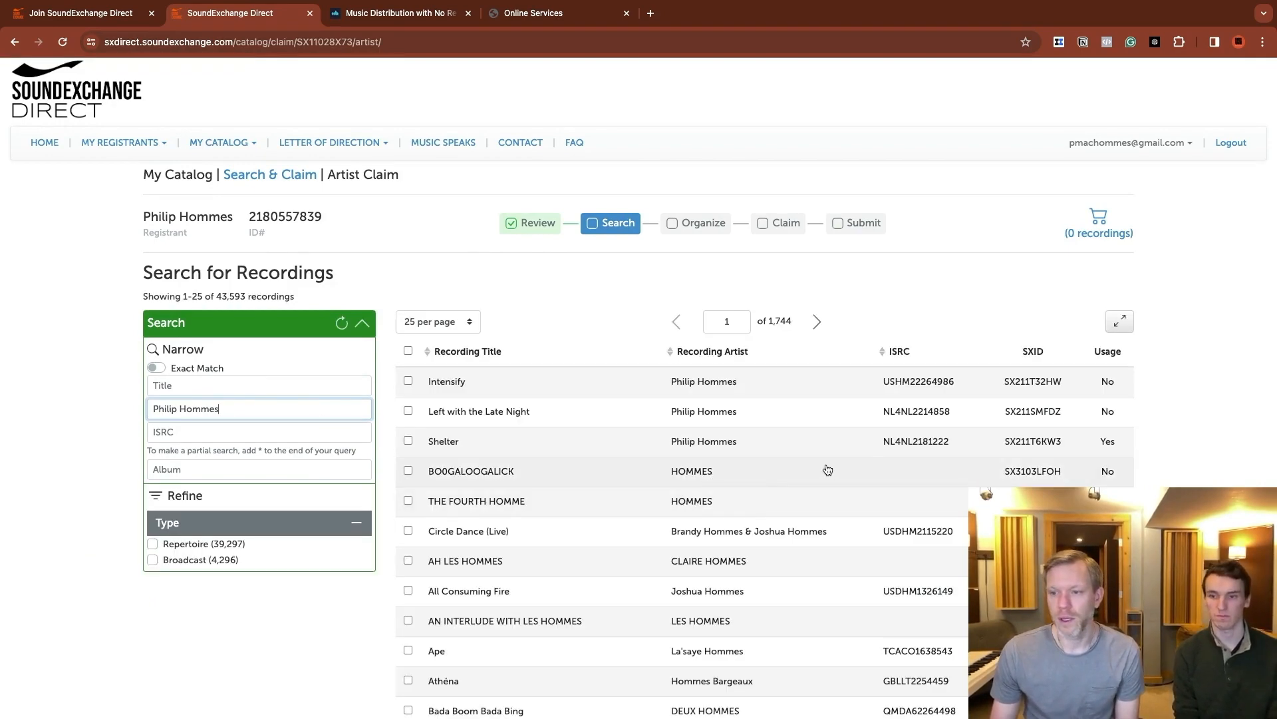
{"action": "scroll", "scroll_direction": "down", "scroll_amount": 3}
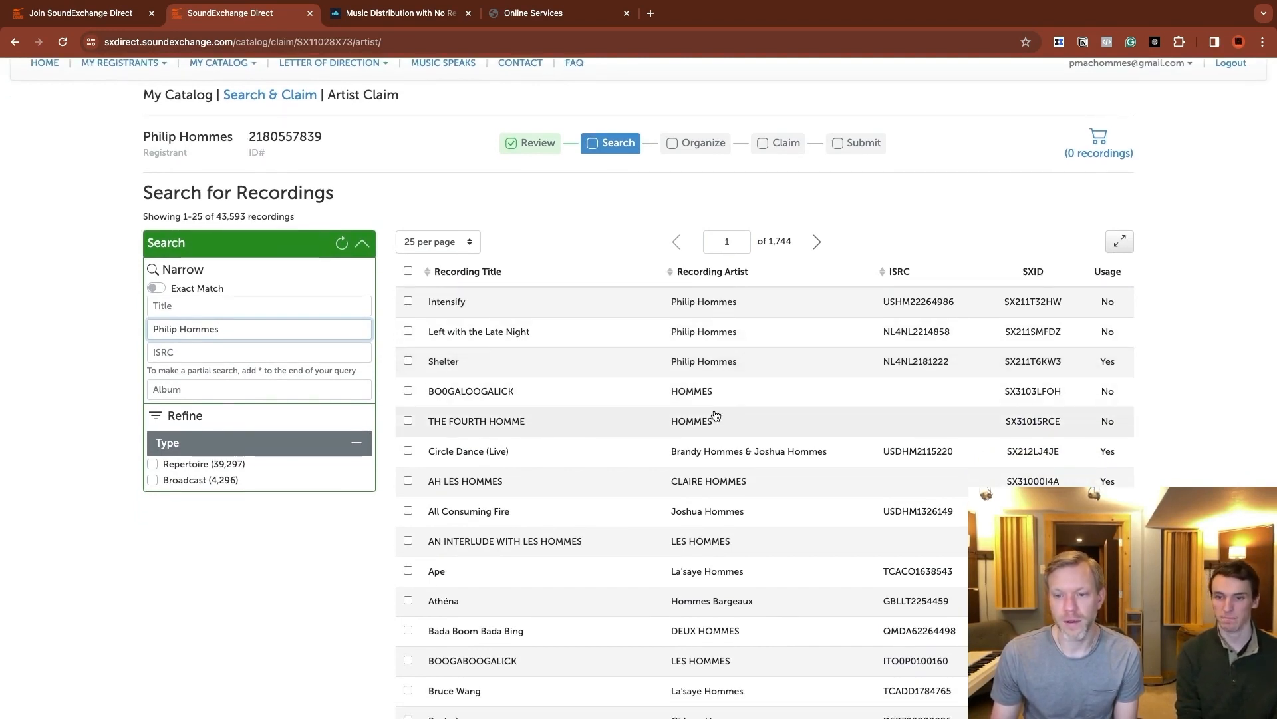
{"action": "scroll", "scroll_direction": "down", "scroll_amount": 3}
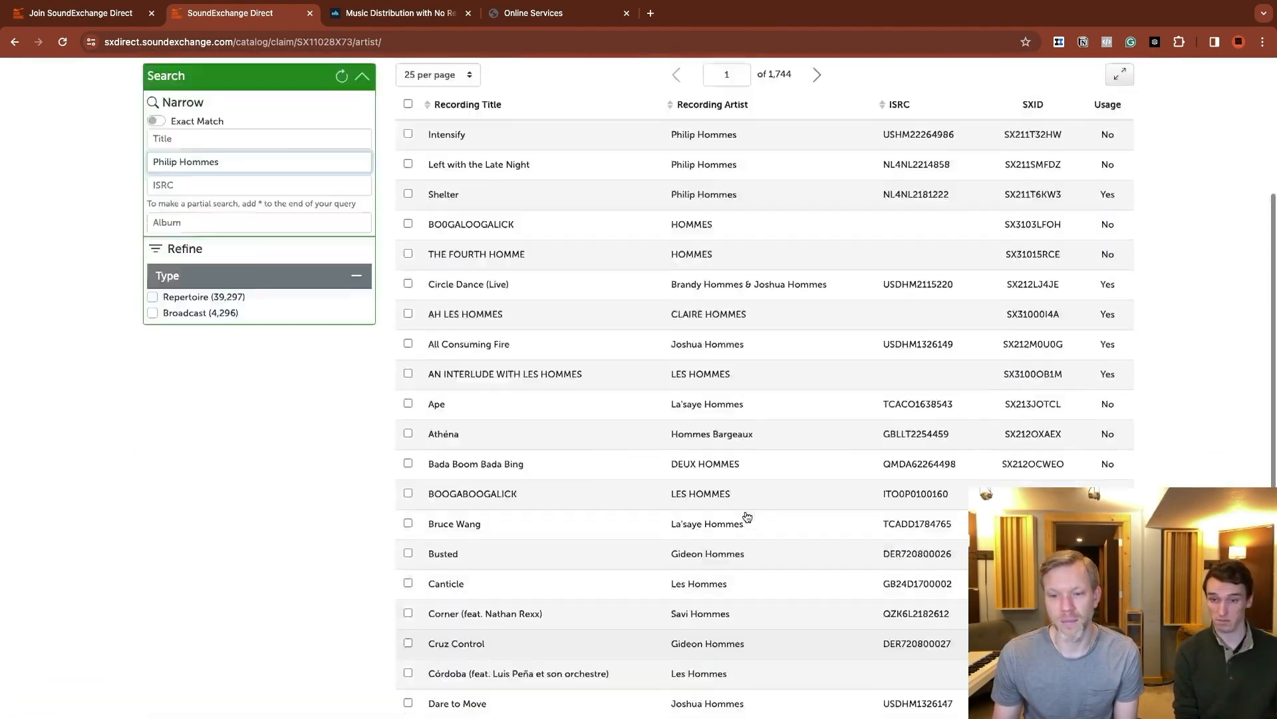
{"action": "scroll", "scroll_direction": "up", "scroll_amount": 3}
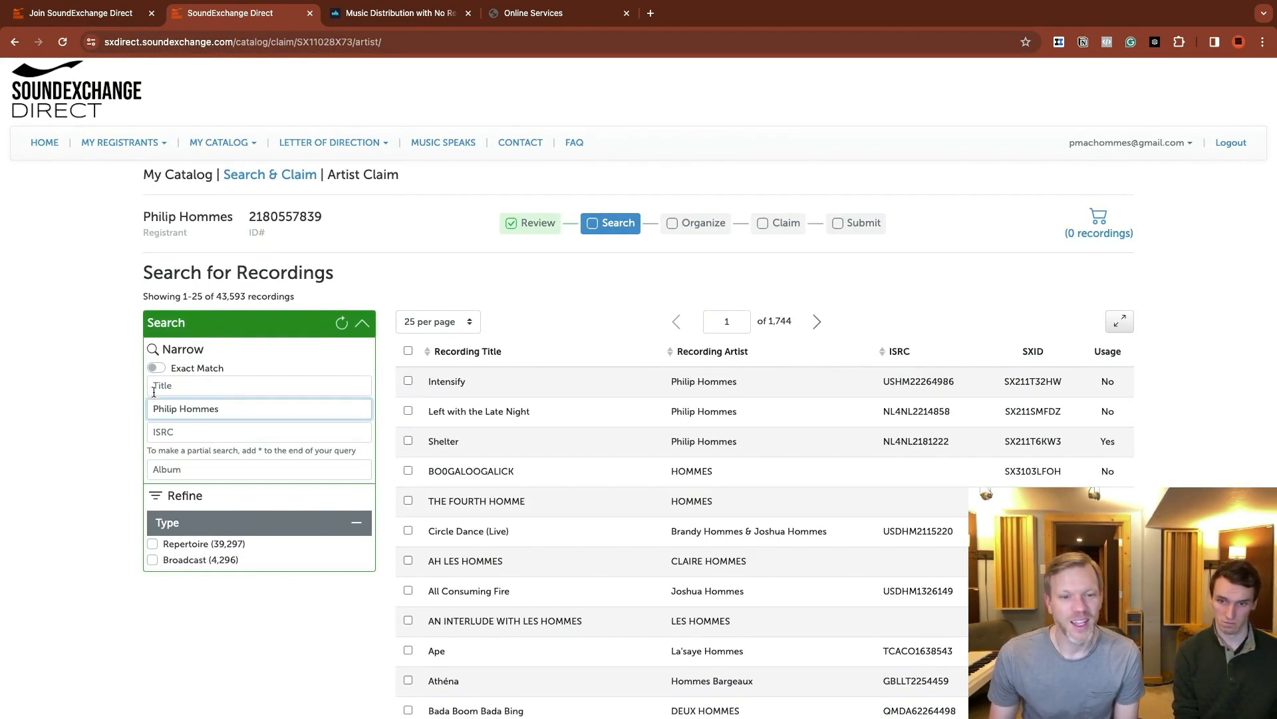
Require Exact Match and add all three matching recordings to the claim.
{"action": "left_click", "coordinate": [156, 368]}
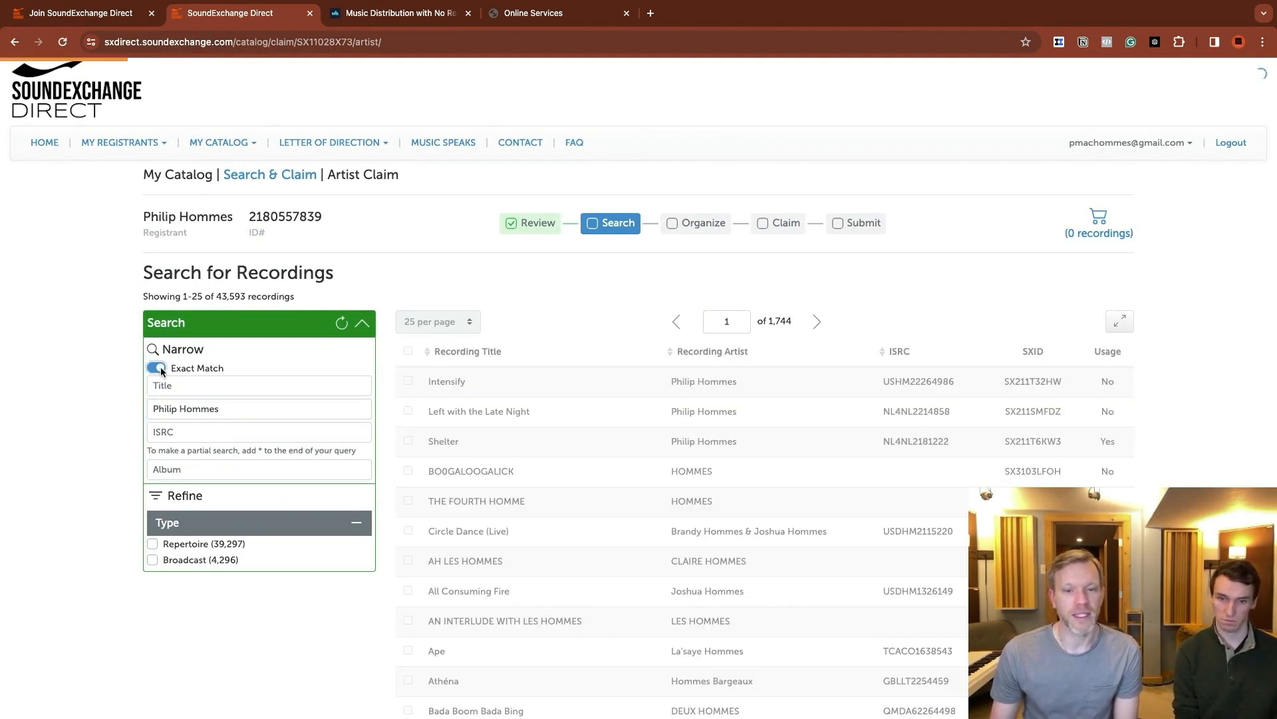
{"action": "left_click", "coordinate": [156, 367]}
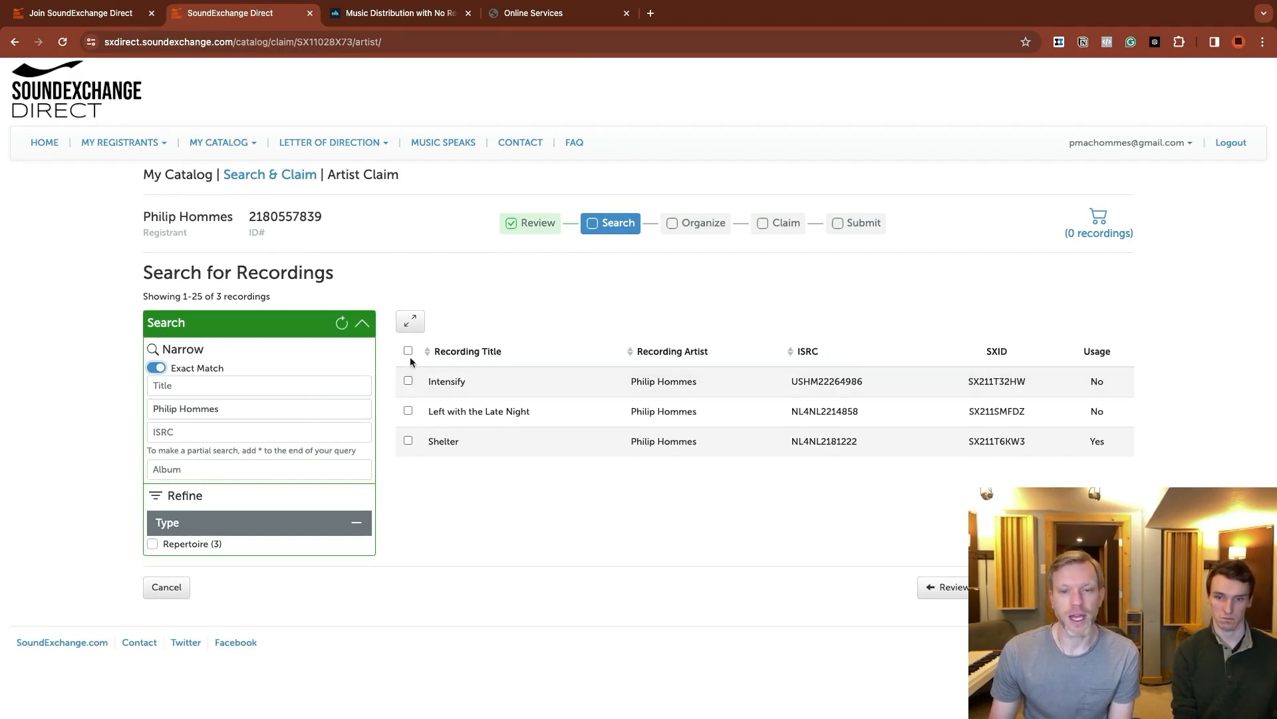
{"action": "left_click", "coordinate": [407, 349]}
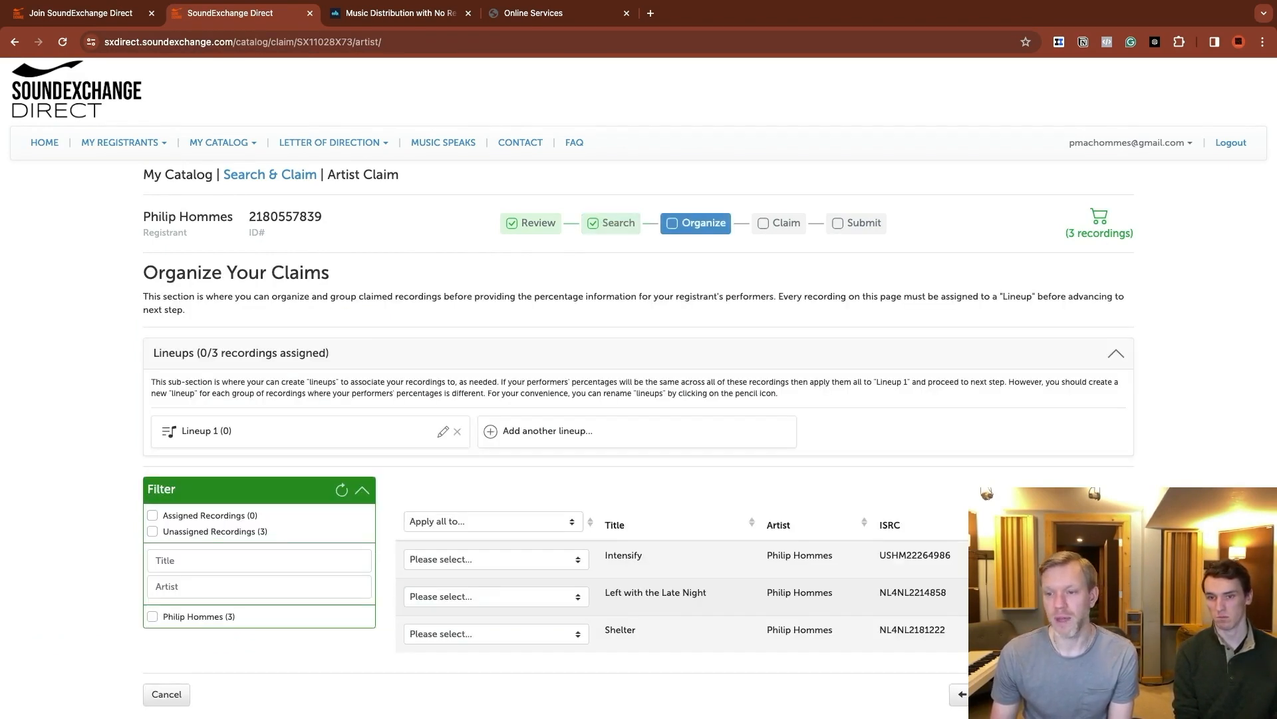
Assign Intensify to Lineup 1.
{"action": "scroll", "scroll_direction": "down", "scroll_amount": 3}
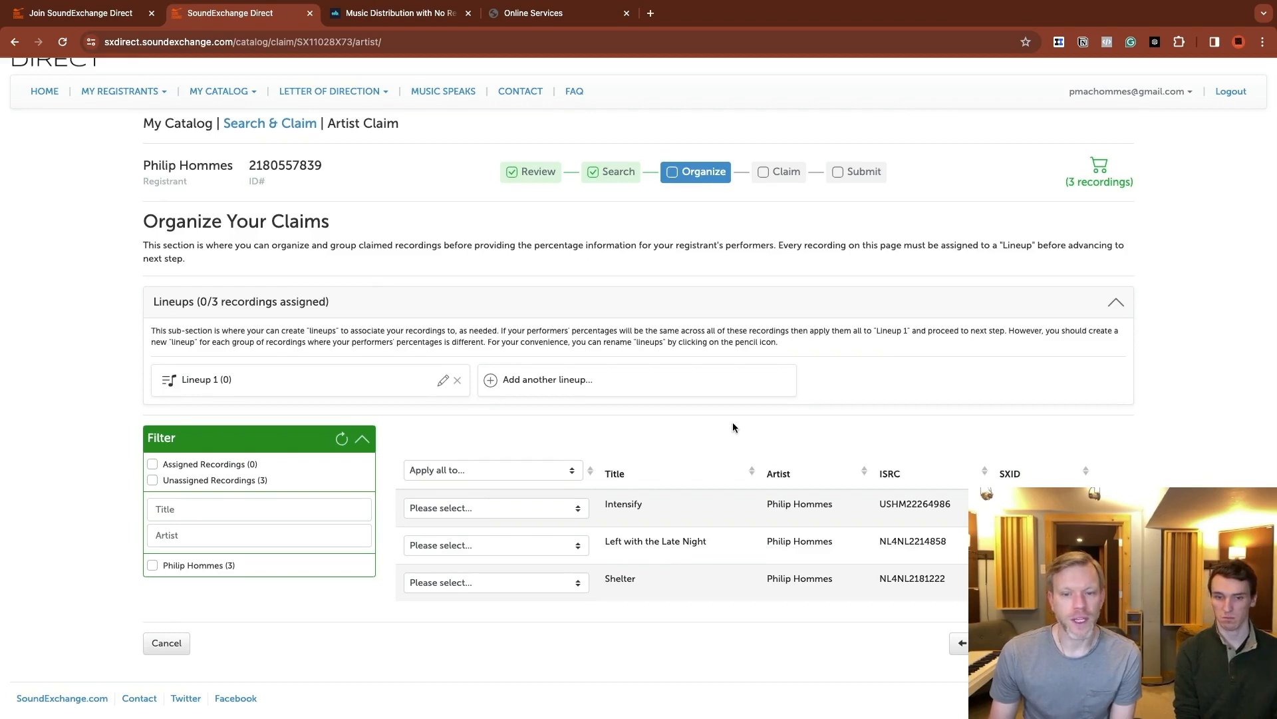
{"action": "left_click", "coordinate": [495, 507]}
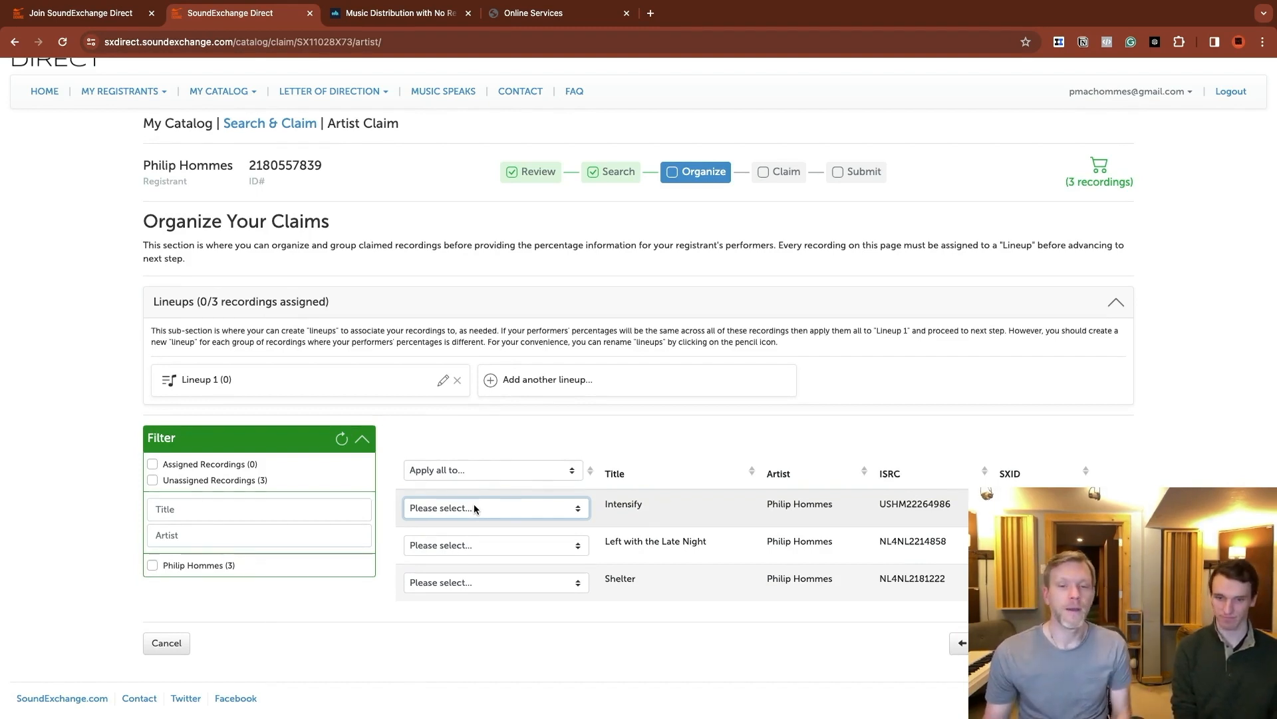
{"action": "left_click", "coordinate": [495, 507]}
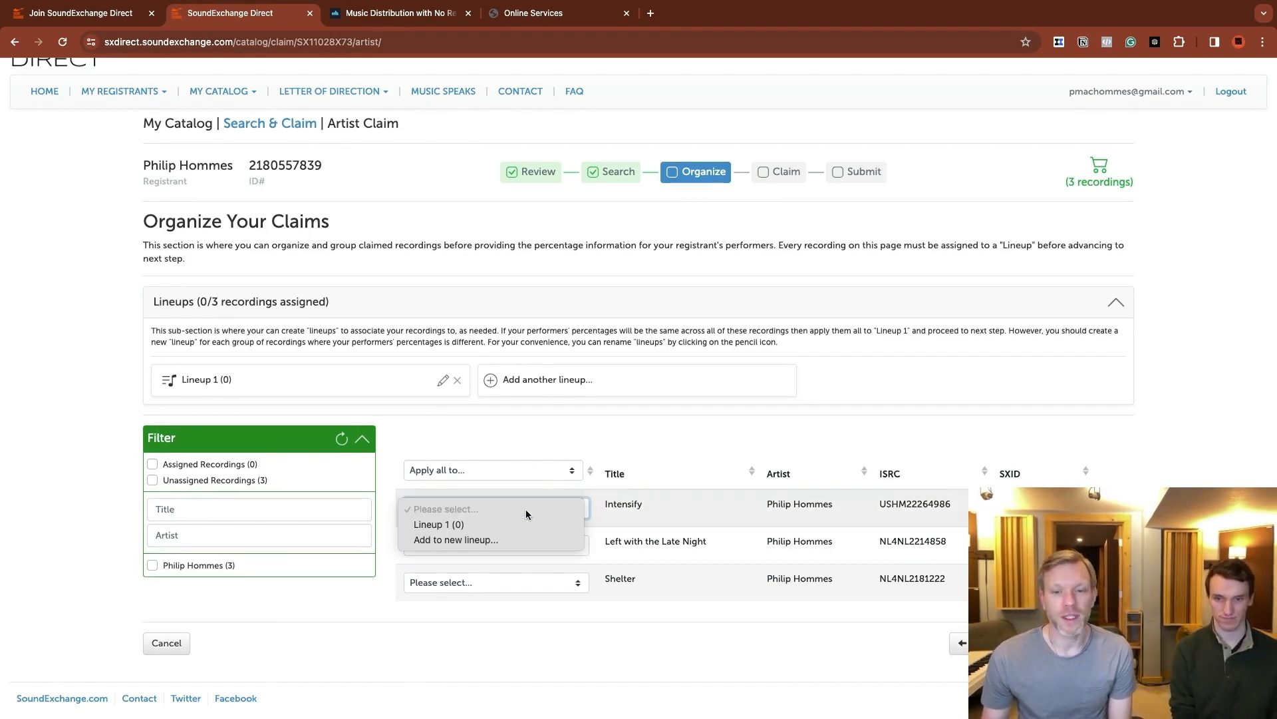
{"action": "left_click", "coordinate": [438, 524]}
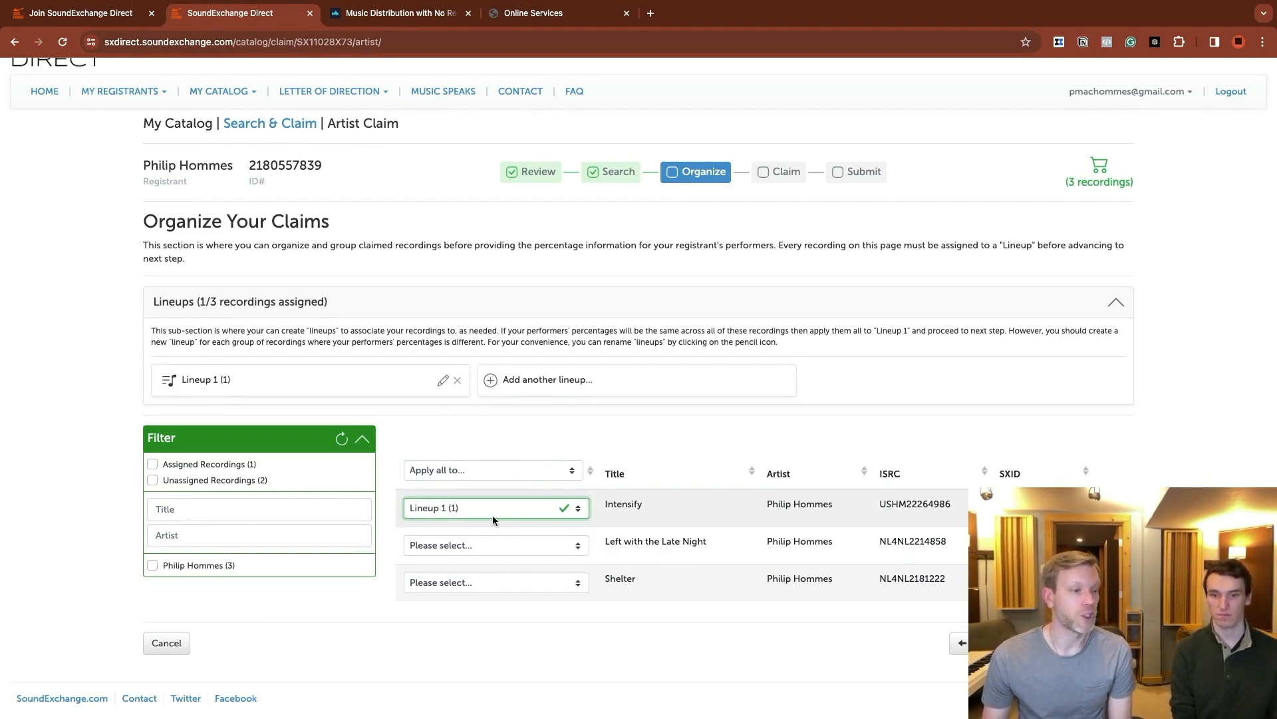
Assign Left with the Late Night and Shelter to Lineup 1 as well.
{"action": "left_click", "coordinate": [492, 544]}
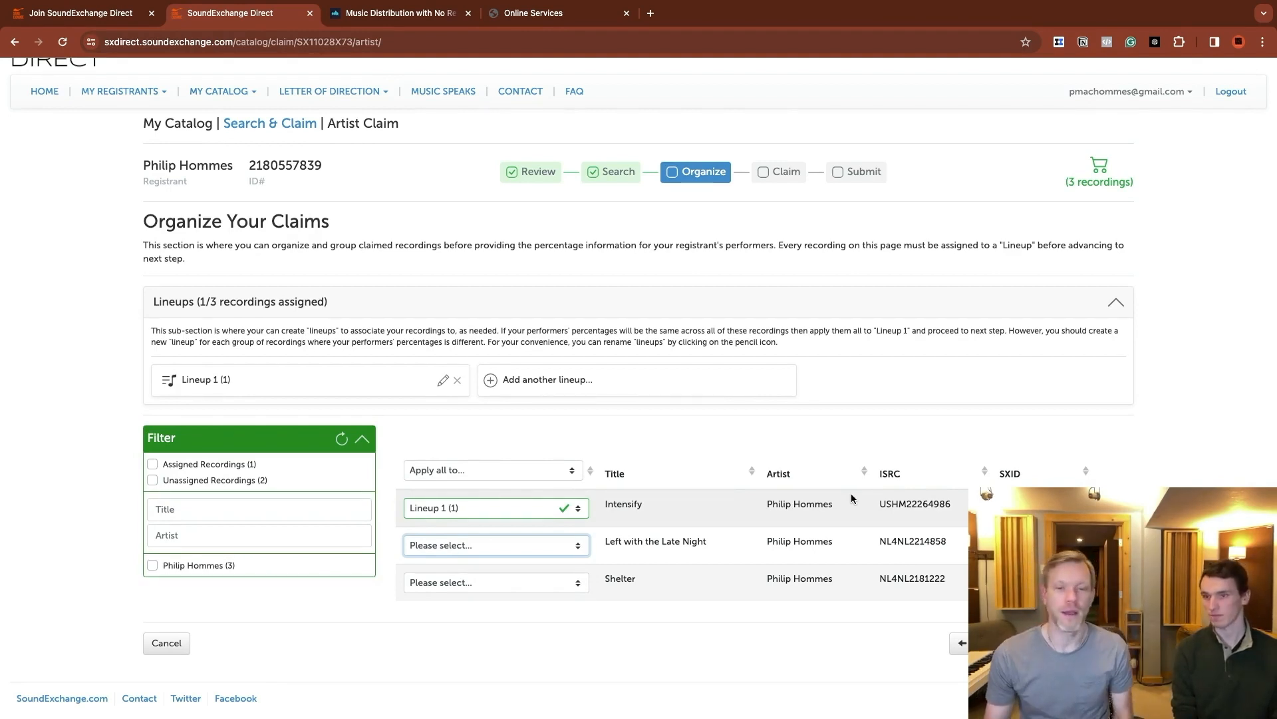
{"action": "left_click", "coordinate": [492, 545]}
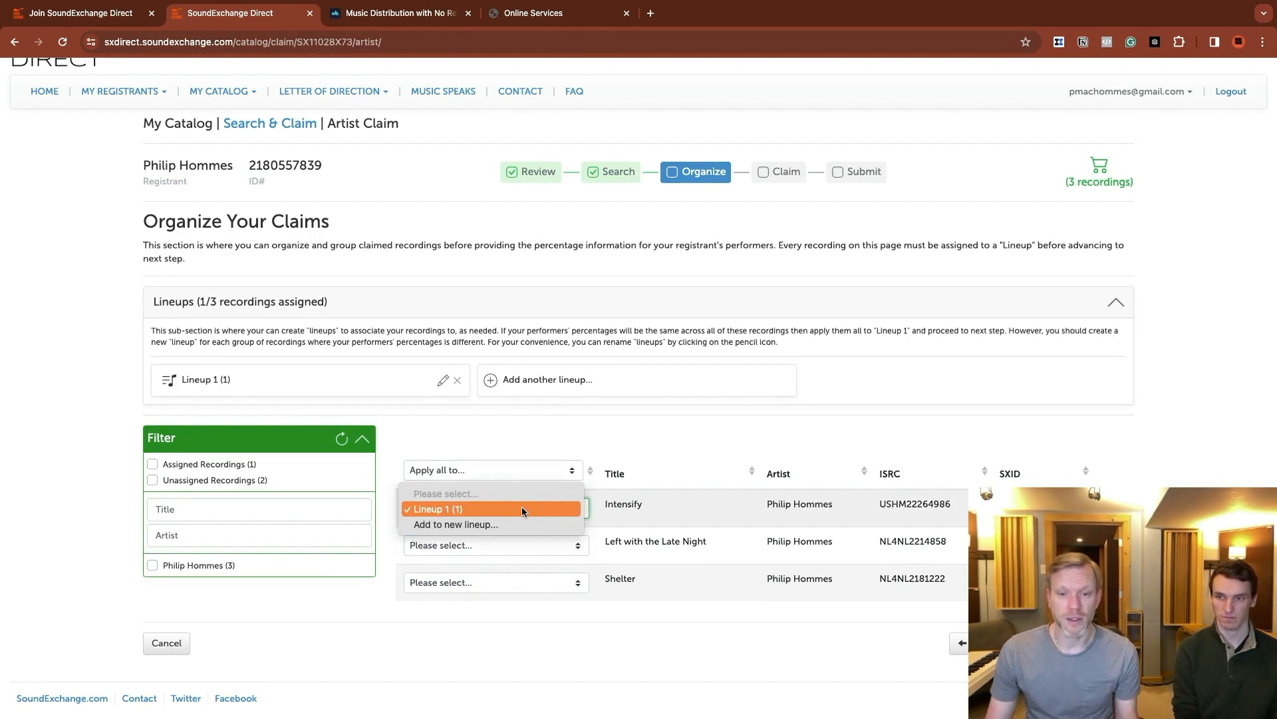
{"action": "left_click", "coordinate": [437, 508]}
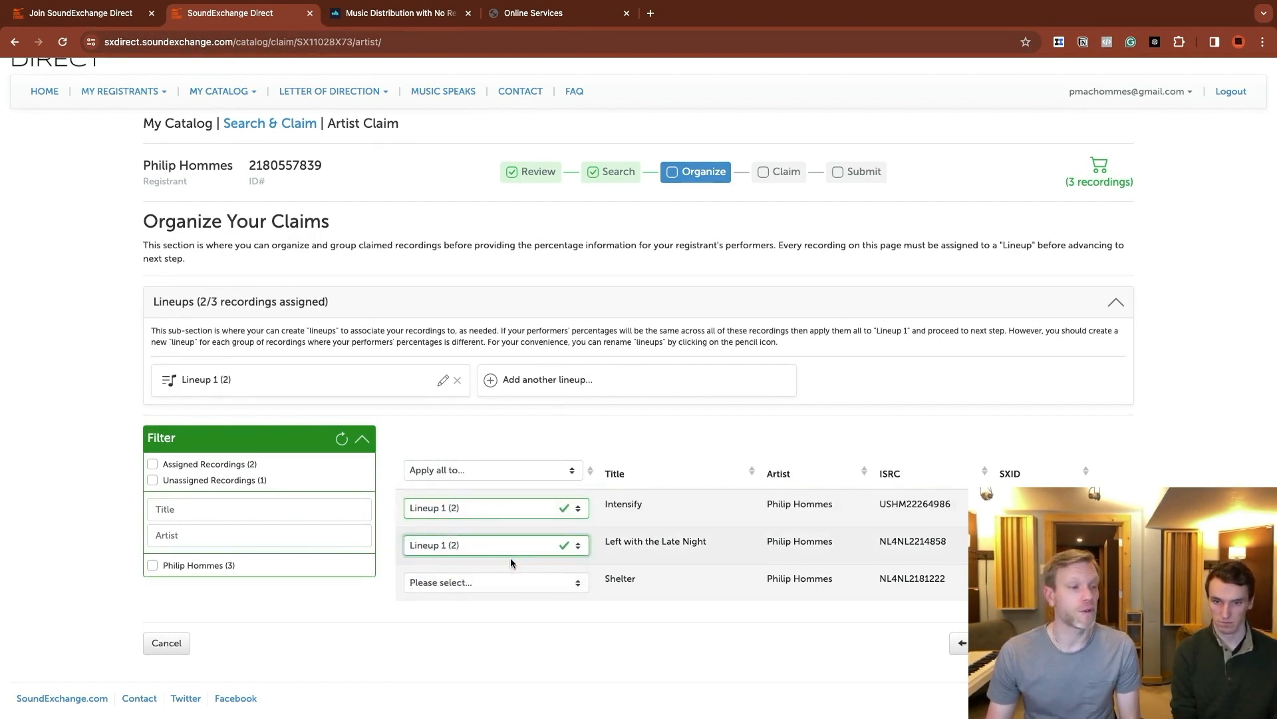
{"action": "left_click", "coordinate": [495, 582]}
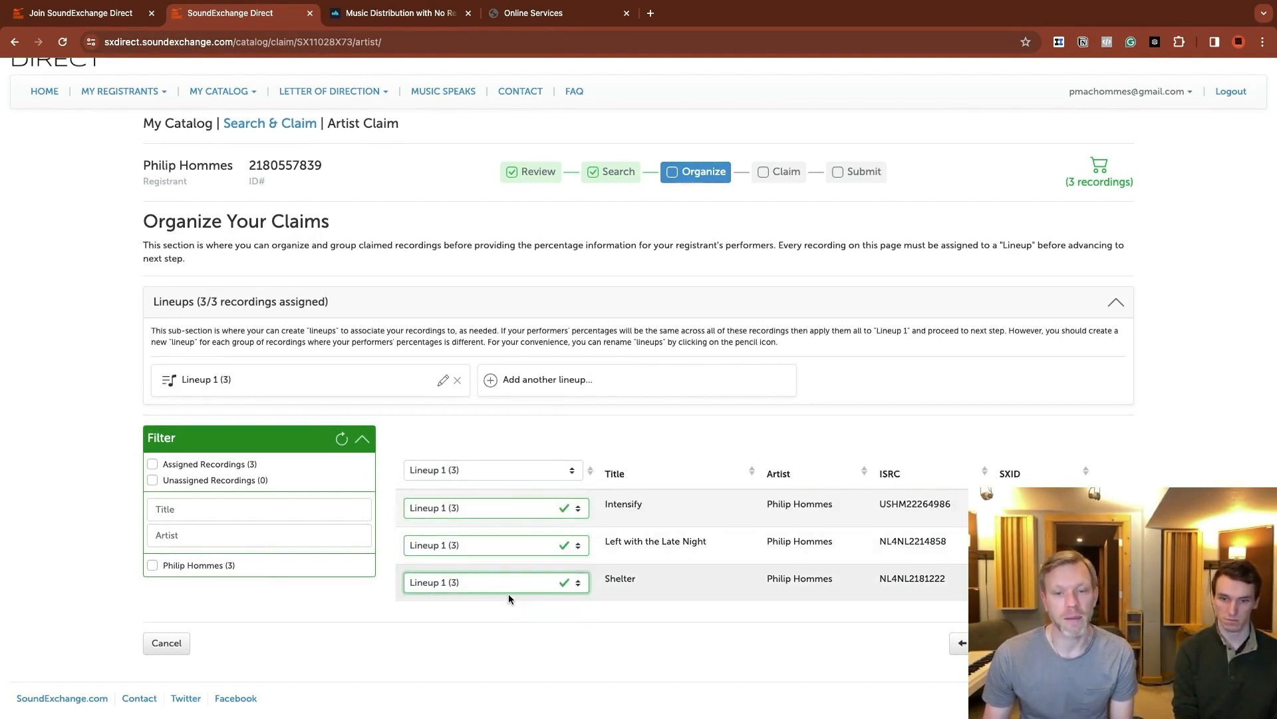
{"action": "scroll", "scroll_direction": "up", "scroll_amount": 3}
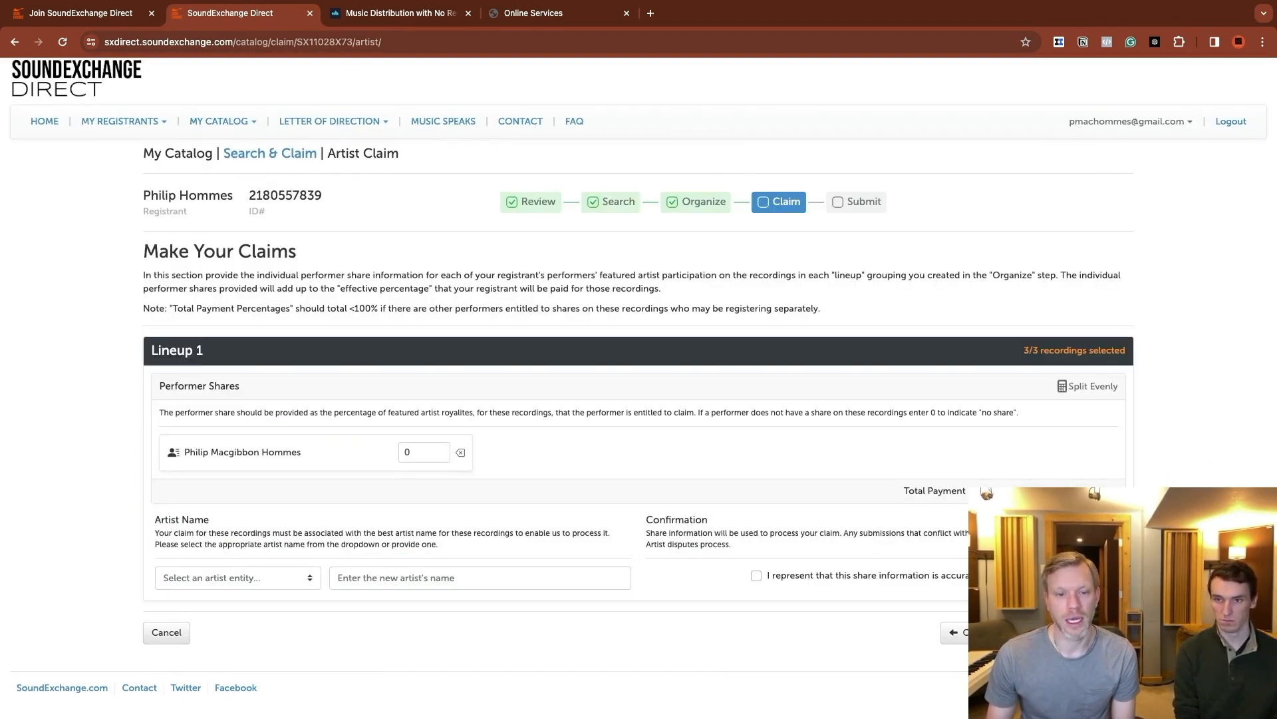
{"action": "left_click", "coordinate": [423, 452]}
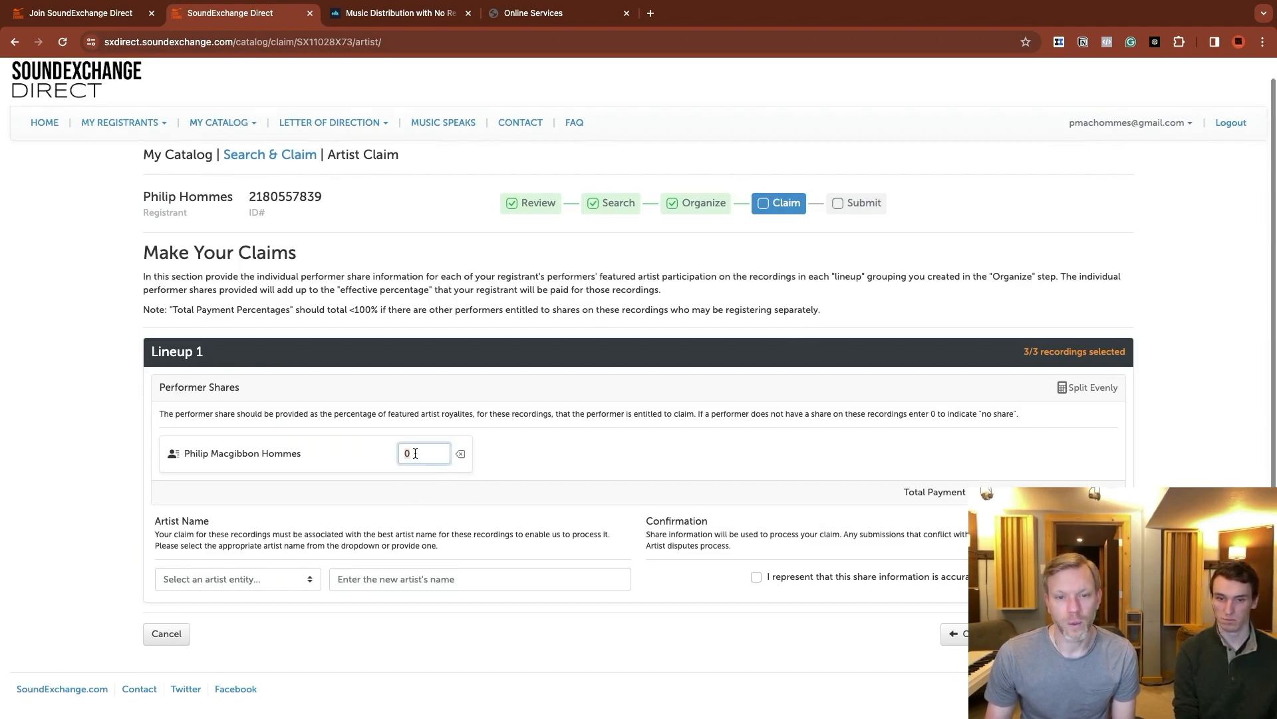
{"action": "type", "text": "100"}
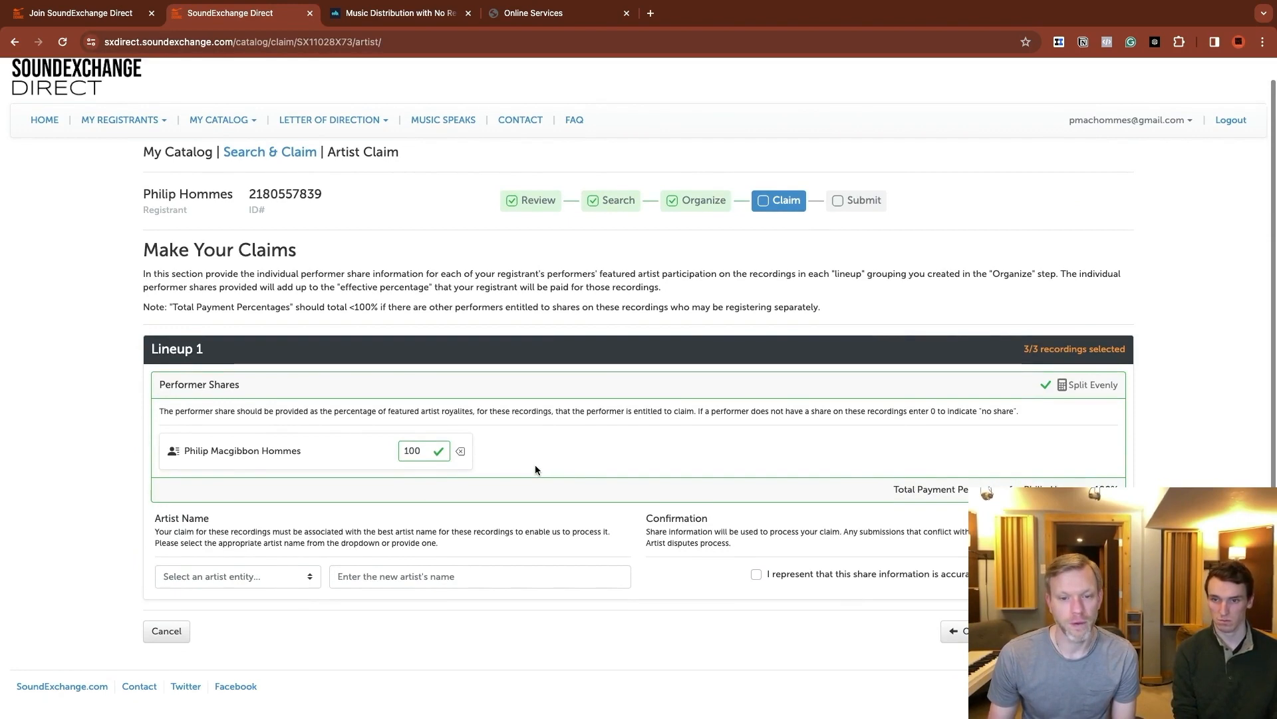
{"action": "left_click", "coordinate": [237, 576]}
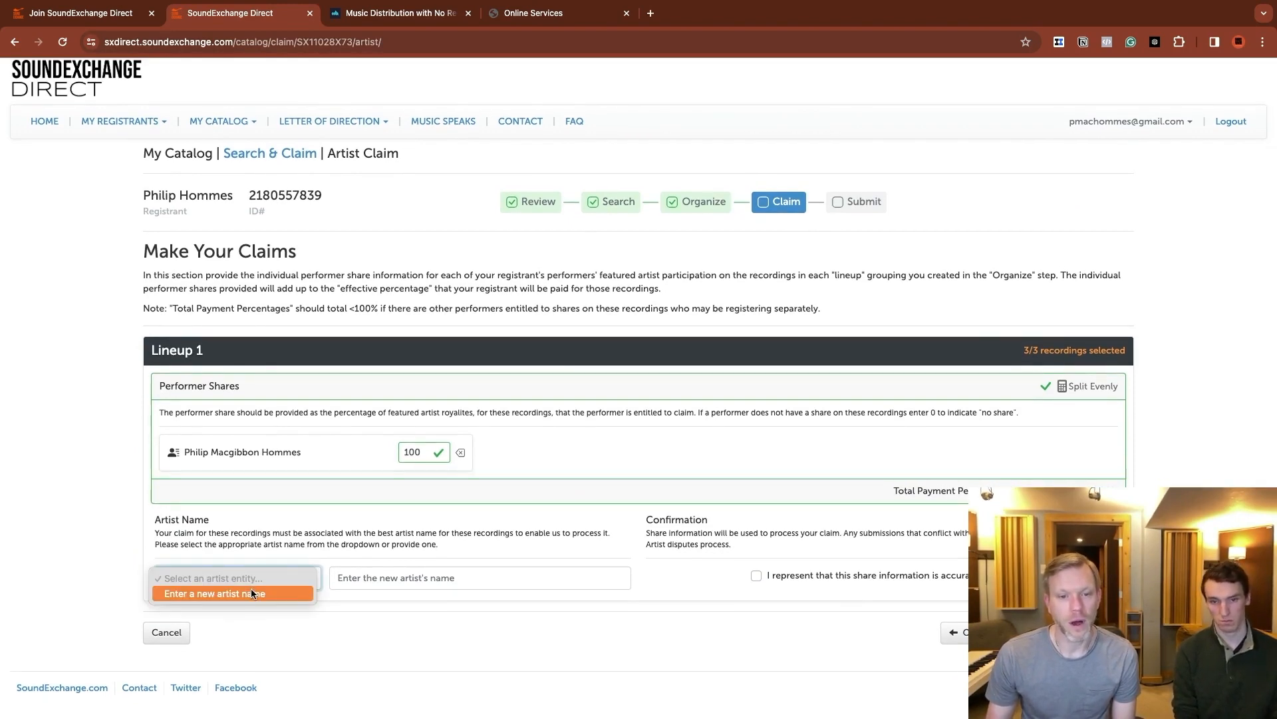
{"action": "left_click", "coordinate": [237, 576]}
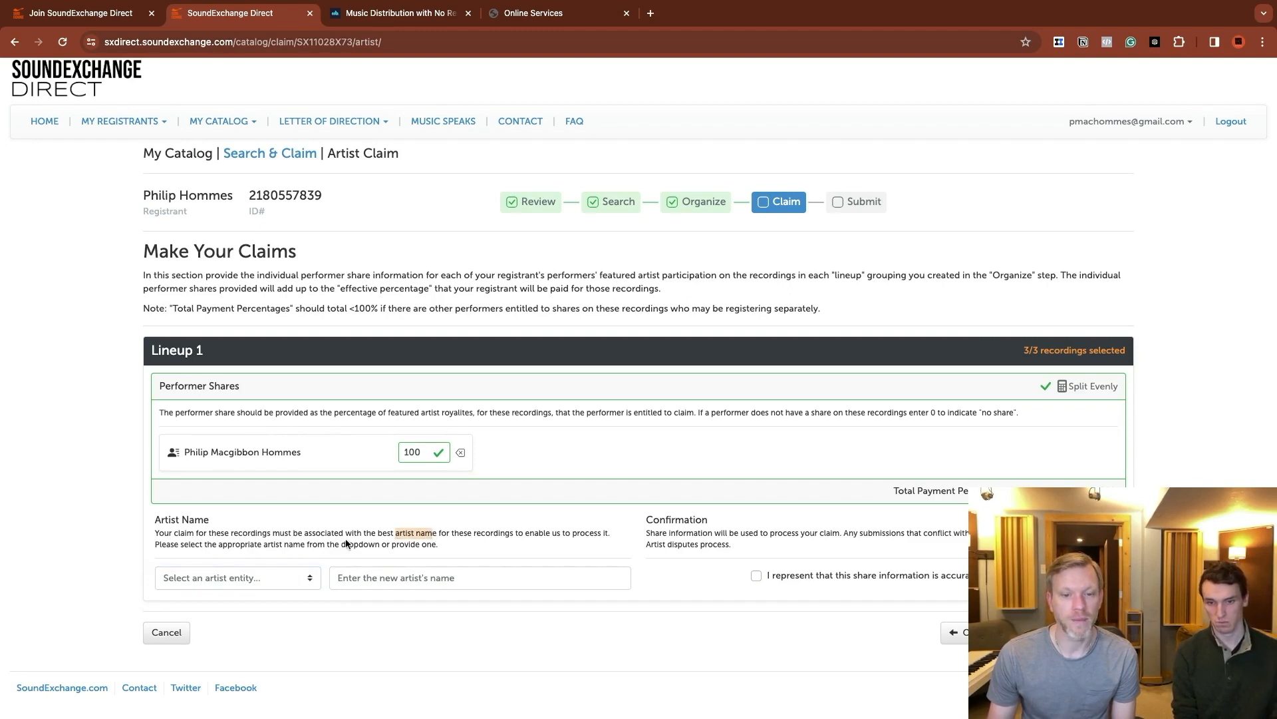
Enter the new artist name Philip Hommes and continue to the claim review.
{"action": "left_click", "coordinate": [237, 578]}
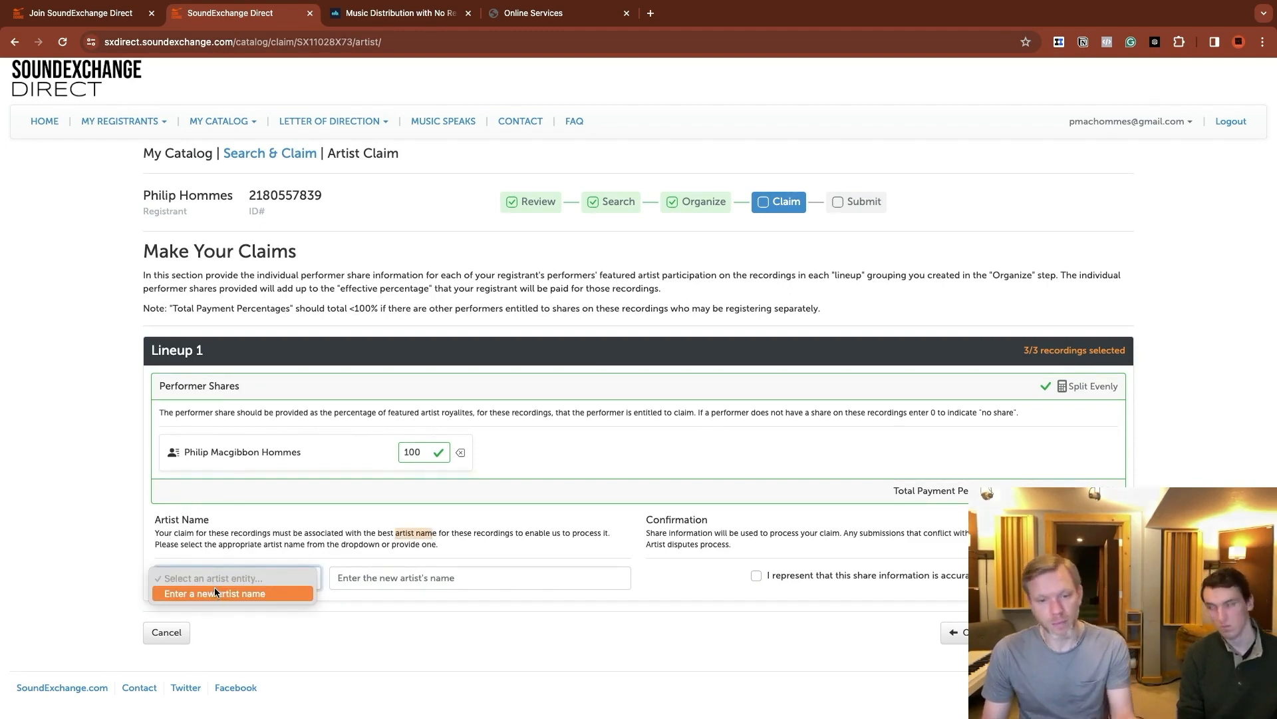
{"action": "left_click", "coordinate": [214, 594]}
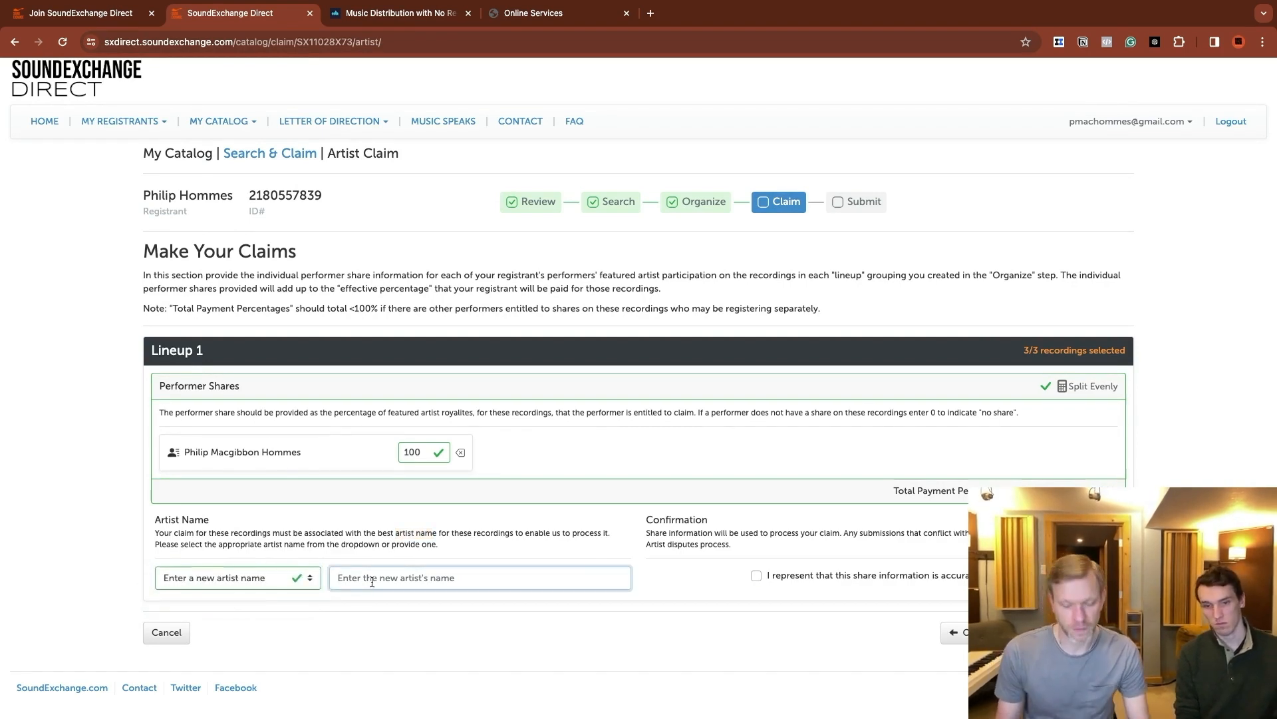
{"action": "type", "text": "Philip Hommes"}
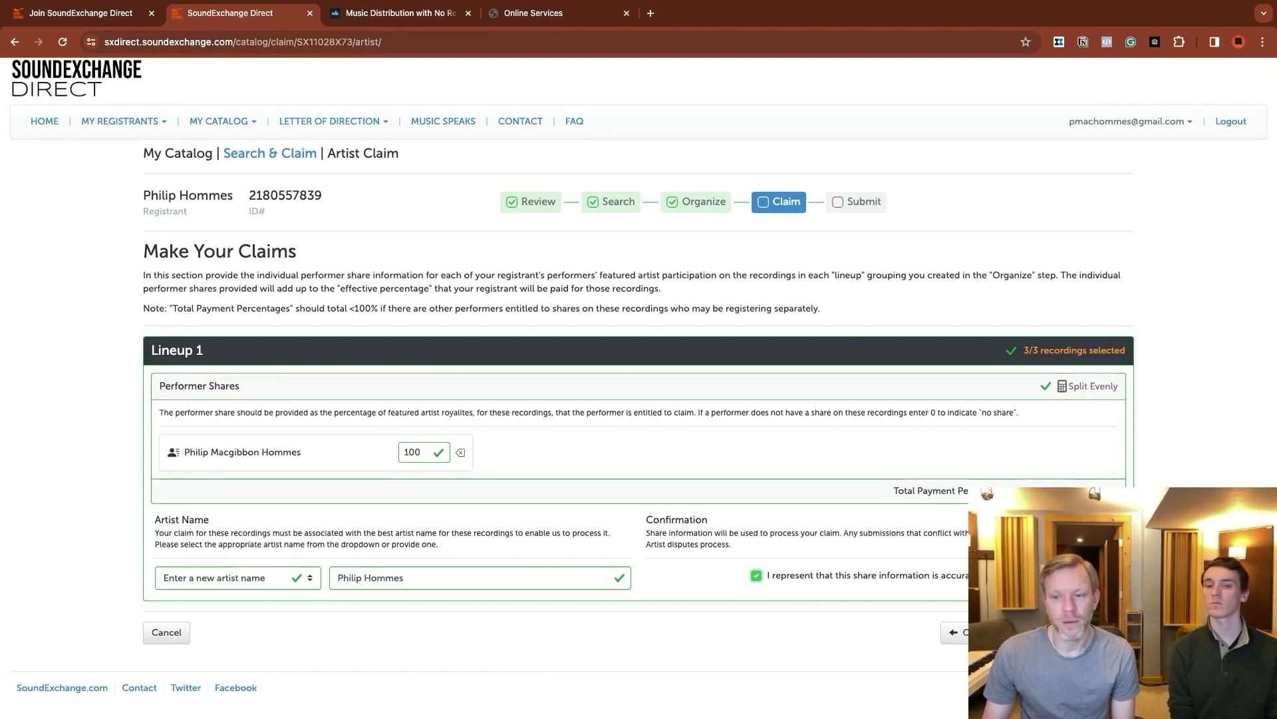
{"action": "left_click", "coordinate": [968, 632]}
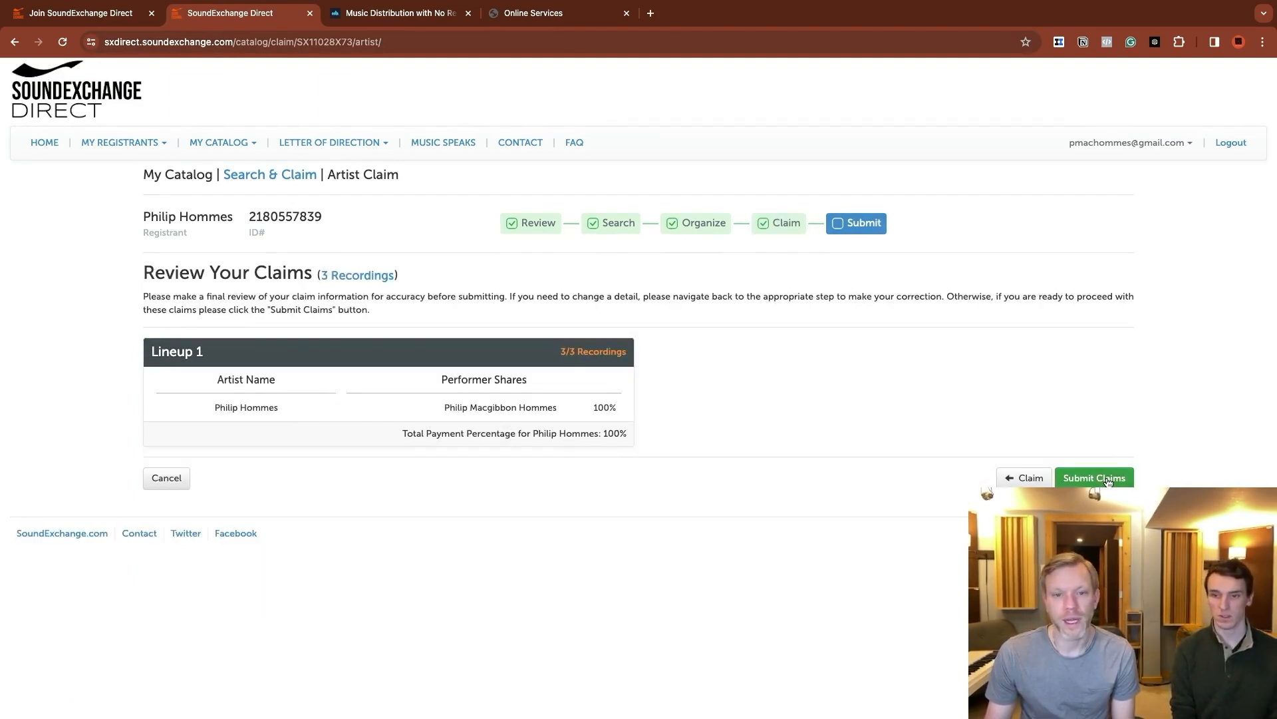
Submit the three Lineup 1 claims, accepting the legal agreement.
{"action": "left_click", "coordinate": [1094, 478]}
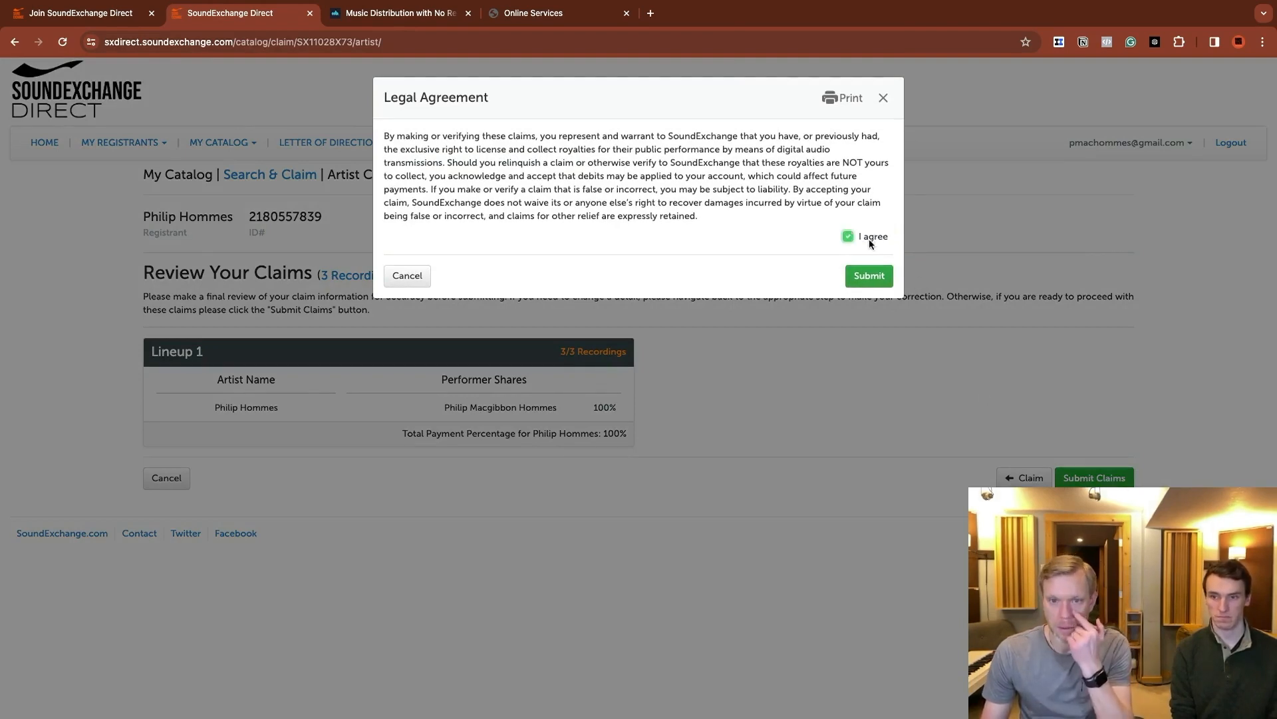
{"action": "left_click", "coordinate": [868, 275]}
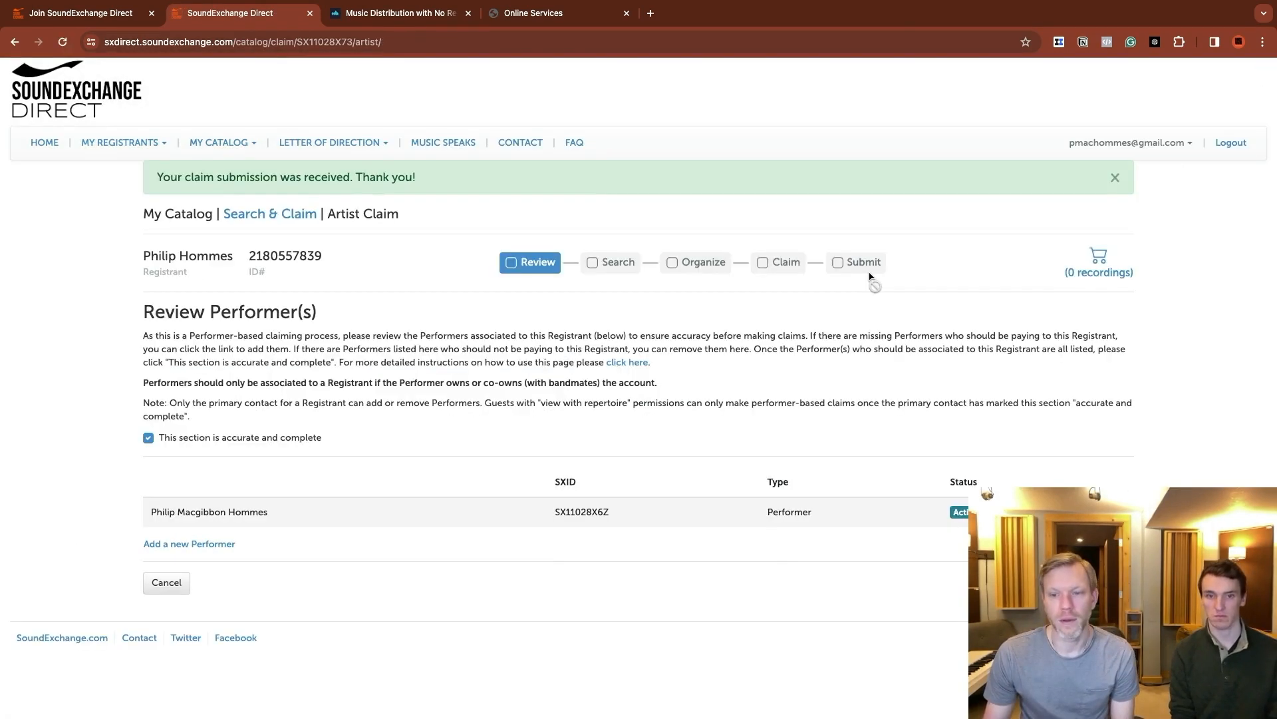
{"action": "mouse_move", "coordinate": [271, 213]}
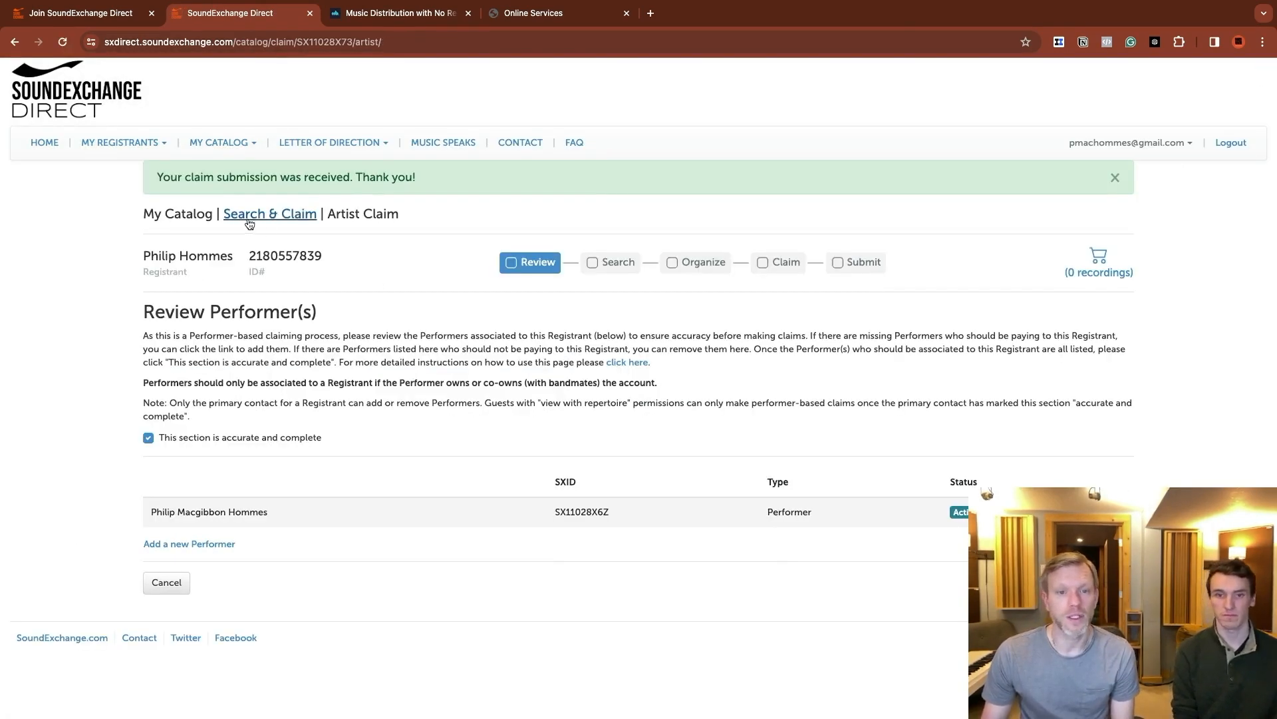
Start a rights-owner claim and enter 100 as the Claimed % for the recordings.
{"action": "left_click", "coordinate": [270, 213]}
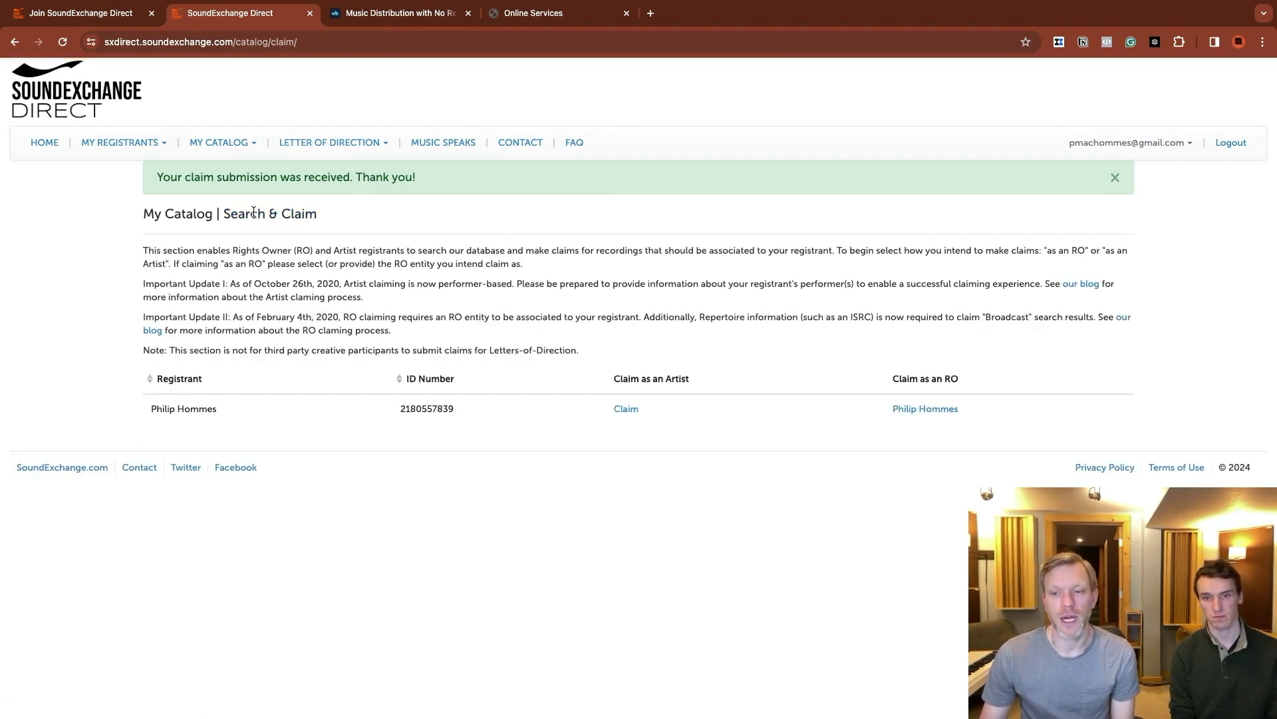
{"action": "left_click", "coordinate": [925, 408]}
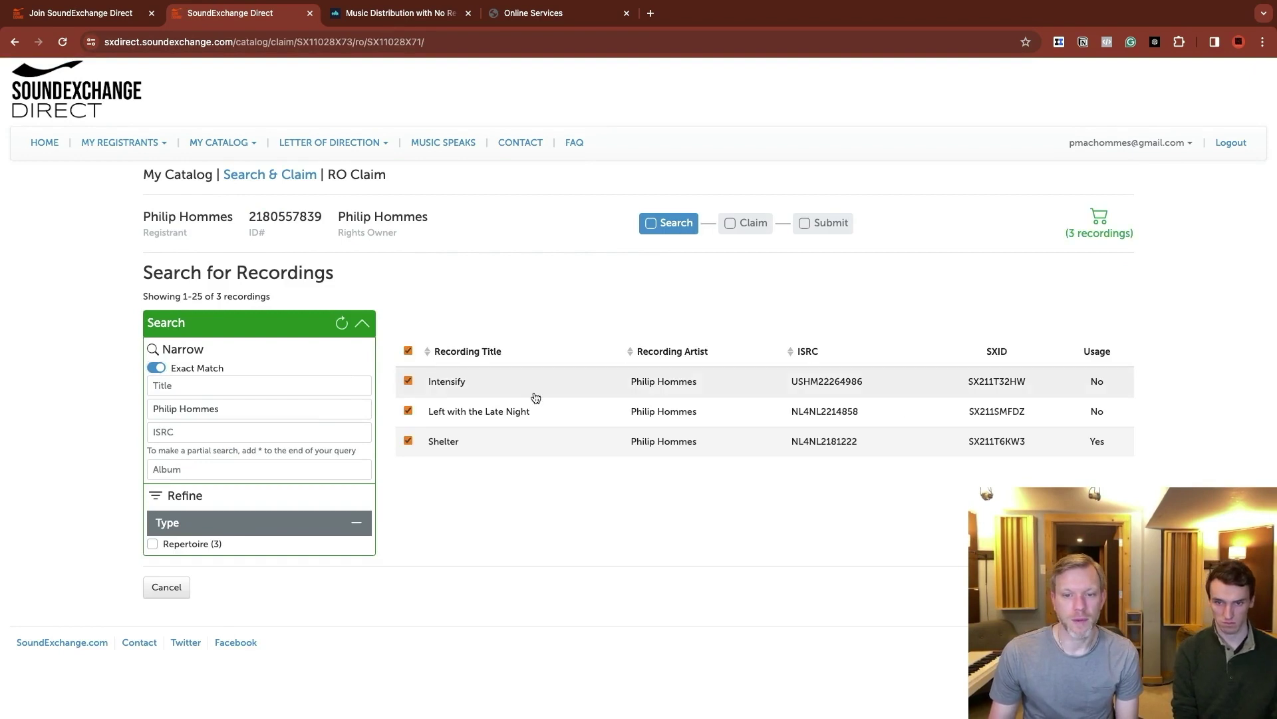
{"action": "left_click", "coordinate": [743, 223]}
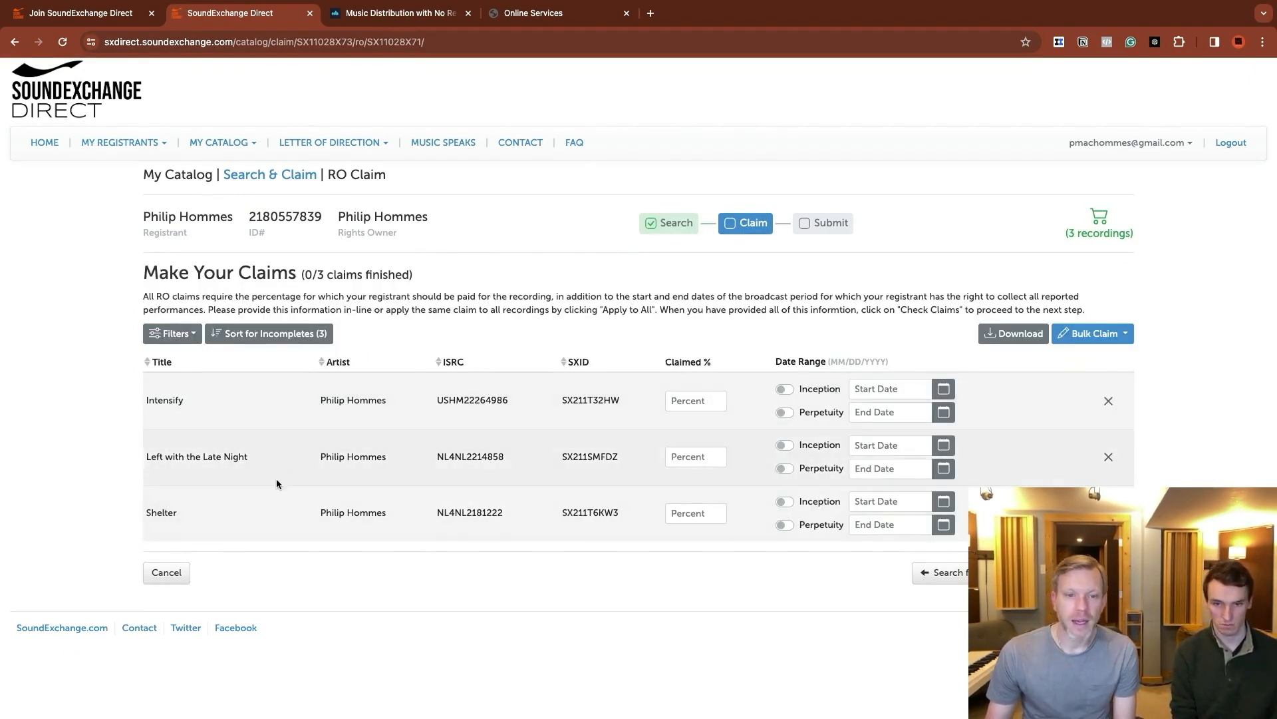
{"action": "type", "text": "1"}
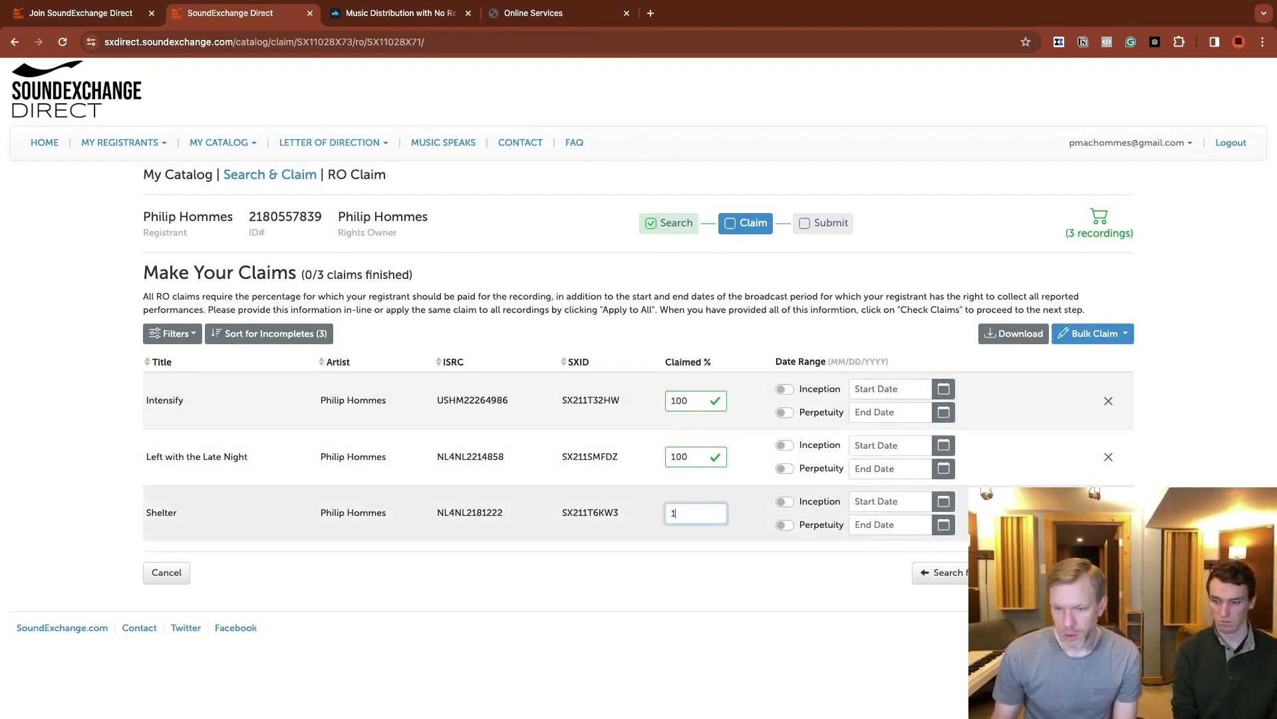
{"action": "type", "text": "00"}
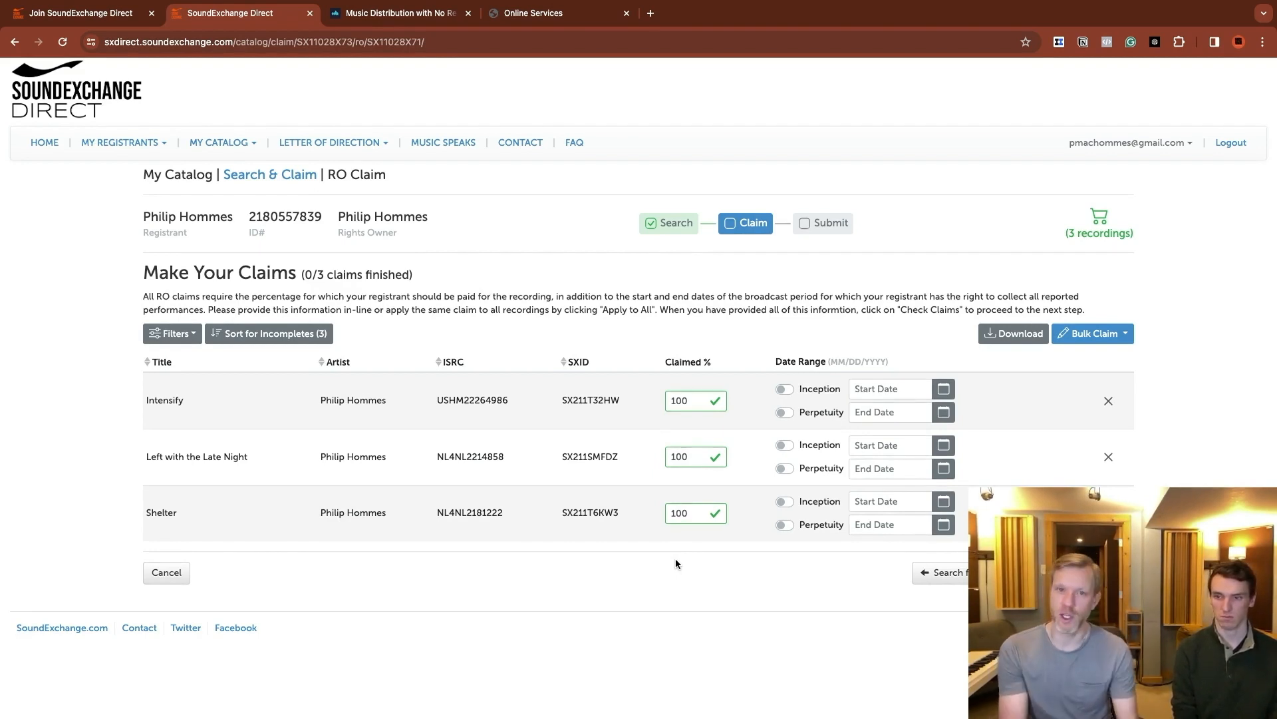
{"action": "mouse_move", "coordinate": [706, 503]}
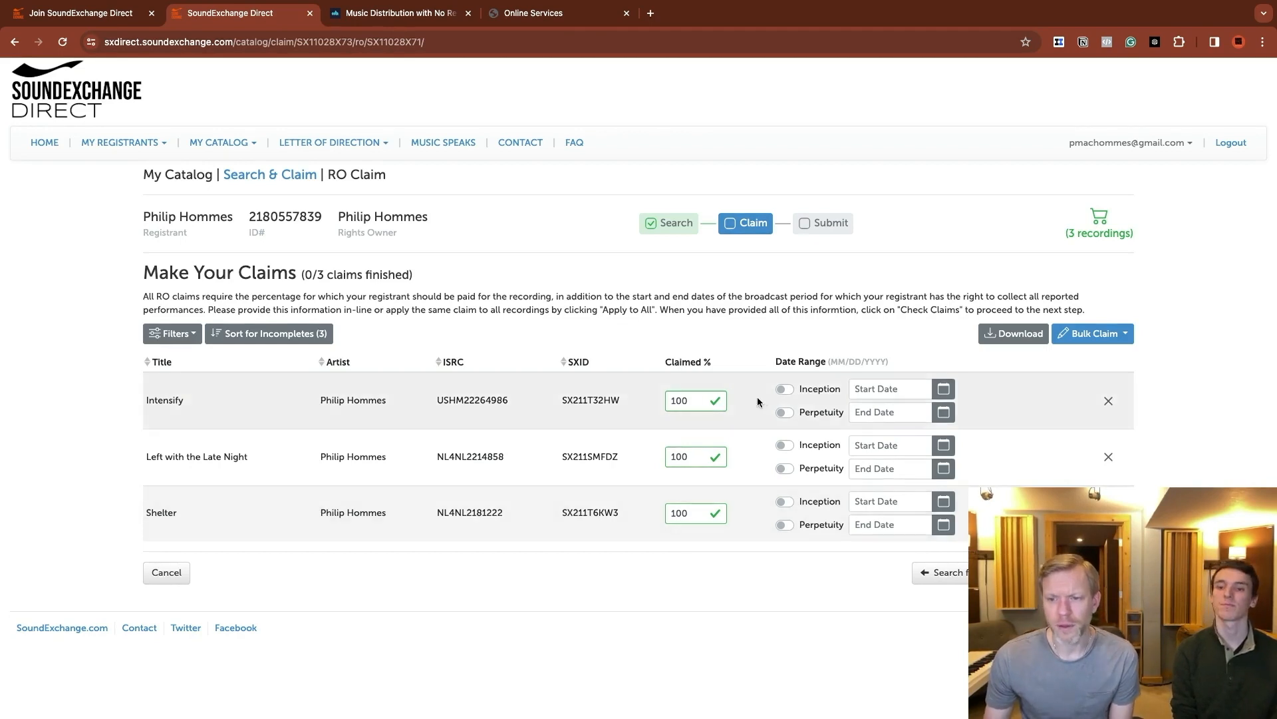
Turn Perpetuity on for the Intensify and Shelter claims.
{"action": "left_click", "coordinate": [784, 524]}
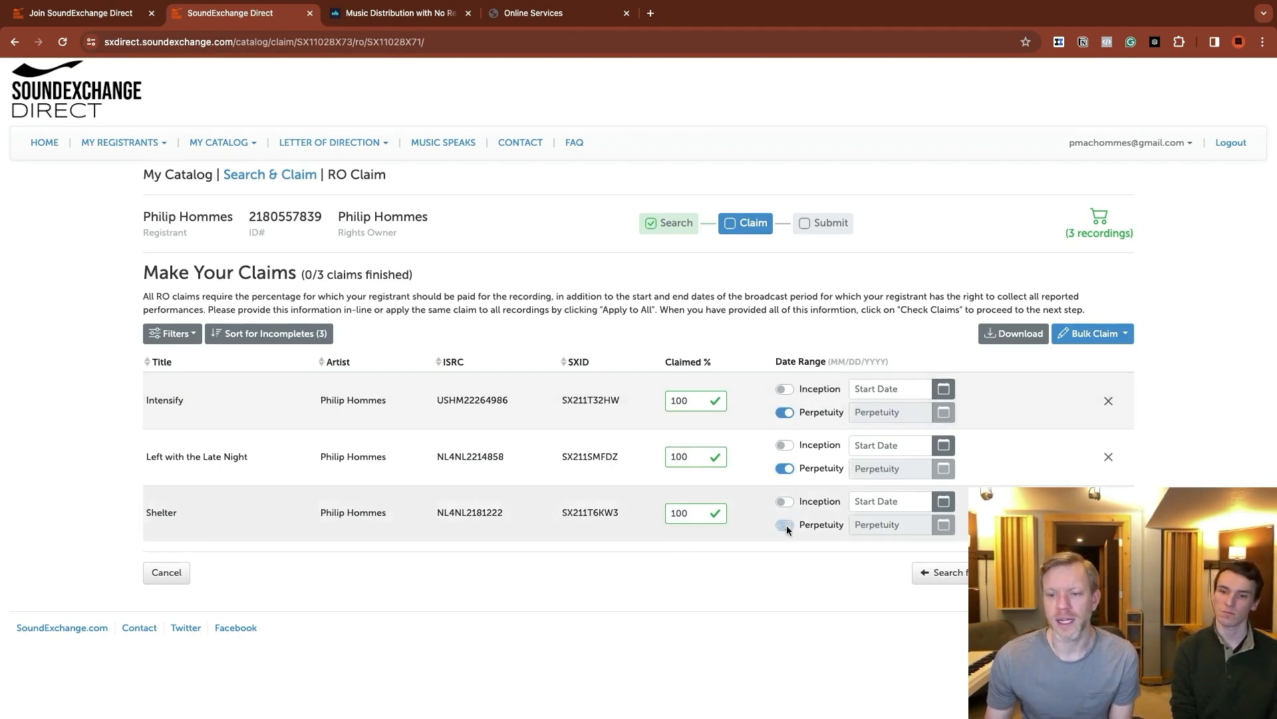
{"action": "left_click", "coordinate": [783, 524]}
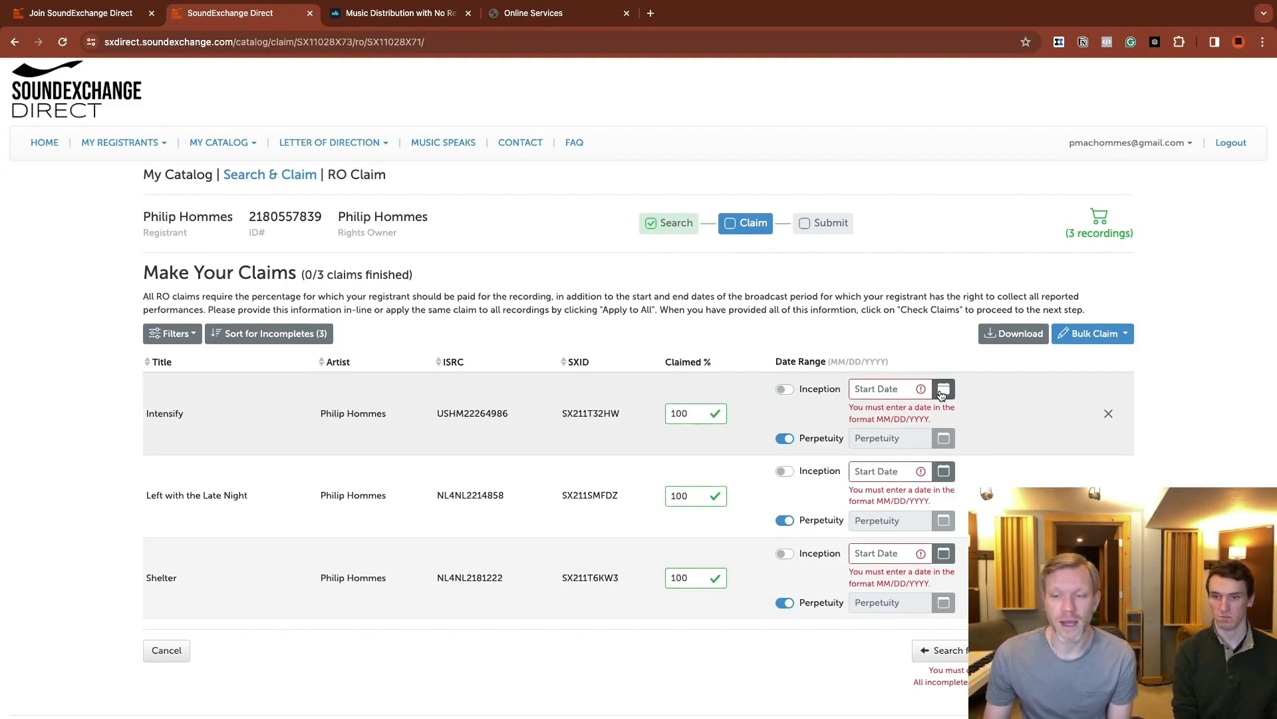
{"action": "left_click", "coordinate": [942, 389]}
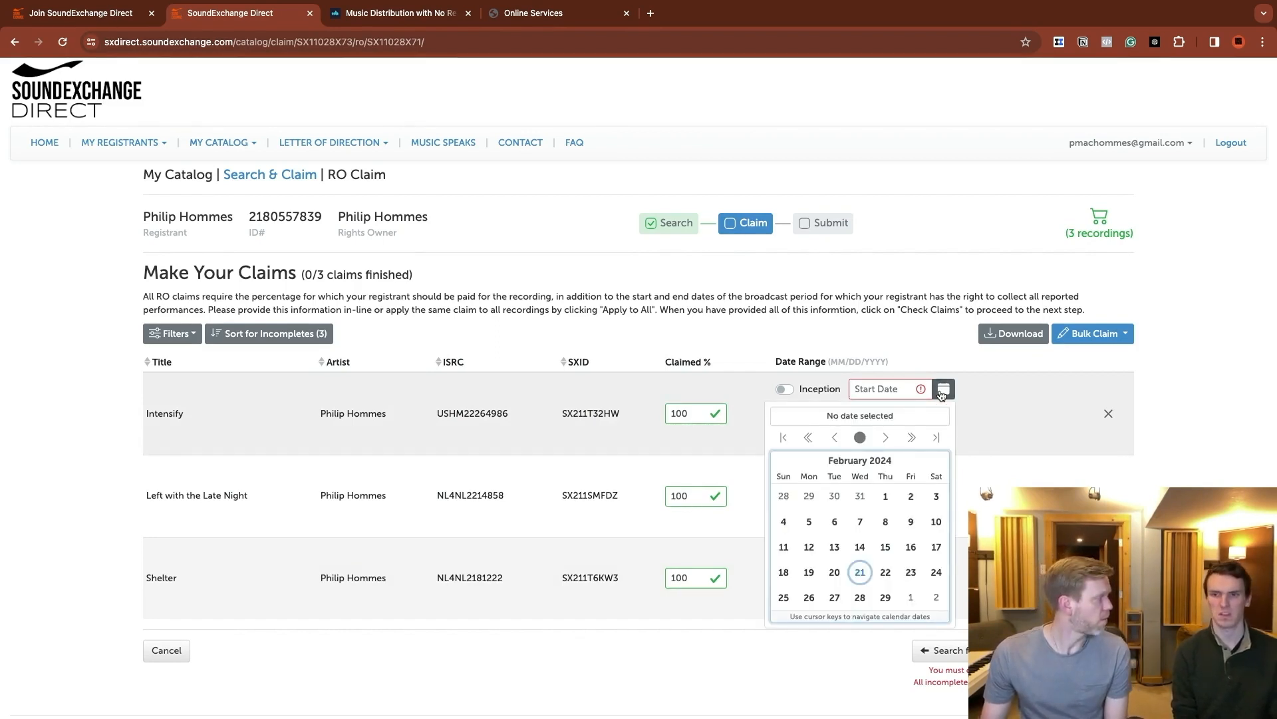
Set the claim start dates to 10/1/2023 with the calendar picker.
{"action": "left_click", "coordinate": [782, 436]}
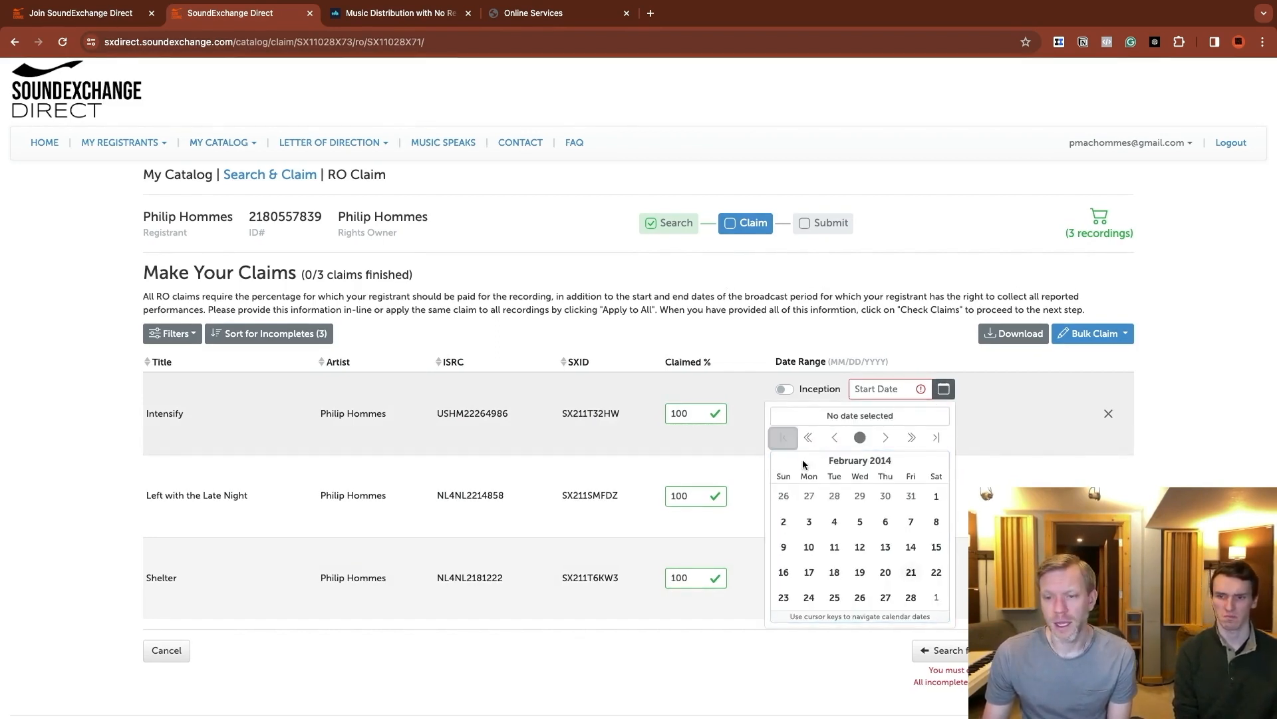
{"action": "left_click", "coordinate": [910, 438]}
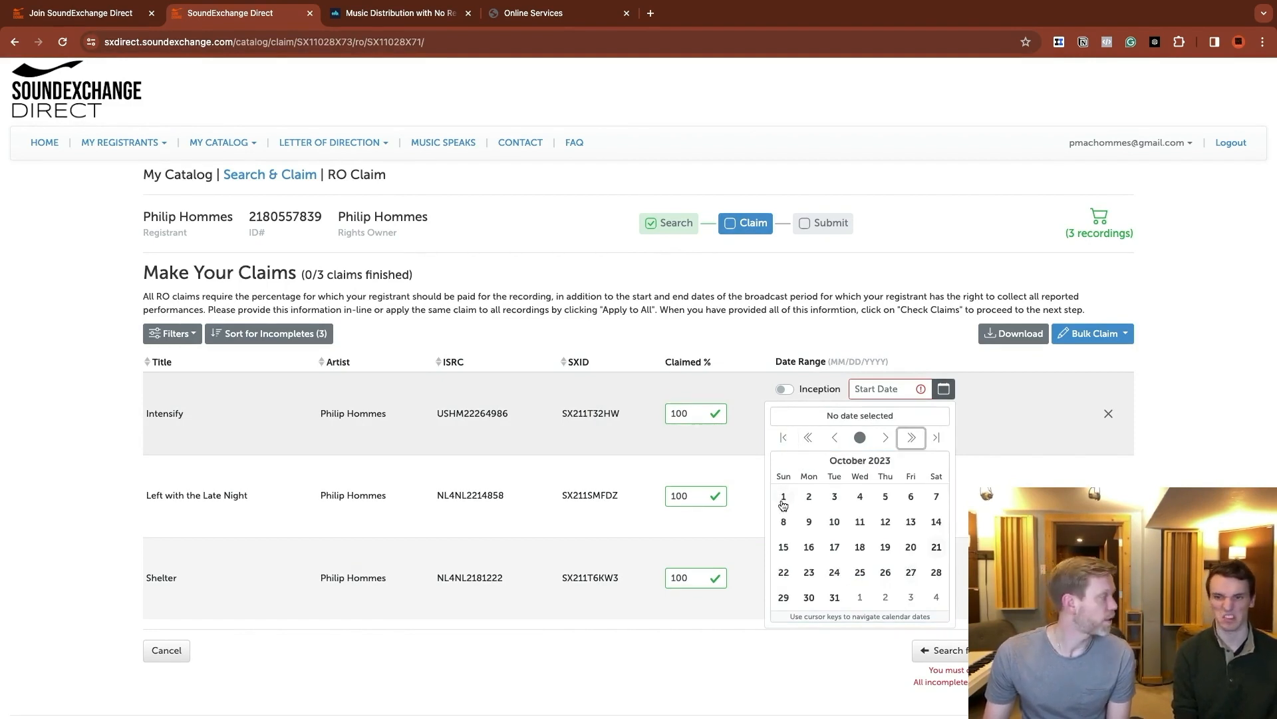
{"action": "left_click", "coordinate": [783, 496]}
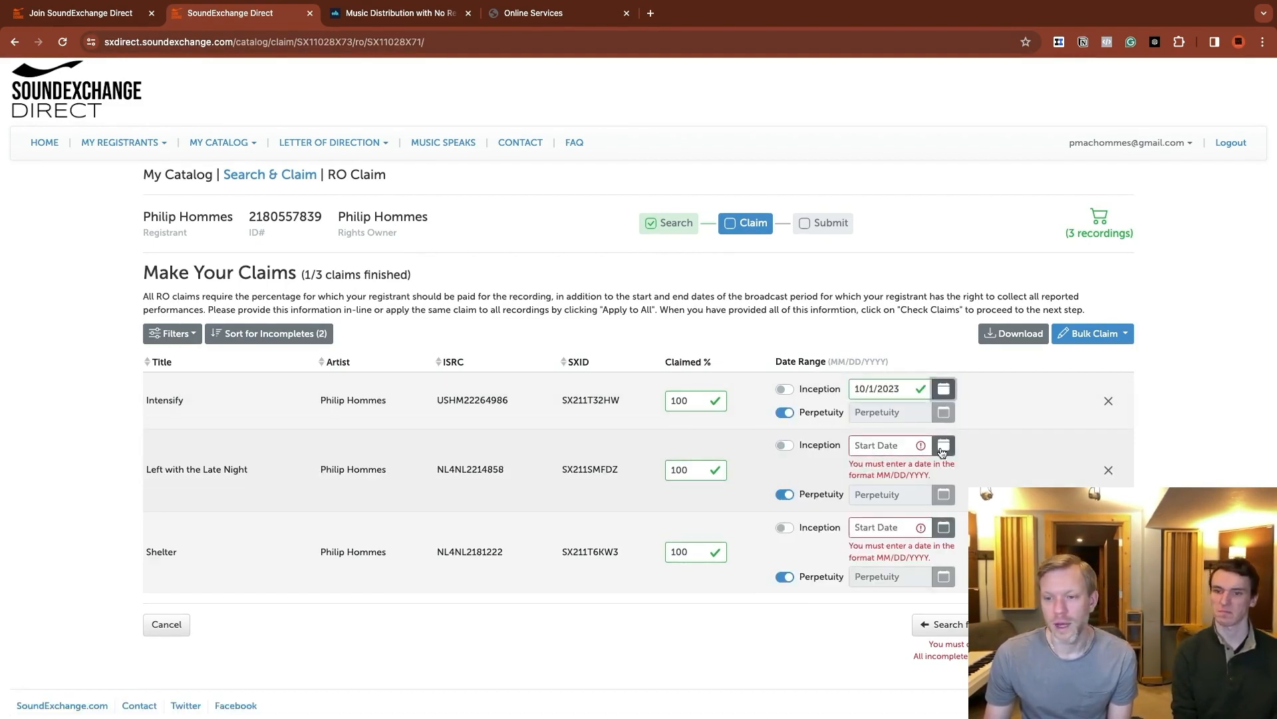
{"action": "left_click", "coordinate": [942, 445]}
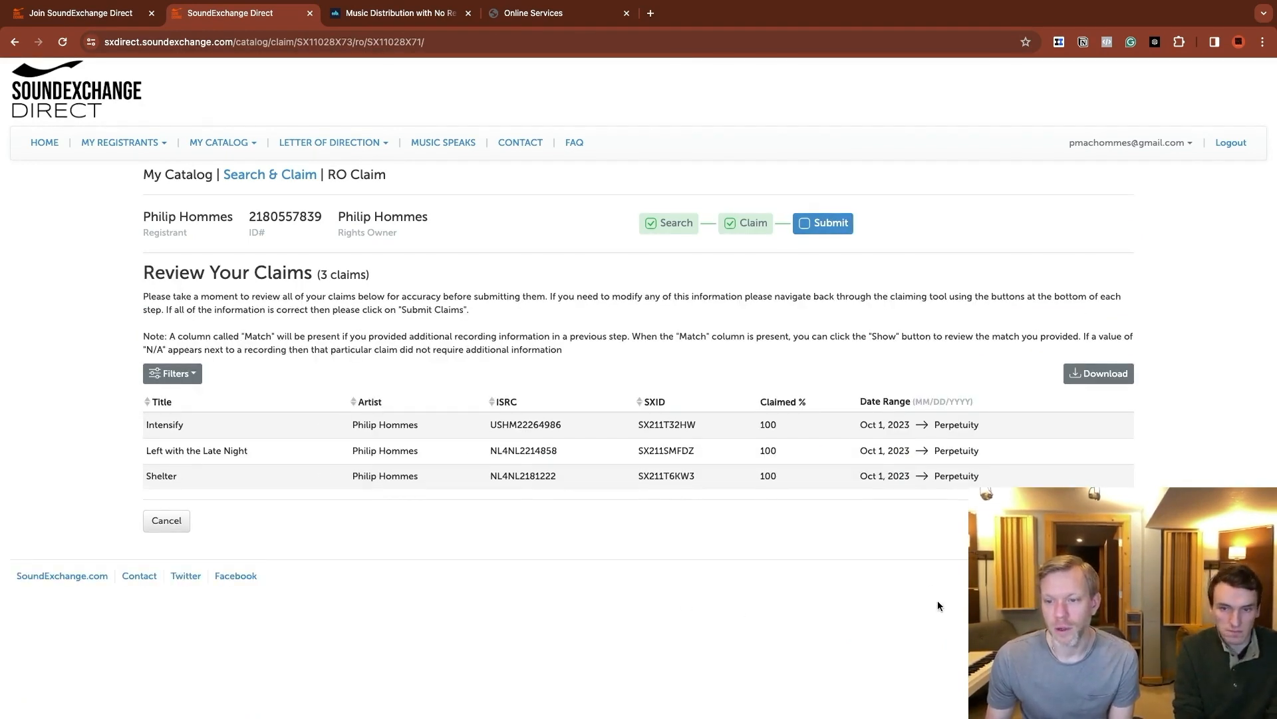
Submit the three rights-owner claims under the legal agreement.
{"action": "left_click", "coordinate": [822, 222]}
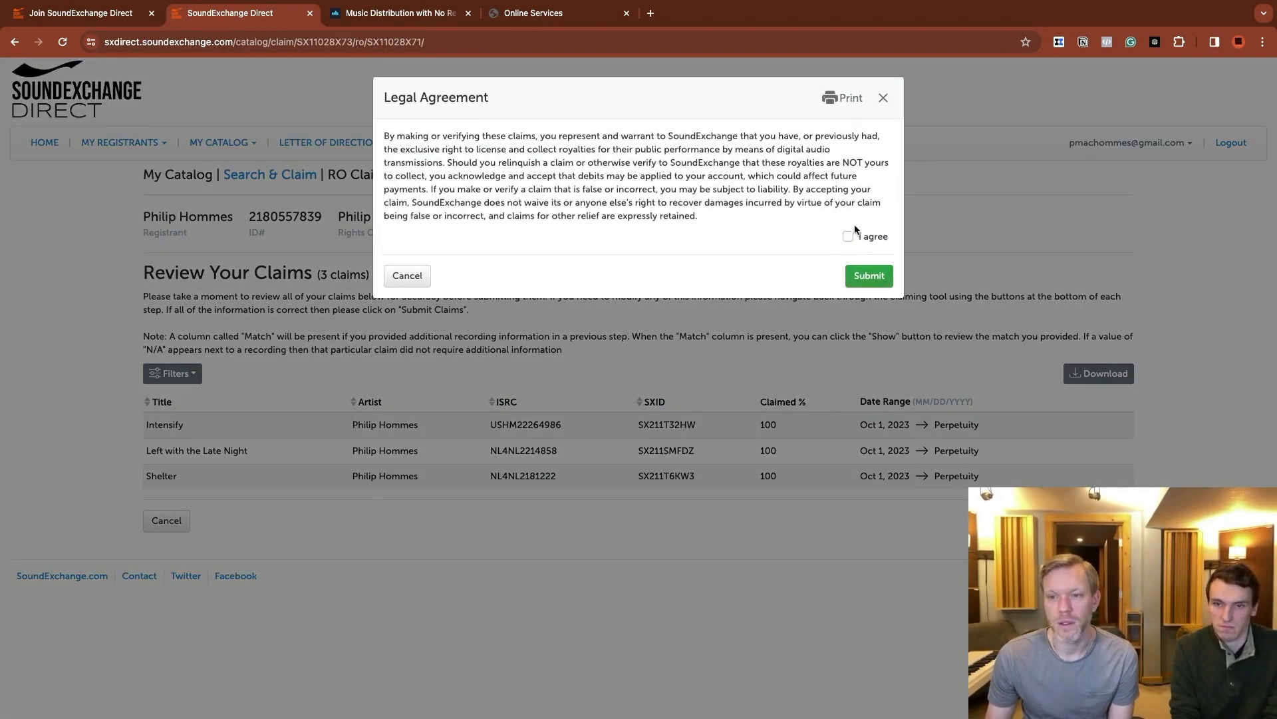
{"action": "left_click", "coordinate": [868, 276]}
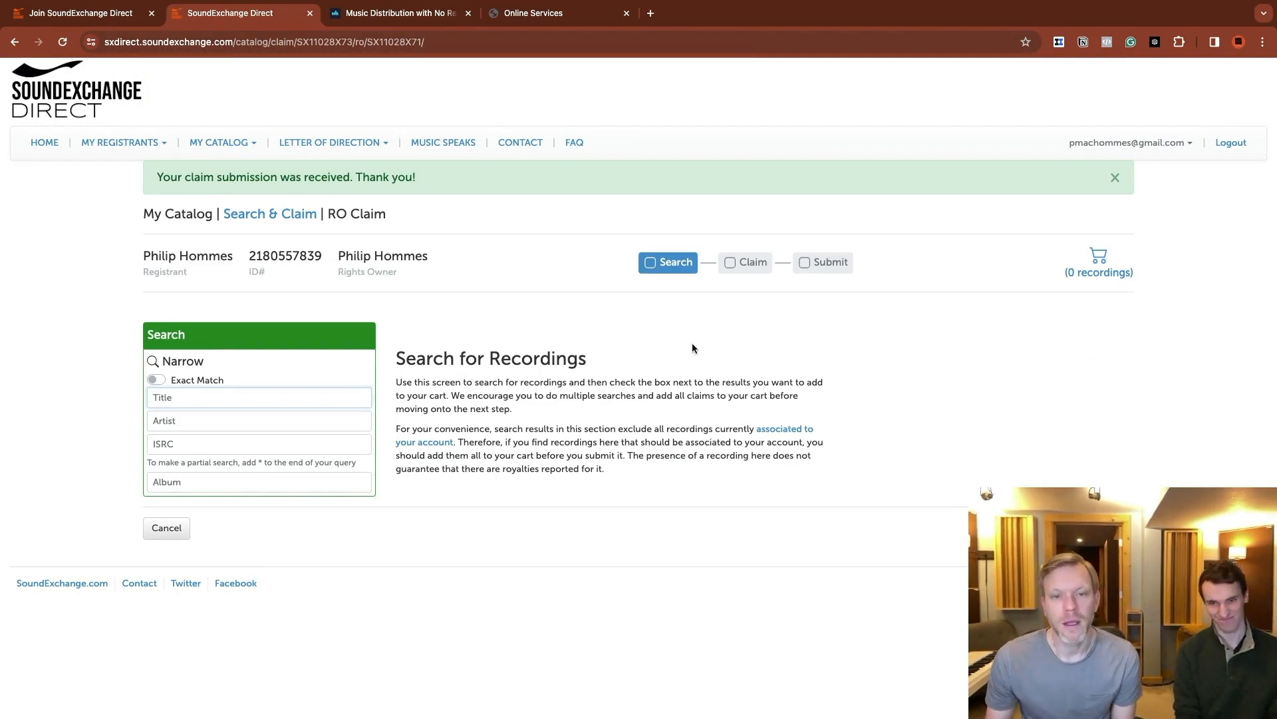
{"action": "mouse_move", "coordinate": [270, 213]}
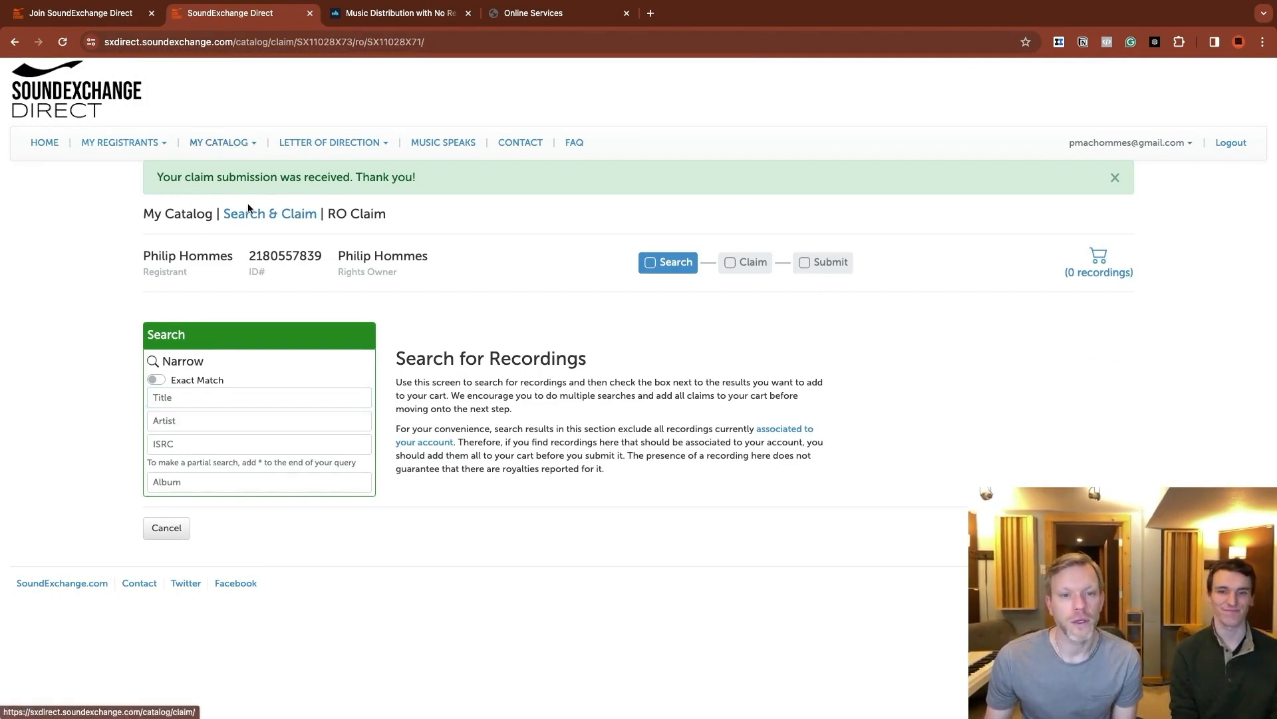
{"action": "left_click", "coordinate": [222, 142]}
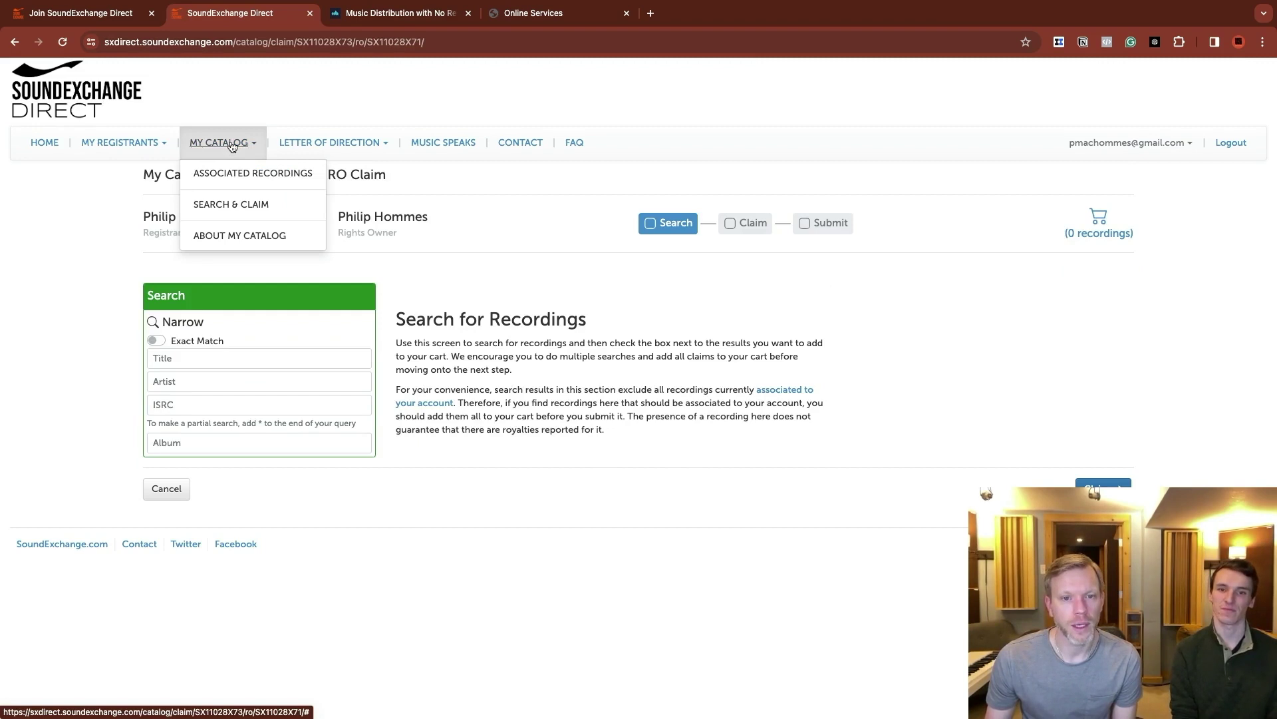
{"action": "left_click", "coordinate": [44, 142]}
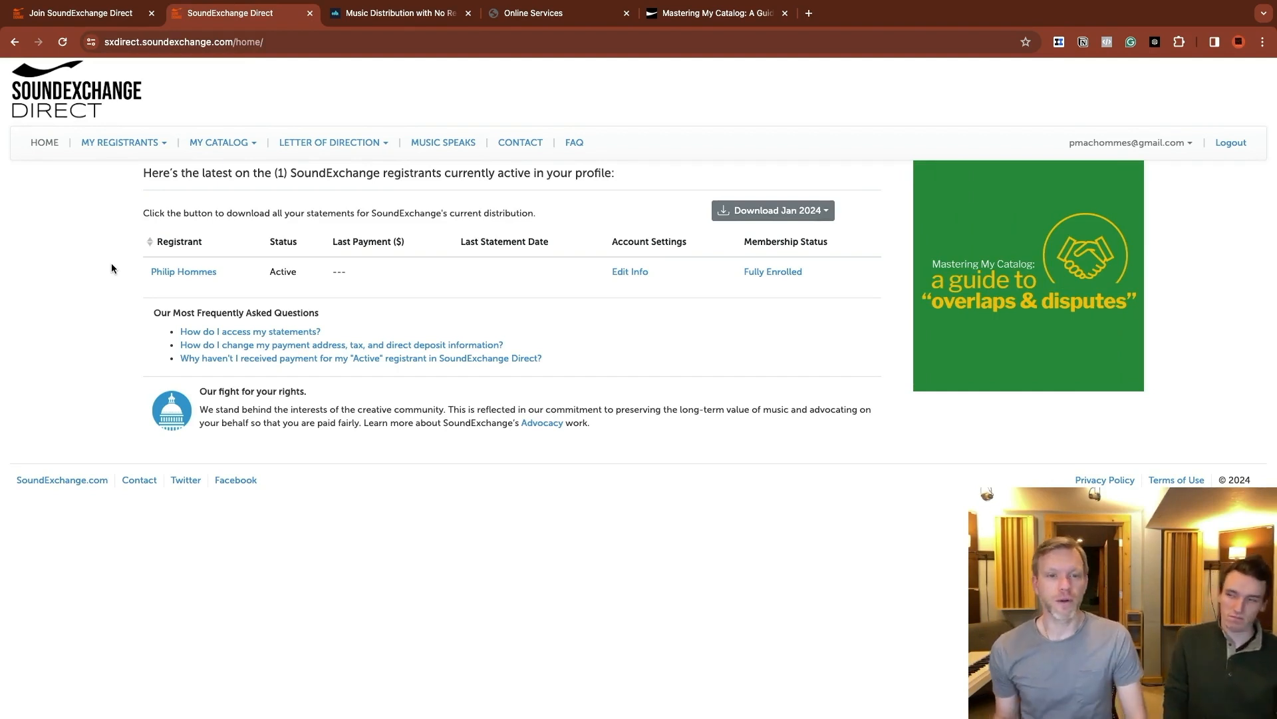
{"action": "mouse_move", "coordinate": [229, 157]}
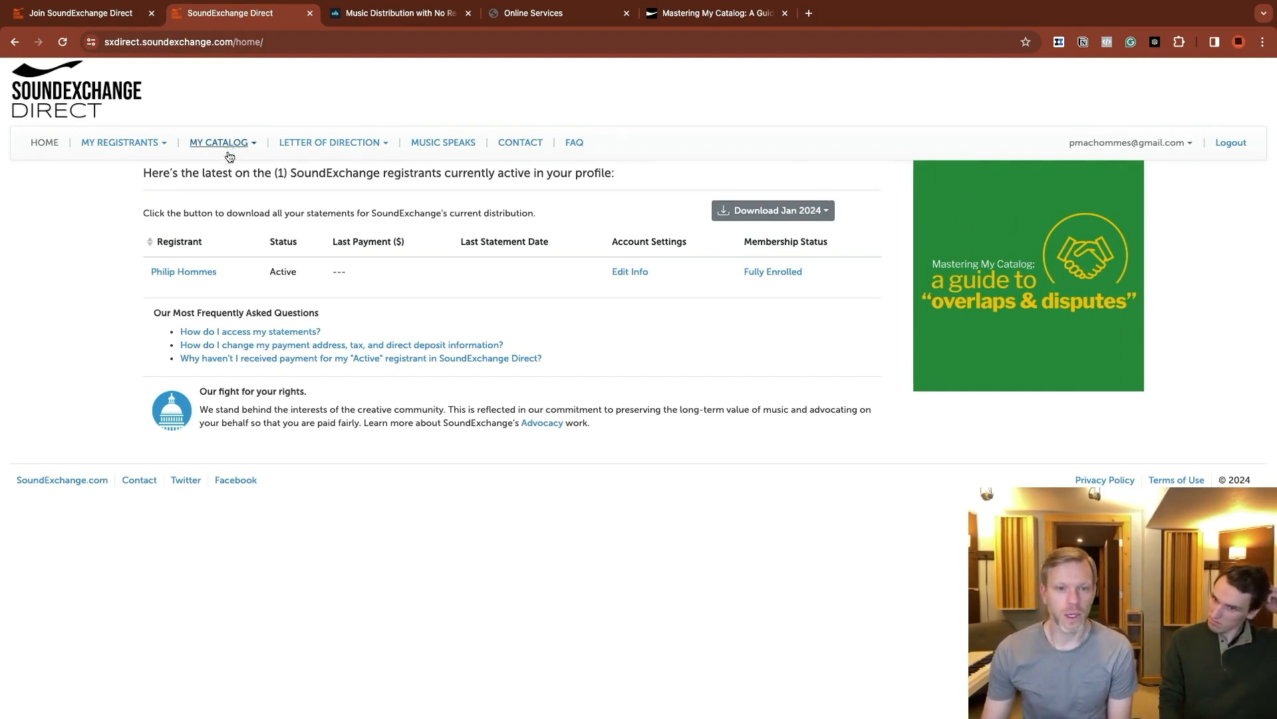
{"action": "left_click", "coordinate": [219, 143]}
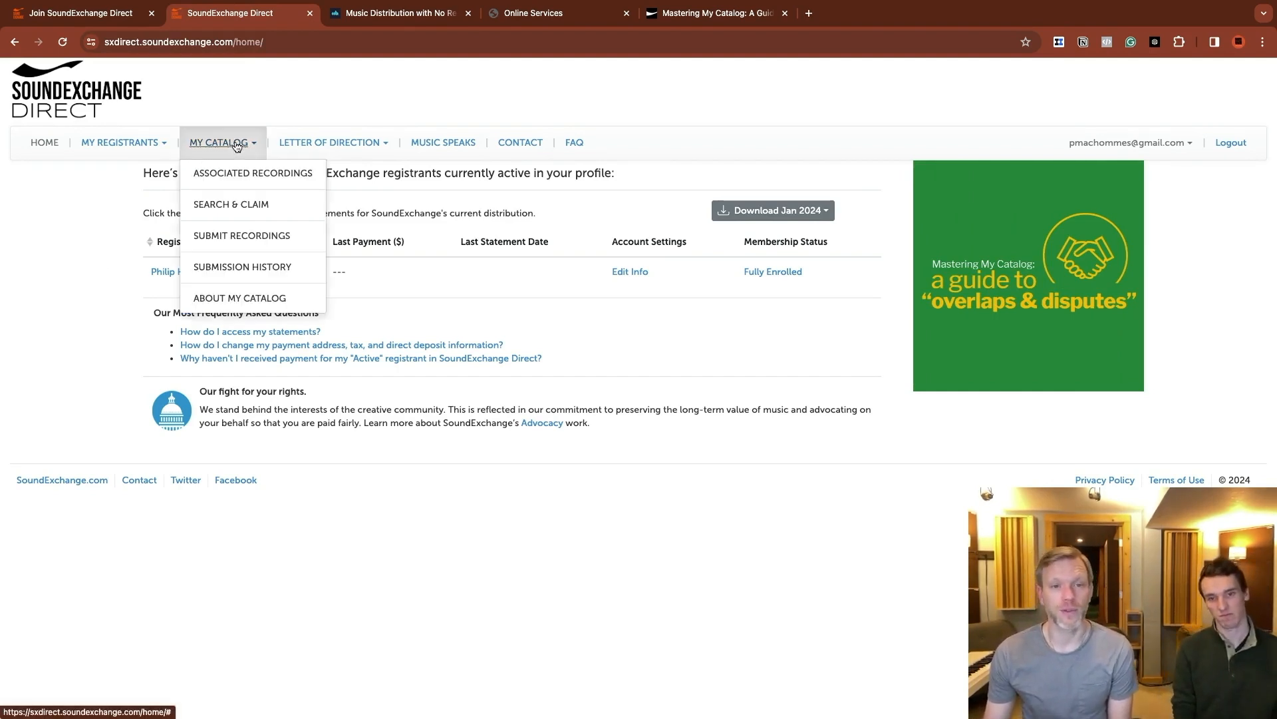
{"action": "mouse_move", "coordinate": [241, 236]}
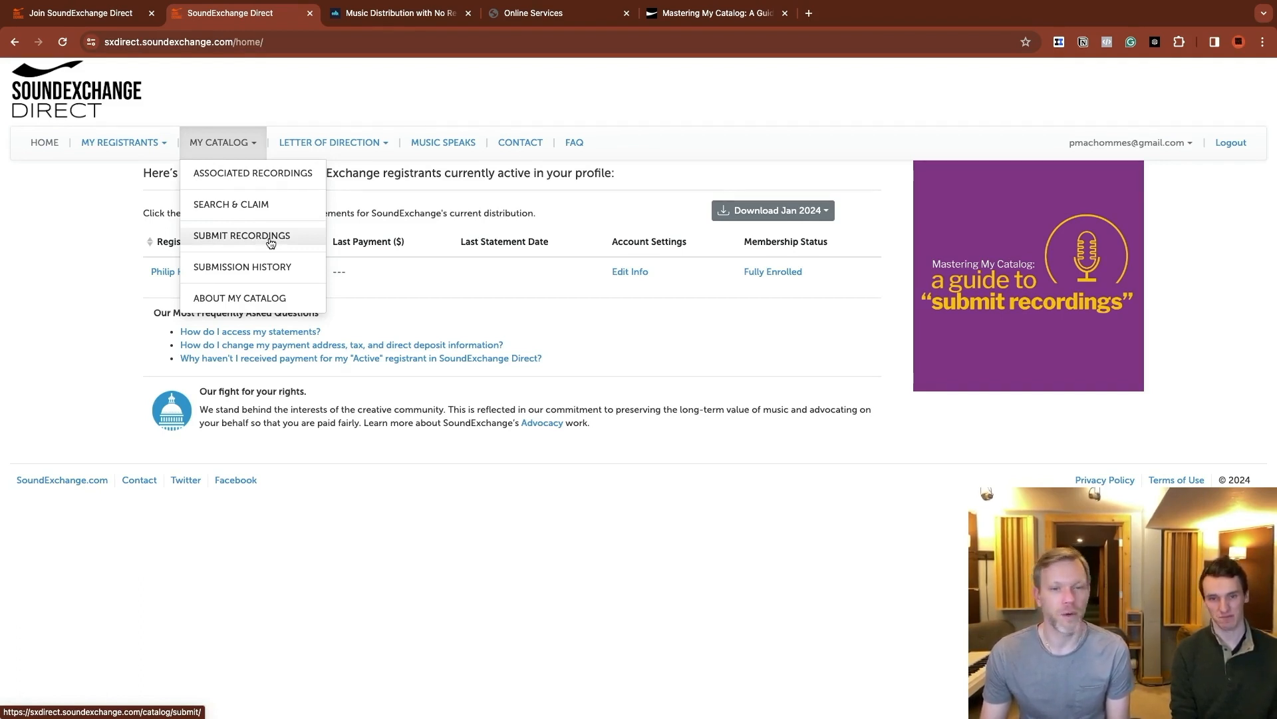
{"action": "mouse_move", "coordinate": [244, 208]}
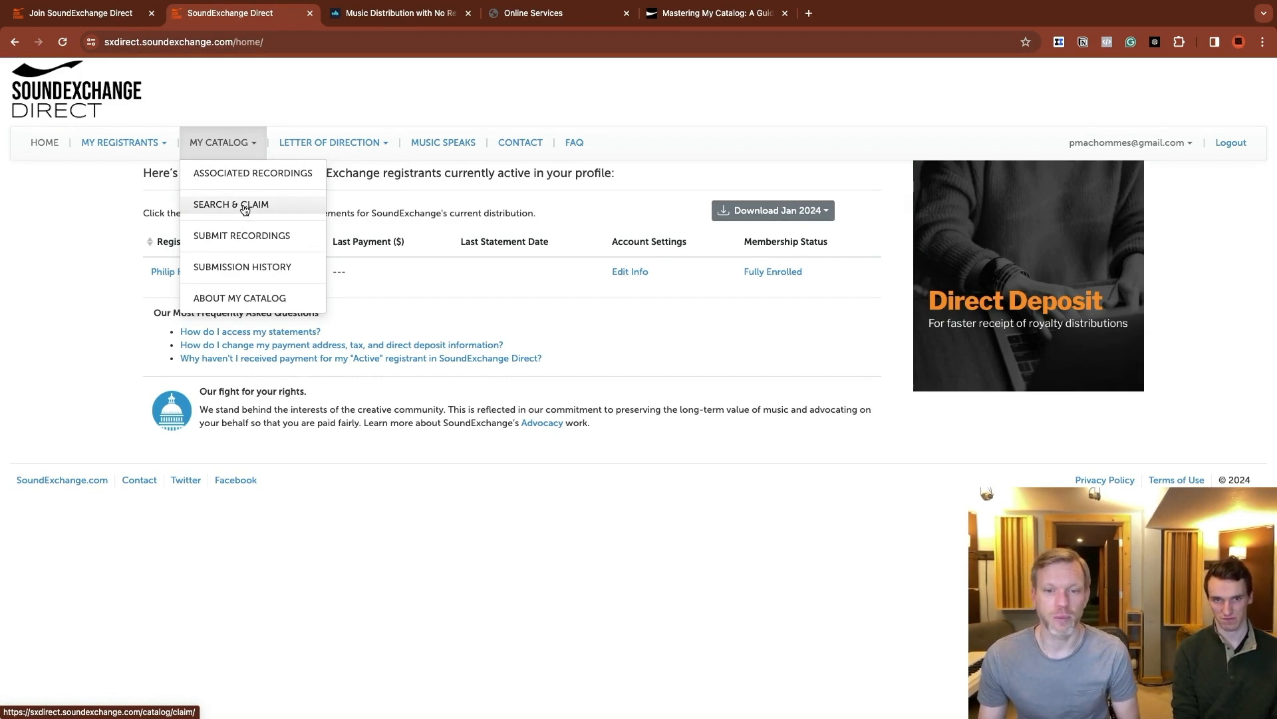
{"action": "mouse_move", "coordinate": [241, 235]}
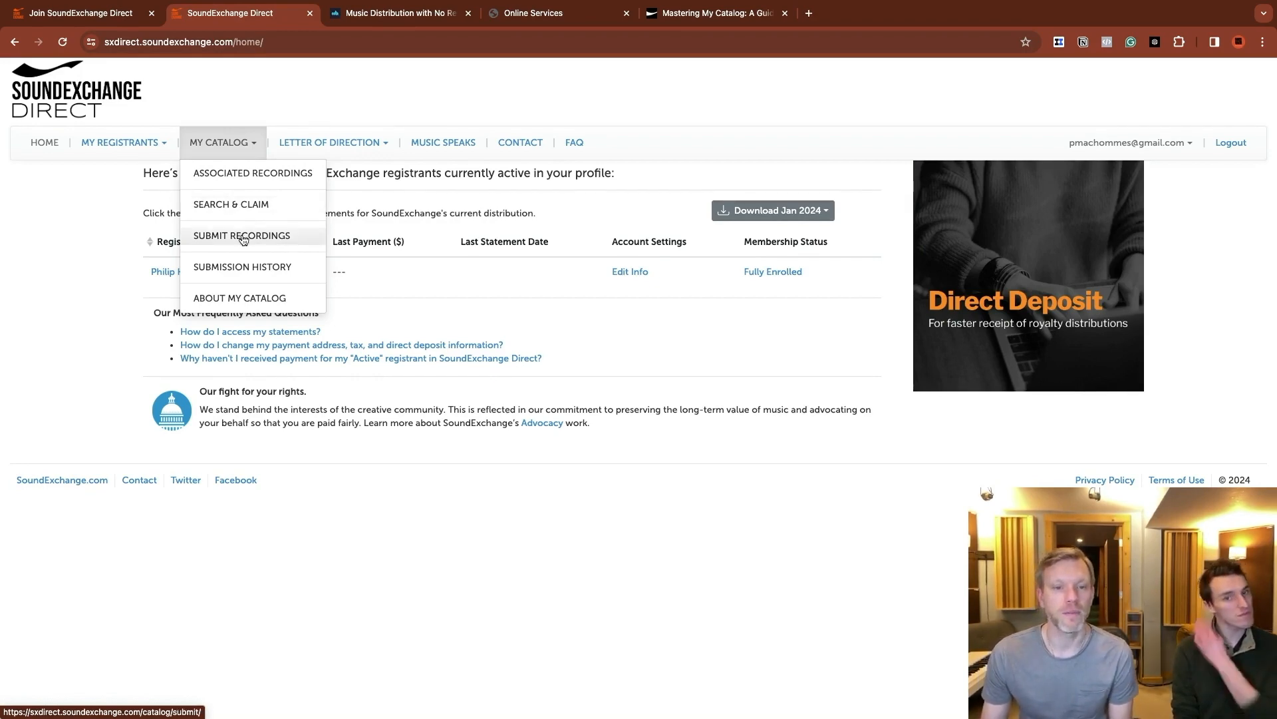
{"action": "left_click", "coordinate": [241, 236]}
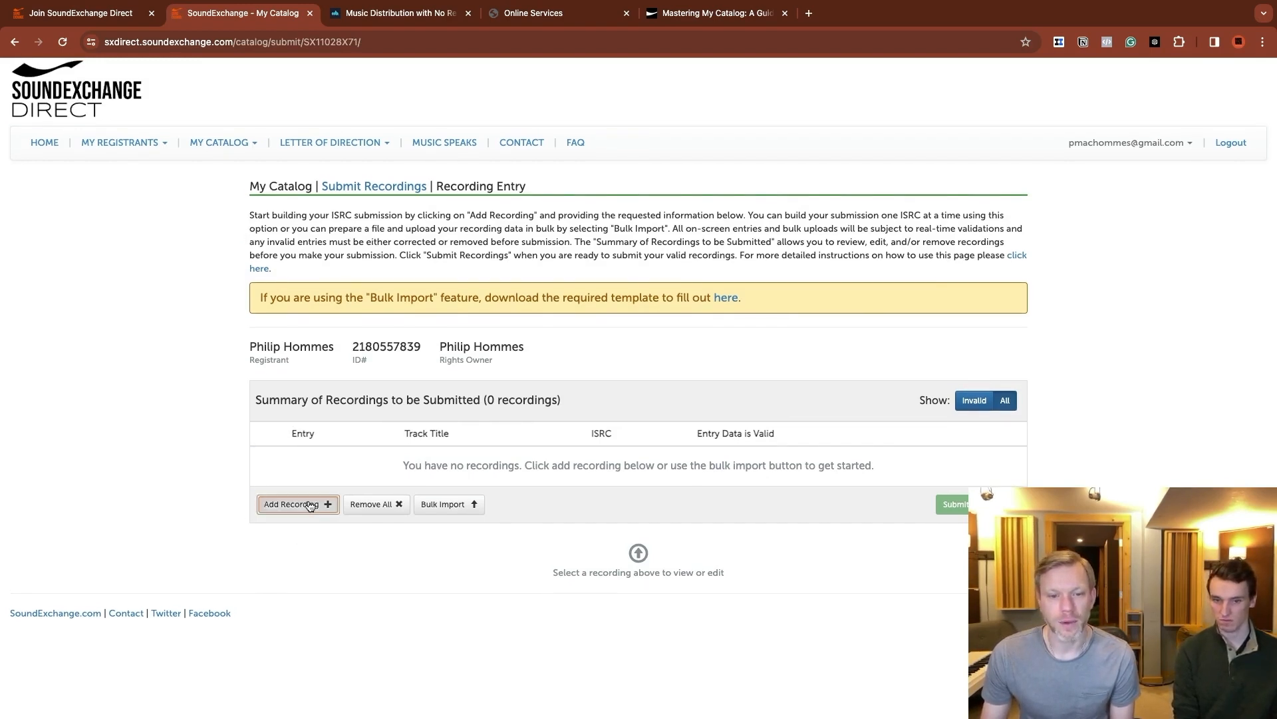
Add a recording entry with artist Philip Hommes and song title Melatonin.
{"action": "left_click", "coordinate": [296, 503]}
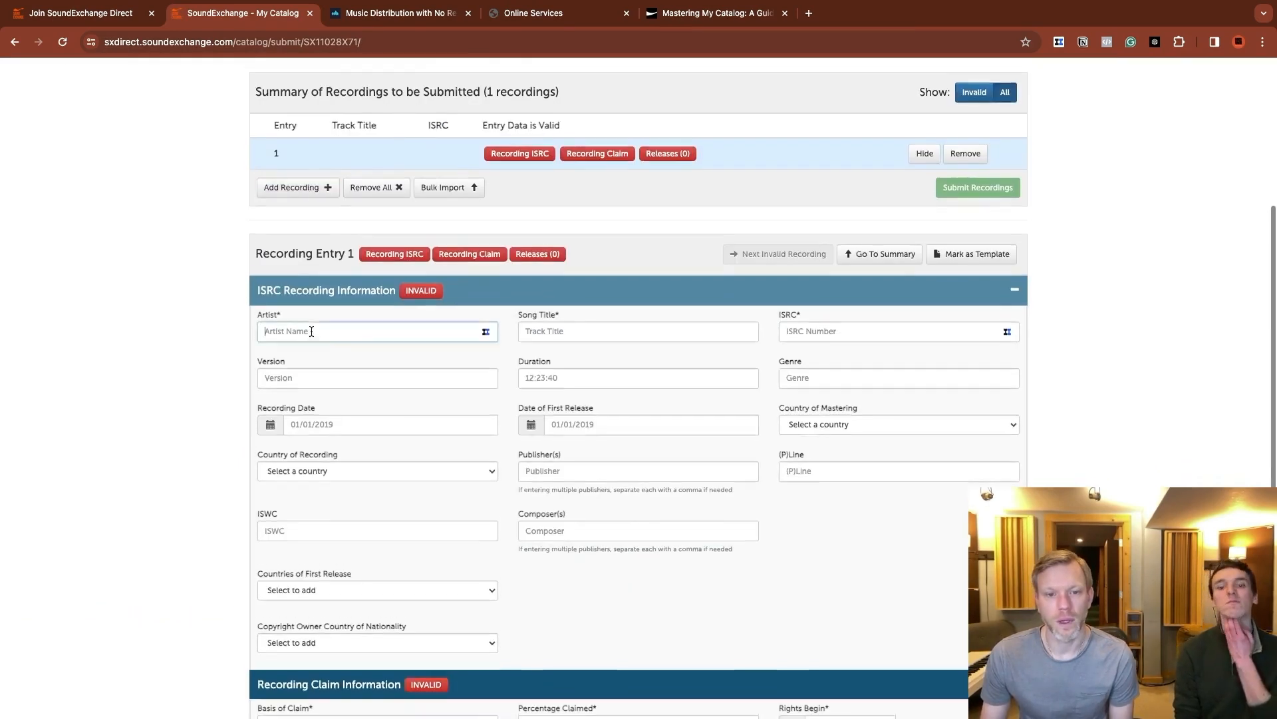
{"action": "scroll", "scroll_direction": "up", "scroll_amount": 3}
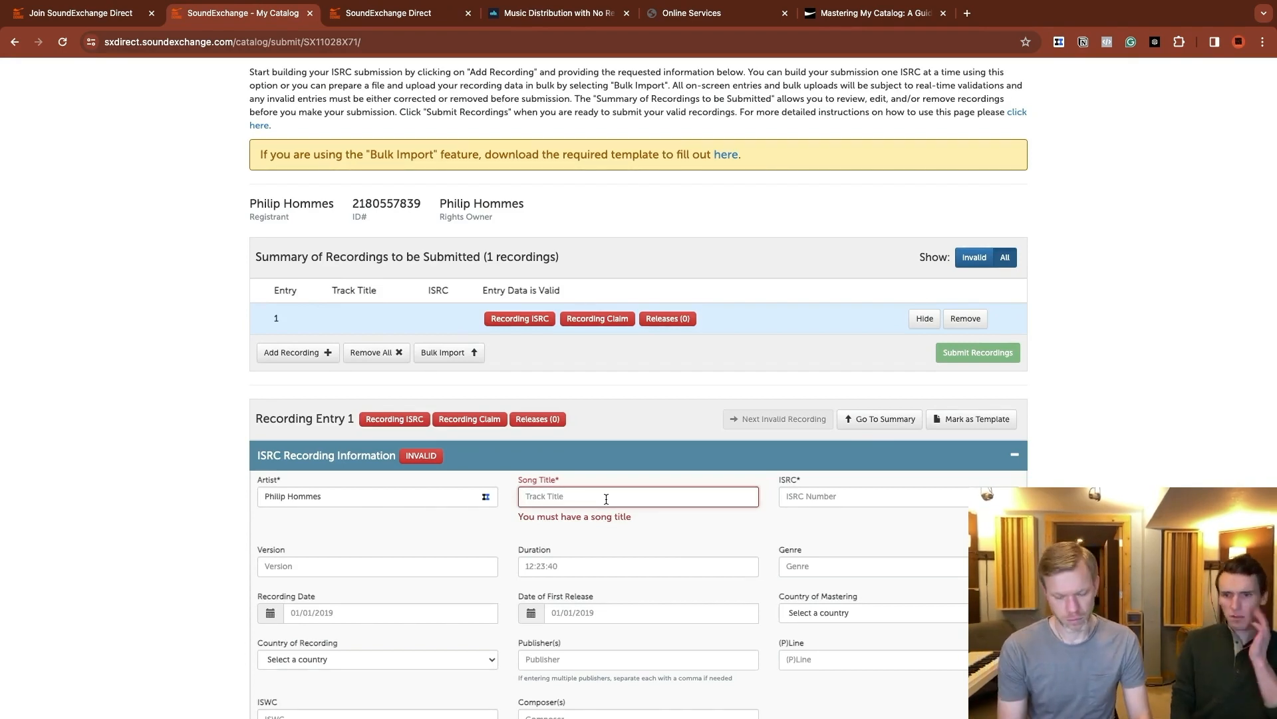
{"action": "type", "text": "Melatonin"}
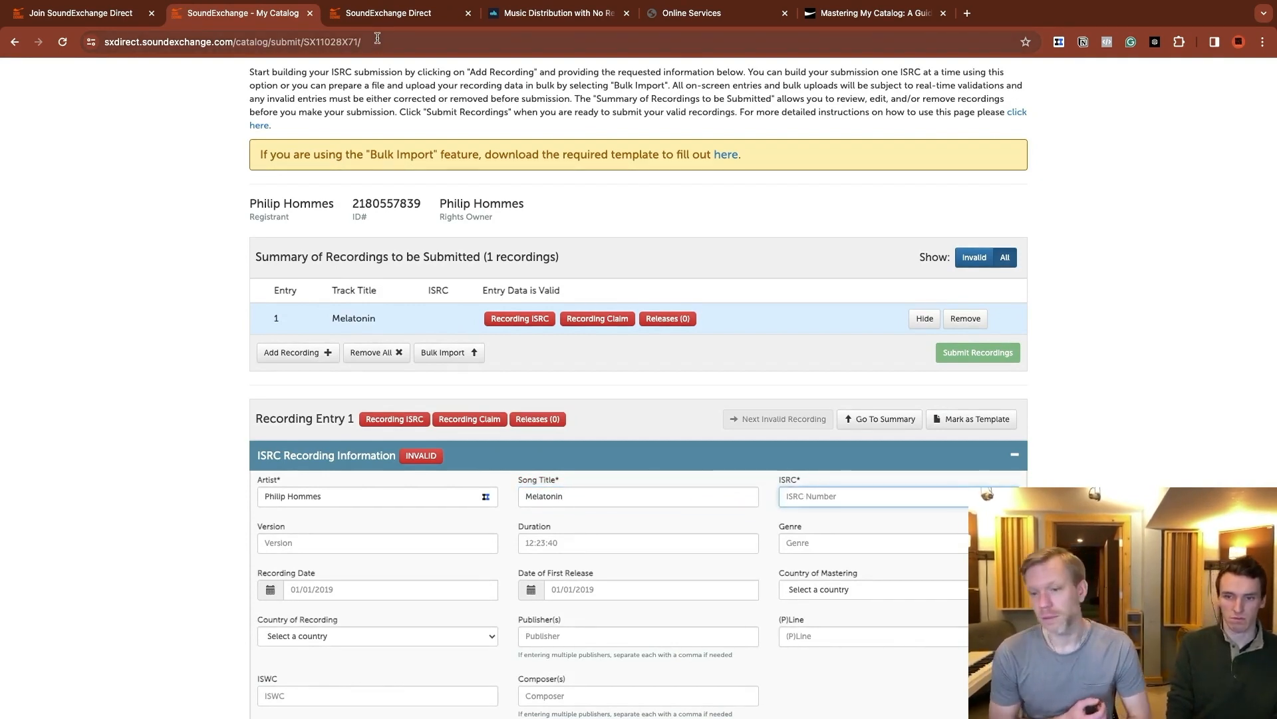
{"action": "mouse_move", "coordinate": [522, 9]}
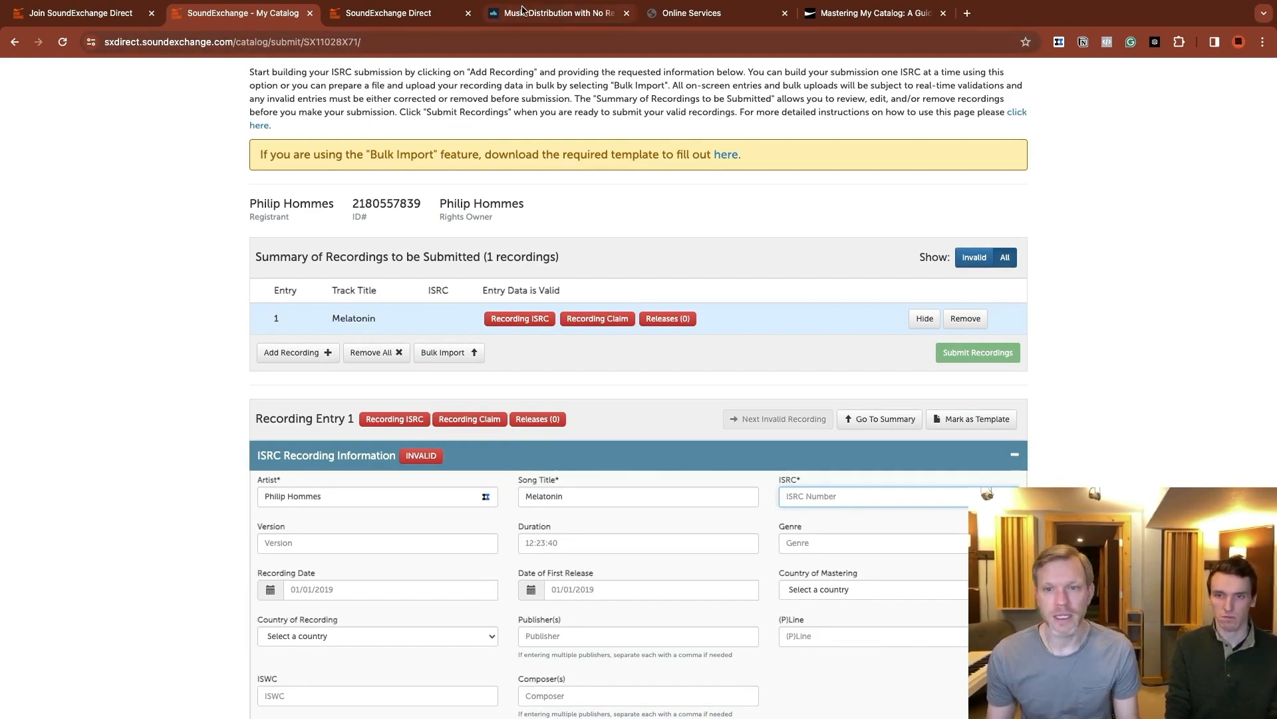
Find Melatonin's ISRC USL4Q2310203 on isrcfinder.com and bring it back to the recording form.
{"action": "left_click", "coordinate": [557, 13]}
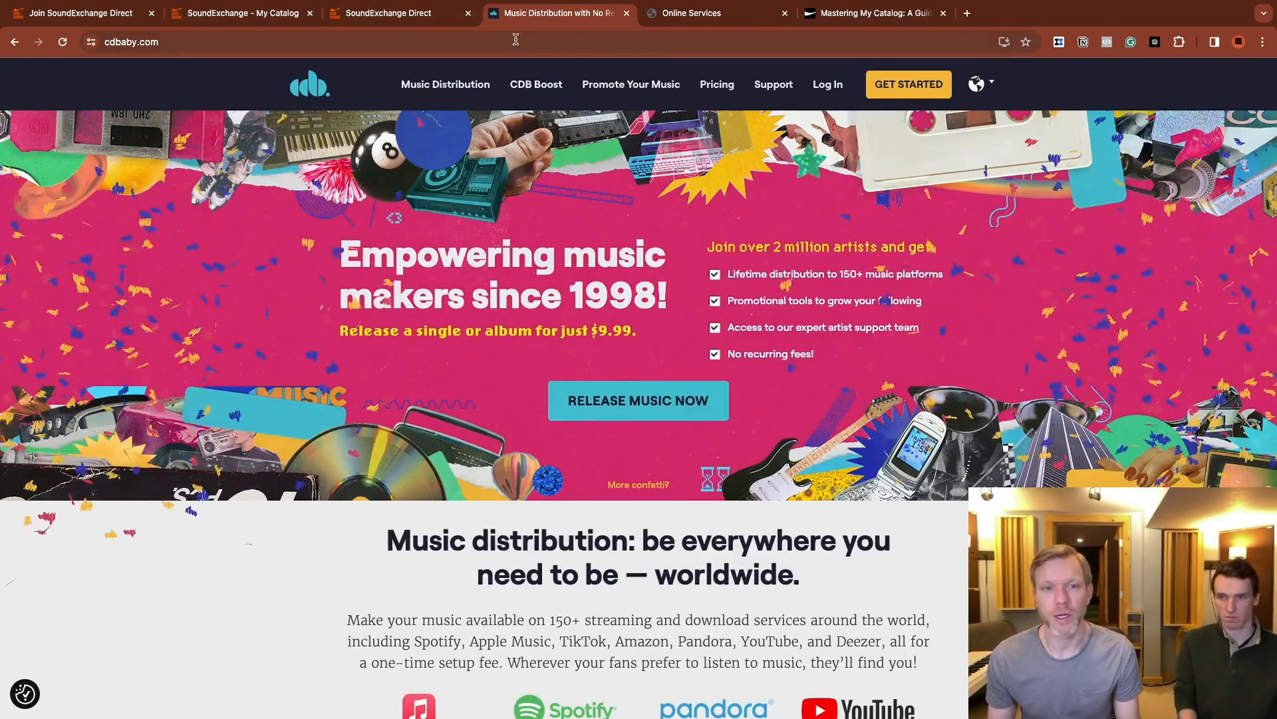
{"action": "type", "text": "isrc"}
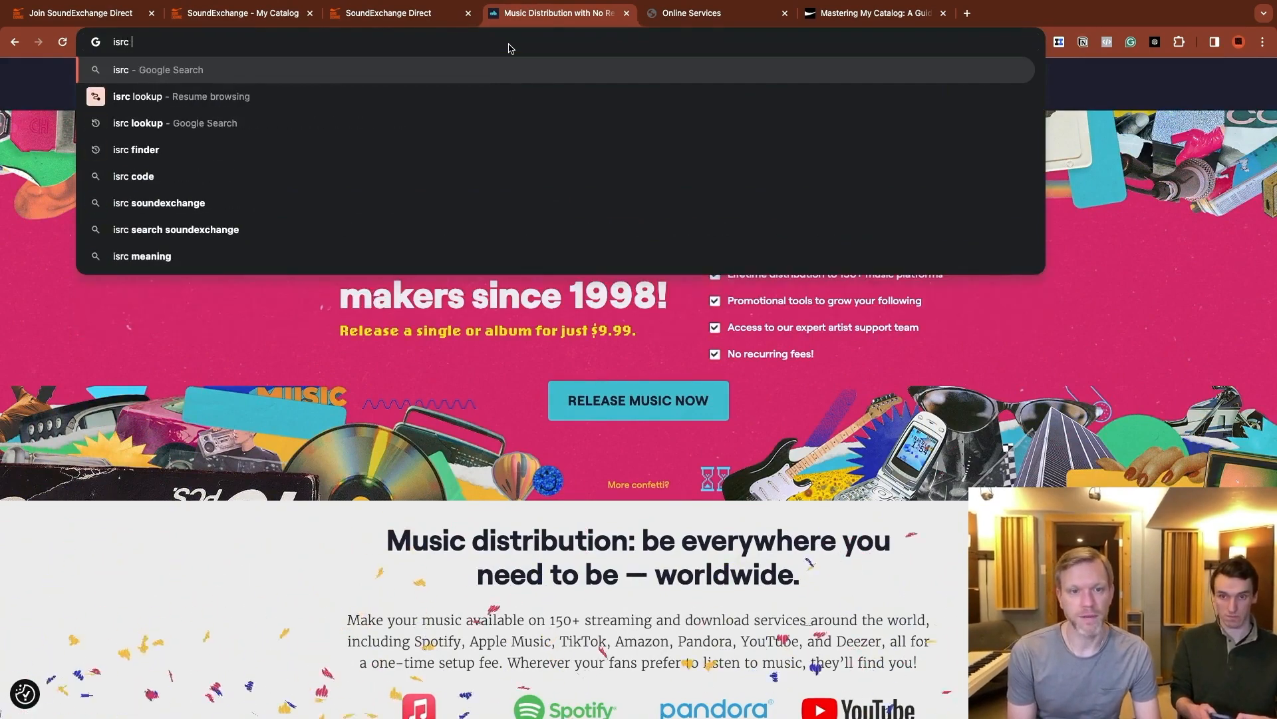
{"action": "left_click", "coordinate": [136, 150]}
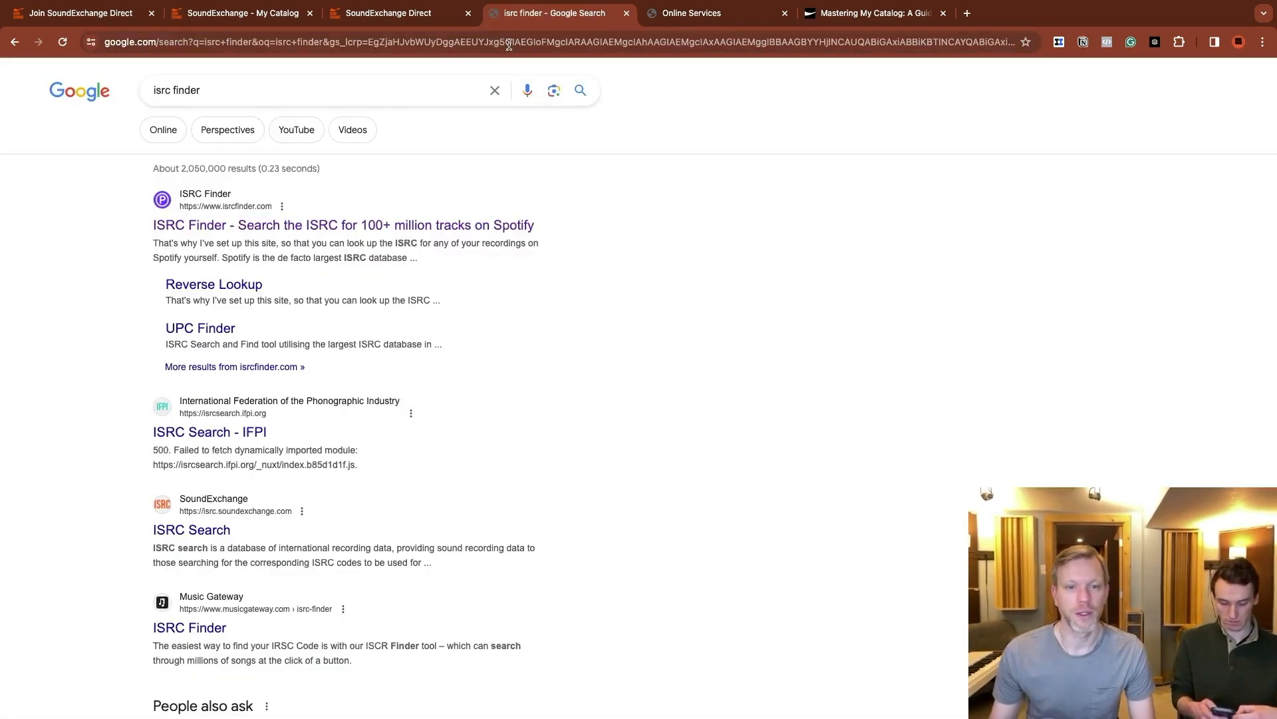
{"action": "left_click", "coordinate": [342, 224]}
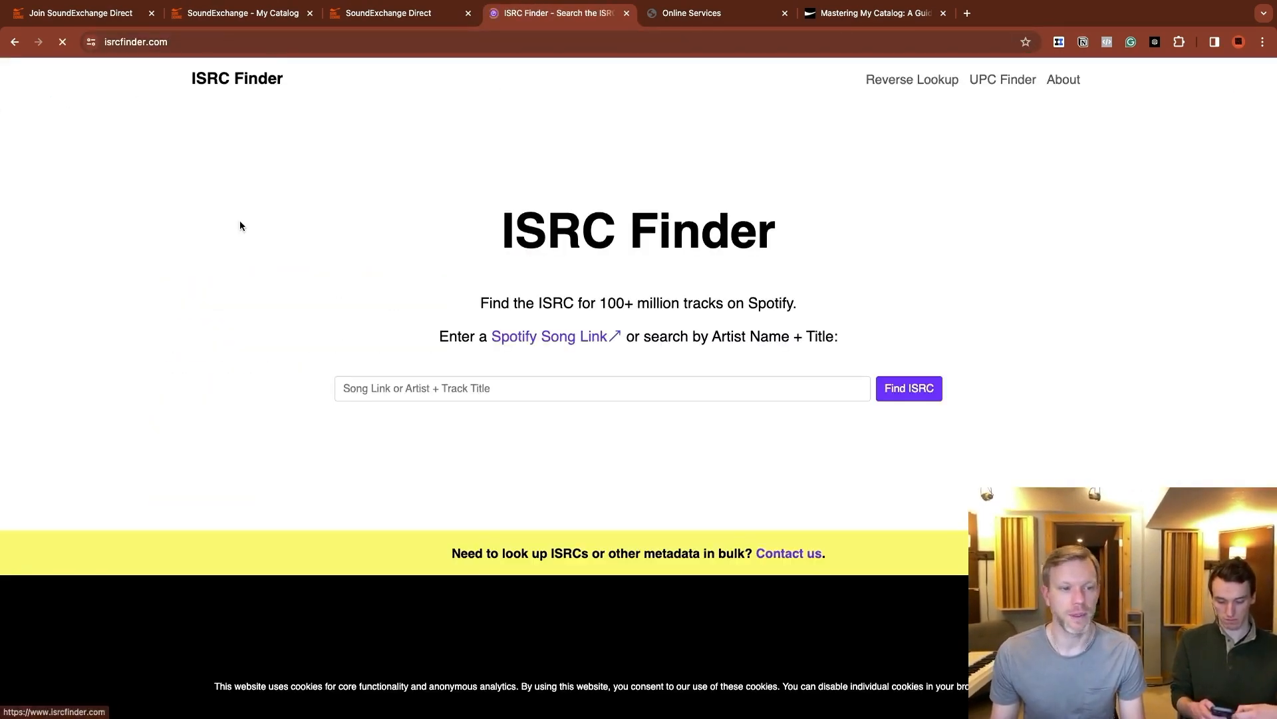
{"action": "left_click", "coordinate": [909, 387]}
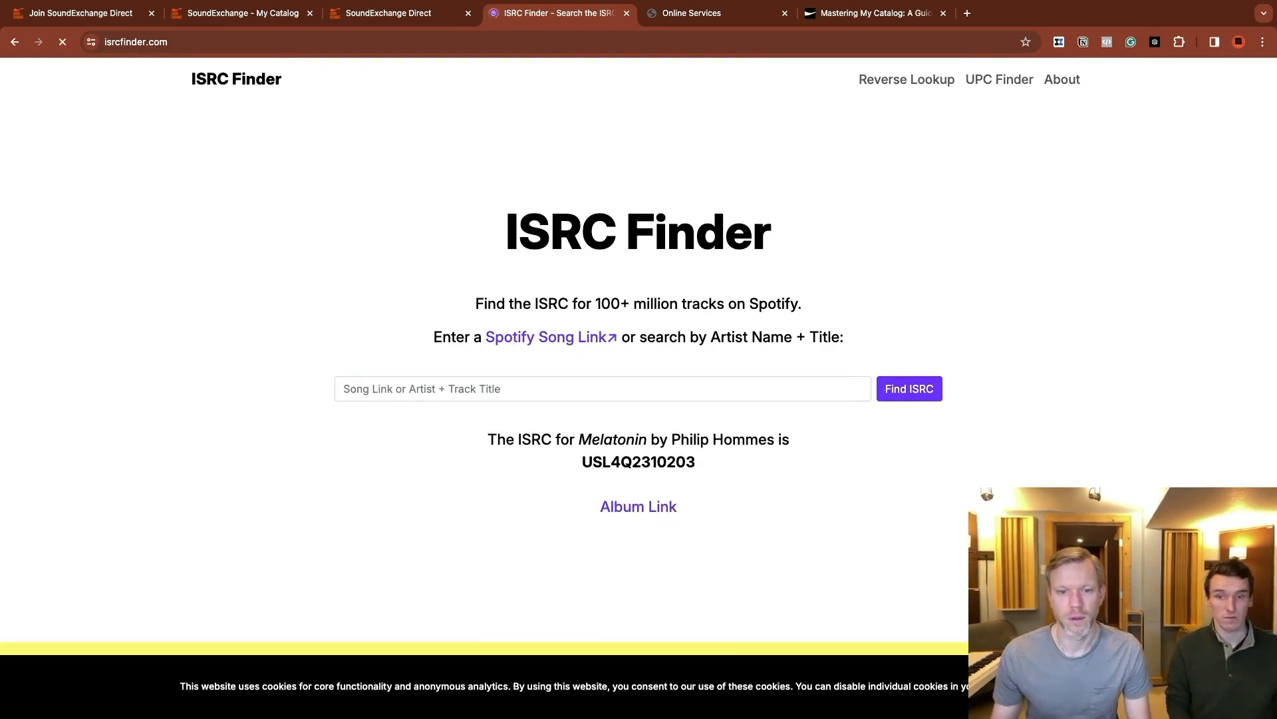
{"action": "scroll", "scroll_direction": "down", "scroll_amount": 3}
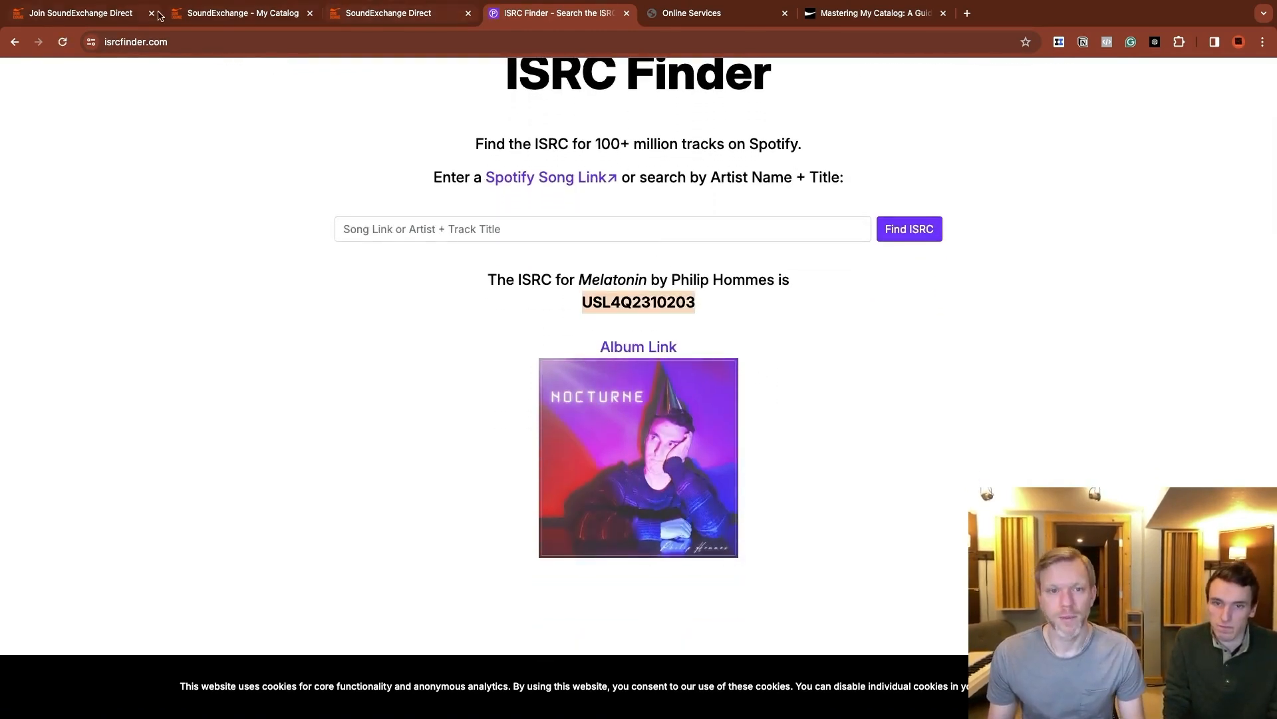
{"action": "left_click", "coordinate": [240, 14]}
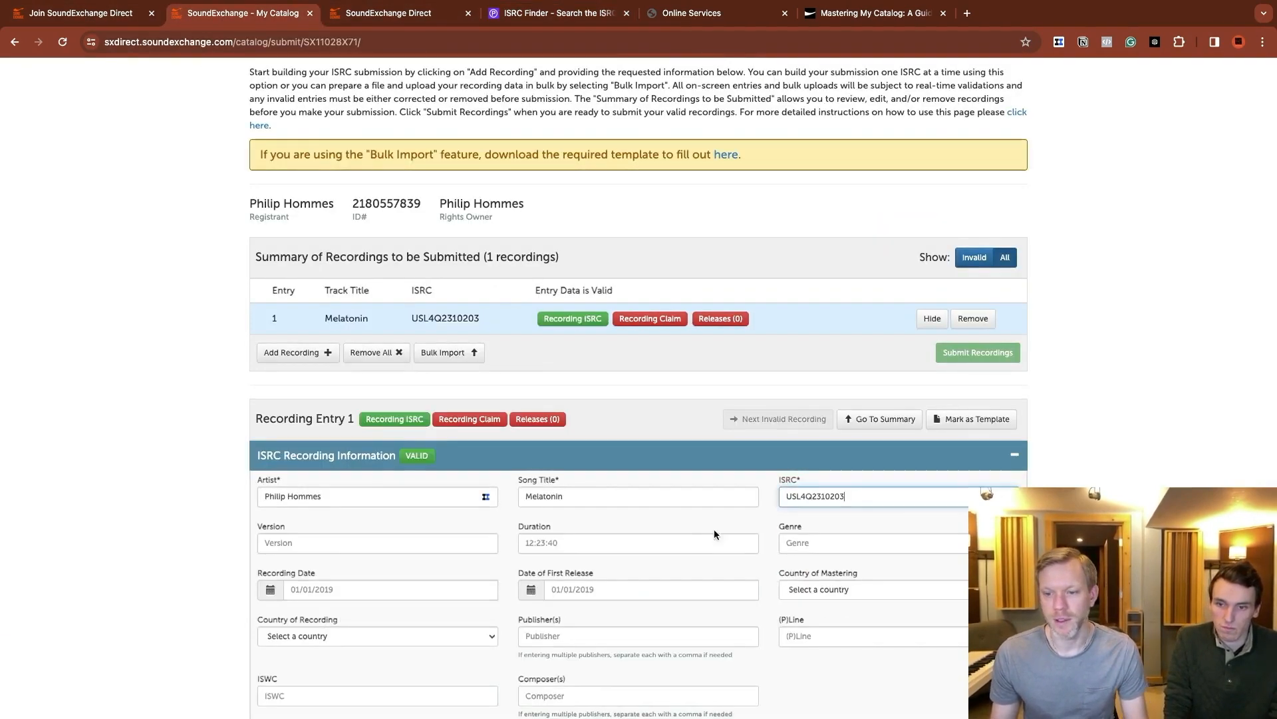
{"action": "scroll", "scroll_direction": "down", "scroll_amount": 3}
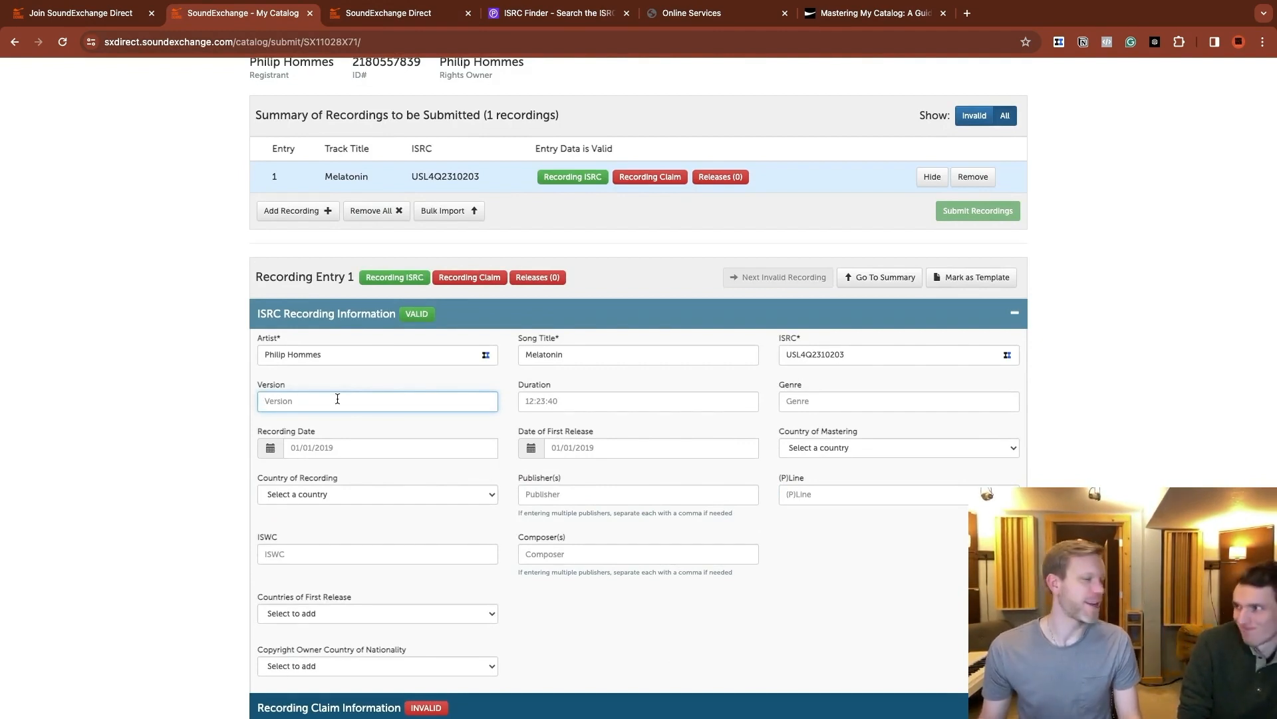
{"action": "mouse_move", "coordinate": [445, 402]}
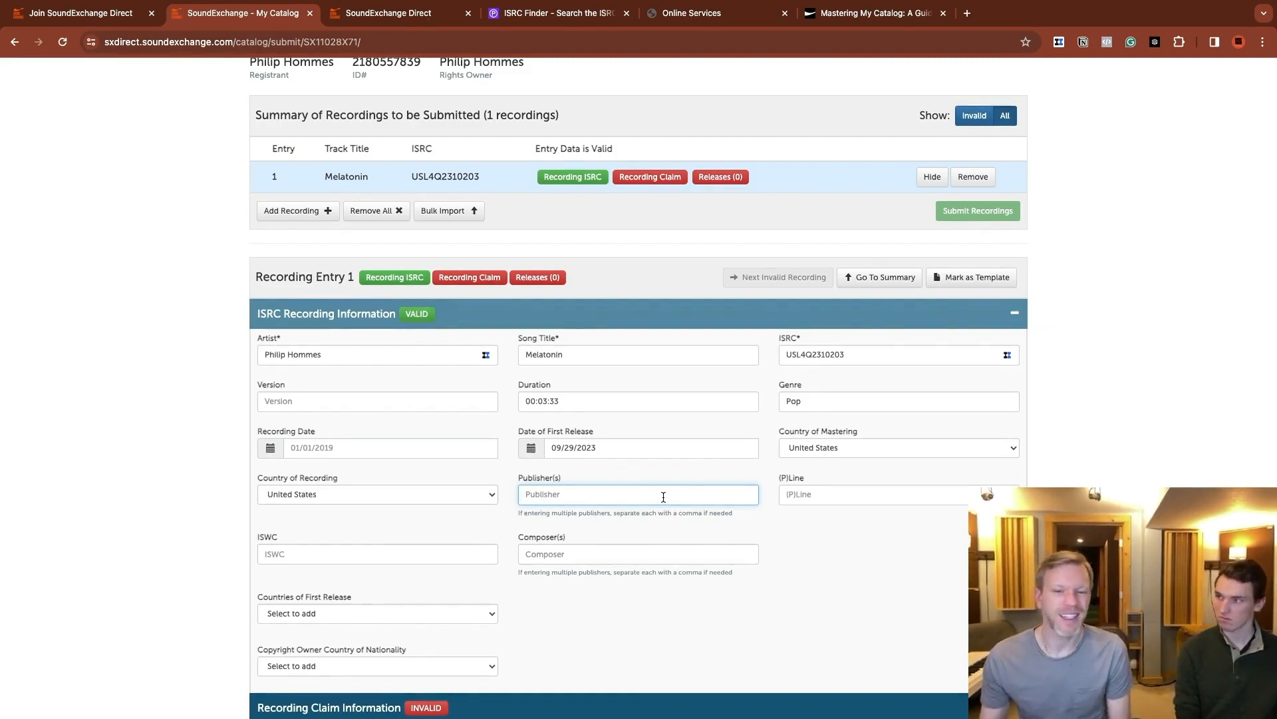
{"action": "mouse_move", "coordinate": [637, 483]}
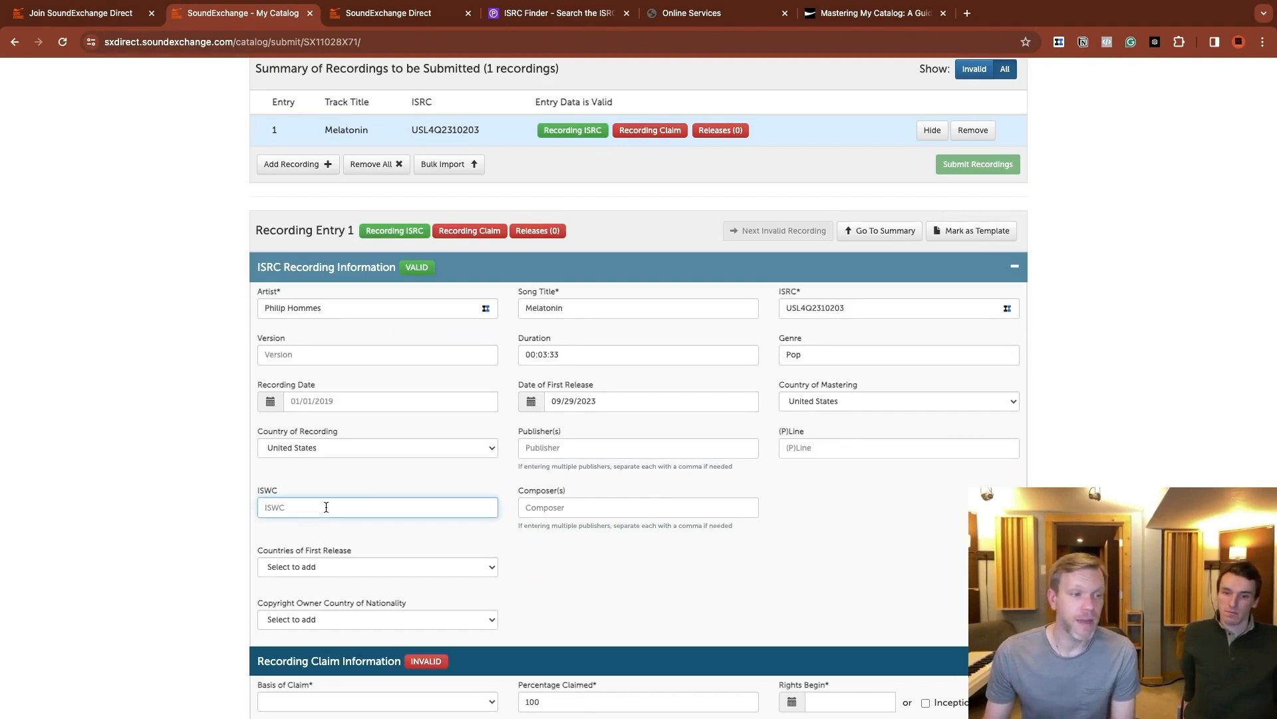
{"action": "left_click", "coordinate": [638, 508]}
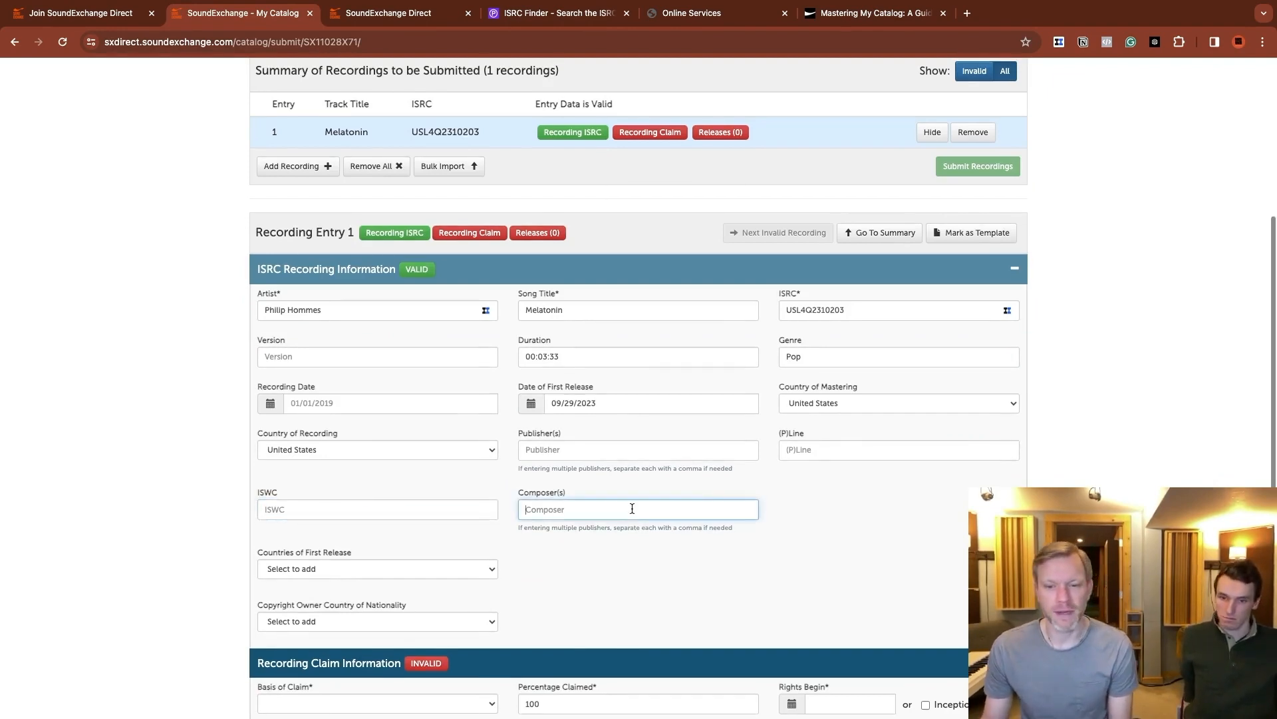
{"action": "type", "text": "Philip Hommes"}
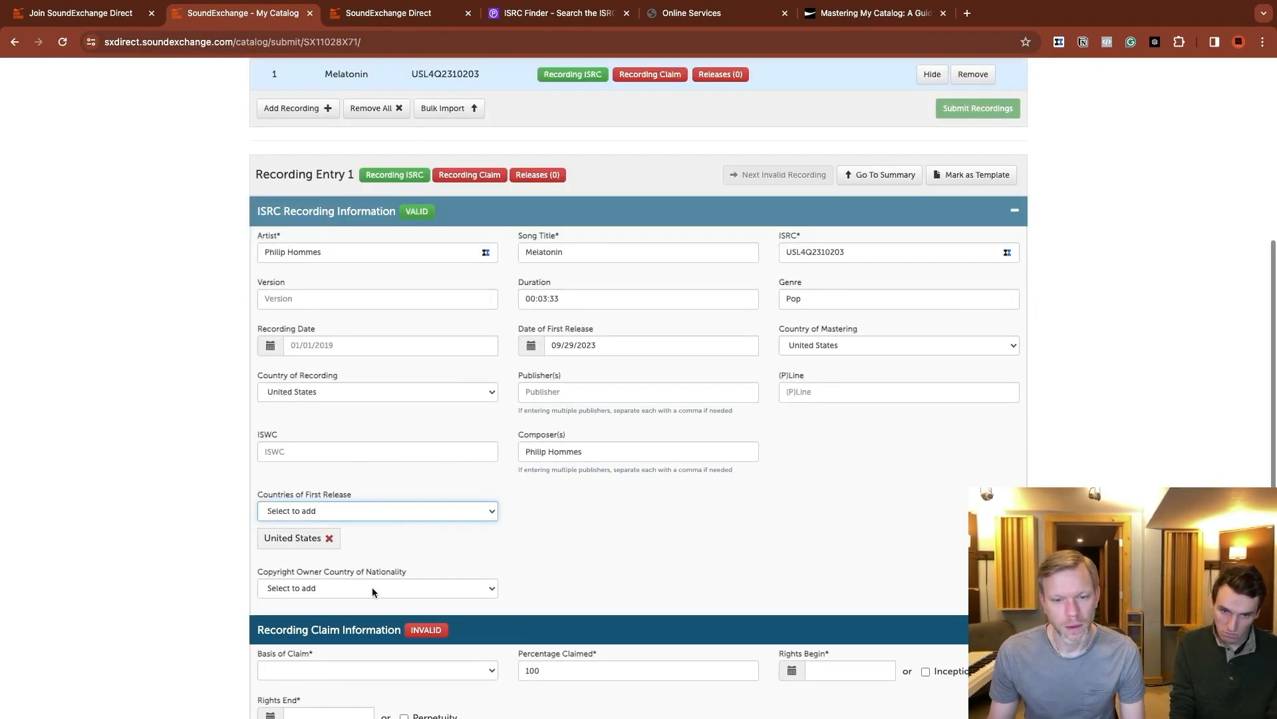
{"action": "scroll", "scroll_direction": "down", "scroll_amount": 3}
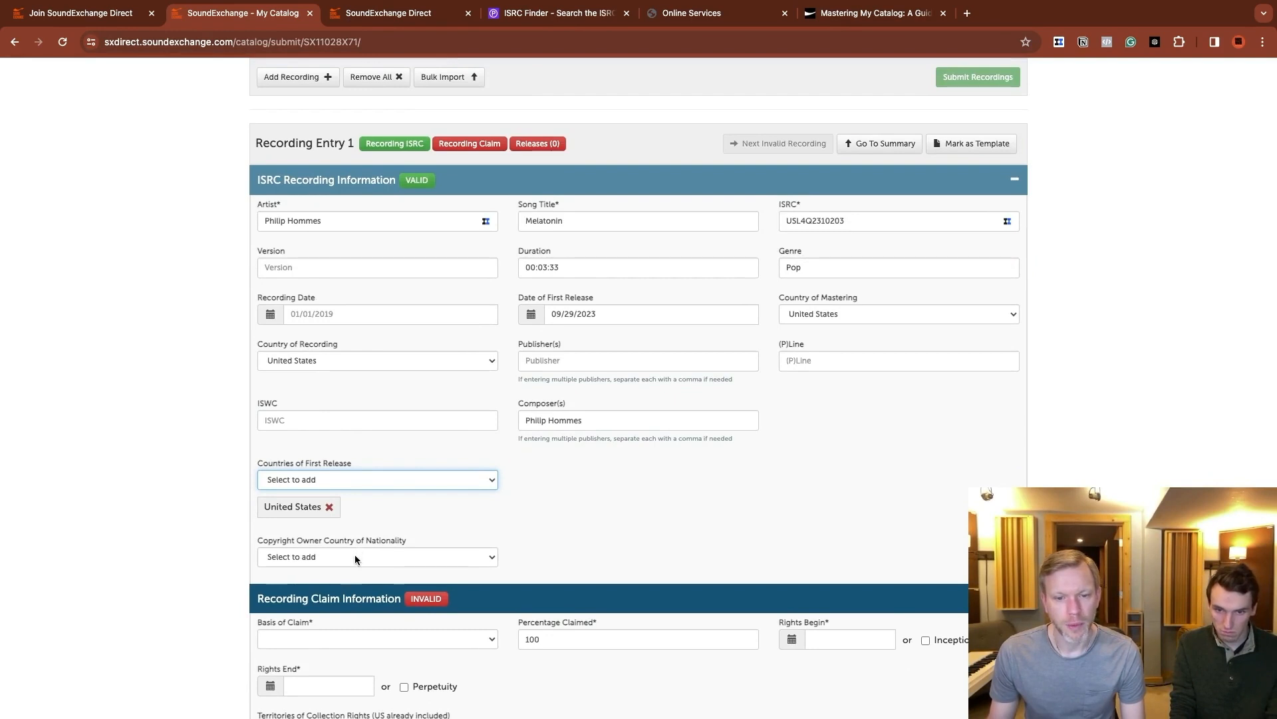
{"action": "left_click", "coordinate": [377, 556]}
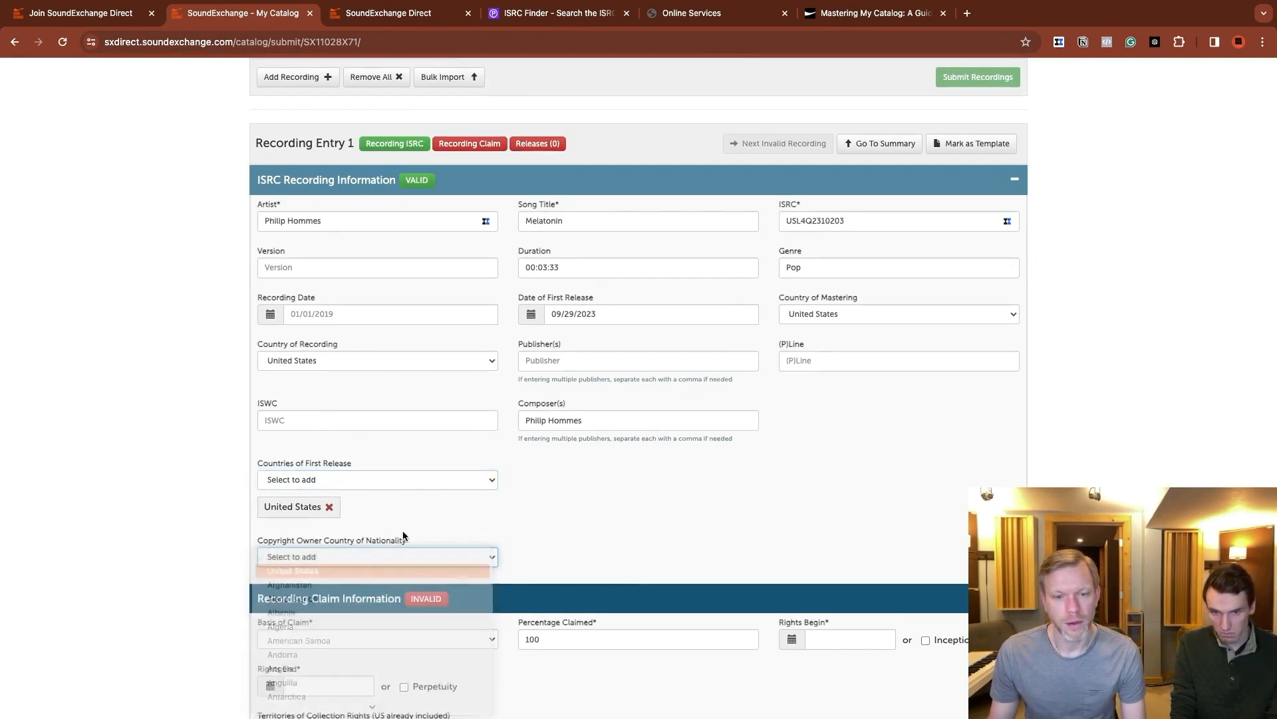
{"action": "left_click", "coordinate": [291, 570]}
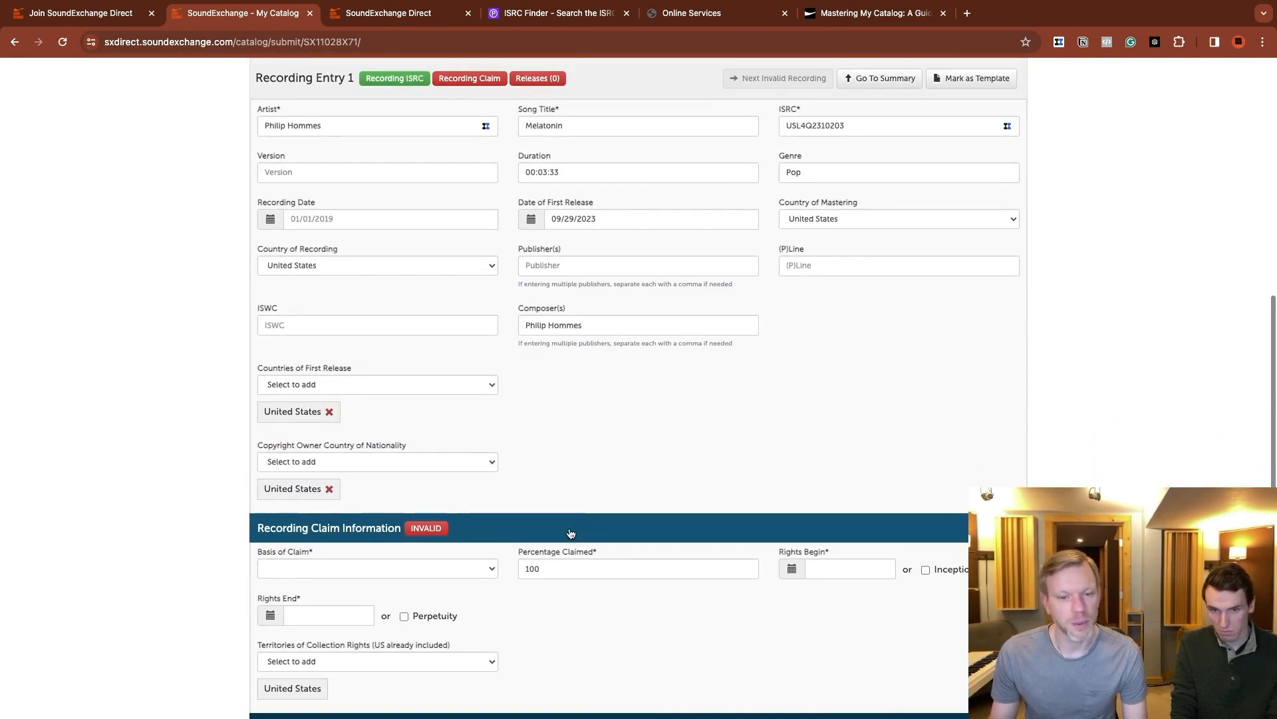
Set the basis of claim to Copyright Owner.
{"action": "scroll", "scroll_direction": "down", "scroll_amount": 3}
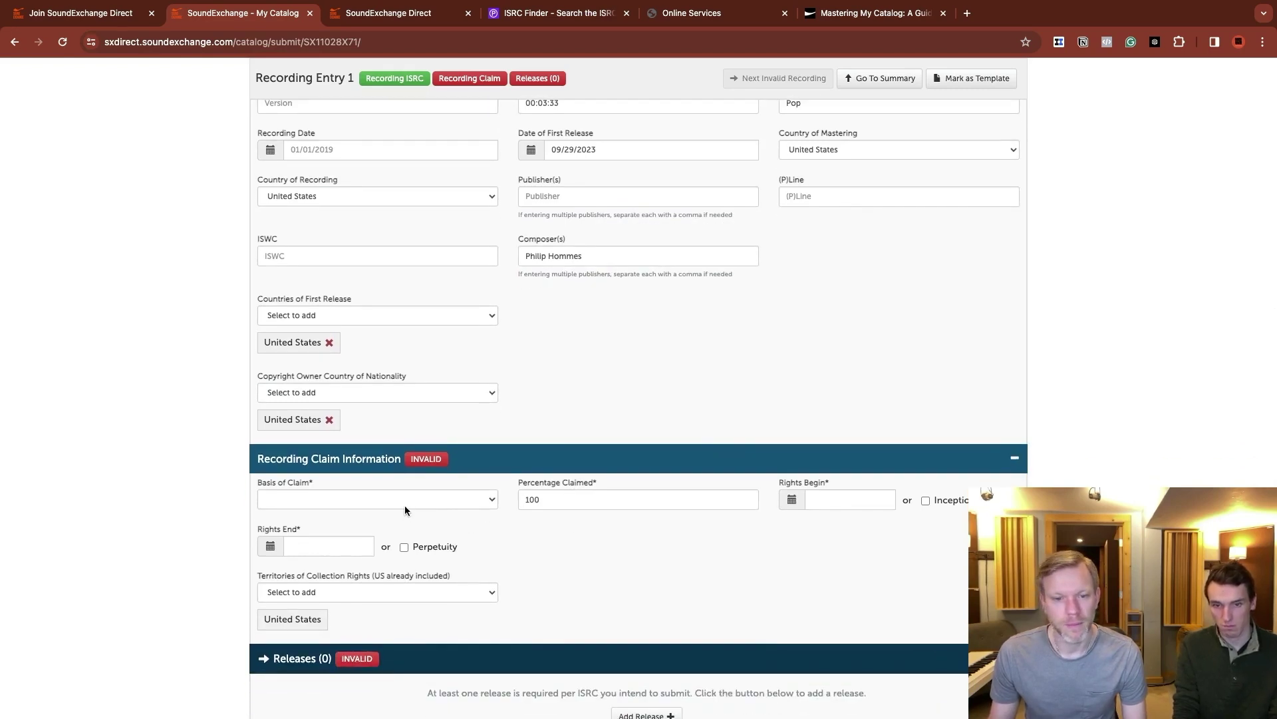
{"action": "left_click", "coordinate": [376, 499]}
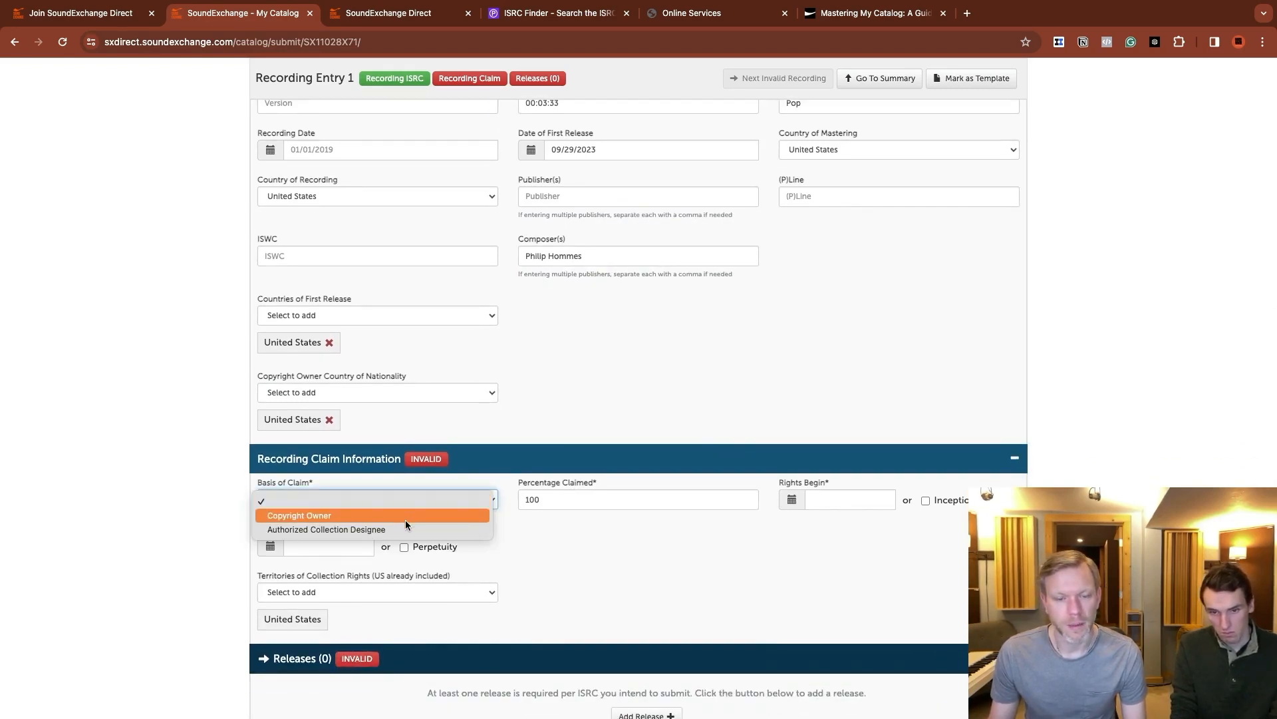
{"action": "left_click", "coordinate": [299, 515]}
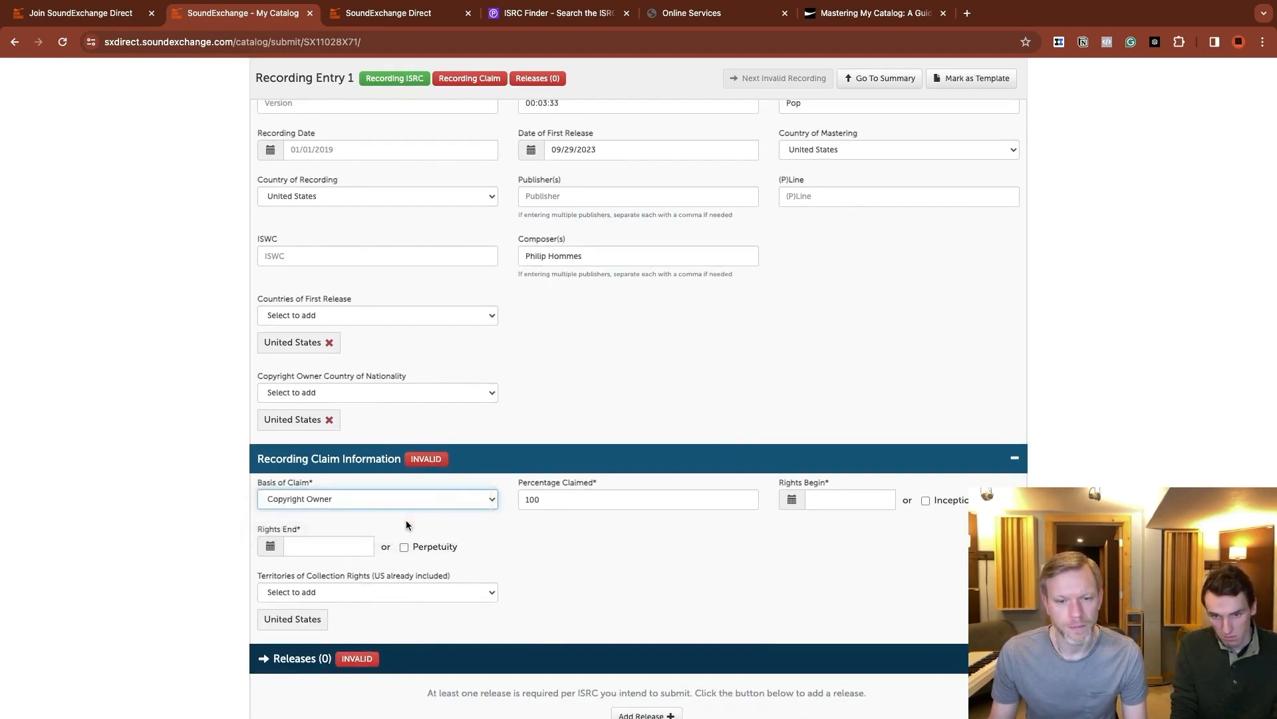
{"action": "left_click", "coordinate": [377, 499]}
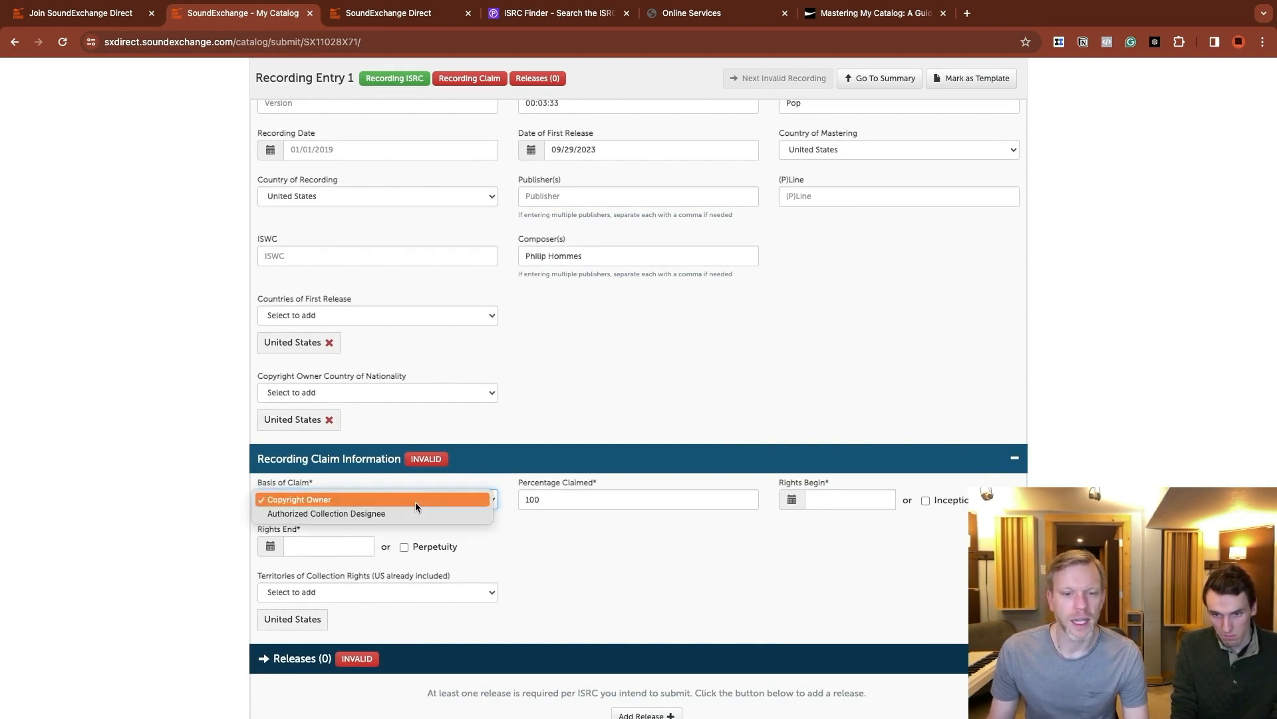
{"action": "mouse_move", "coordinate": [346, 503]}
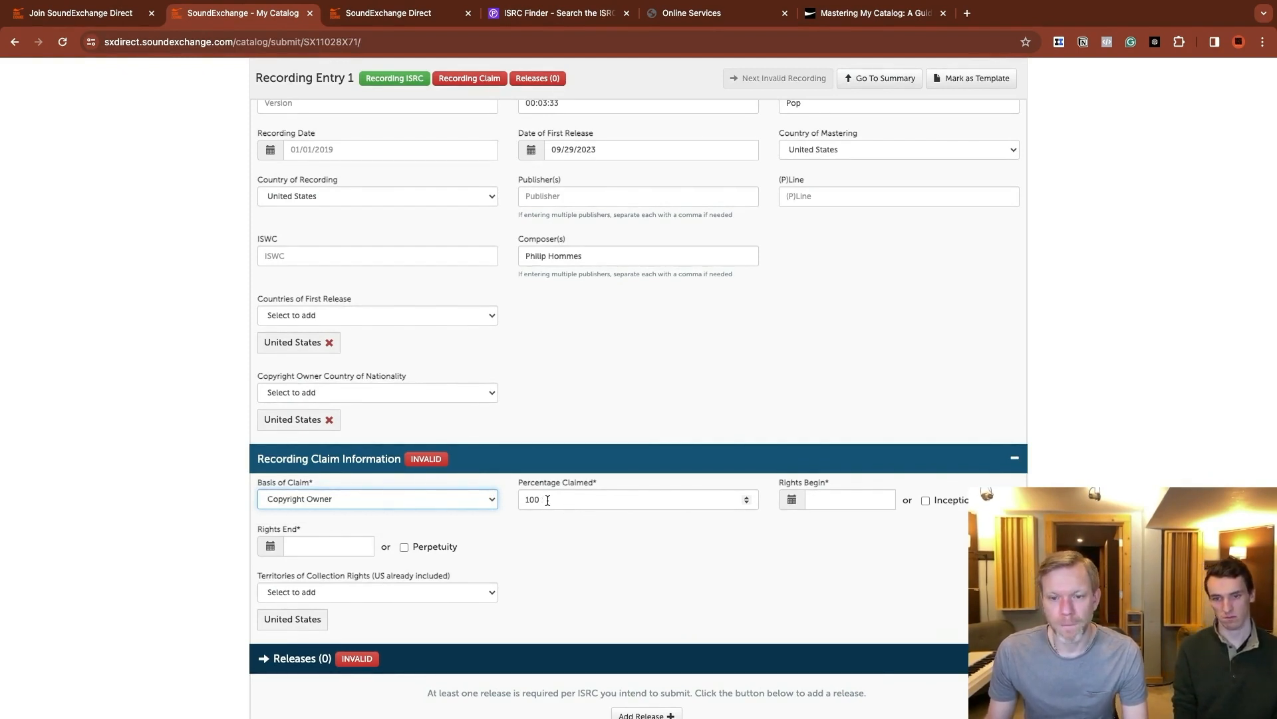
Make the rights run from inception in perpetuity and add Worldwide as a collection territory.
{"action": "left_click", "coordinate": [850, 506]}
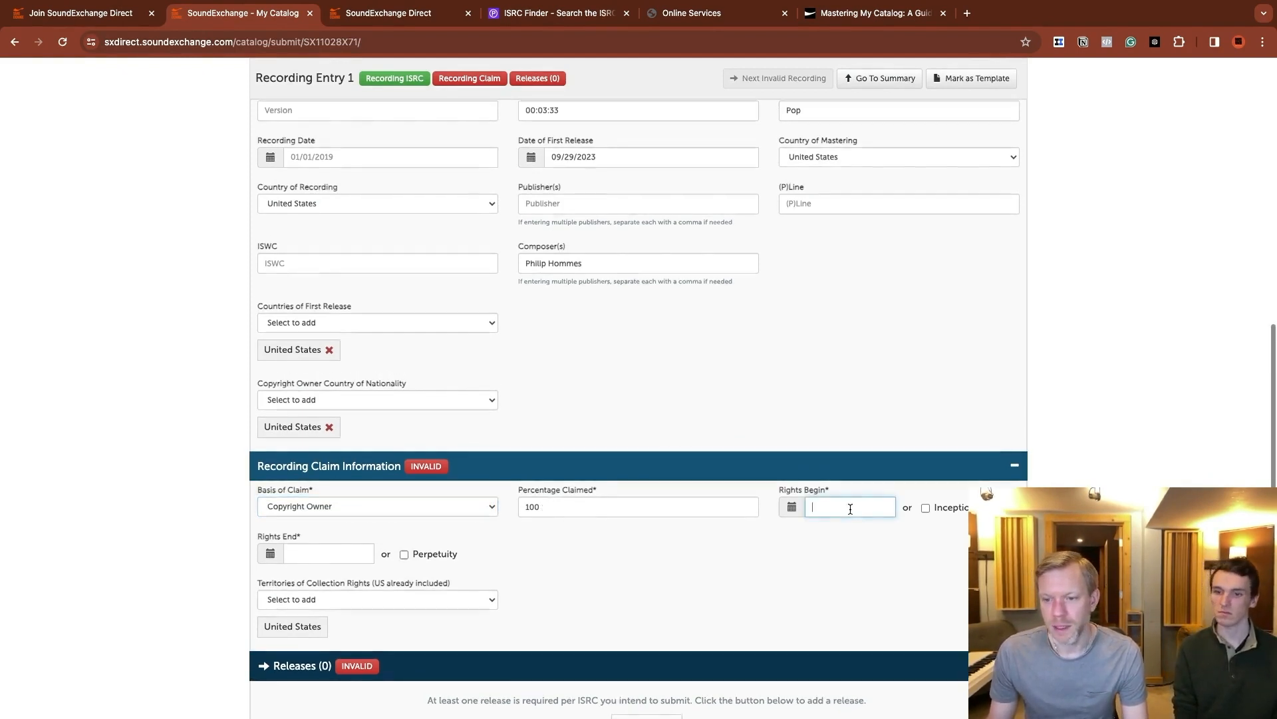
{"action": "mouse_move", "coordinate": [926, 529]}
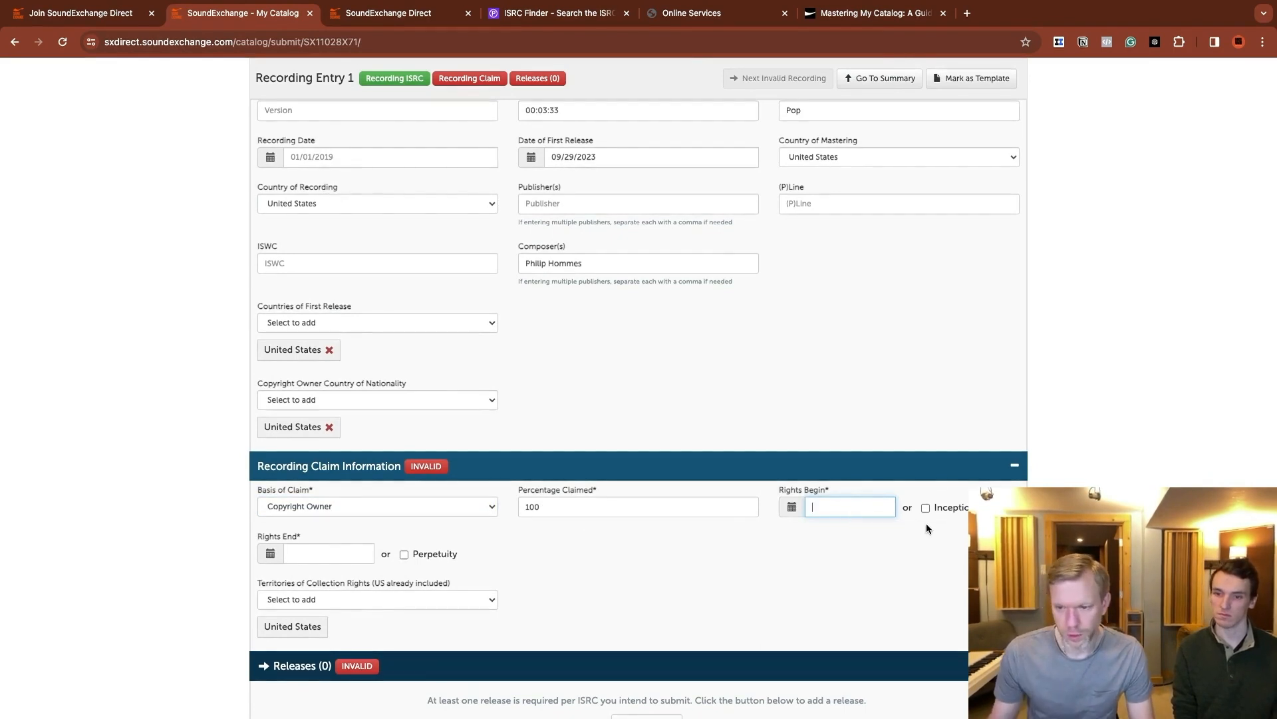
{"action": "left_click", "coordinate": [926, 507]}
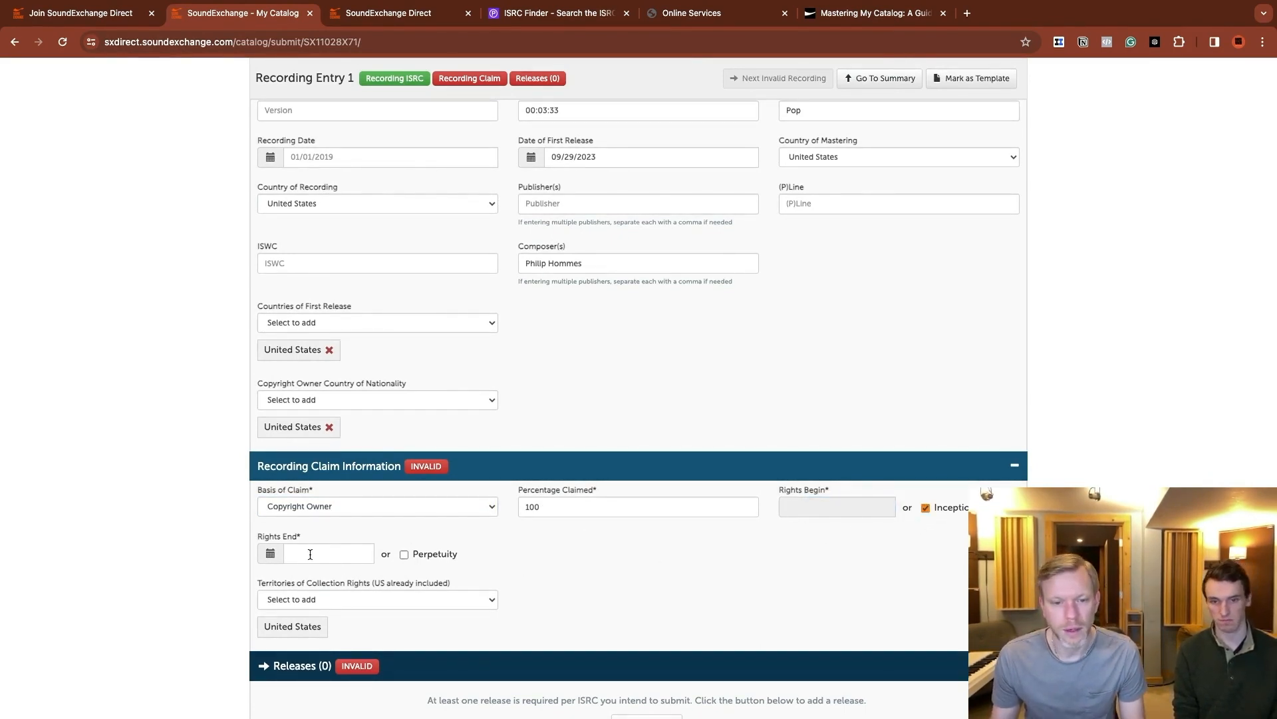
{"action": "left_click", "coordinate": [404, 553]}
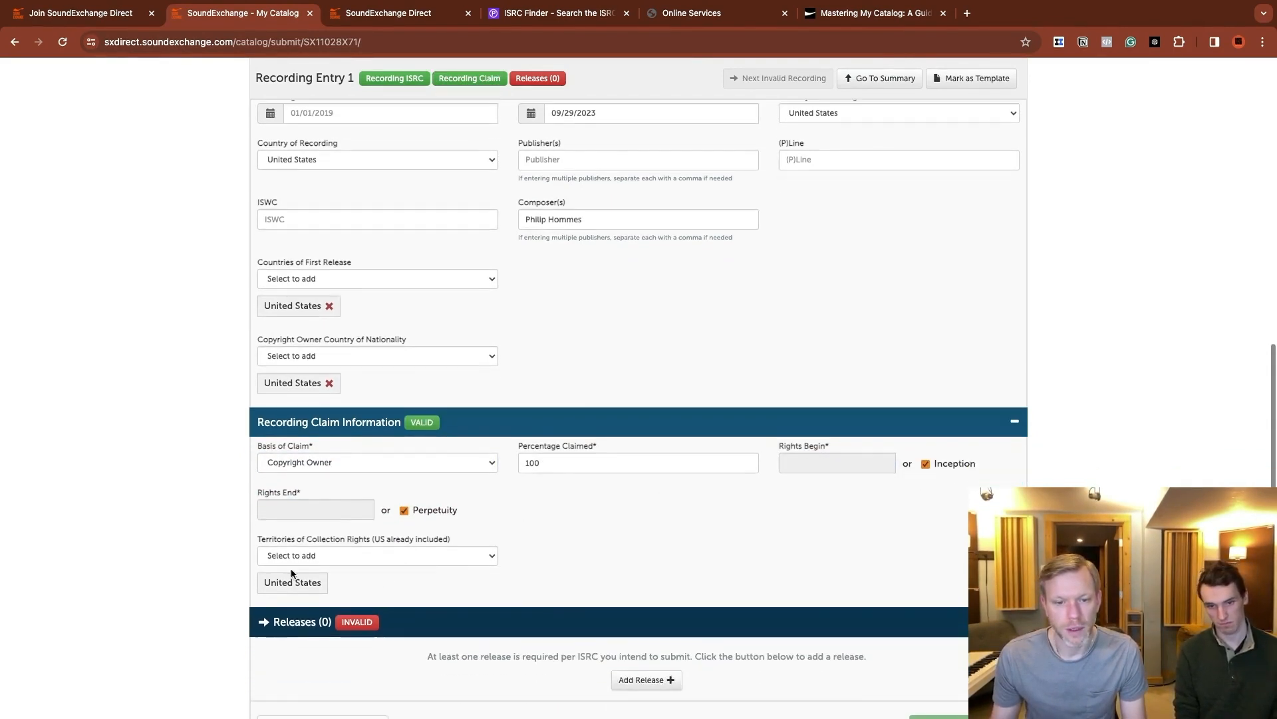
{"action": "left_click", "coordinate": [376, 555]}
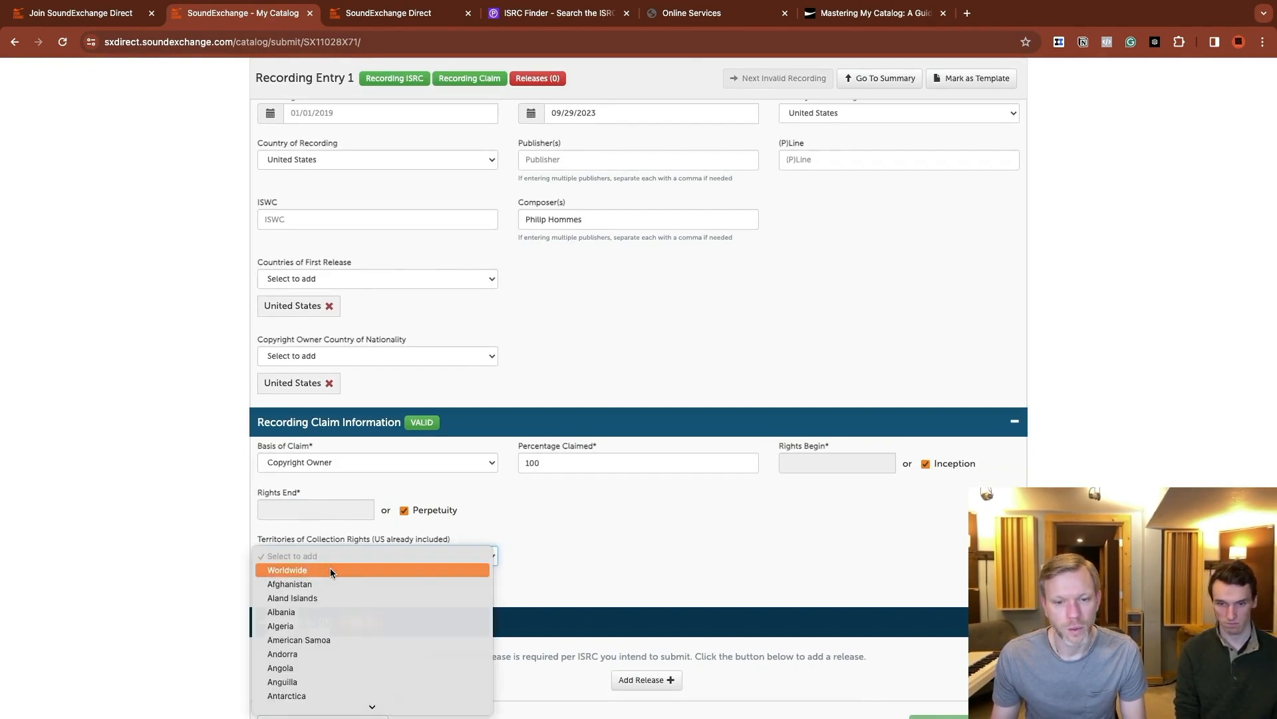
{"action": "left_click", "coordinate": [288, 570]}
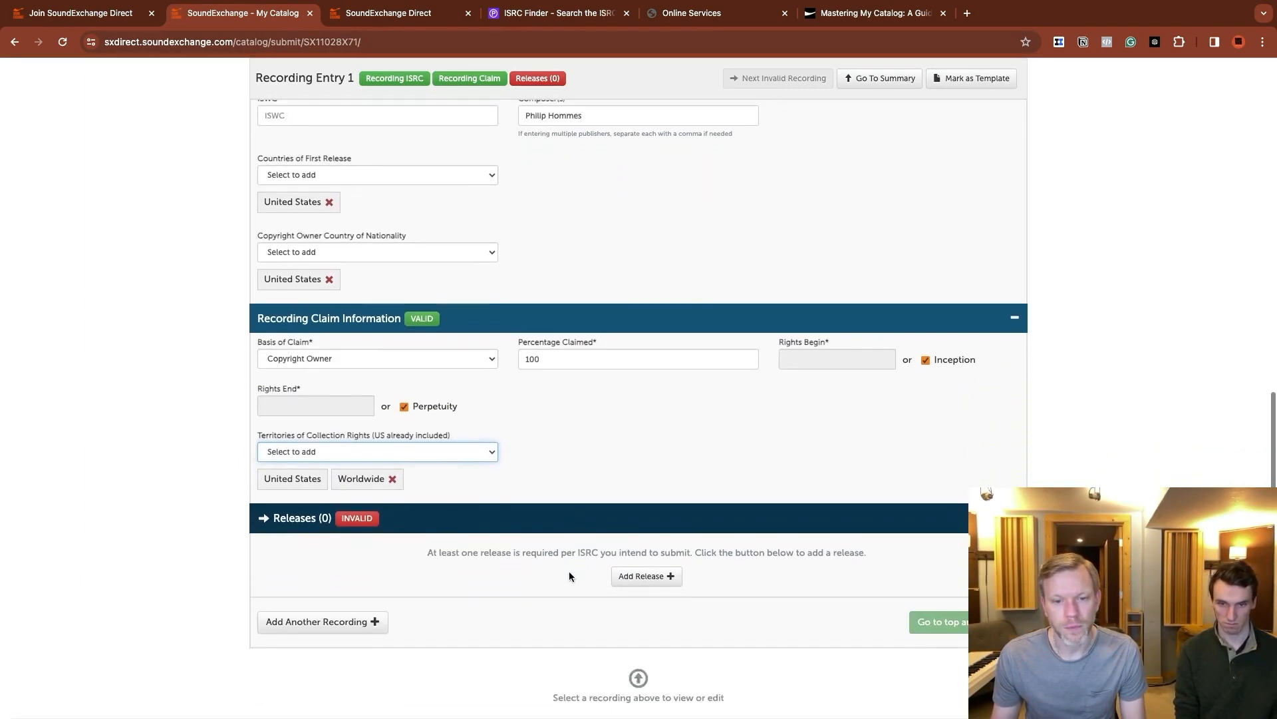
Add Release 1 with artist Philip Hommes and album title Nocturne.
{"action": "left_click", "coordinate": [646, 576]}
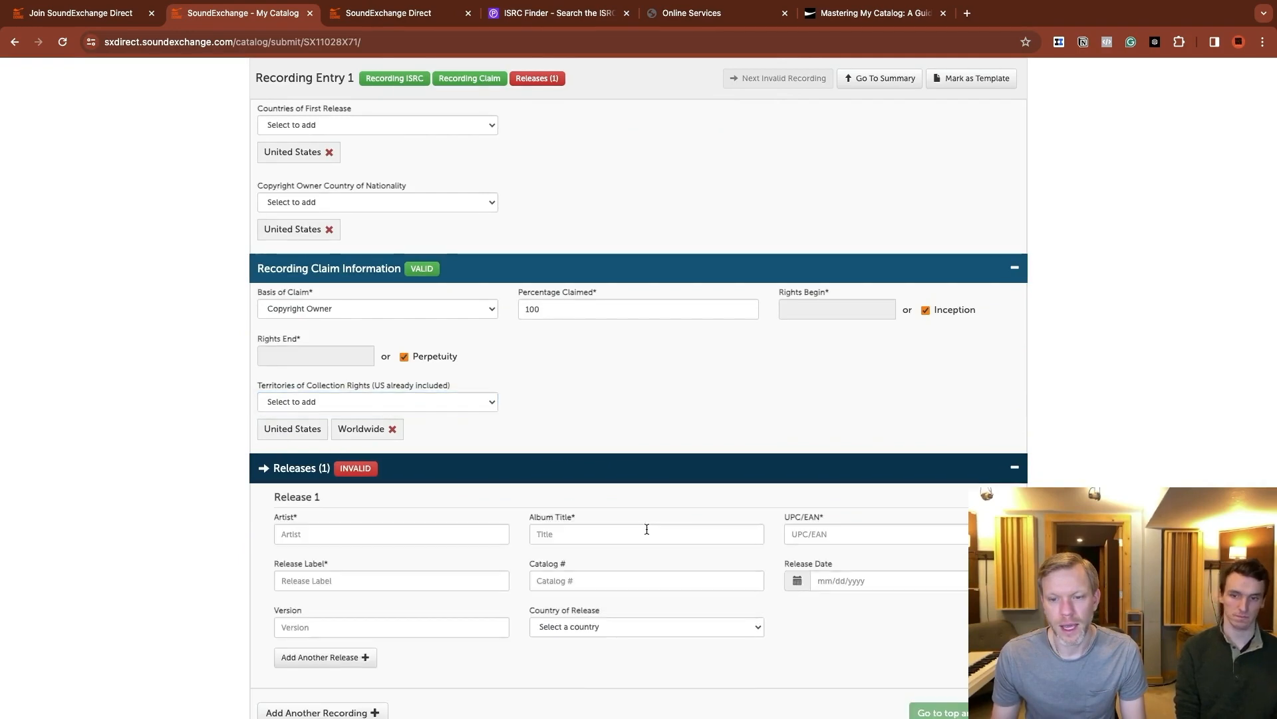
{"action": "scroll", "scroll_direction": "up", "scroll_amount": 3}
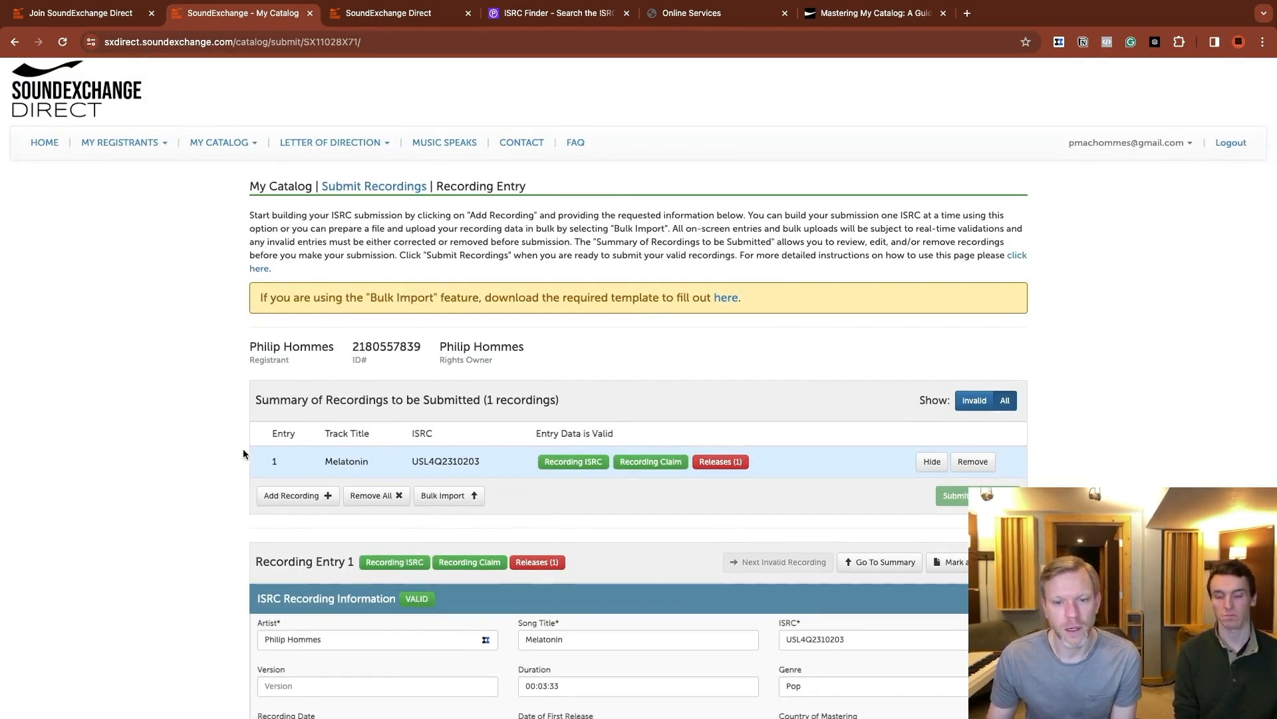
{"action": "scroll", "scroll_direction": "down", "scroll_amount": 3}
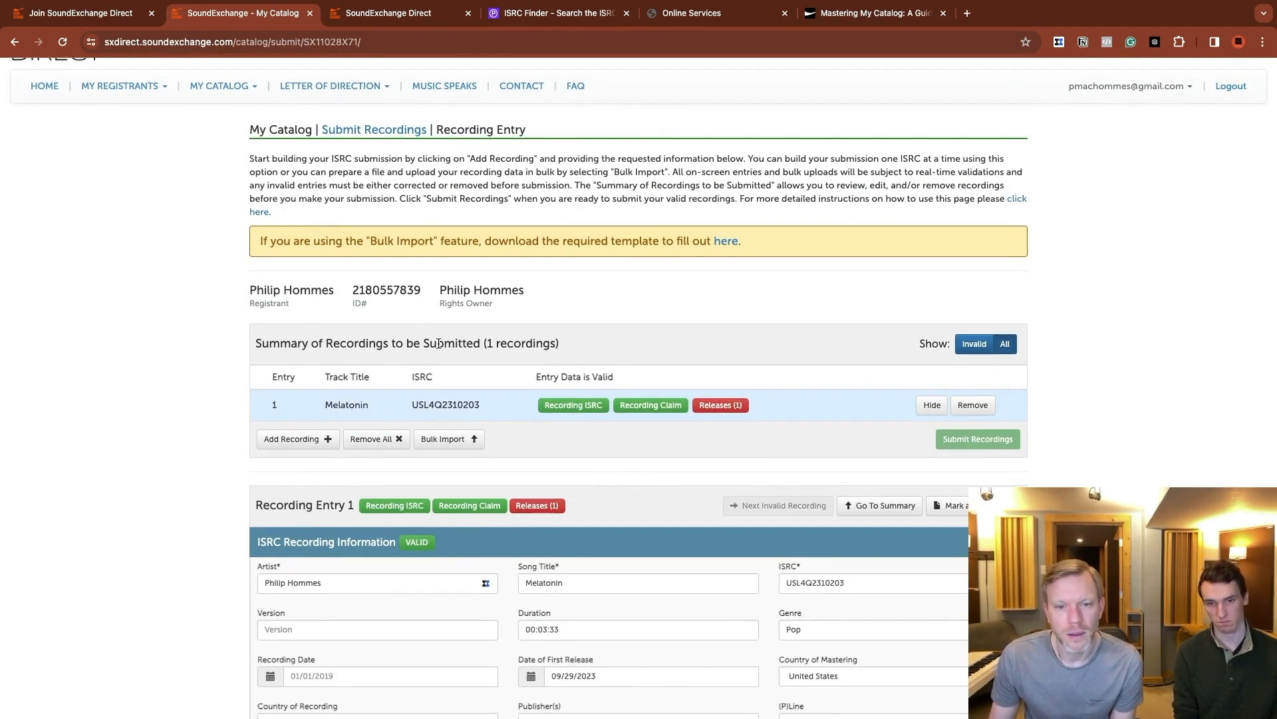
{"action": "scroll", "scroll_direction": "down", "scroll_amount": 3}
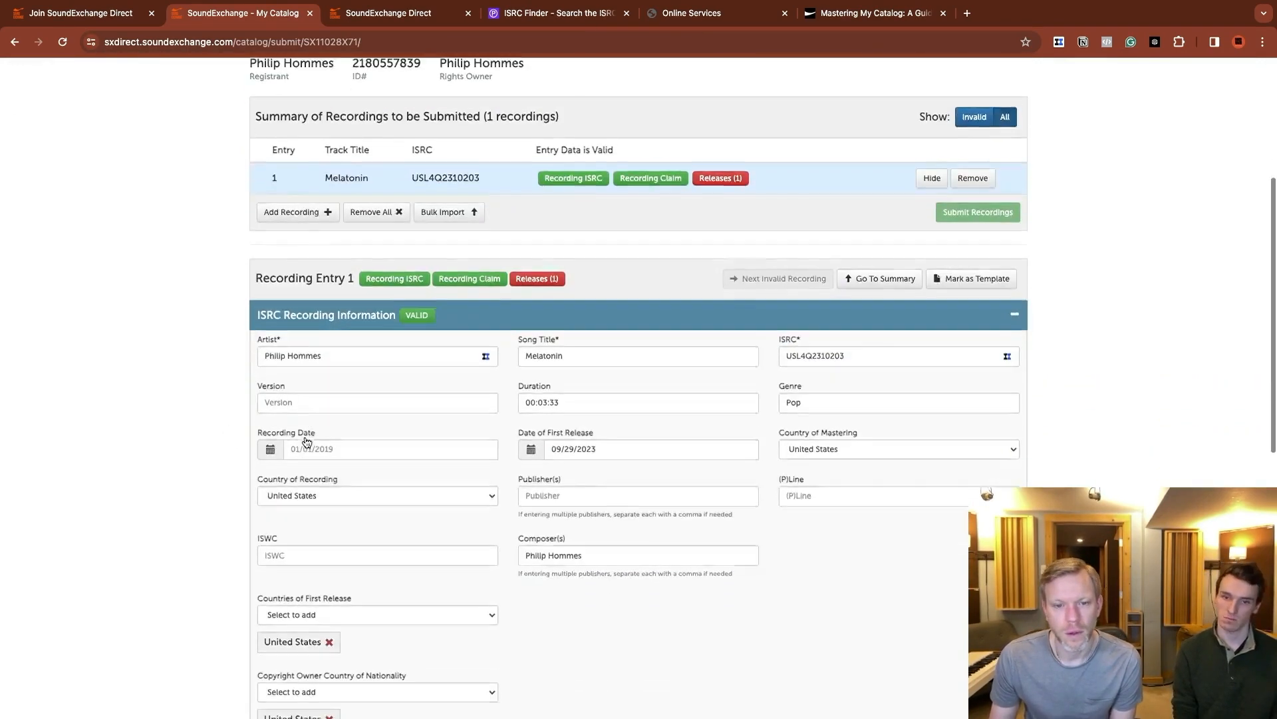
{"action": "scroll", "scroll_direction": "down", "scroll_amount": 3}
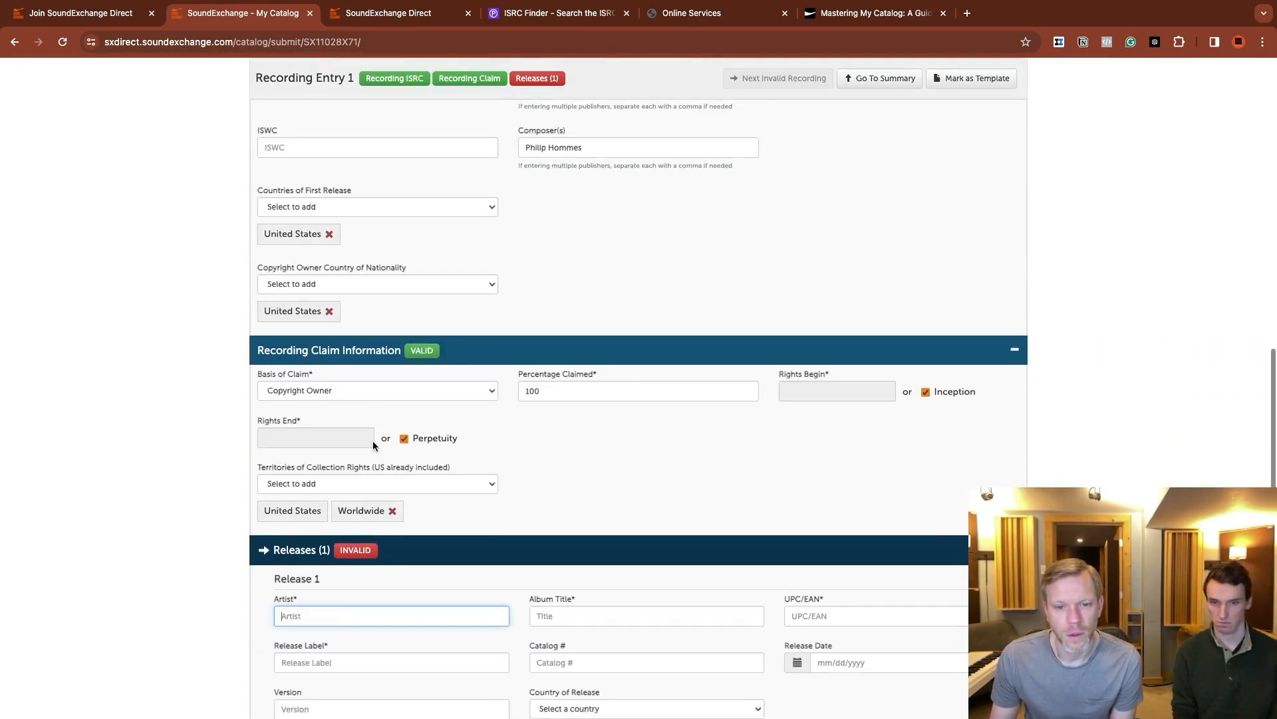
{"action": "scroll", "scroll_direction": "down", "scroll_amount": 3}
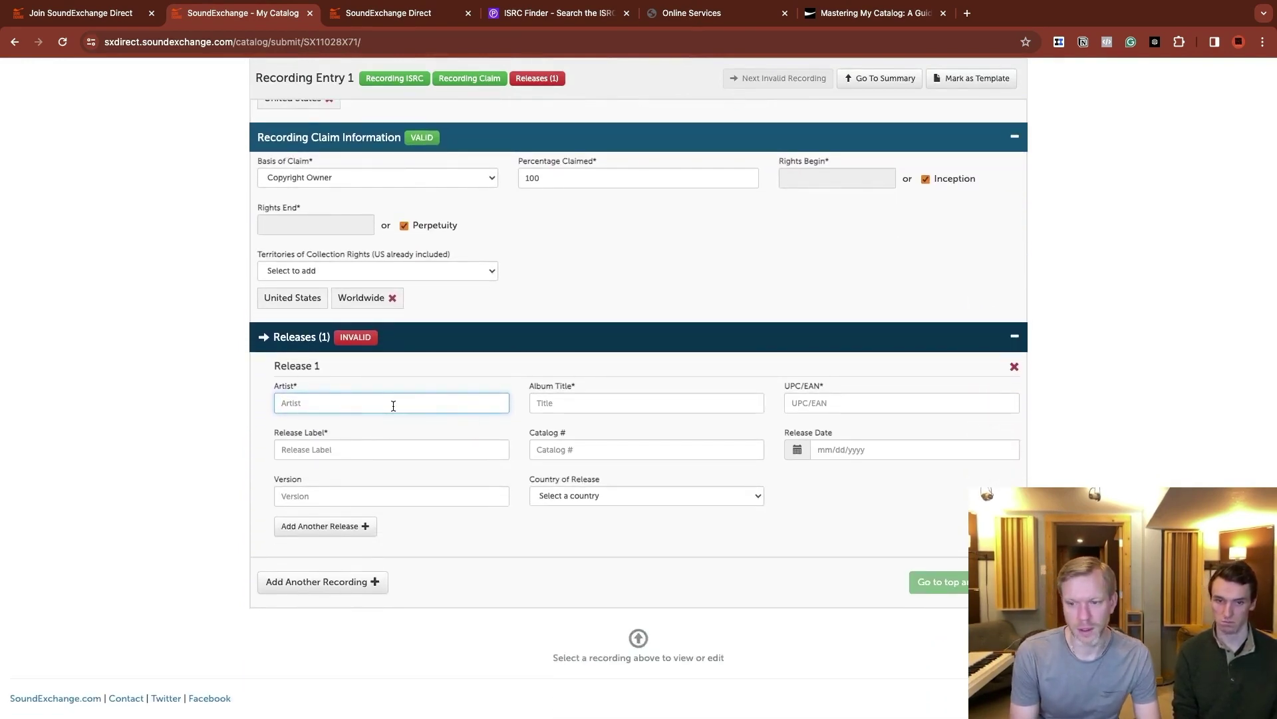
{"action": "type", "text": "Phillip Hommes"}
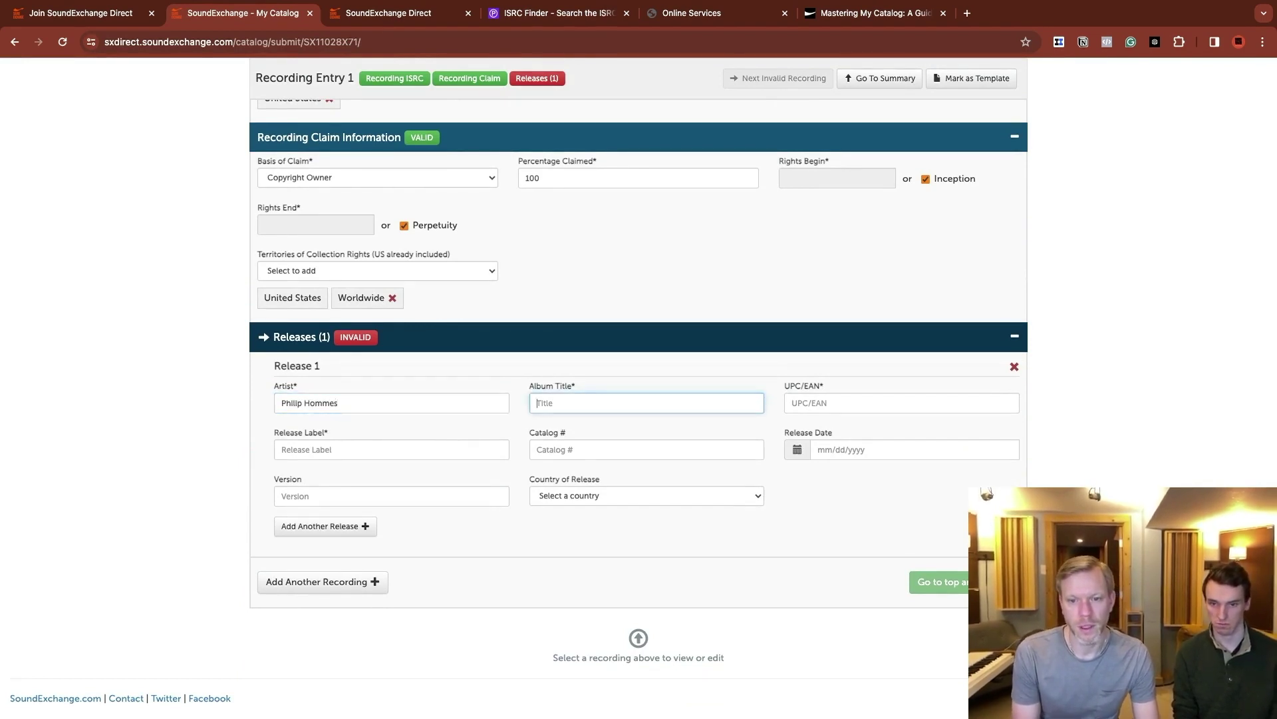
{"action": "type", "text": "Nocturne"}
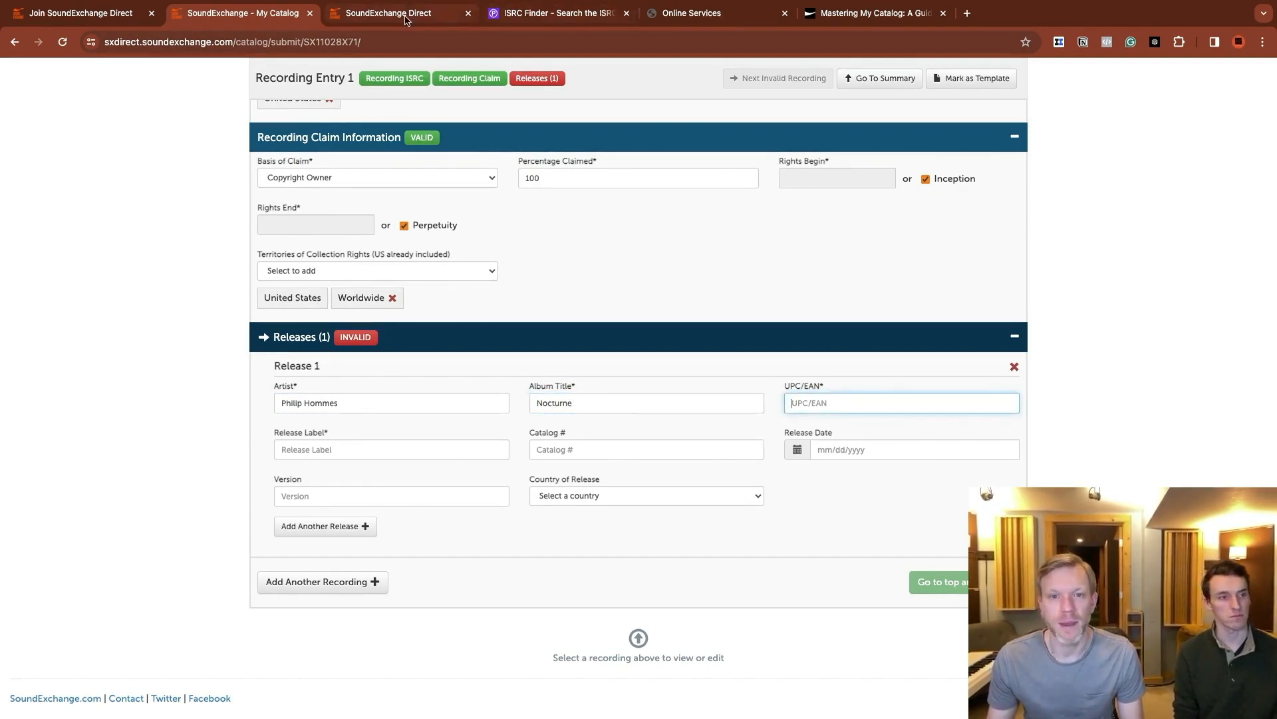
{"action": "left_click", "coordinate": [872, 13]}
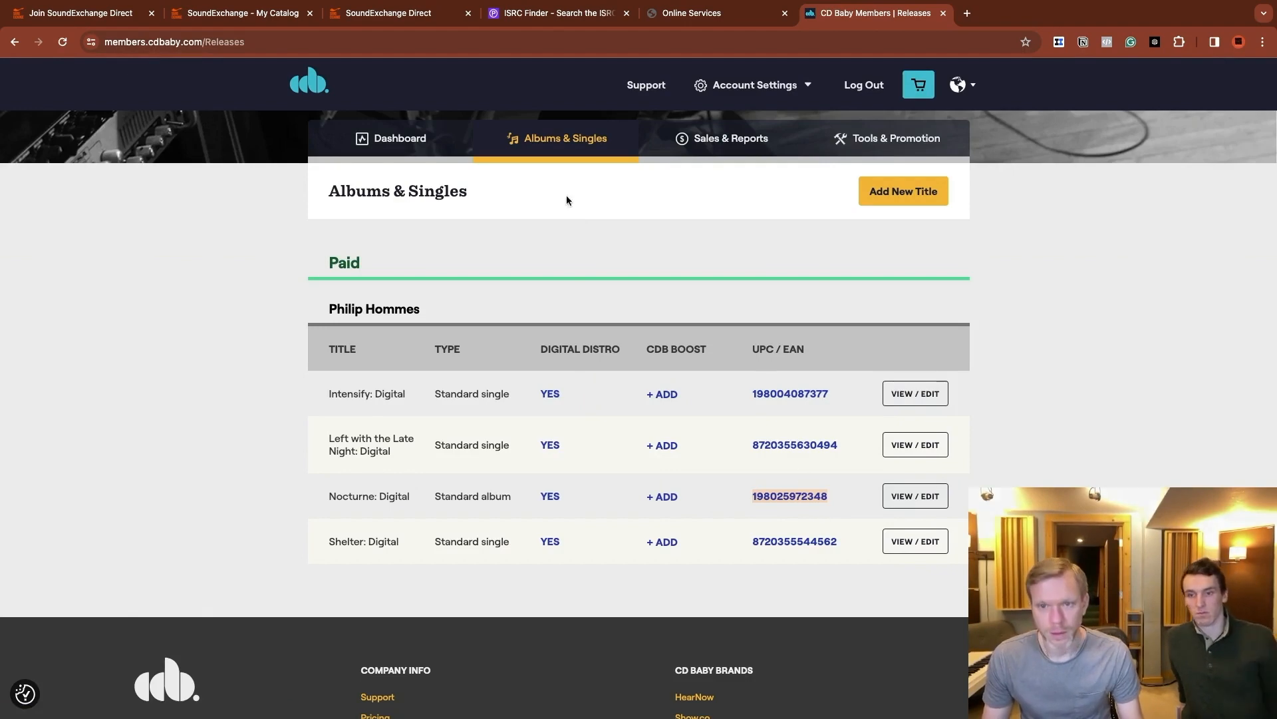
{"action": "left_click", "coordinate": [241, 14]}
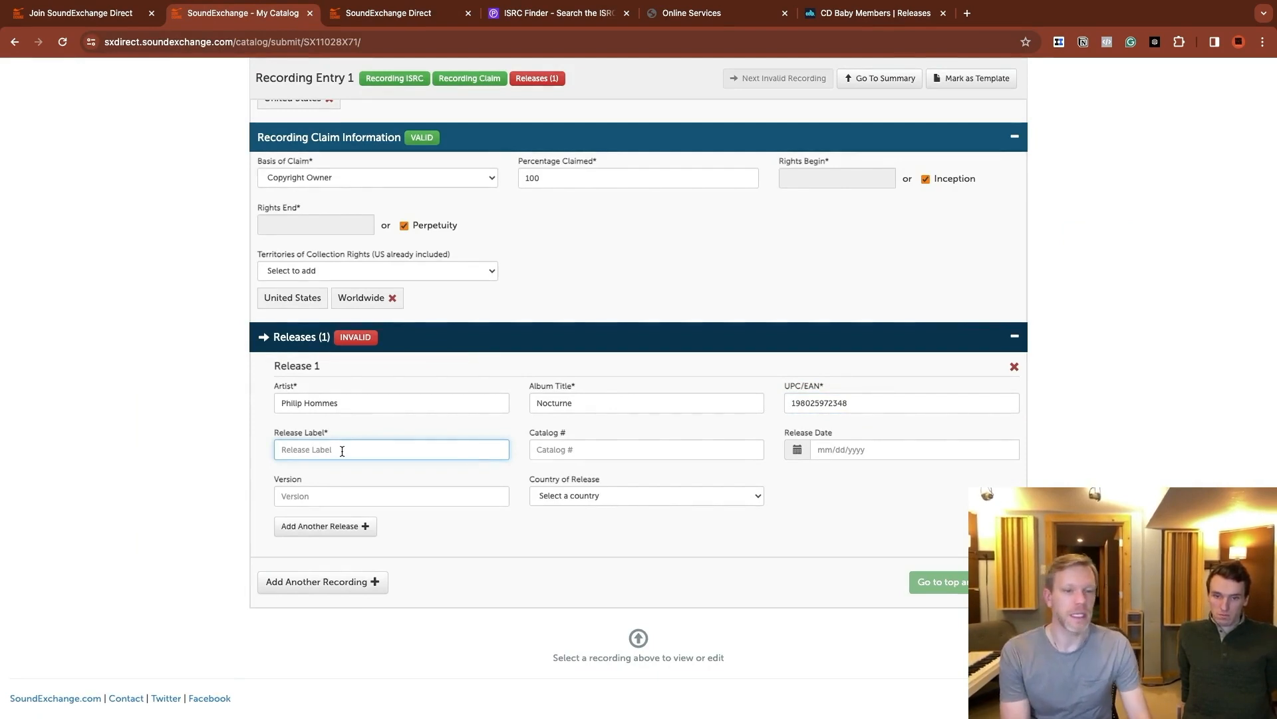
{"action": "type", "text": "P"}
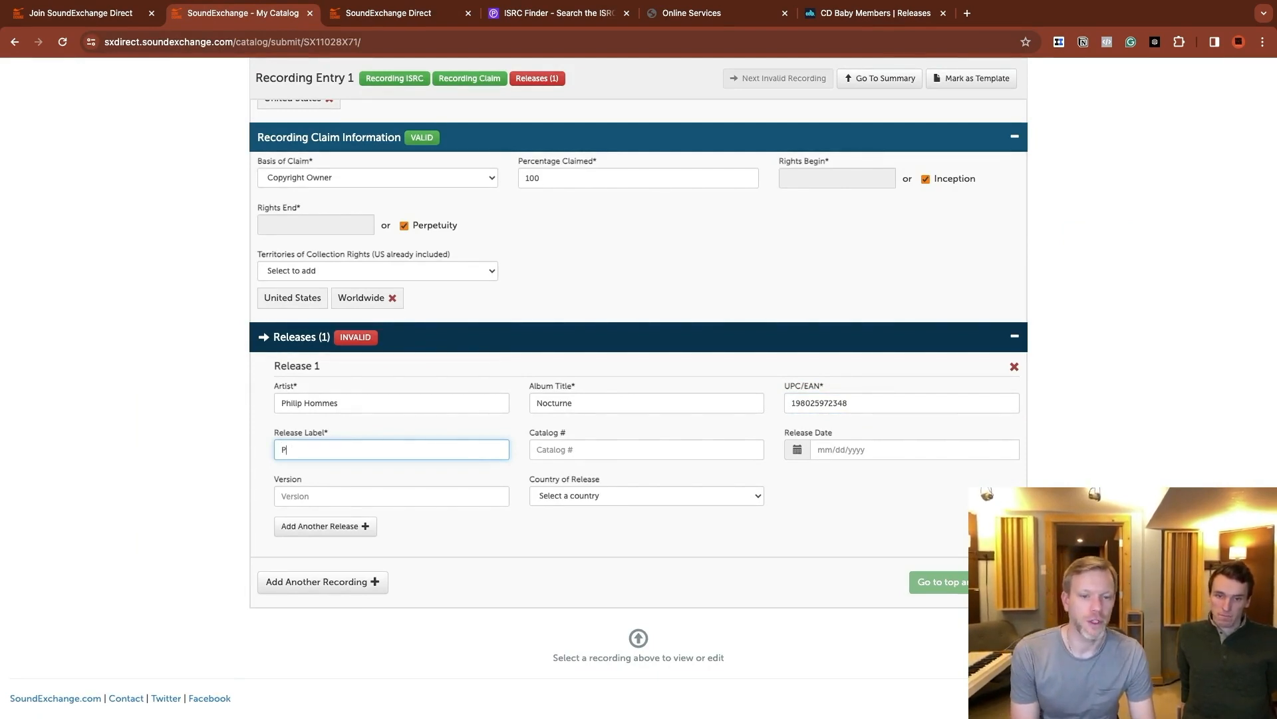
{"action": "type", "text": "hilip Hommes"}
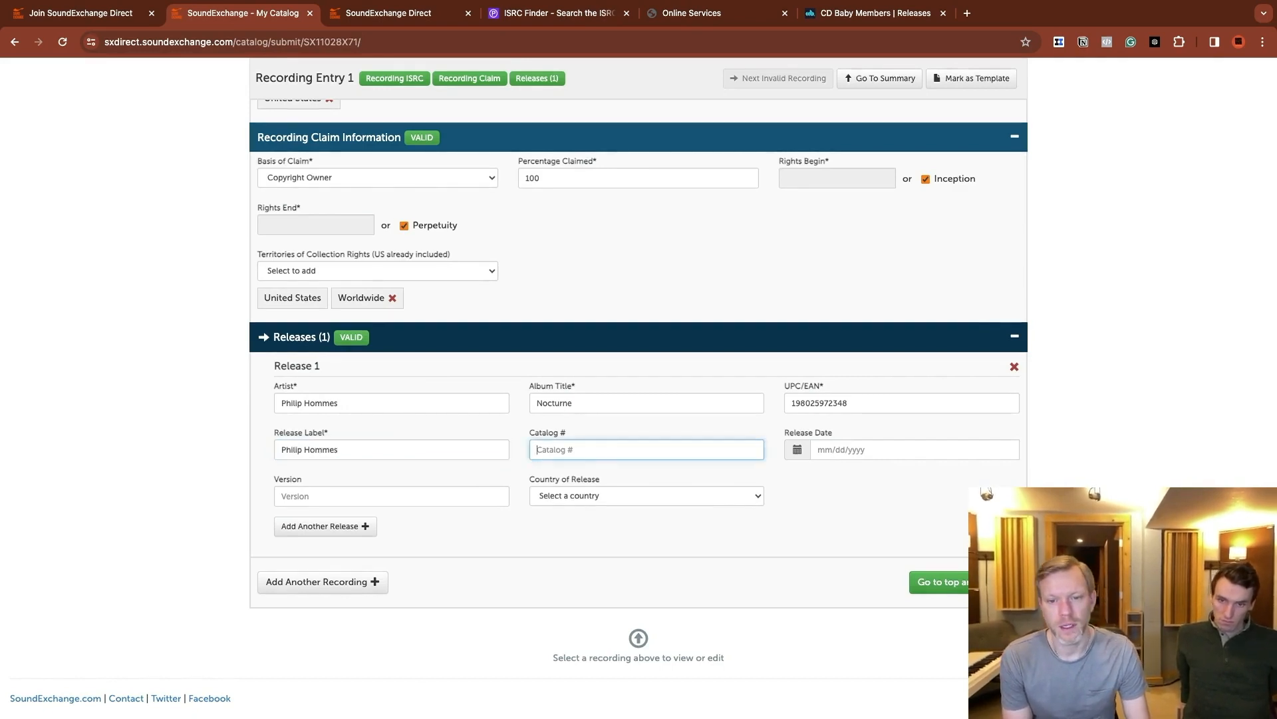
{"action": "type", "text": "09/29/2023"}
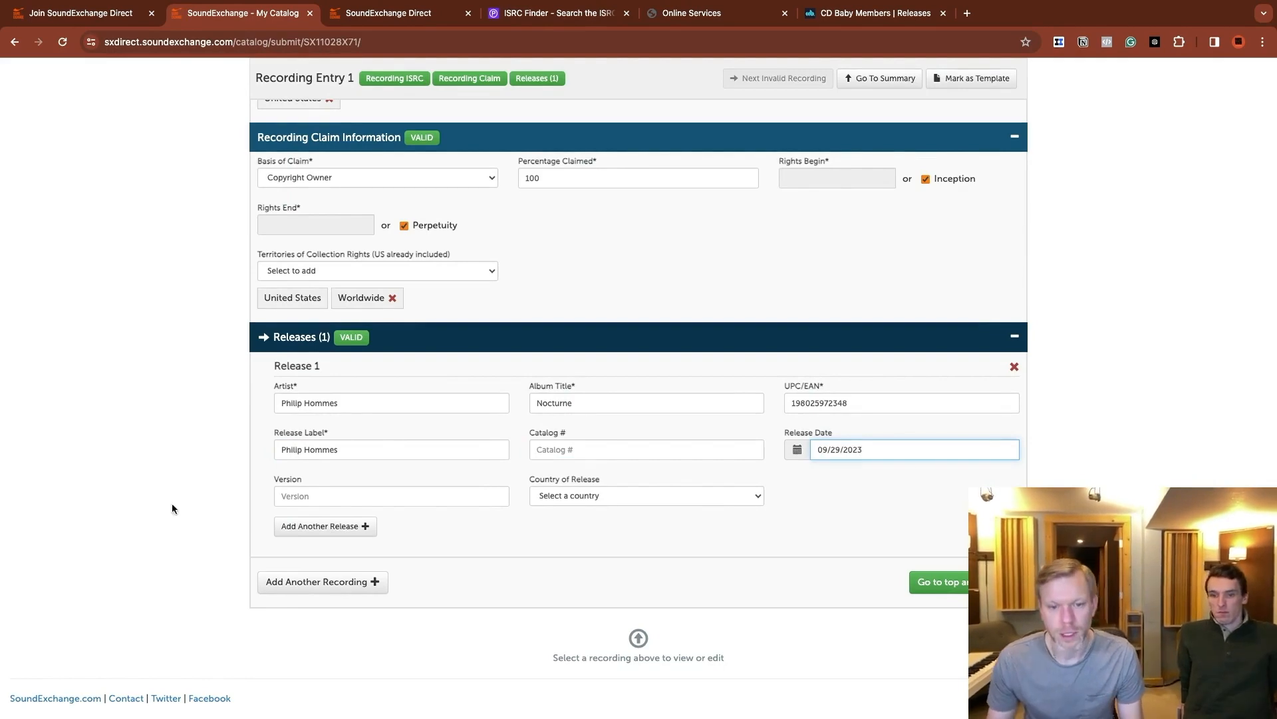
{"action": "left_click", "coordinate": [644, 495]}
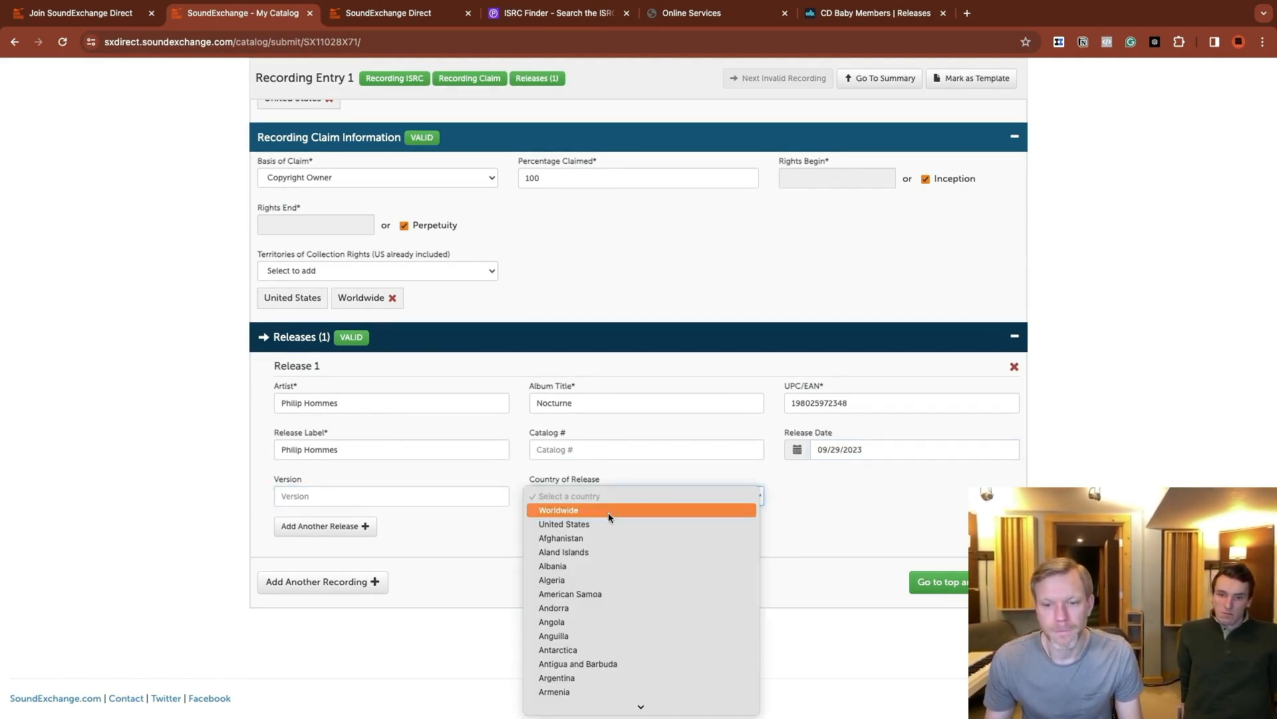
{"action": "scroll", "scroll_direction": "up", "scroll_amount": 3}
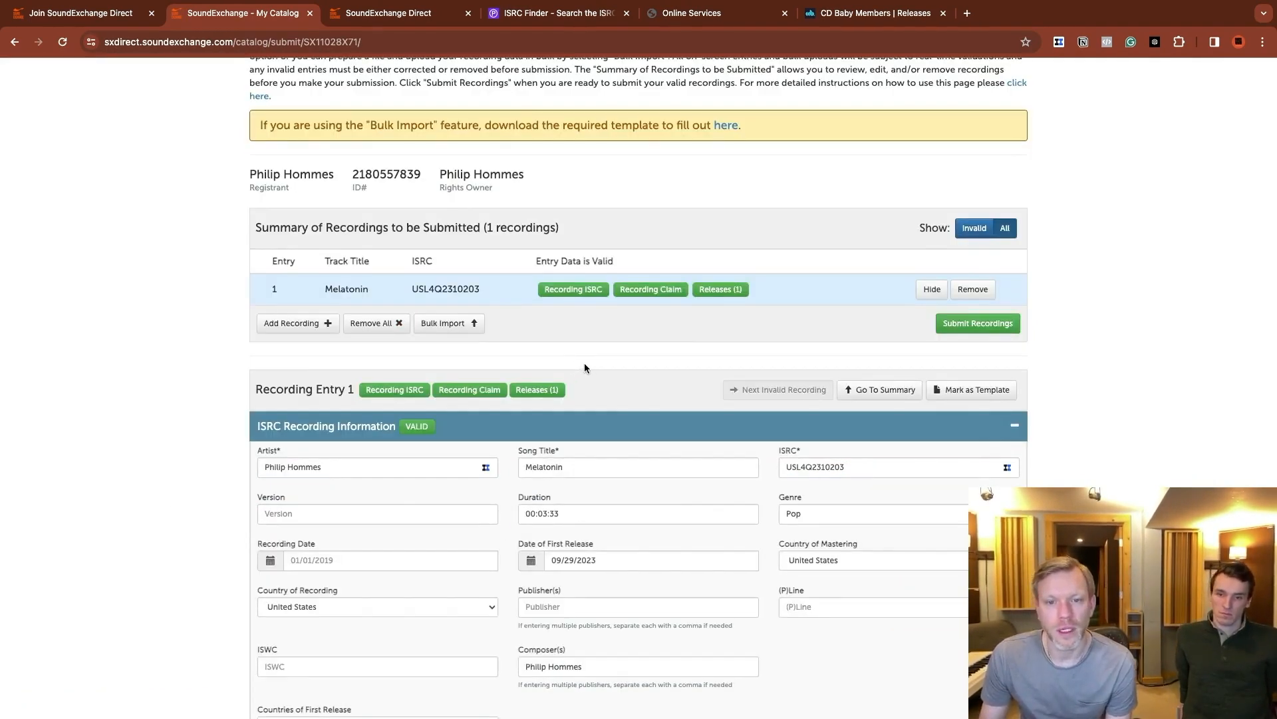
{"action": "mouse_move", "coordinate": [610, 359]}
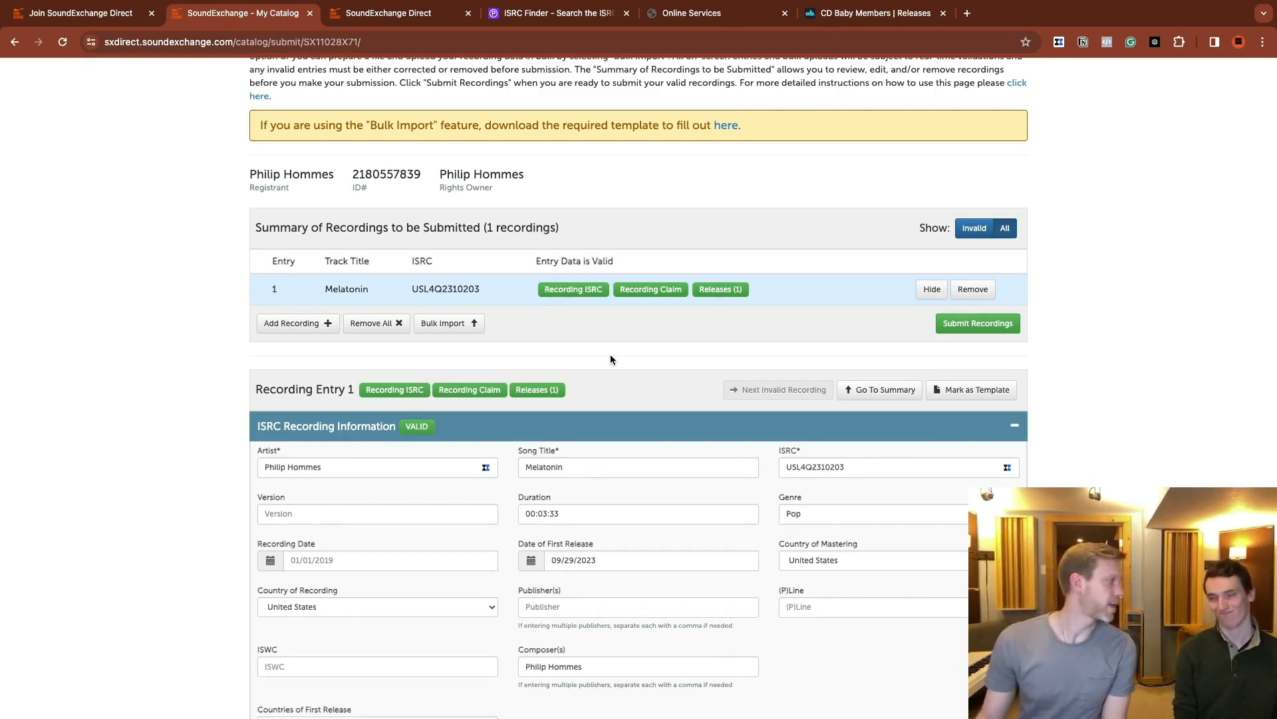
{"action": "scroll", "scroll_direction": "up", "scroll_amount": 3}
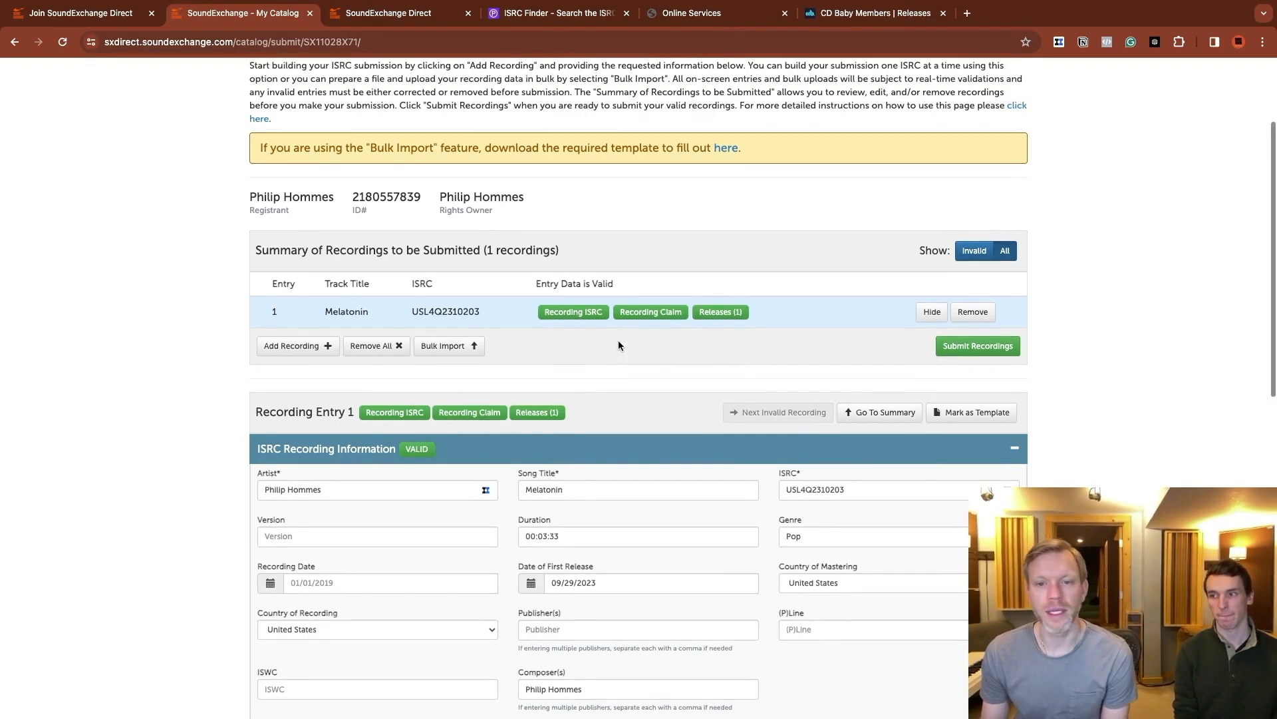
{"action": "scroll", "scroll_direction": "up", "scroll_amount": 3}
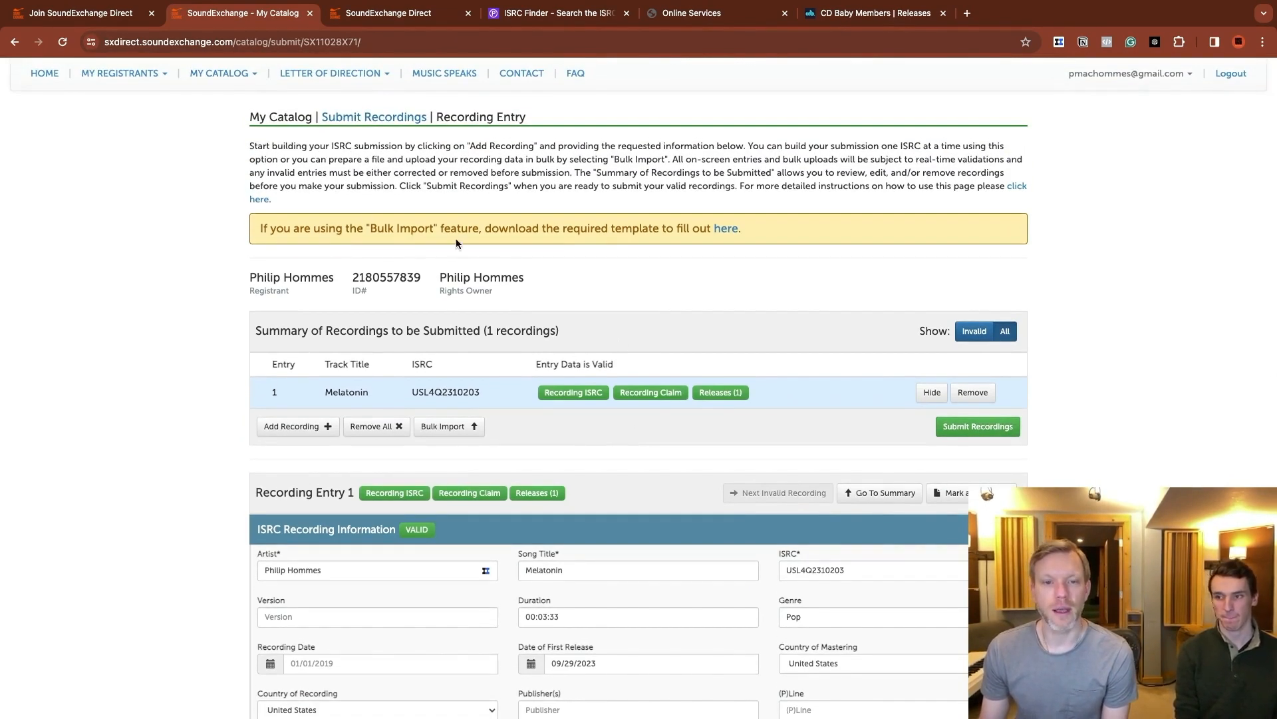
{"action": "mouse_move", "coordinate": [469, 262]}
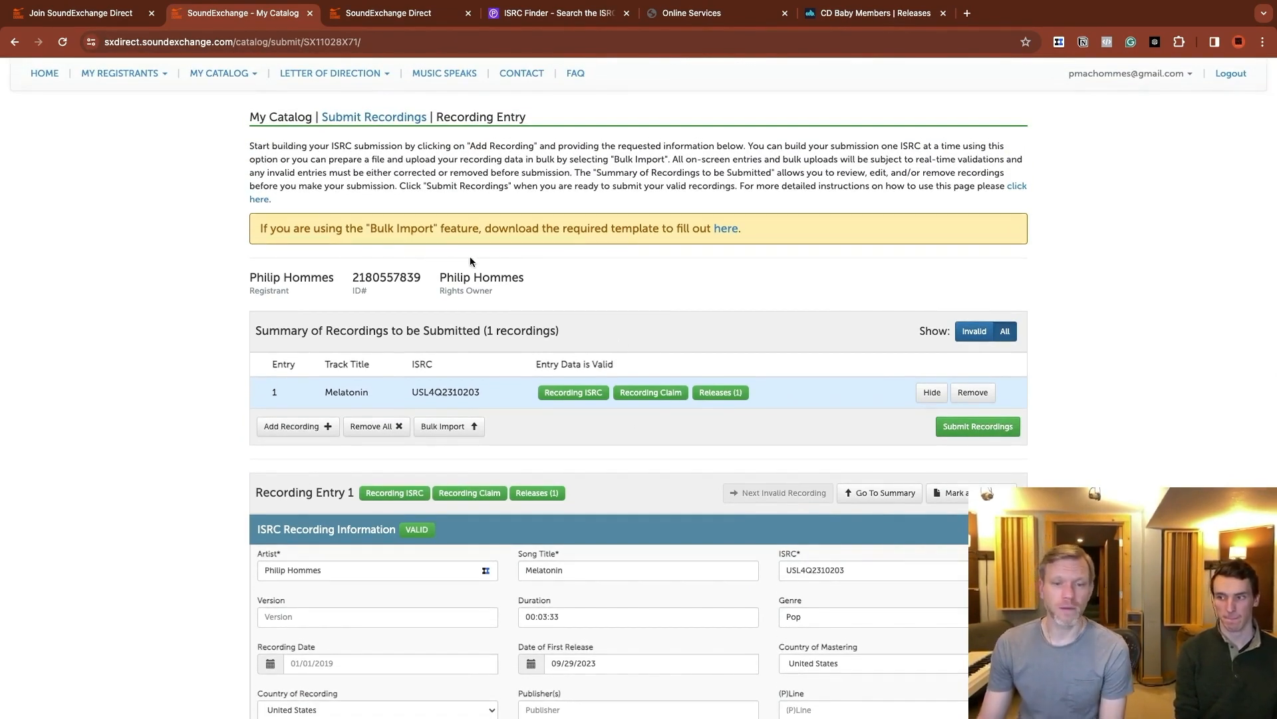
{"action": "mouse_move", "coordinate": [501, 260]}
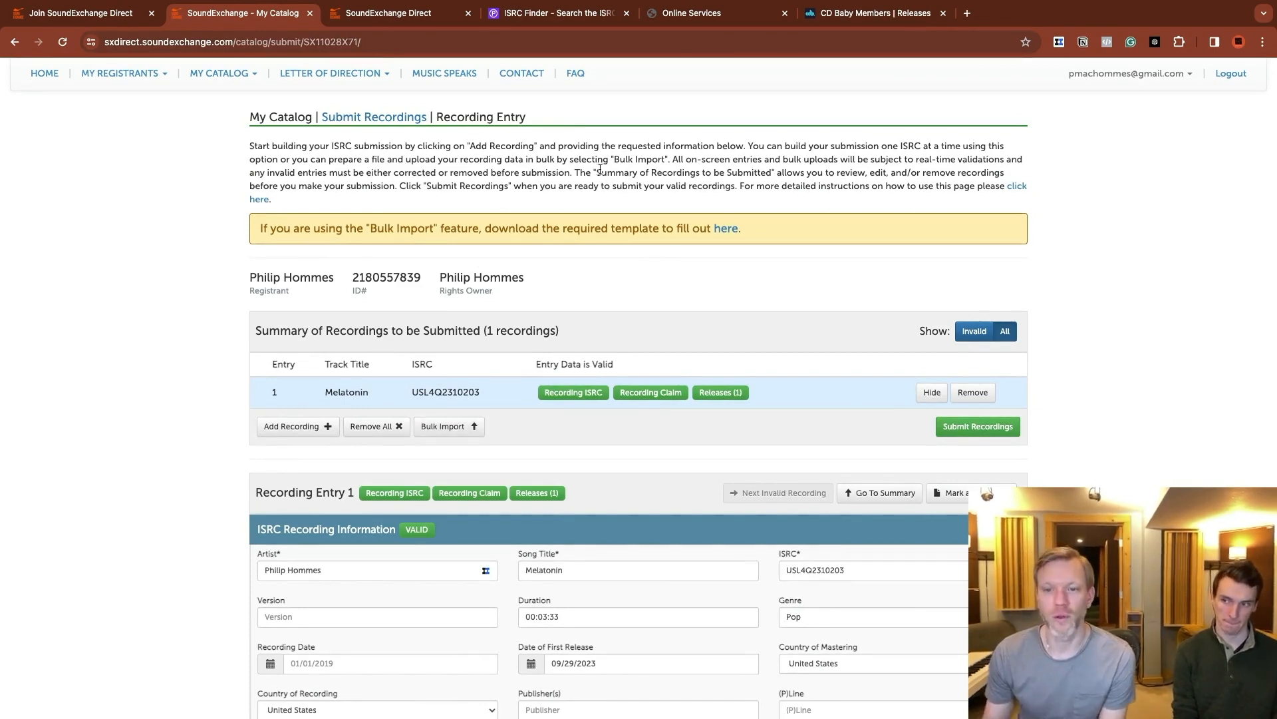
{"action": "mouse_move", "coordinate": [691, 290]}
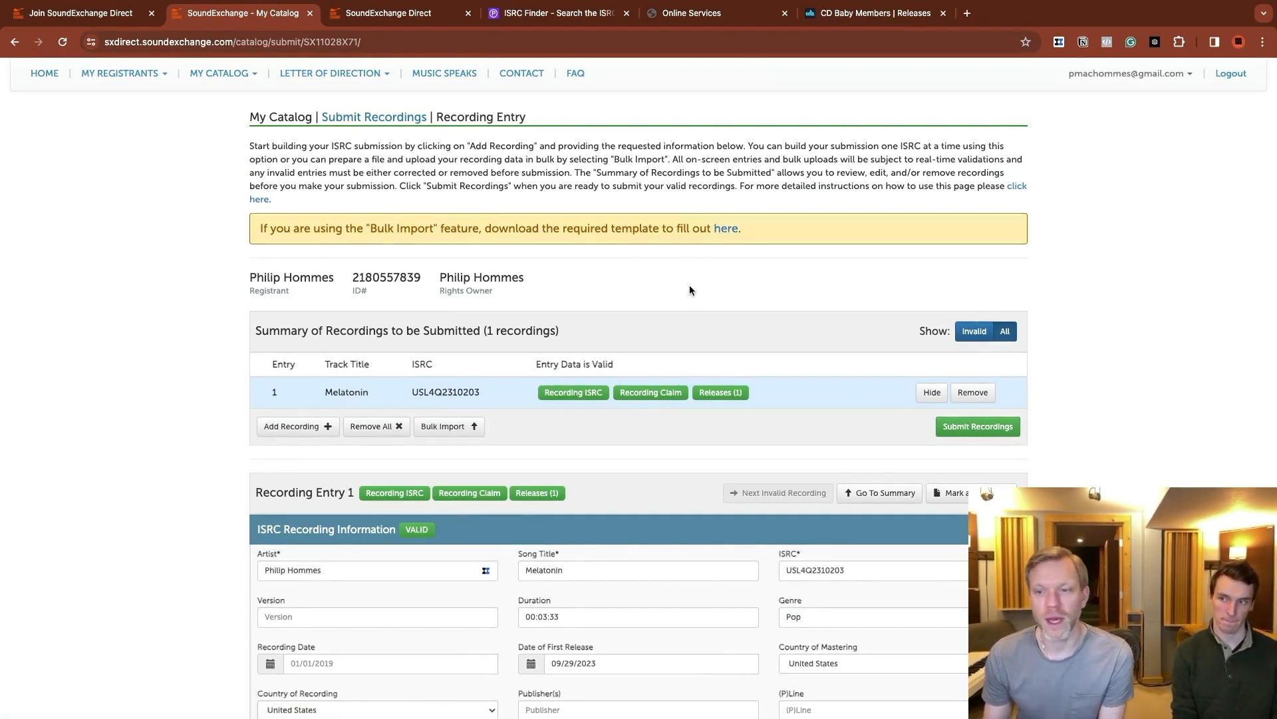
{"action": "scroll", "scroll_direction": "down", "scroll_amount": 3}
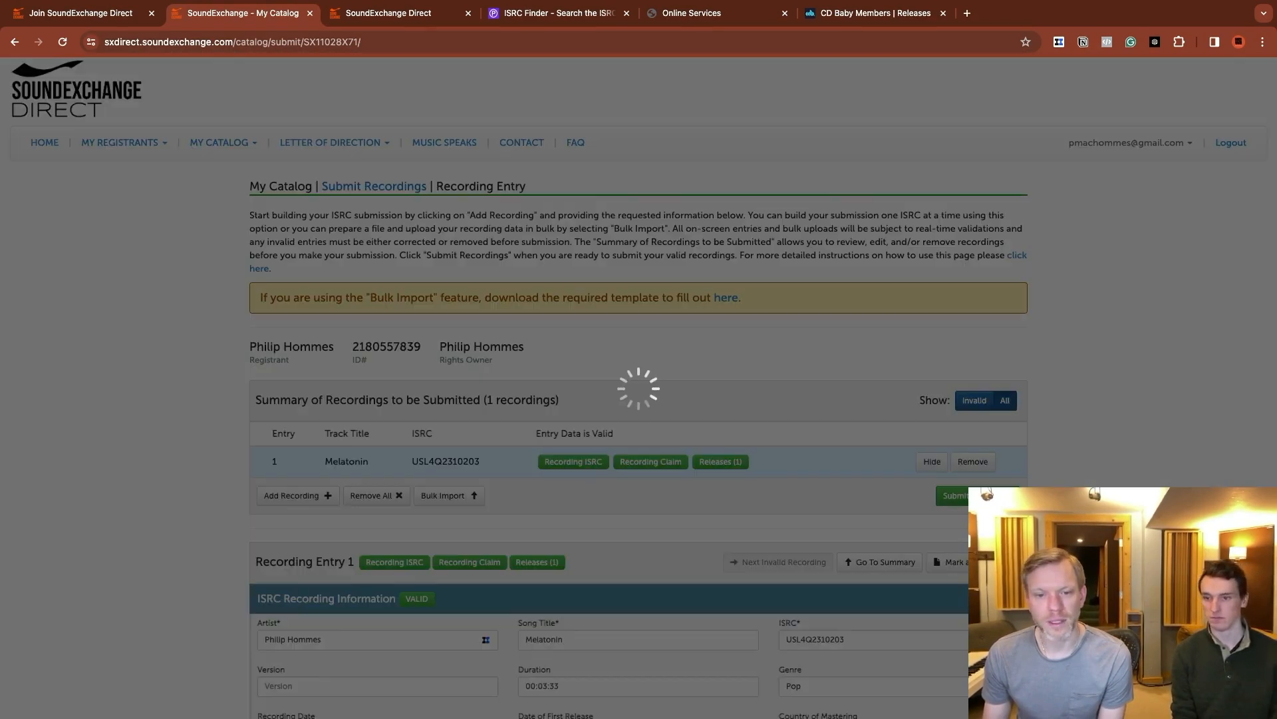
Submit the Melatonin recording and see the 'Your repertoire submission was received' banner.
{"action": "left_click", "coordinate": [955, 495]}
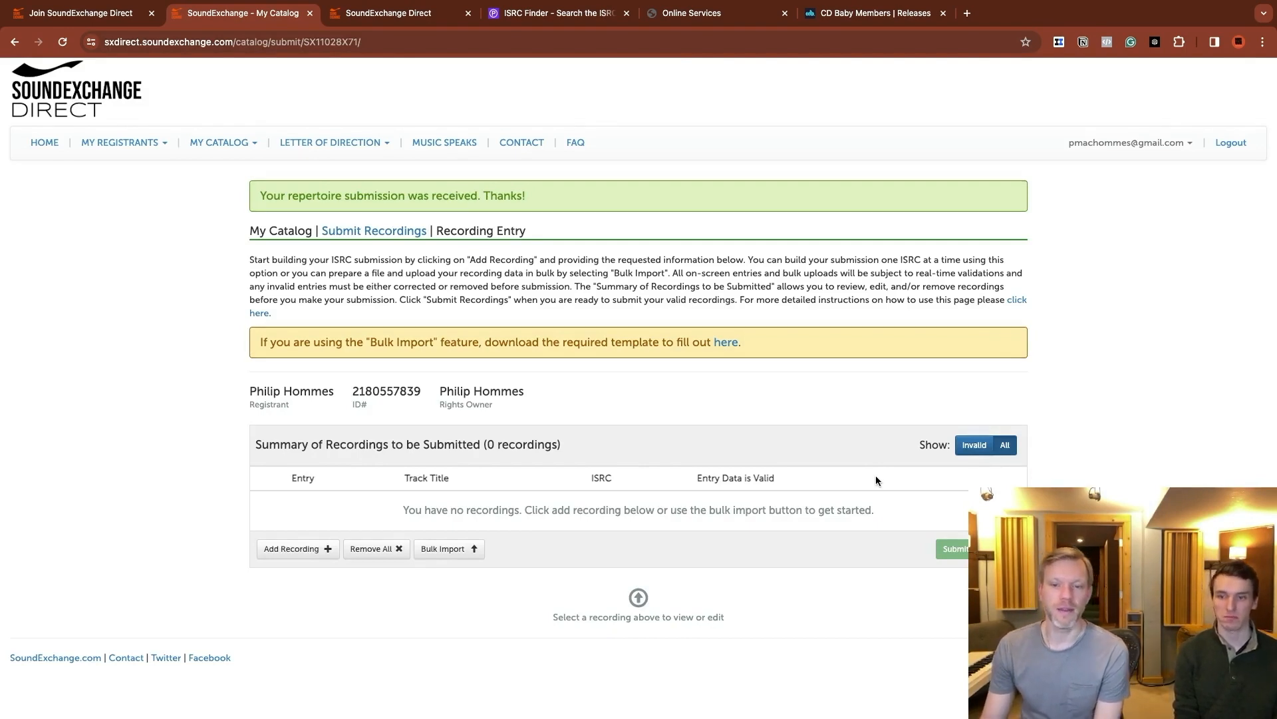
{"action": "mouse_move", "coordinate": [438, 408]}
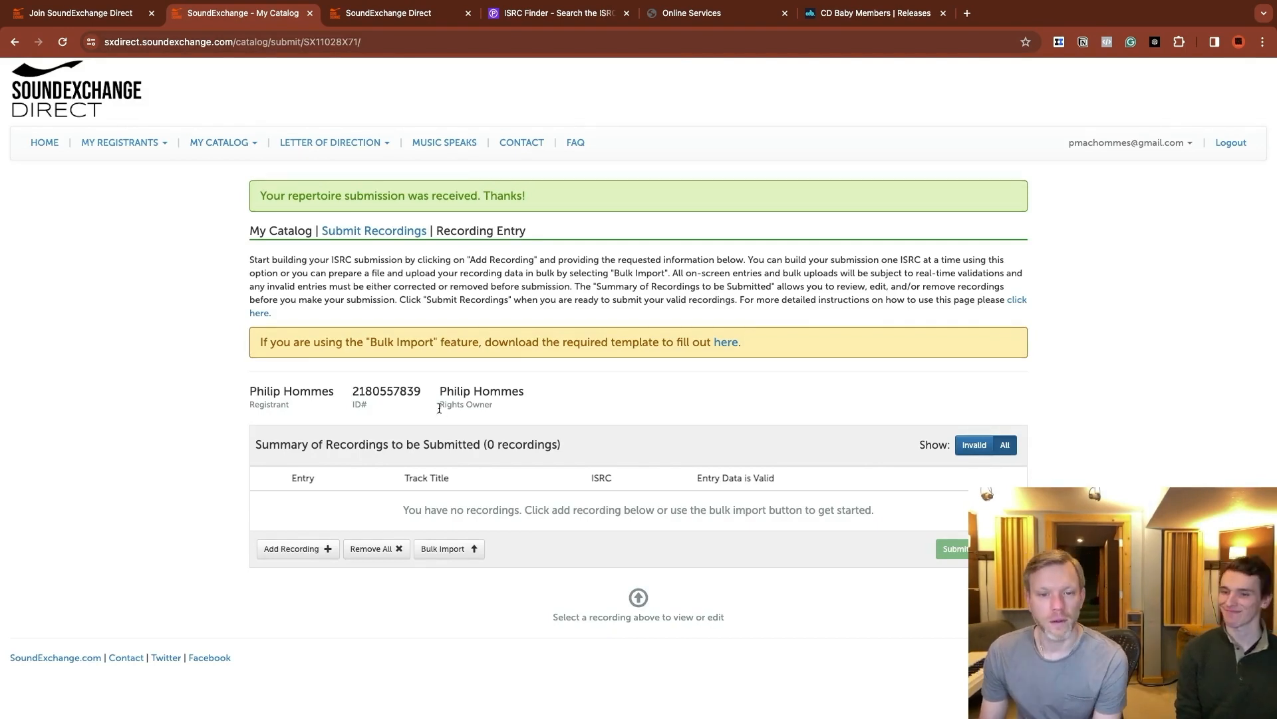
{"action": "double_click", "coordinate": [464, 405]}
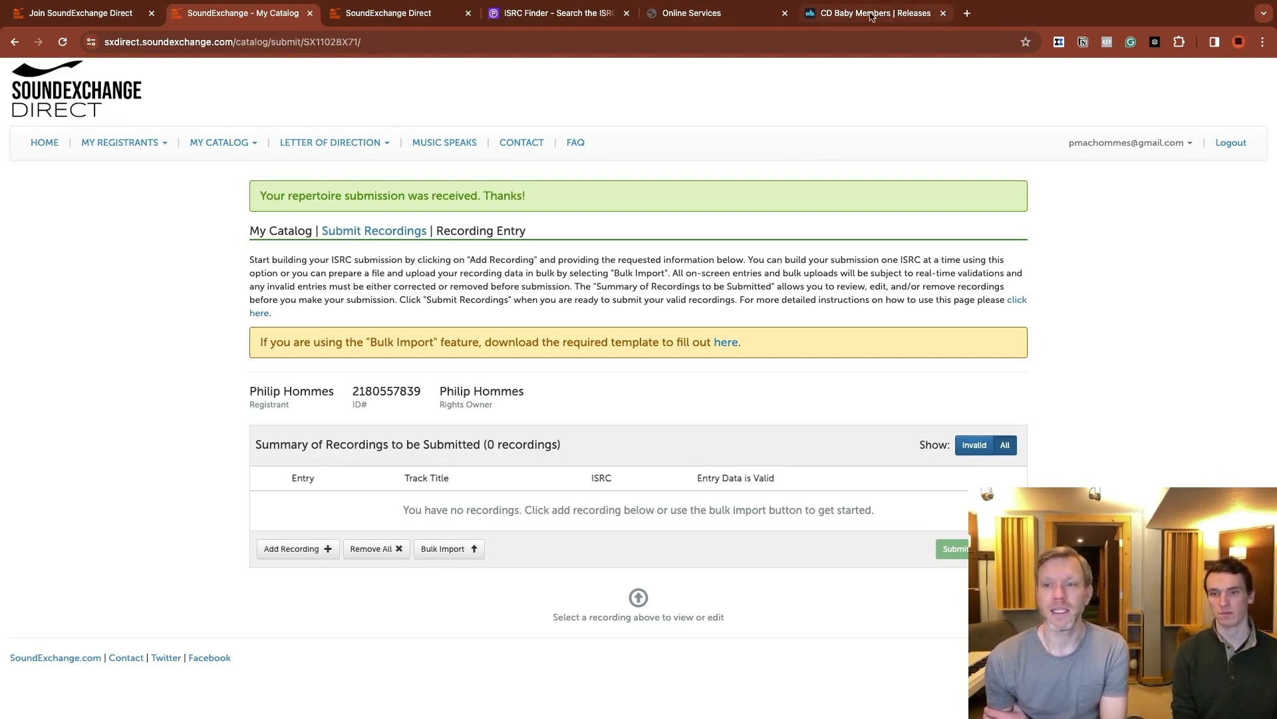
In CD Baby, view the Intensify single's partner delivery list, where SoundExchange shows N/A.
{"action": "left_click", "coordinate": [871, 14]}
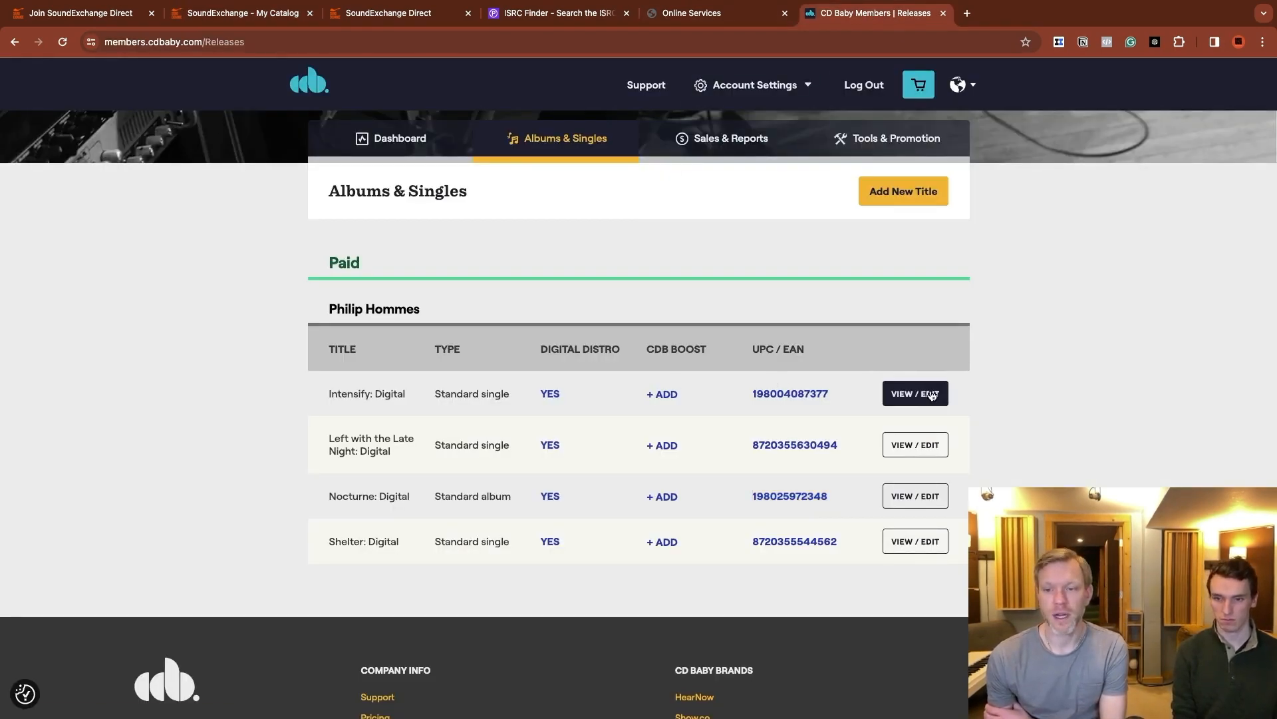
{"action": "left_click", "coordinate": [916, 394]}
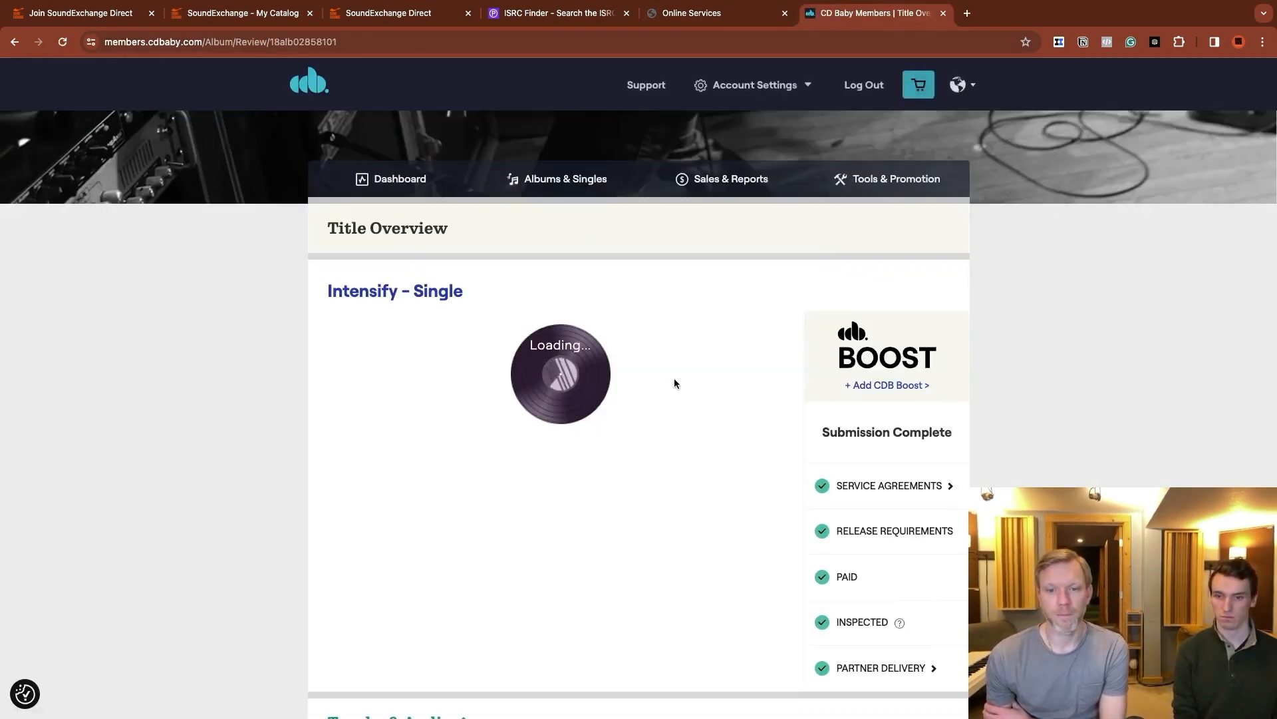
{"action": "scroll", "scroll_direction": "down", "scroll_amount": 3}
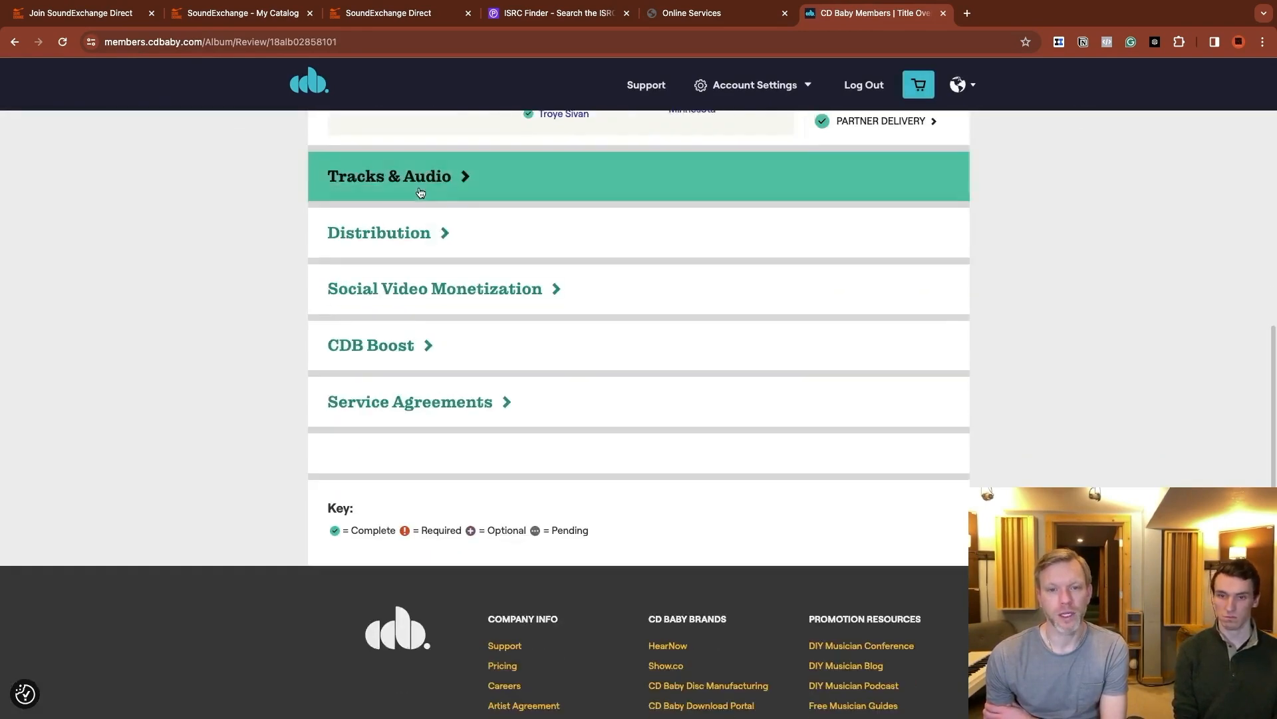
{"action": "left_click", "coordinate": [387, 232]}
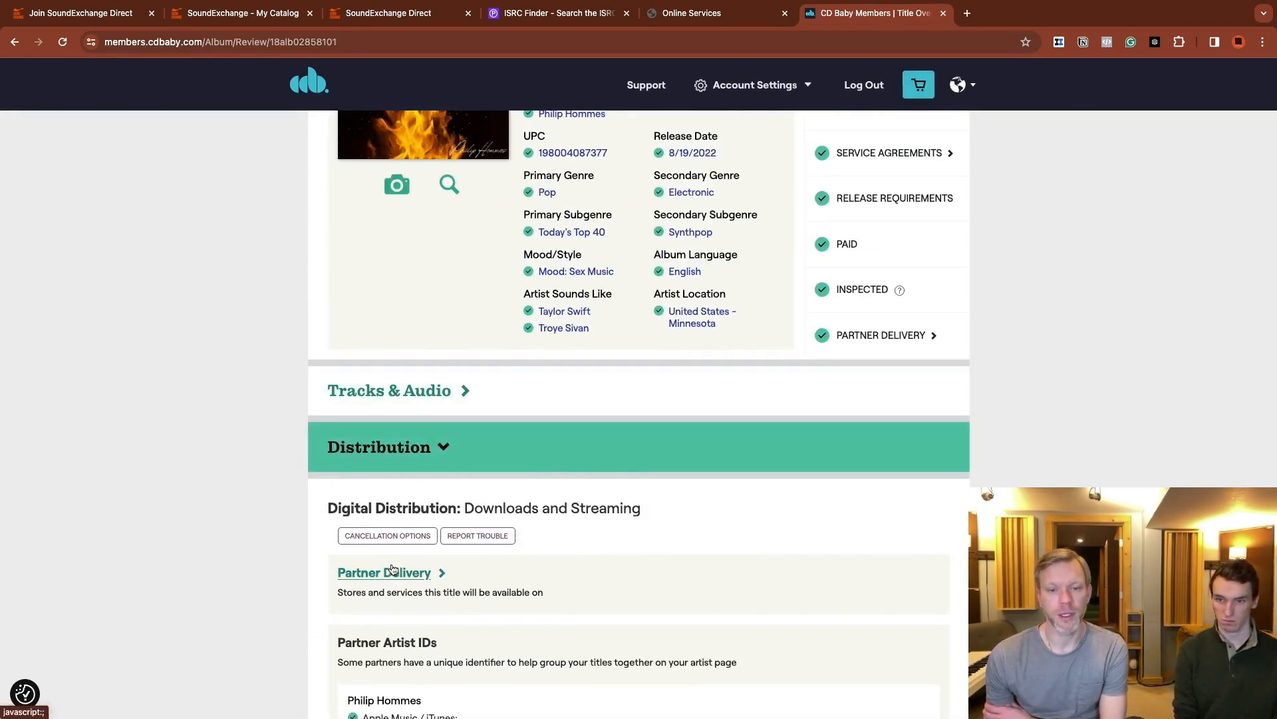
{"action": "left_click", "coordinate": [383, 572]}
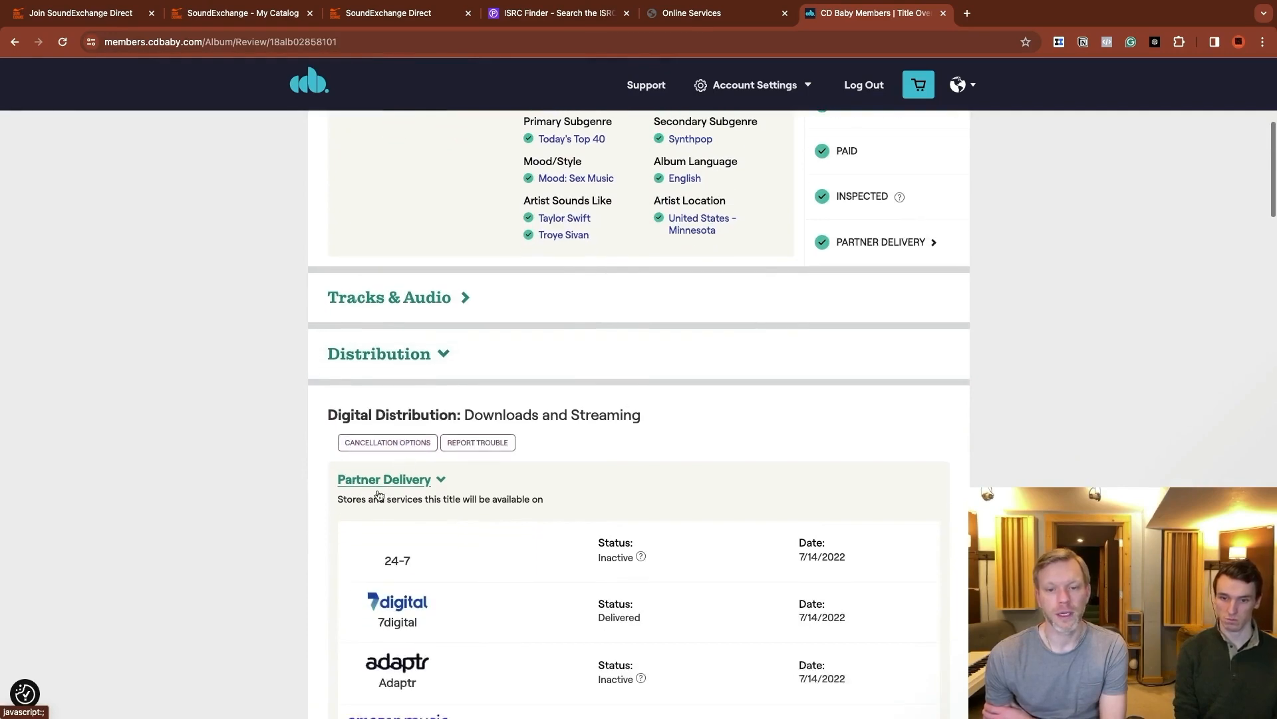
{"action": "scroll", "scroll_direction": "down", "scroll_amount": 3}
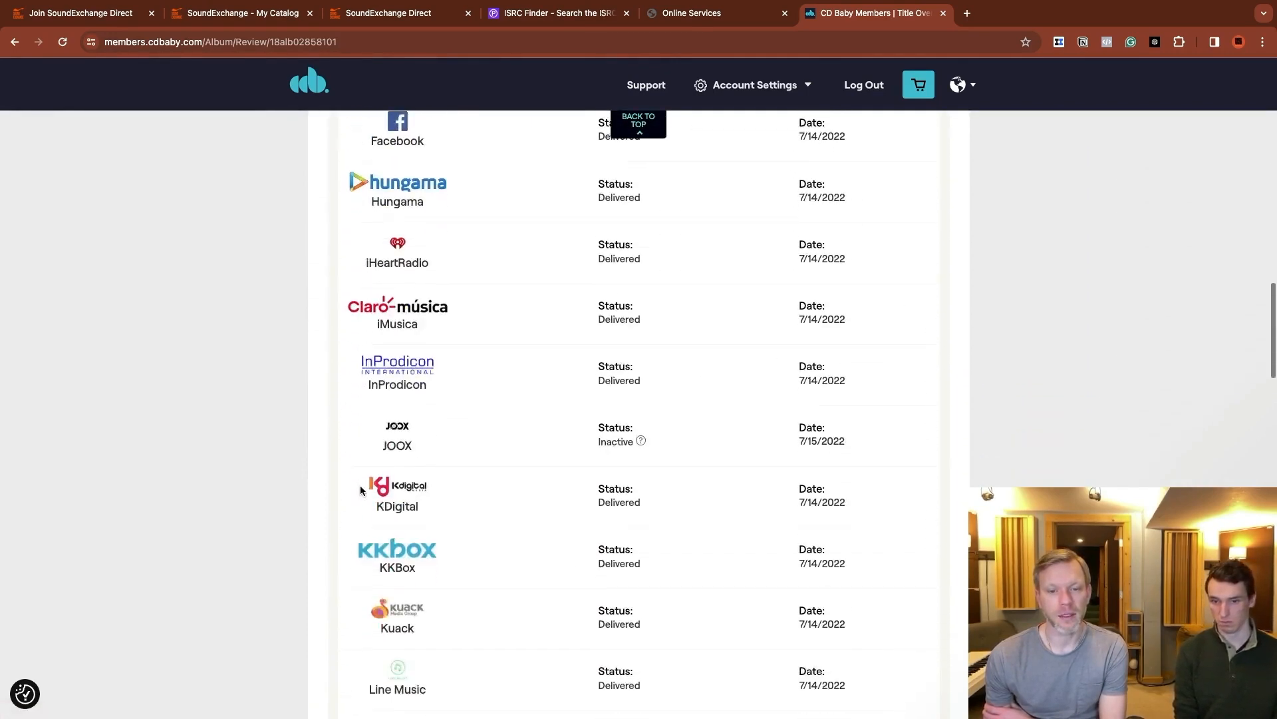
{"action": "scroll", "scroll_direction": "down", "scroll_amount": 3}
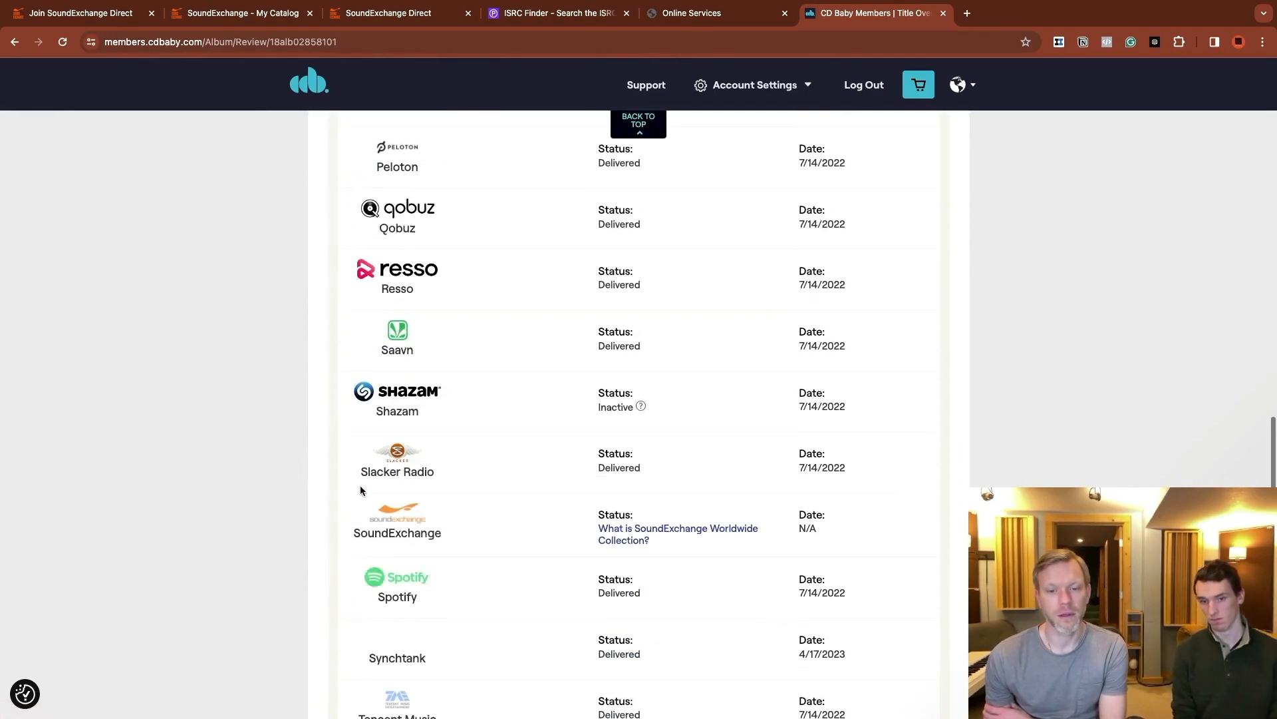
Scroll through CD Baby's store delivery list, then return to the SoundExchange submission confirmation.
{"action": "scroll", "scroll_direction": "down", "scroll_amount": 3}
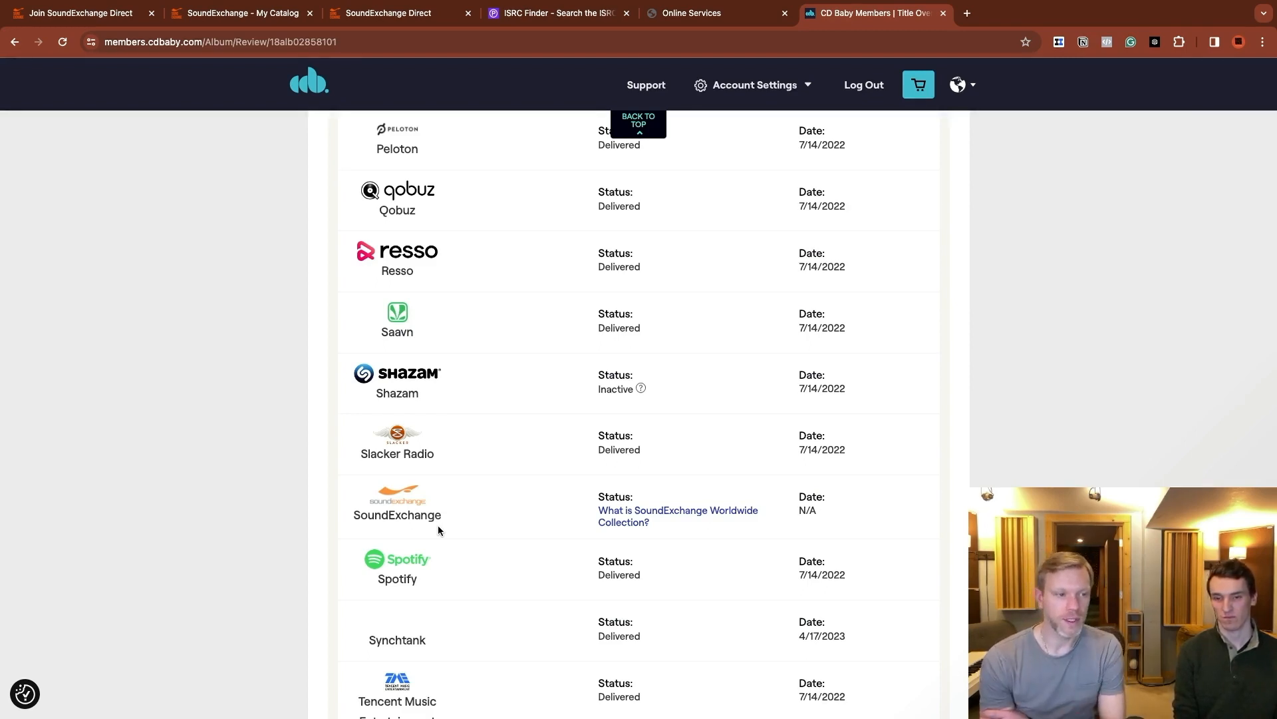
{"action": "mouse_move", "coordinate": [171, 508]}
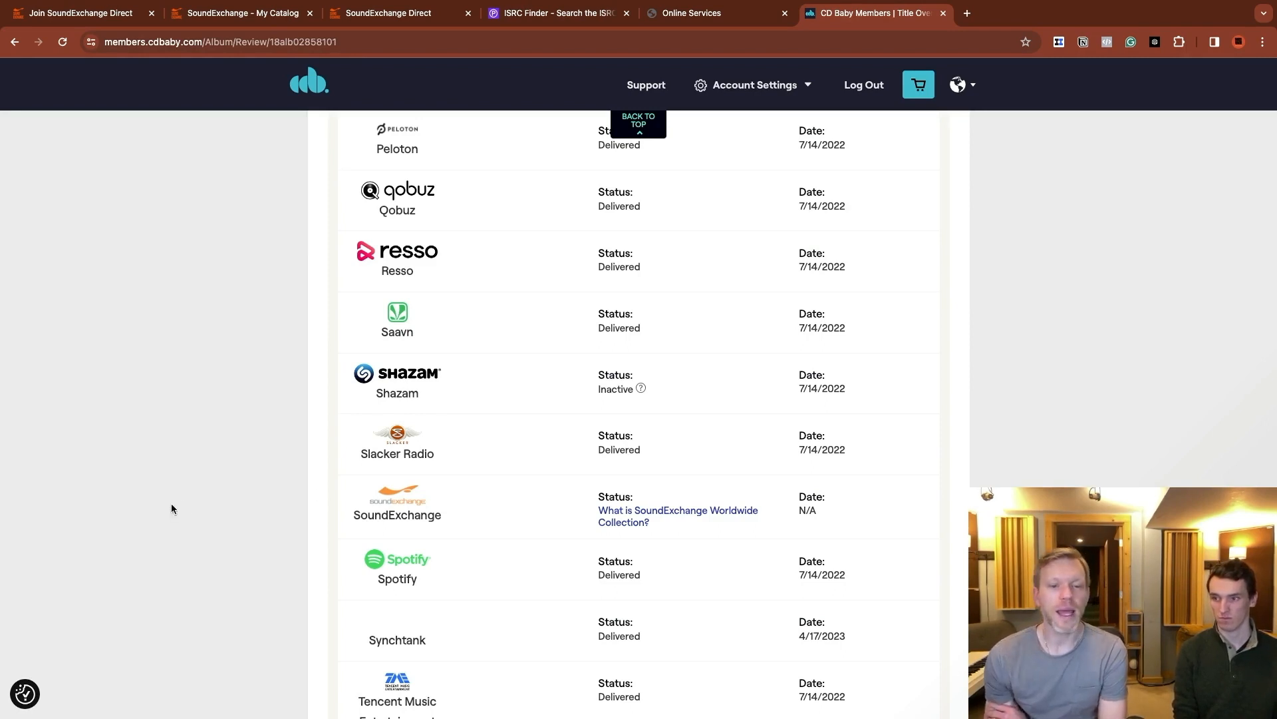
{"action": "mouse_move", "coordinate": [196, 506]}
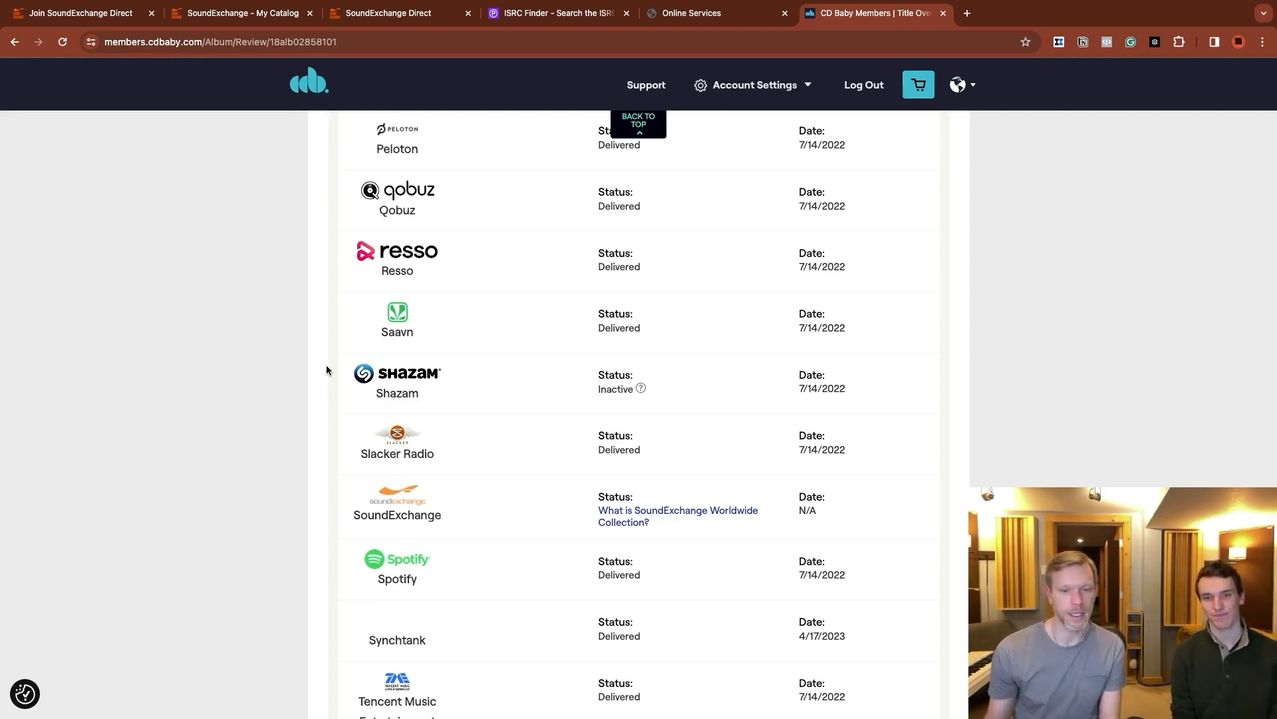
{"action": "scroll", "scroll_direction": "up", "scroll_amount": 3}
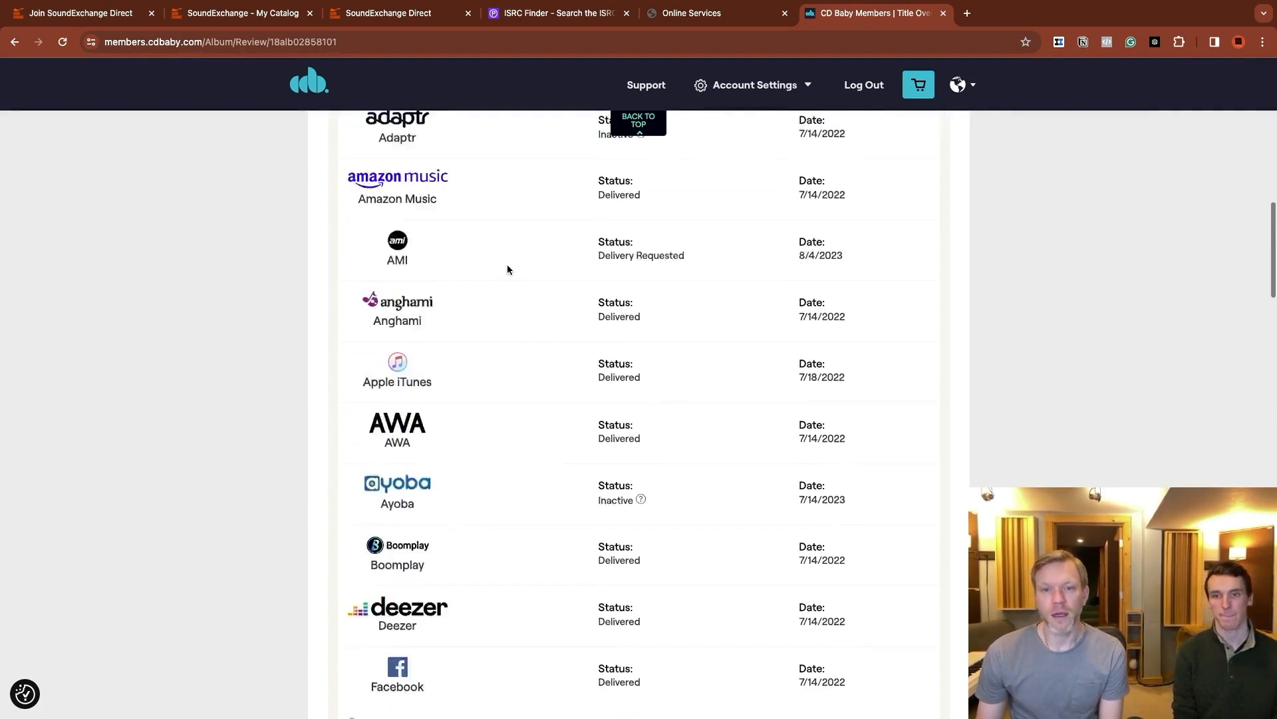
{"action": "left_click", "coordinate": [390, 13]}
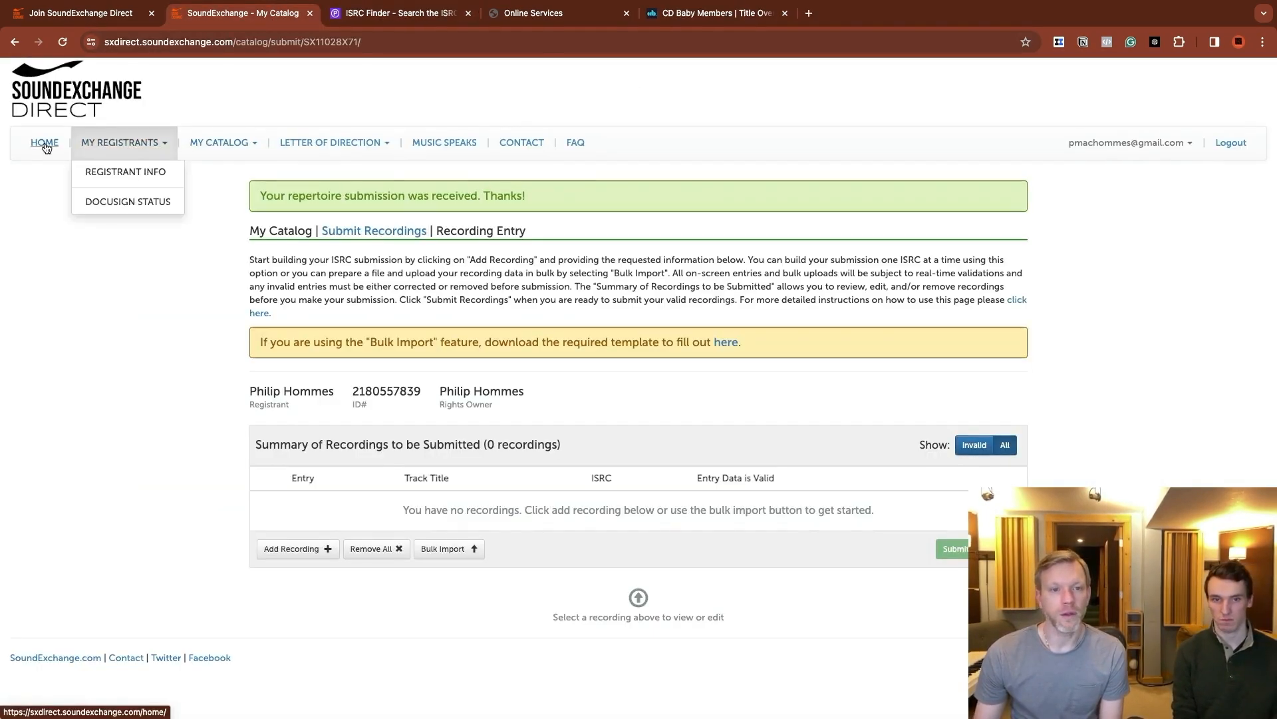
Go to the SoundExchange Direct home overview and expand the My Catalog sections.
{"action": "left_click", "coordinate": [44, 142]}
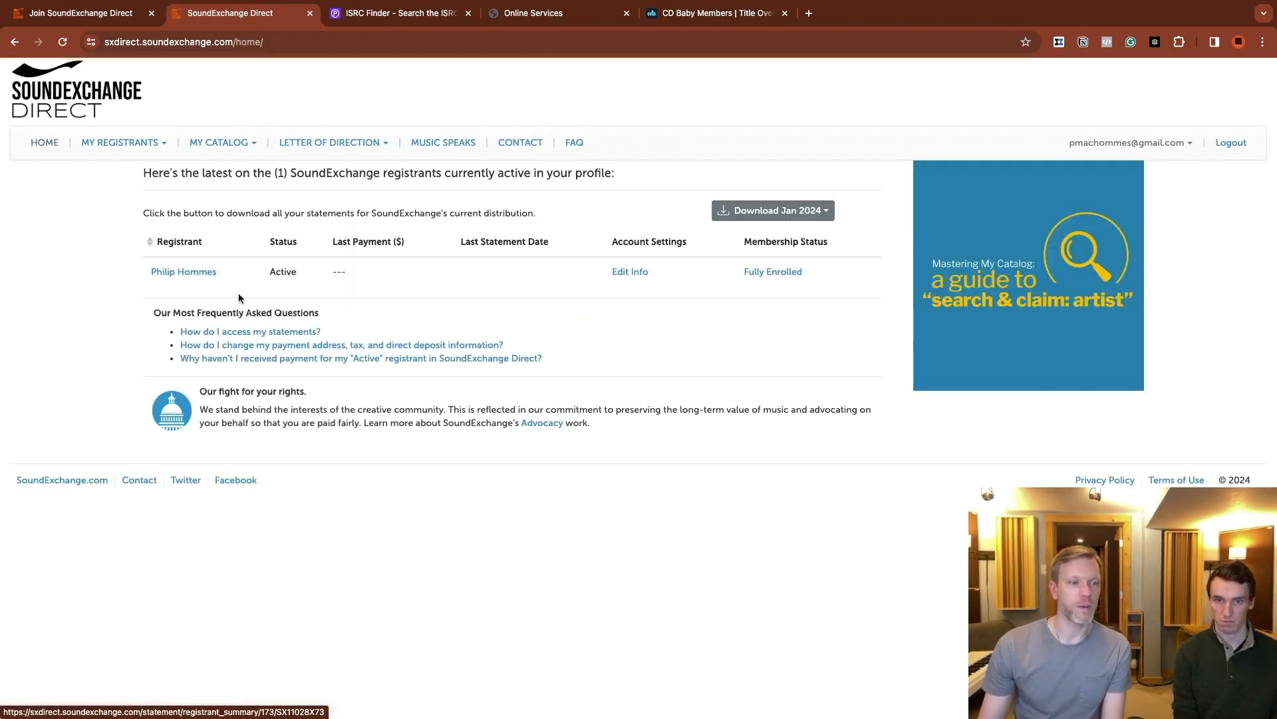
{"action": "mouse_move", "coordinate": [182, 277]}
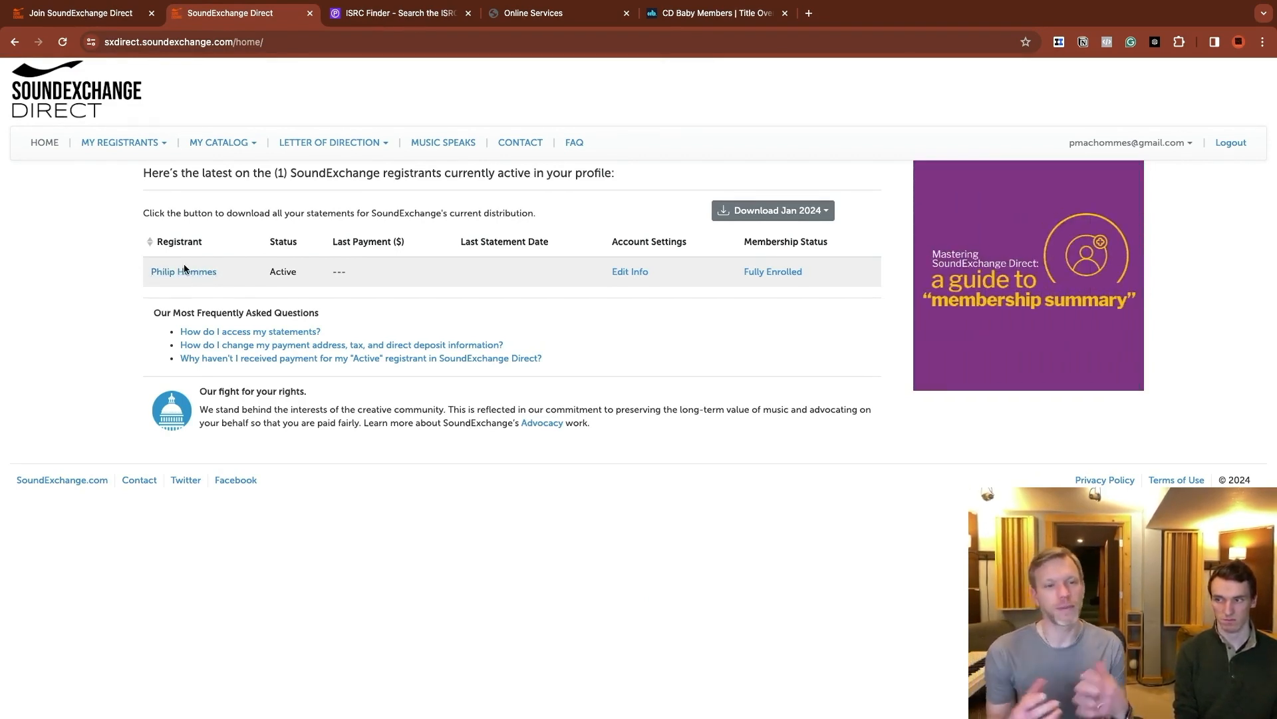
{"action": "mouse_move", "coordinate": [288, 295]}
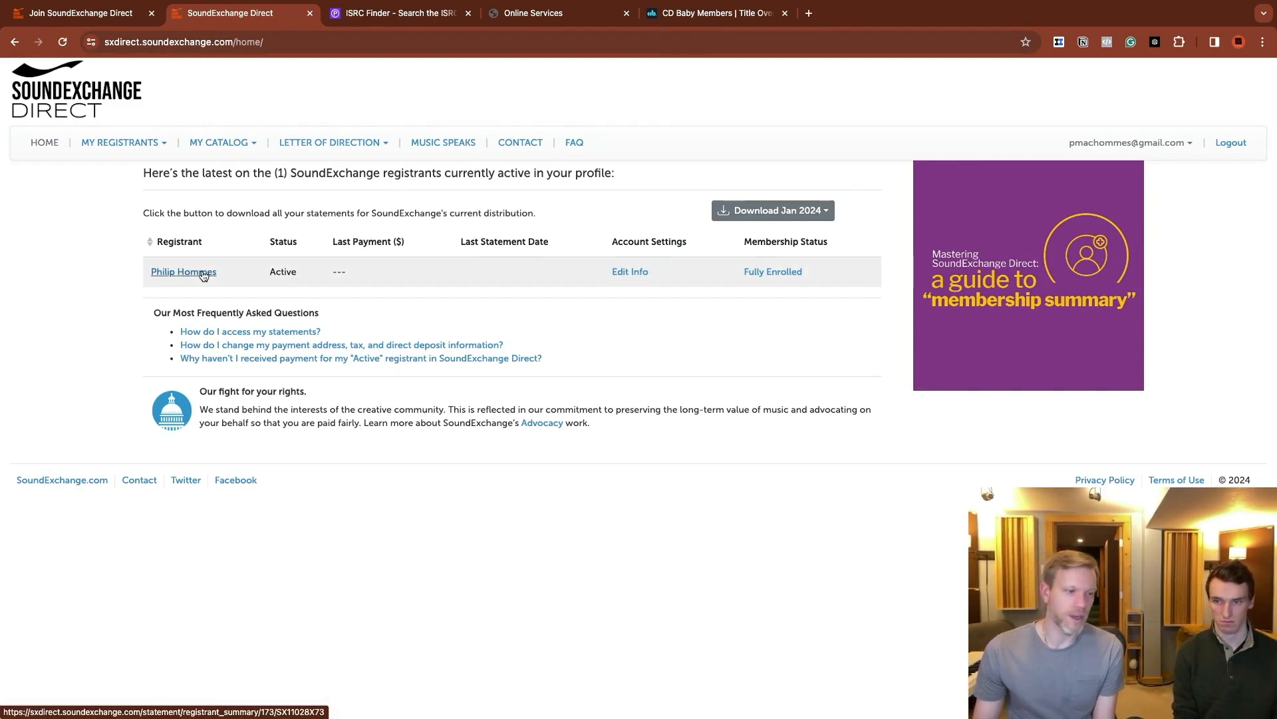
{"action": "mouse_move", "coordinate": [218, 143]}
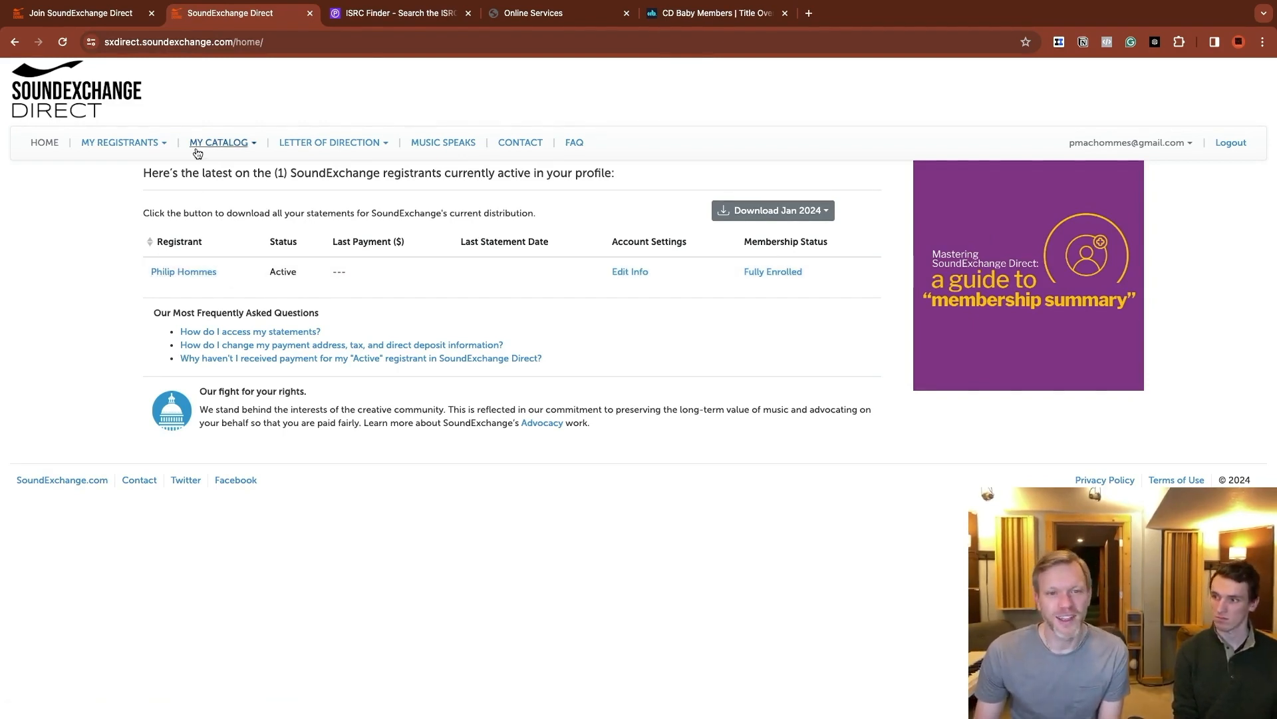
{"action": "left_click", "coordinate": [219, 143]}
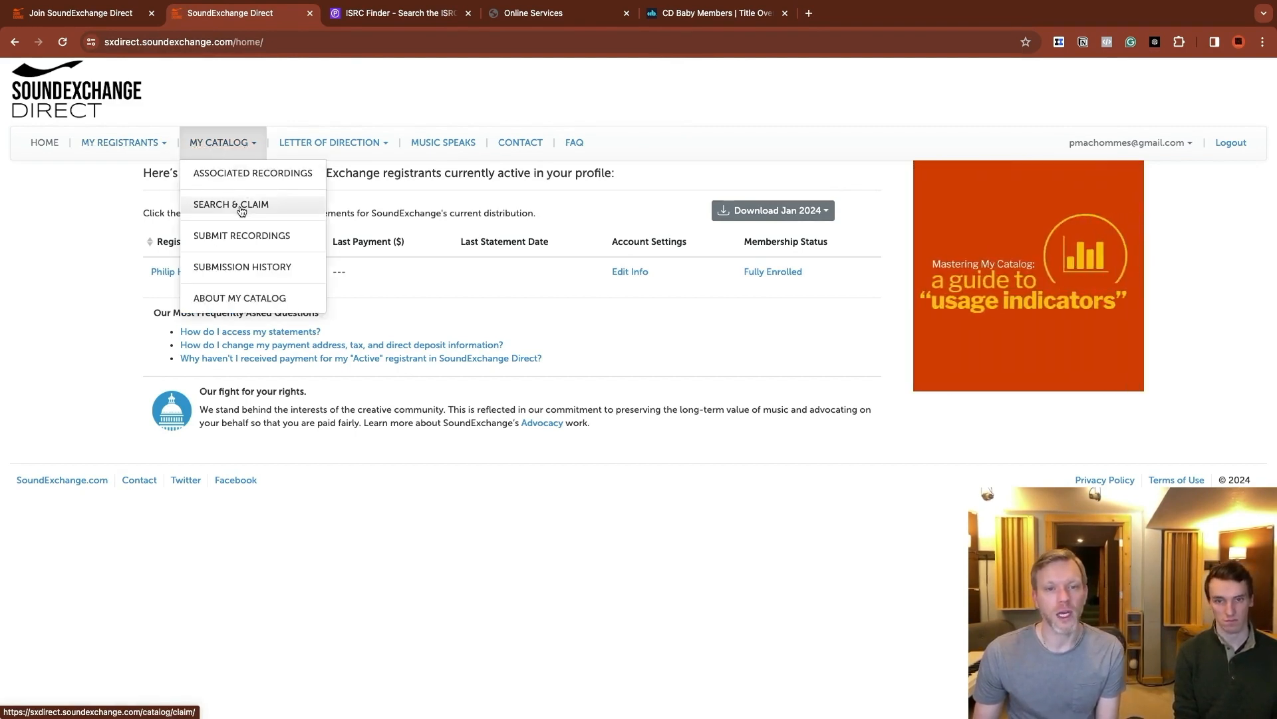
From Search & Claim, start a Claim as an Artist showing the Review Performer(s) step.
{"action": "left_click", "coordinate": [230, 204]}
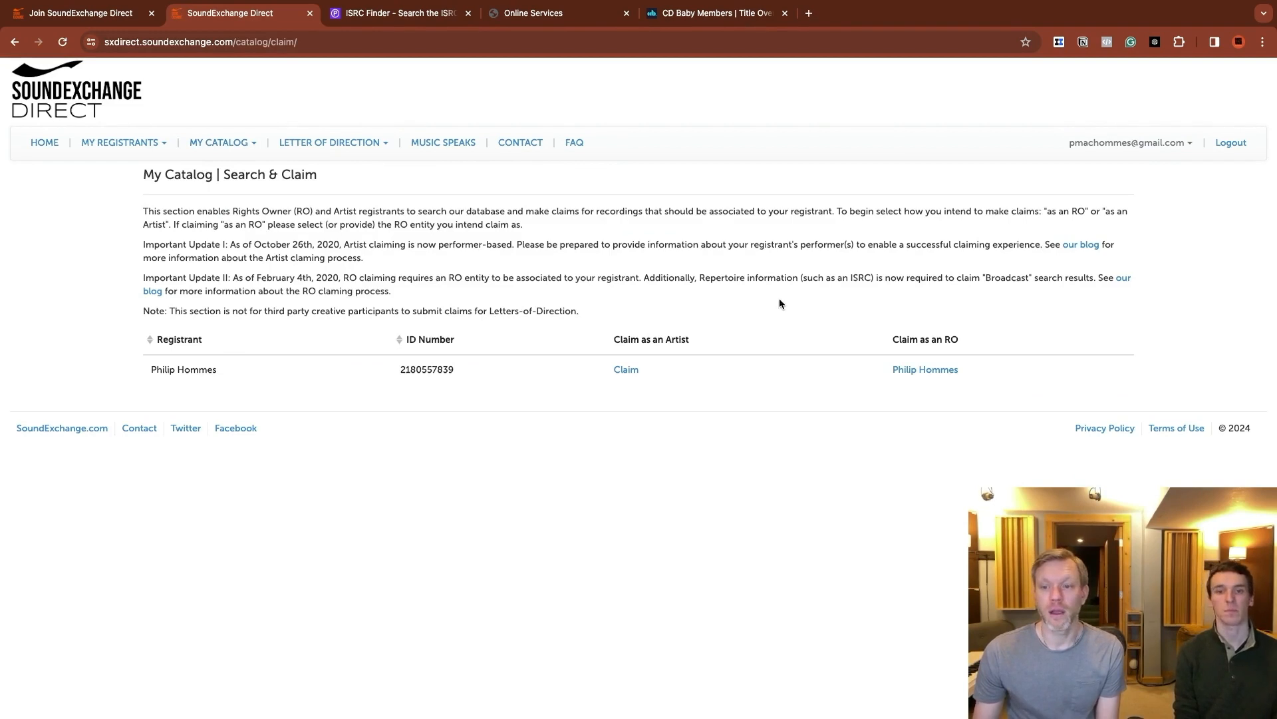
{"action": "mouse_move", "coordinate": [923, 368]}
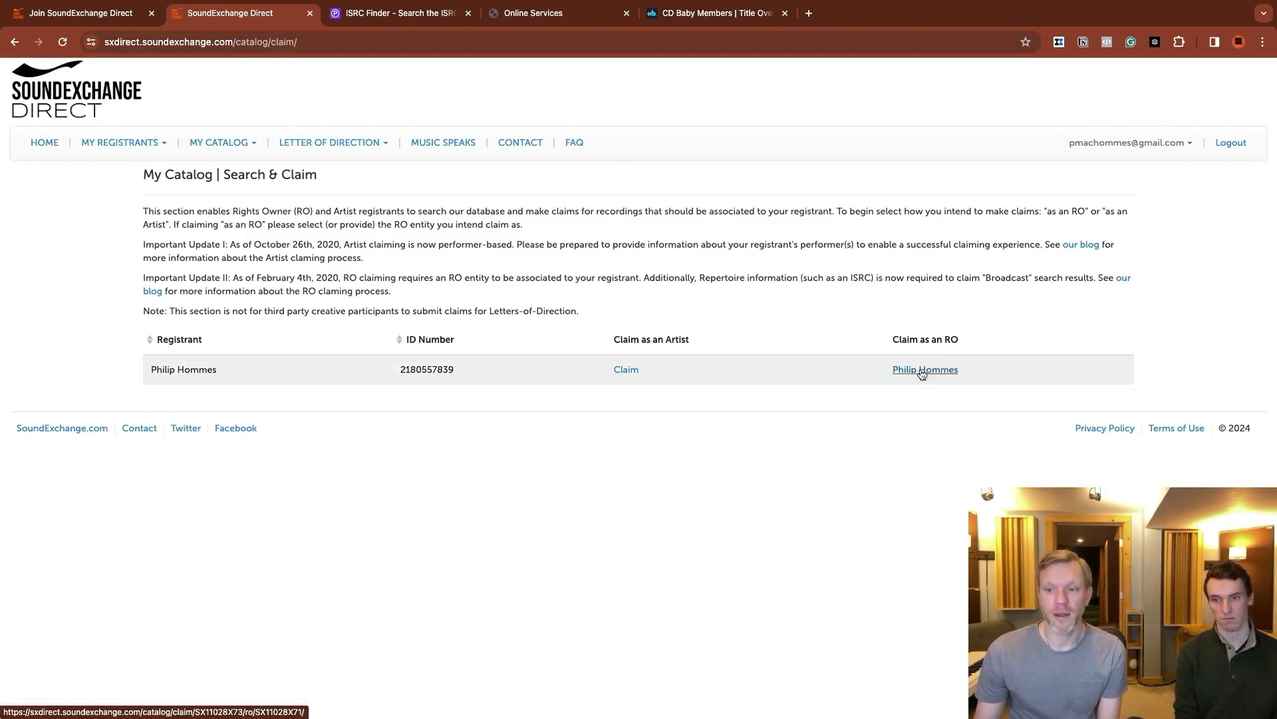
{"action": "mouse_move", "coordinate": [922, 371]}
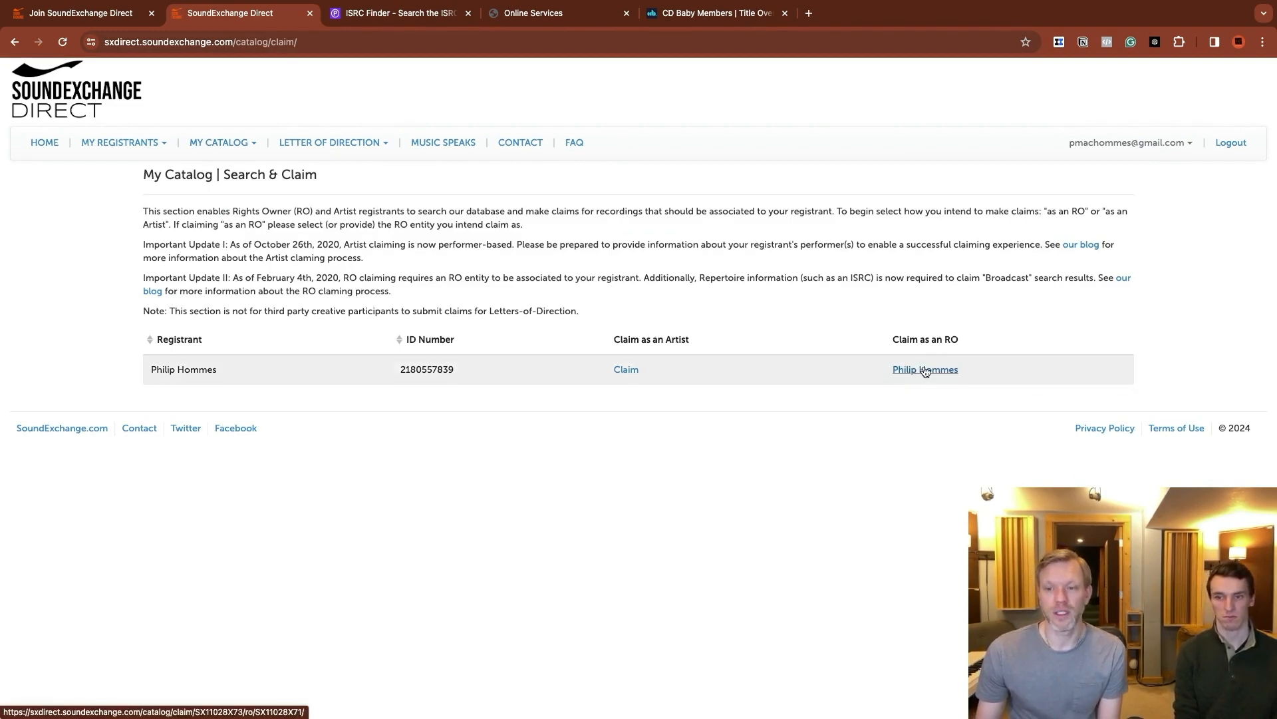
{"action": "mouse_move", "coordinate": [274, 383]}
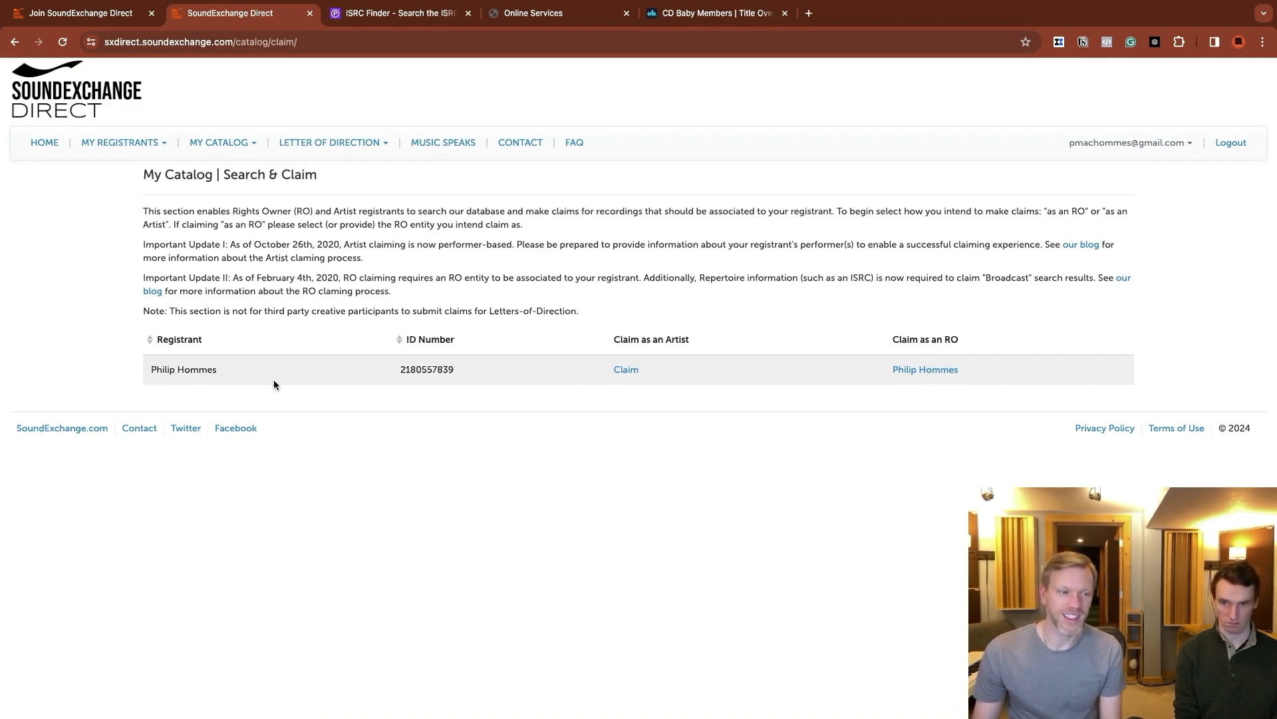
{"action": "mouse_move", "coordinate": [625, 369]}
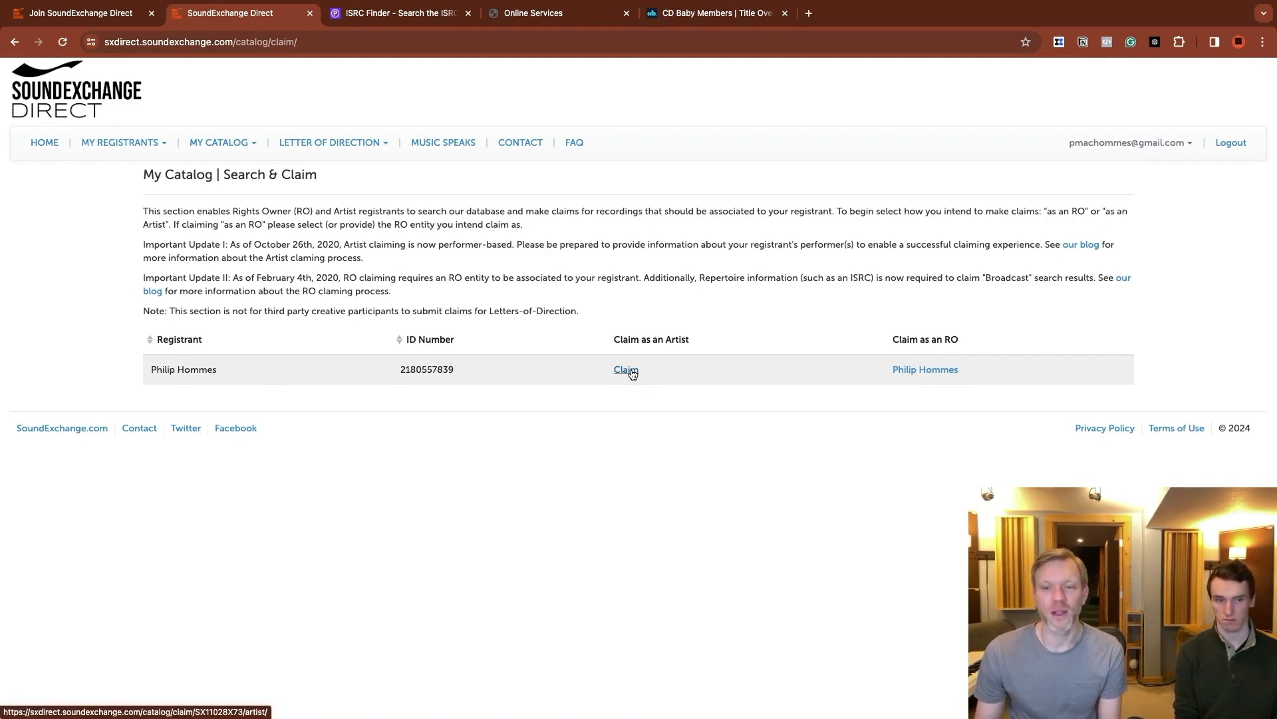
{"action": "left_click", "coordinate": [625, 368]}
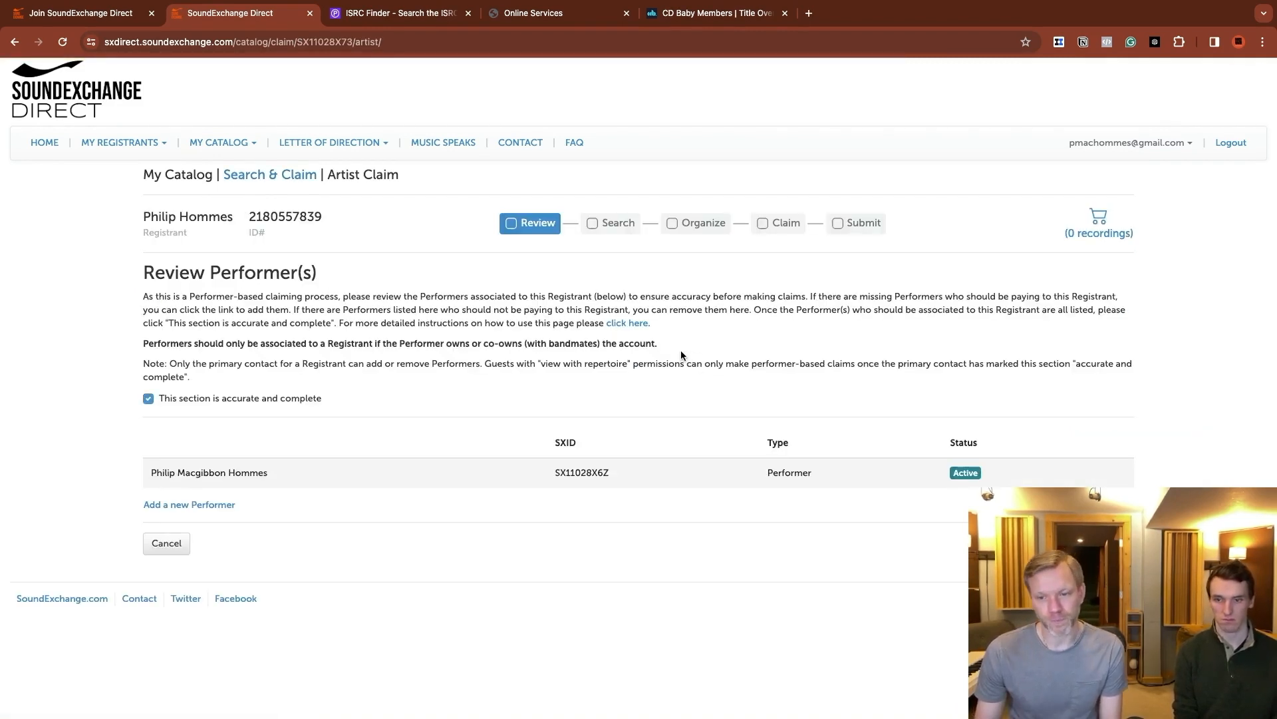
{"action": "mouse_move", "coordinate": [187, 505]}
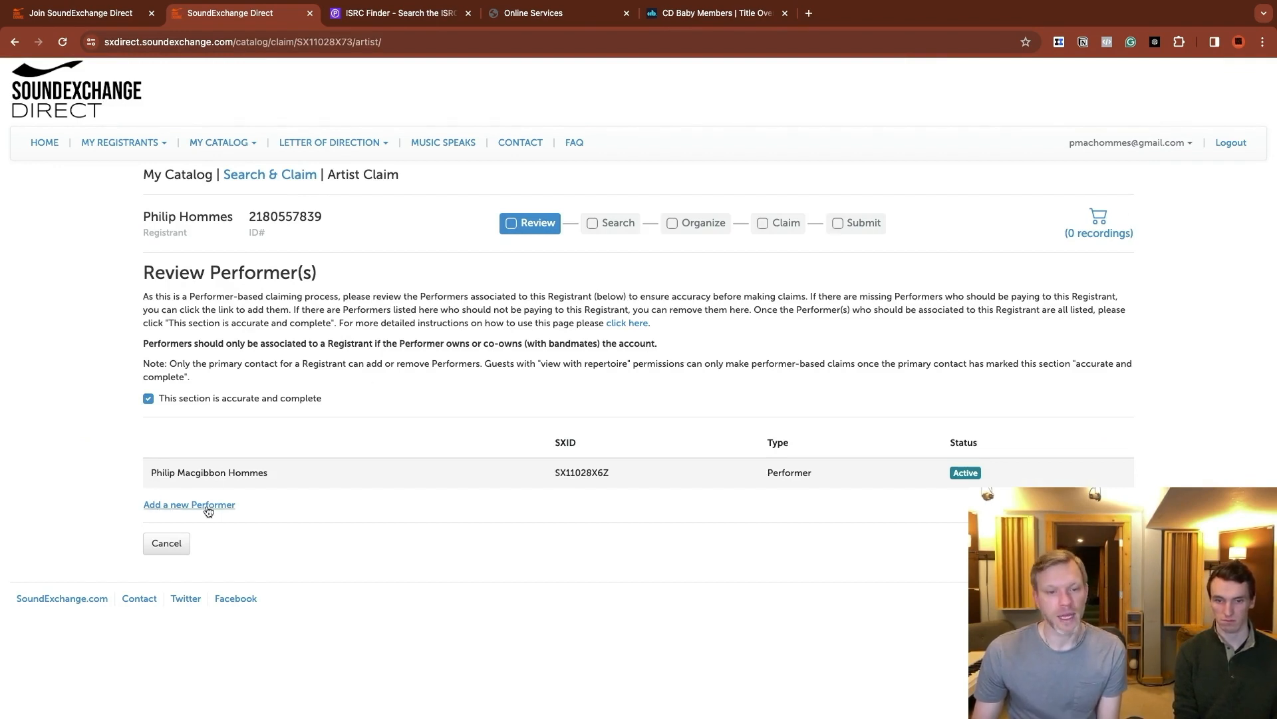
{"action": "mouse_move", "coordinate": [219, 142]}
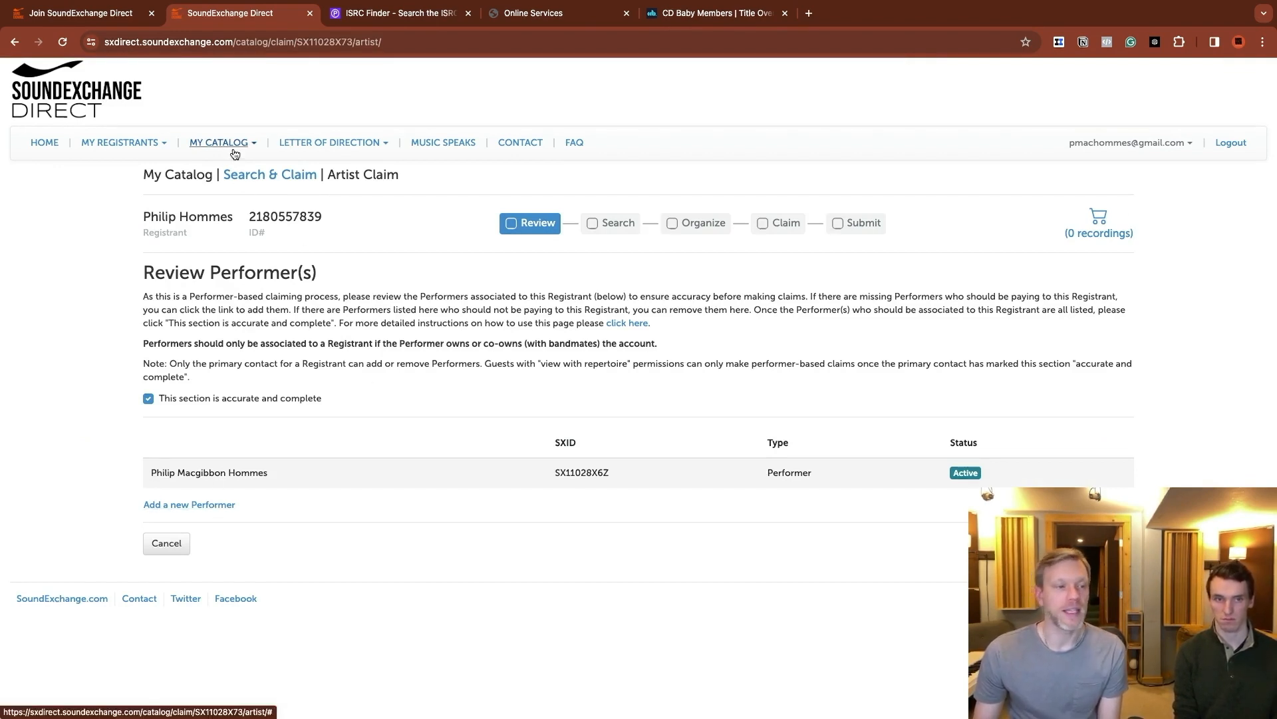
{"action": "left_click", "coordinate": [218, 142]}
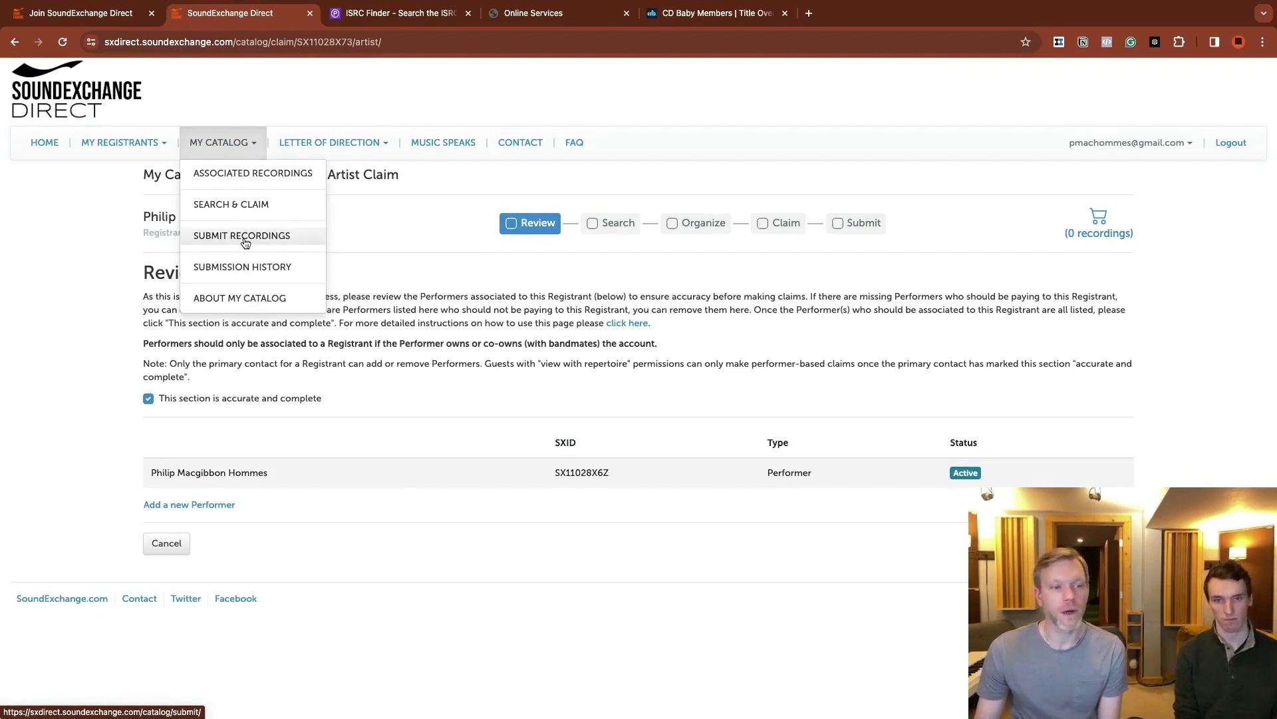
{"action": "mouse_move", "coordinate": [250, 238]}
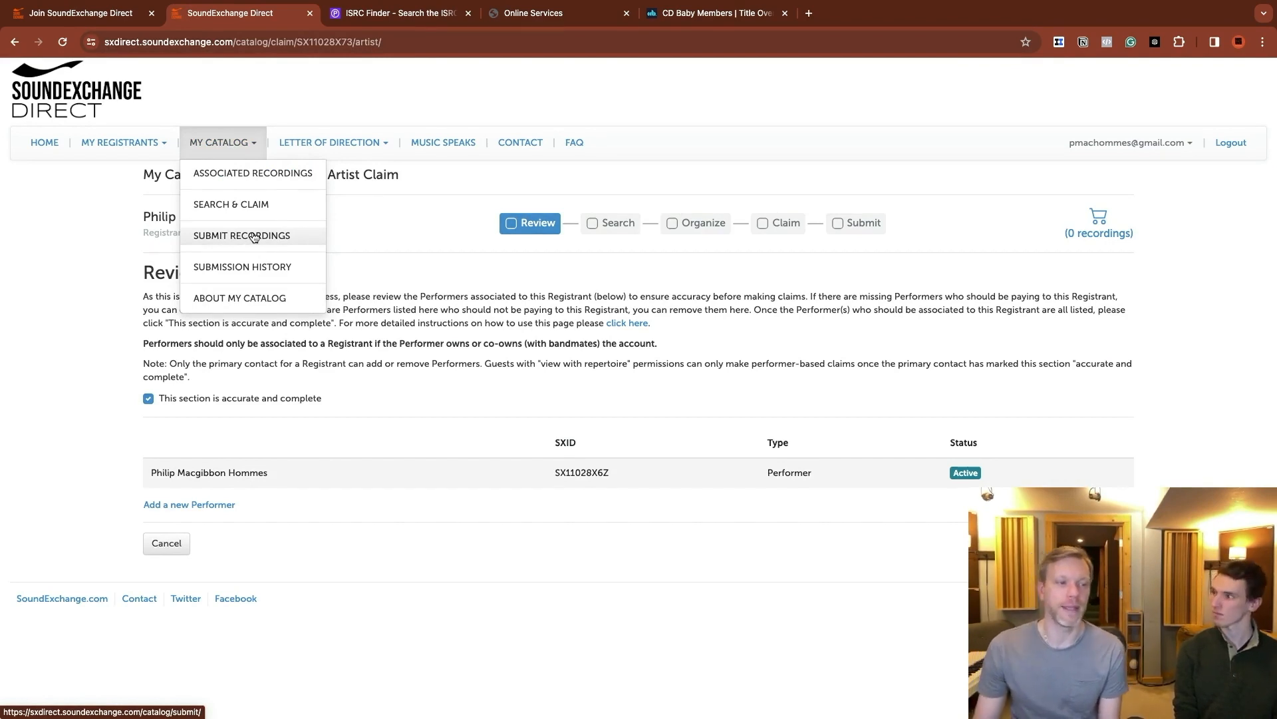
{"action": "mouse_move", "coordinate": [242, 266]}
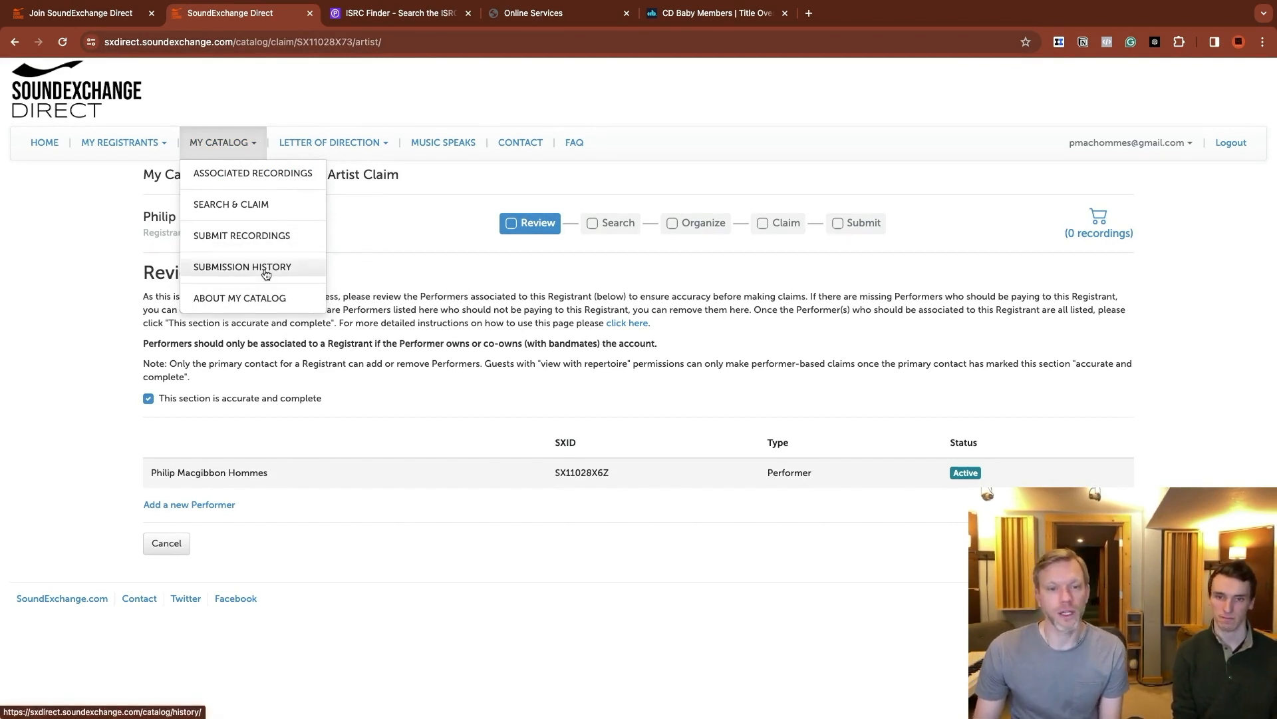
{"action": "mouse_move", "coordinate": [252, 173]}
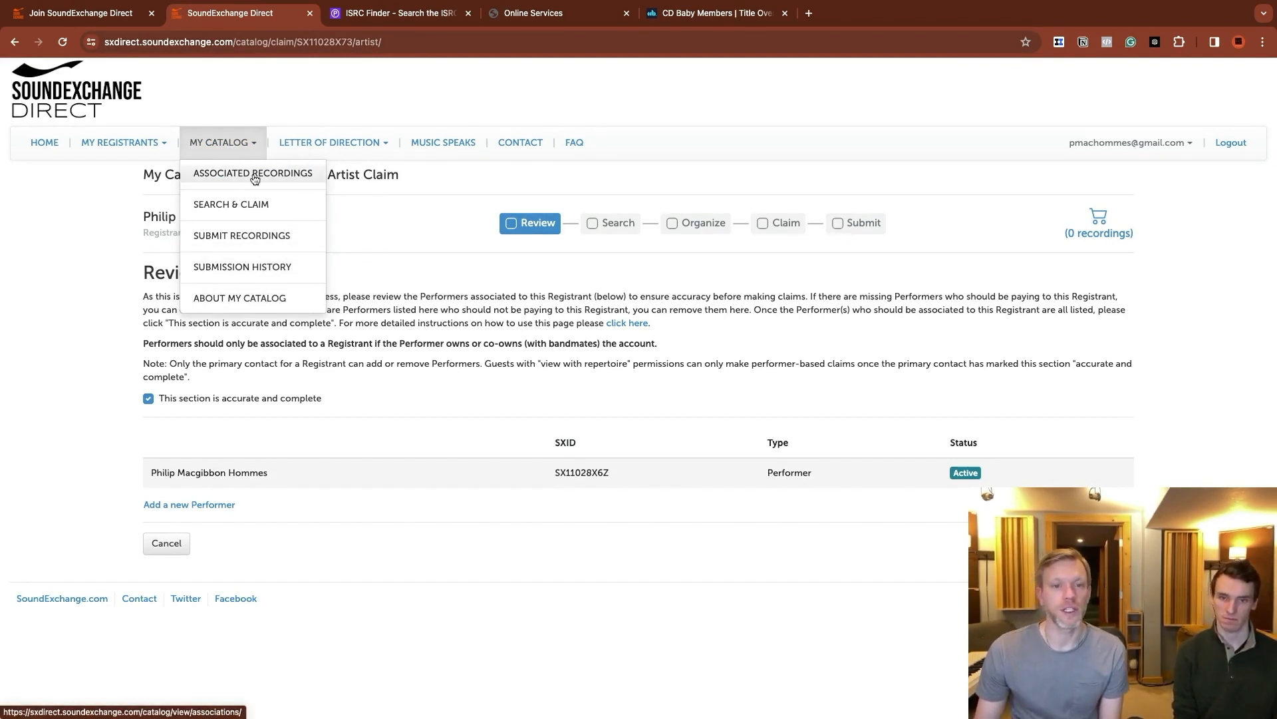
{"action": "left_click", "coordinate": [253, 173]}
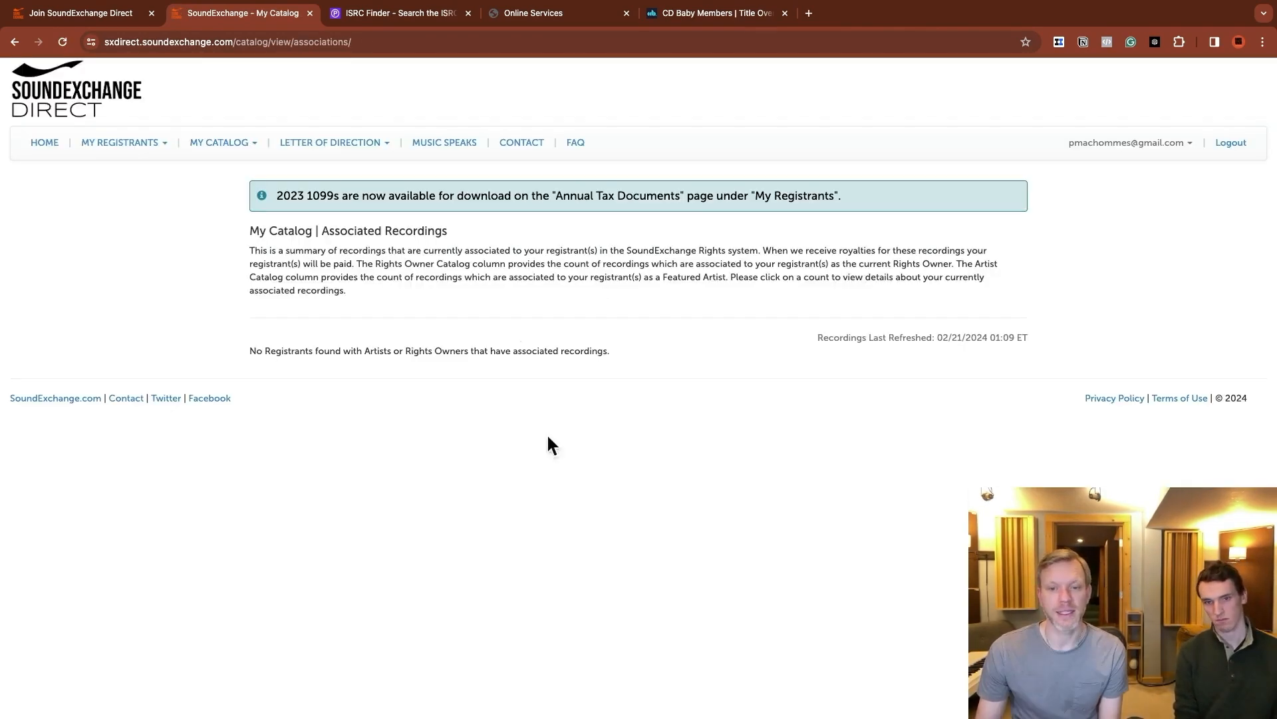
{"action": "left_click", "coordinate": [44, 143]}
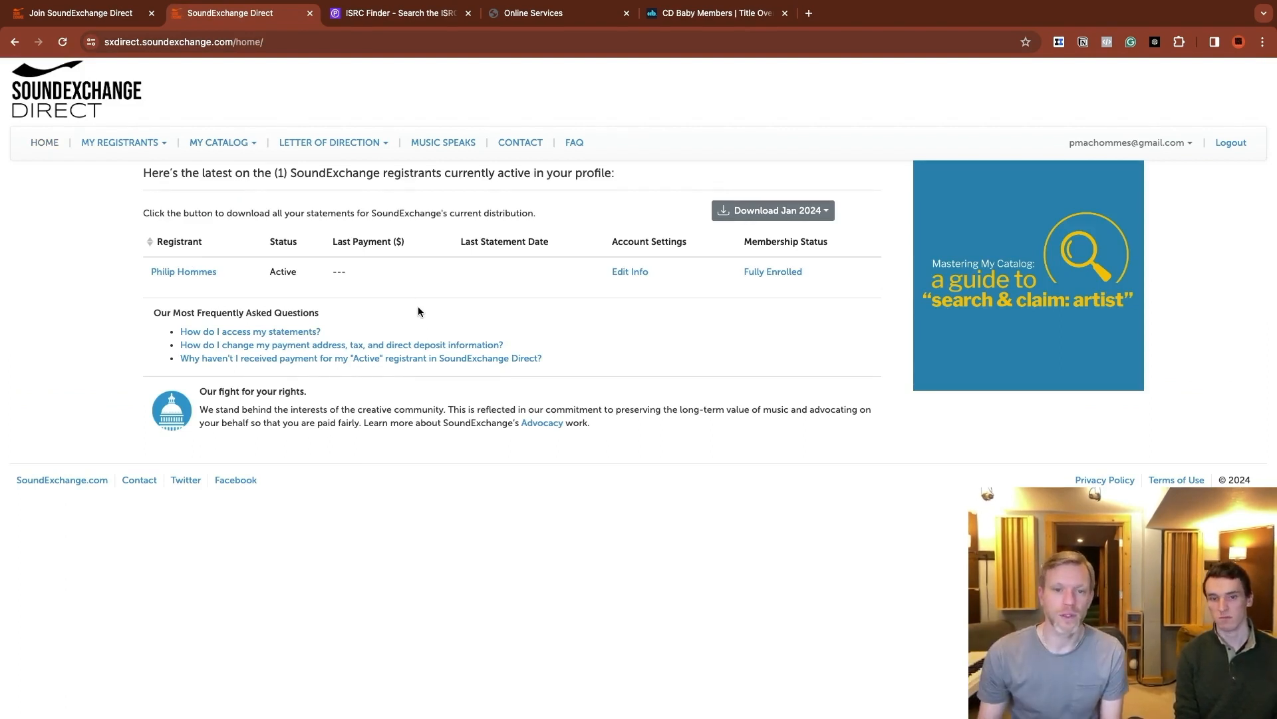
{"action": "mouse_move", "coordinate": [436, 326]}
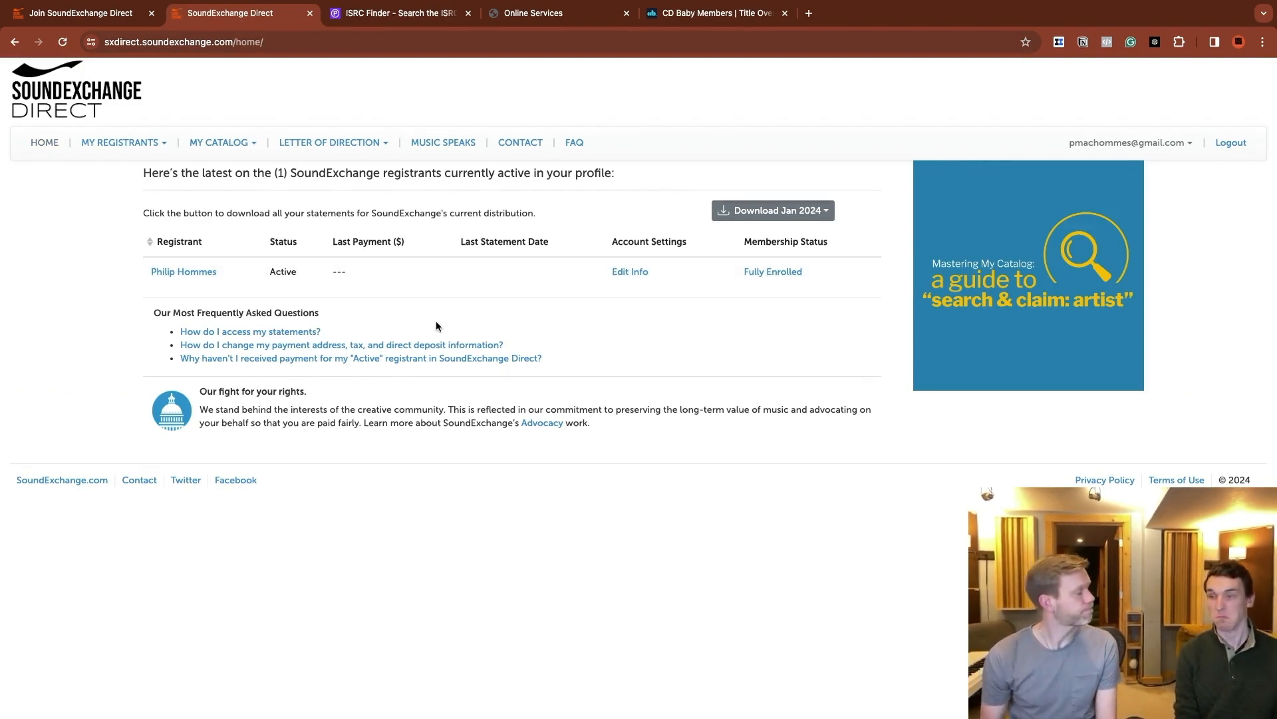
{"action": "mouse_move", "coordinate": [448, 310]}
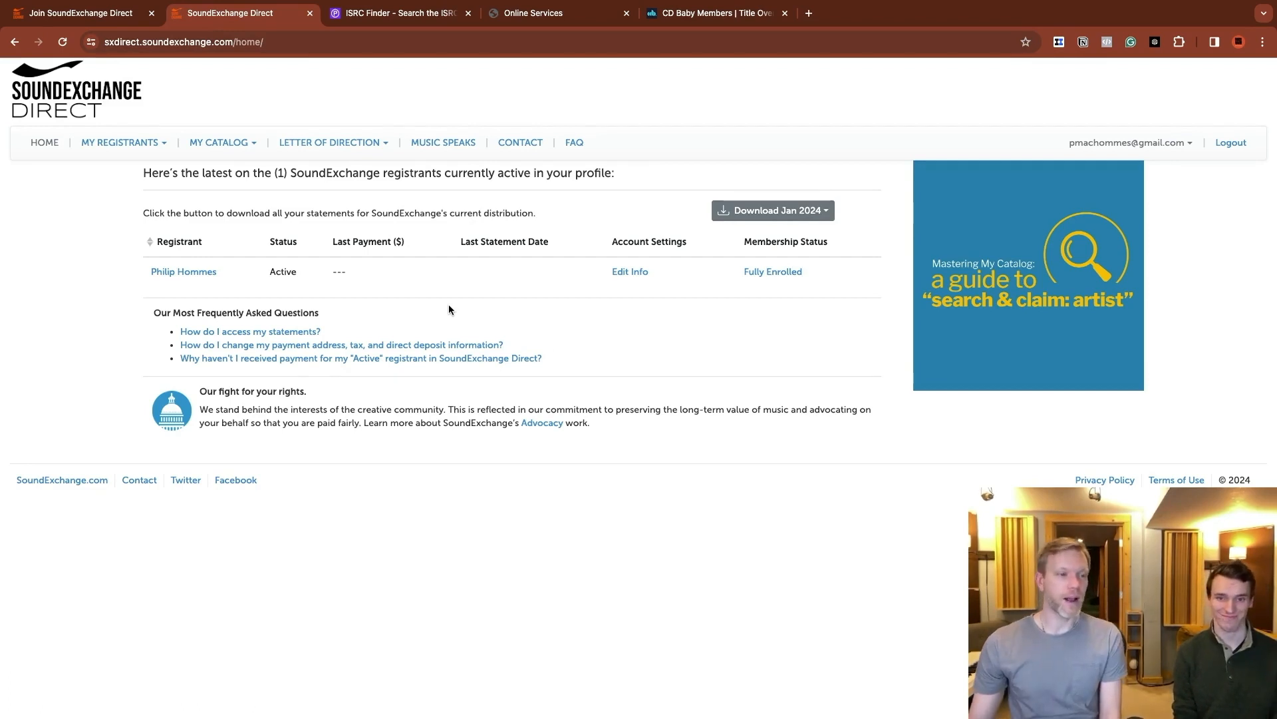
{"action": "mouse_move", "coordinate": [348, 237]}
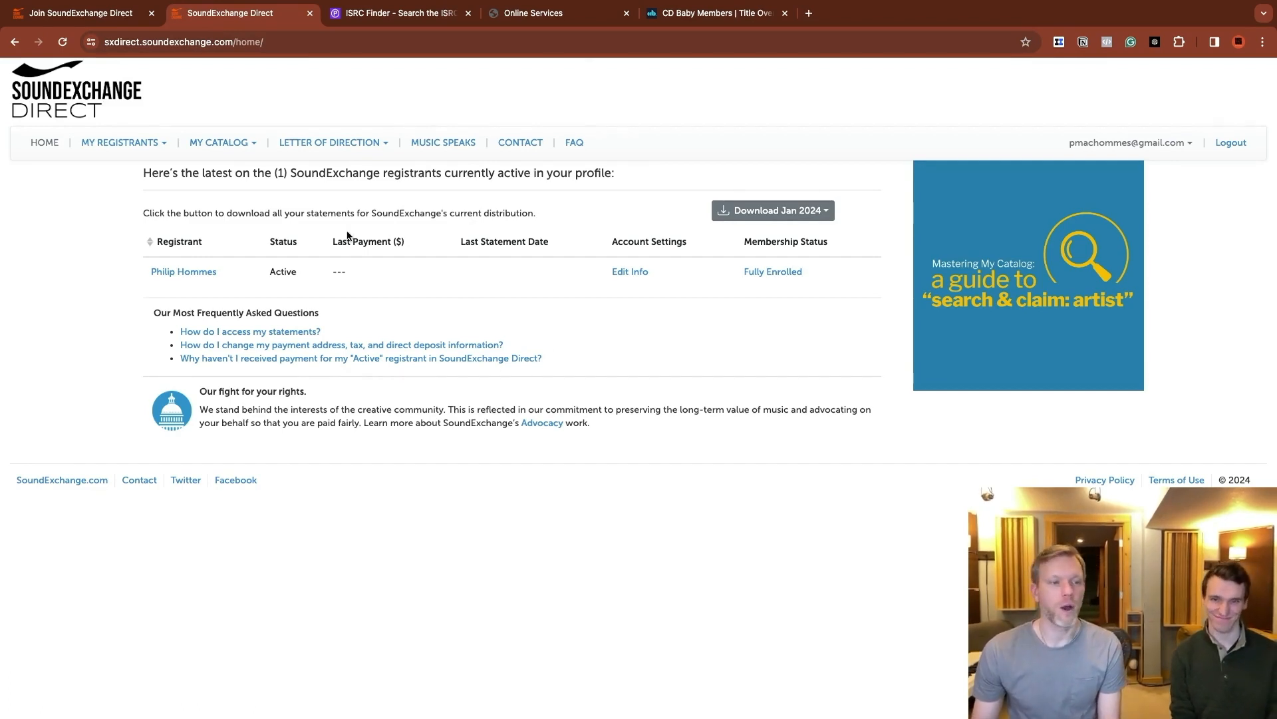